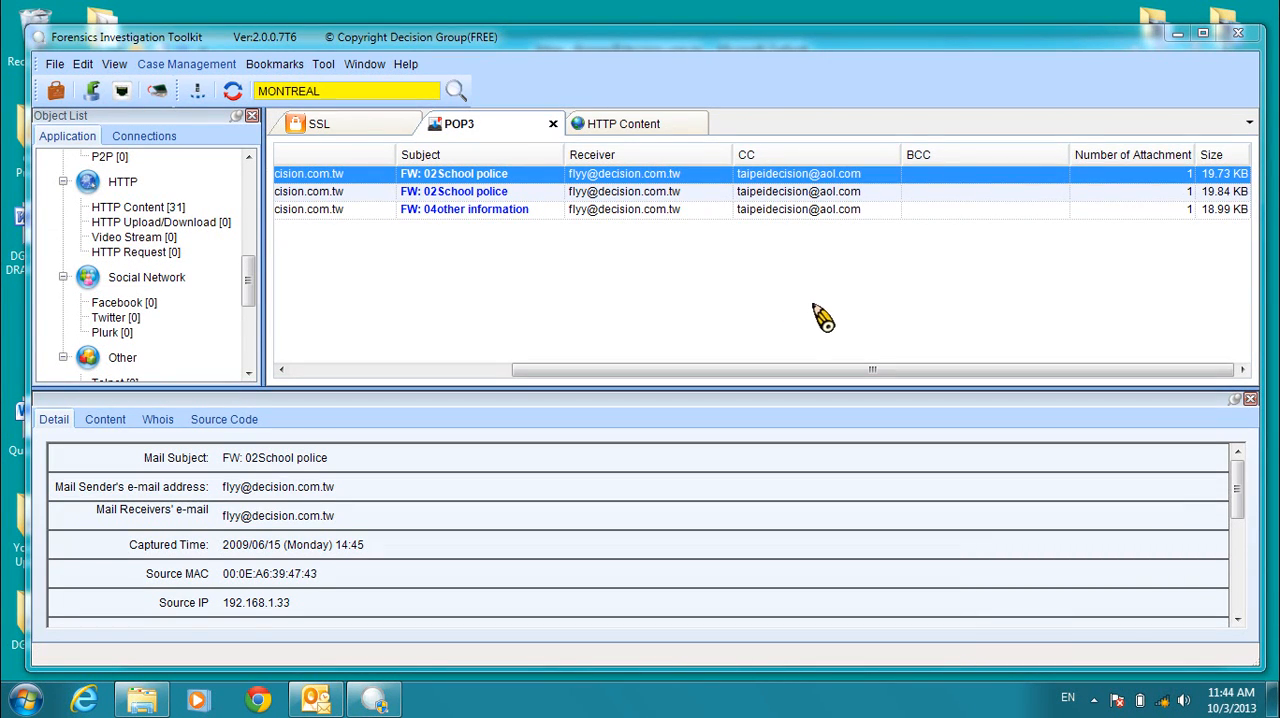
mouse_move(740, 355)
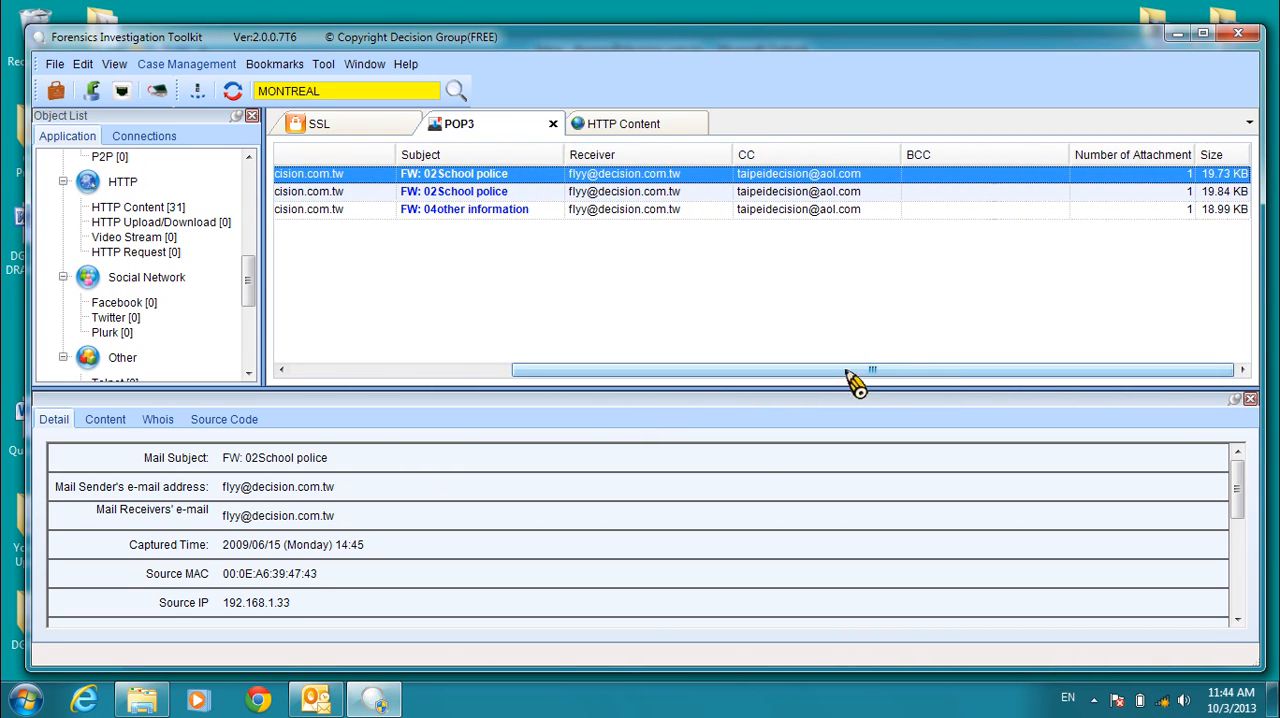
List the HTTP Content records and view a mail.google.com record from 192.168.1.33.
click(137, 207)
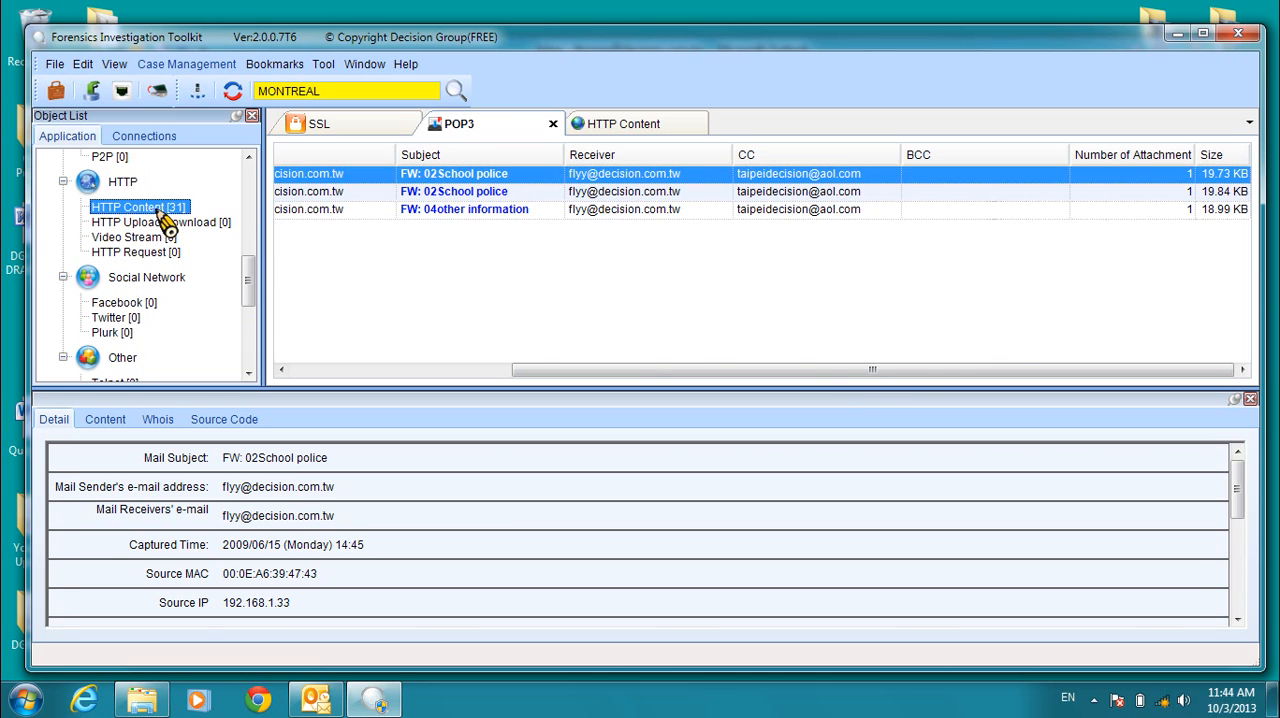
click(621, 123)
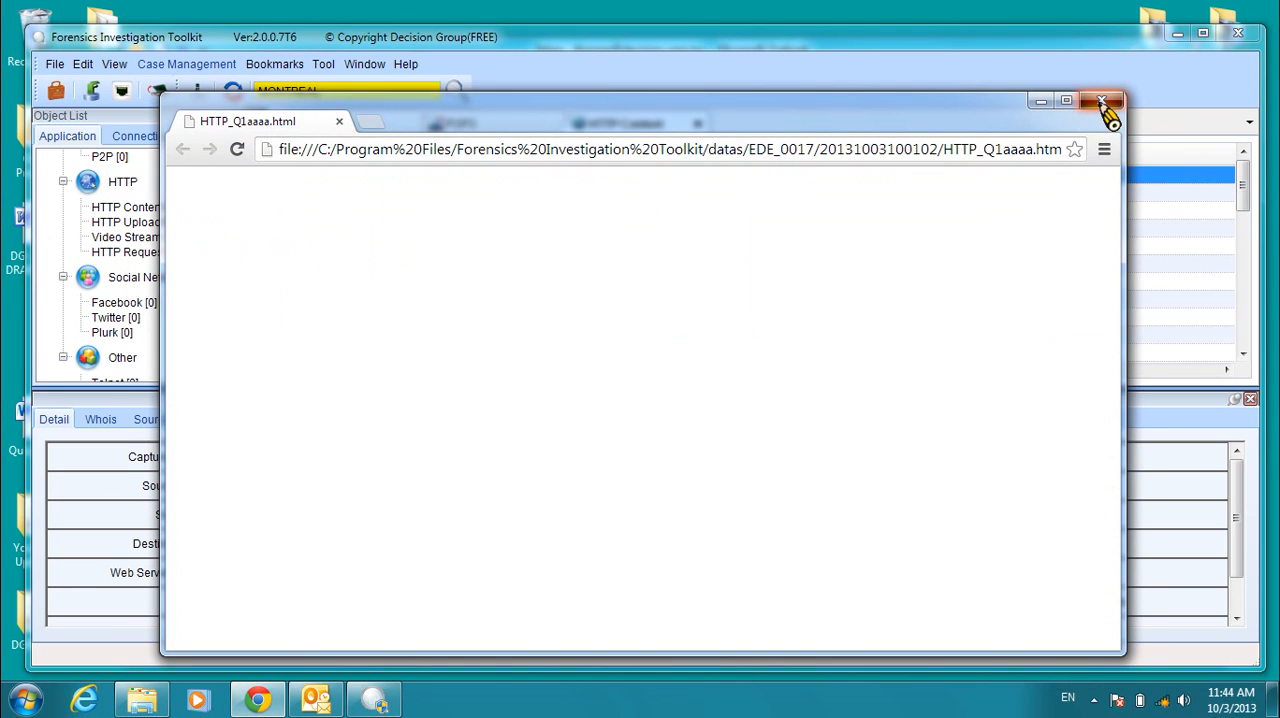
click(1104, 101)
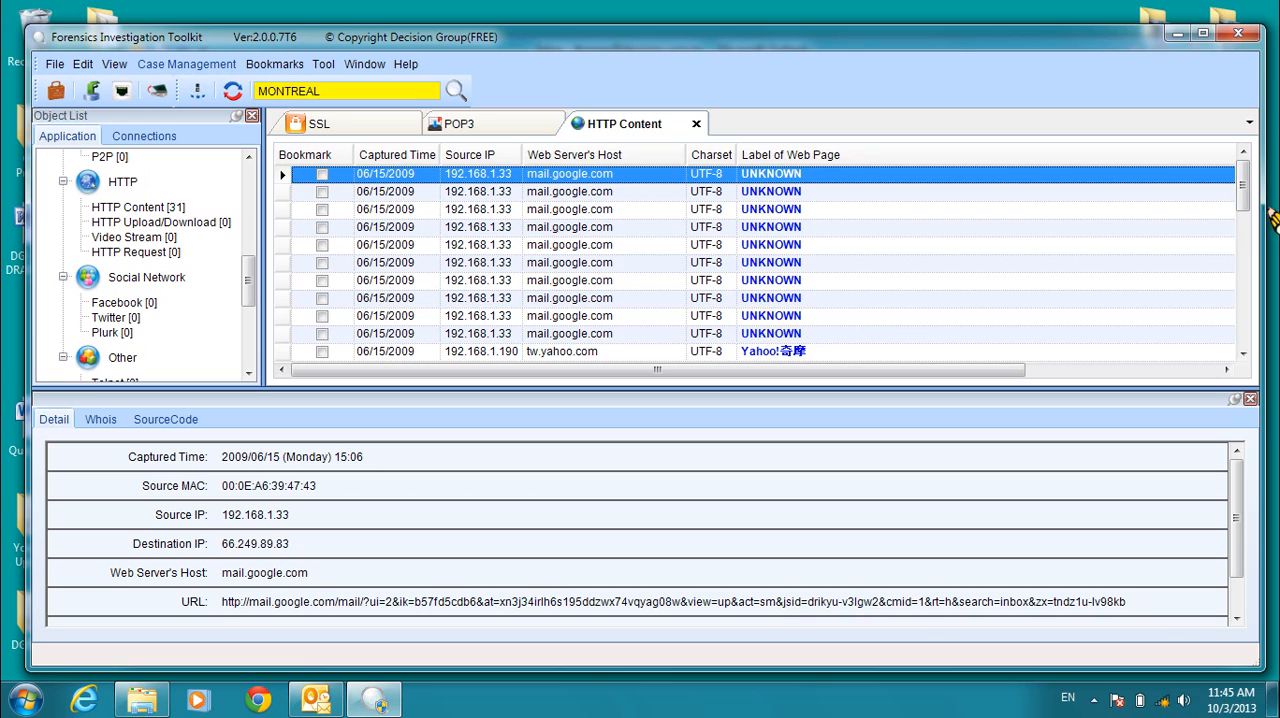
click(138, 207)
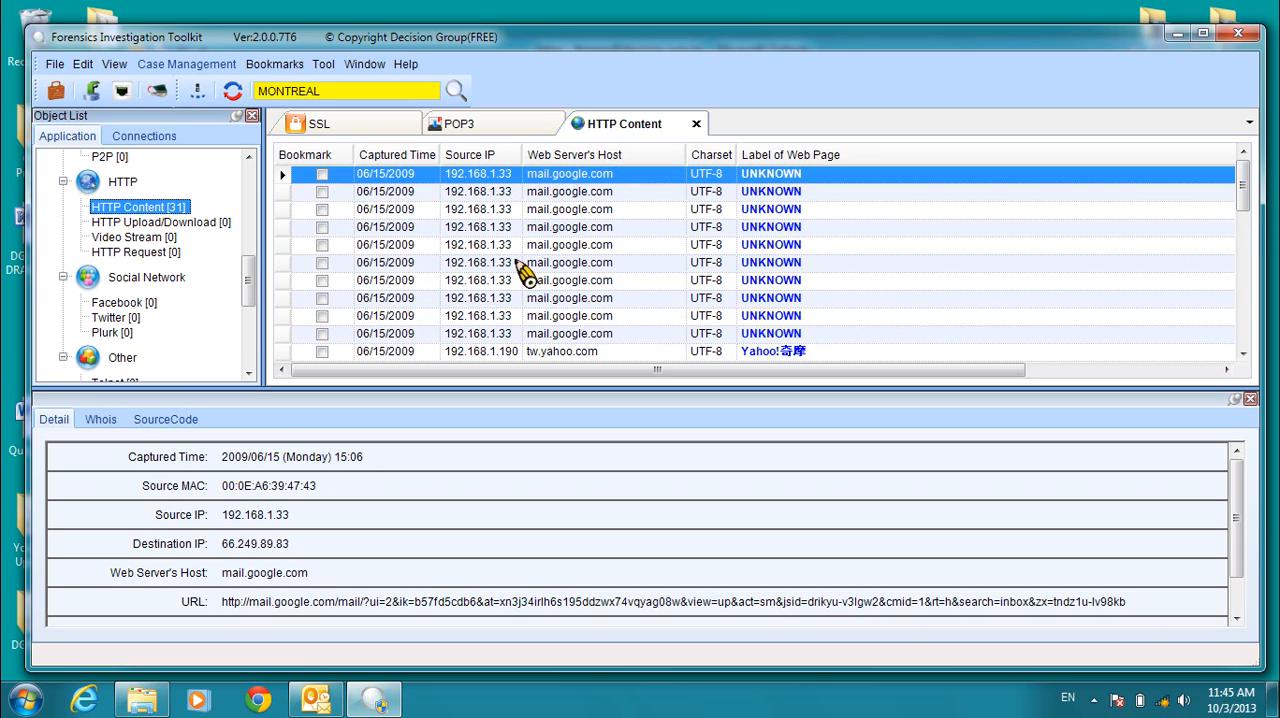
mouse_move(755, 300)
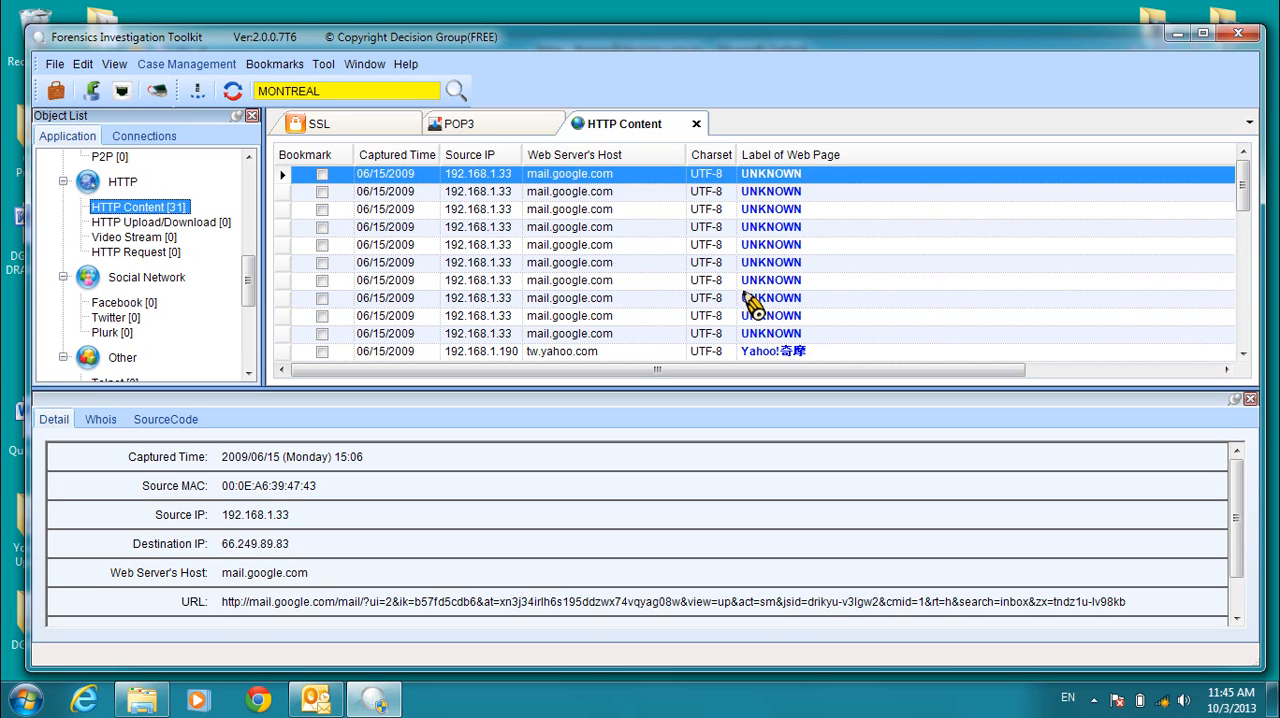
mouse_move(860, 135)
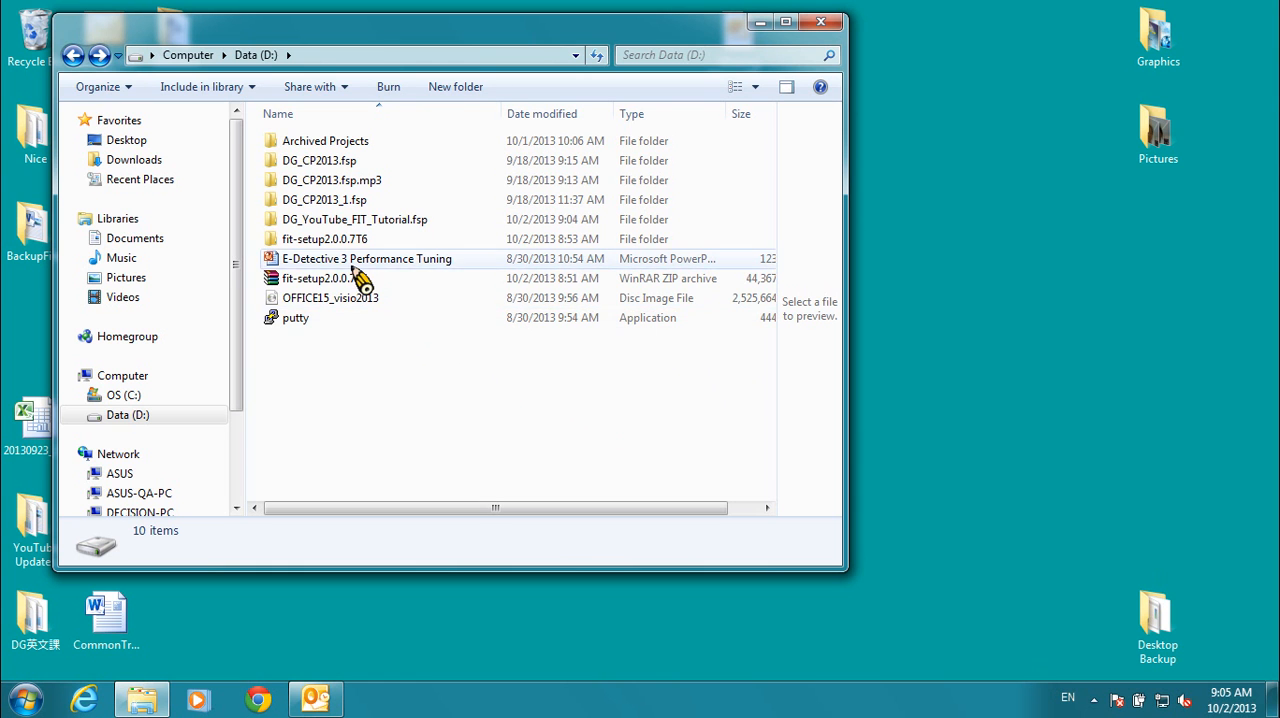
Open the nested fit-setup2.0.0.7T6 folders and run the fit-setup2.0.0.7T6 installer.
double_click(325, 238)
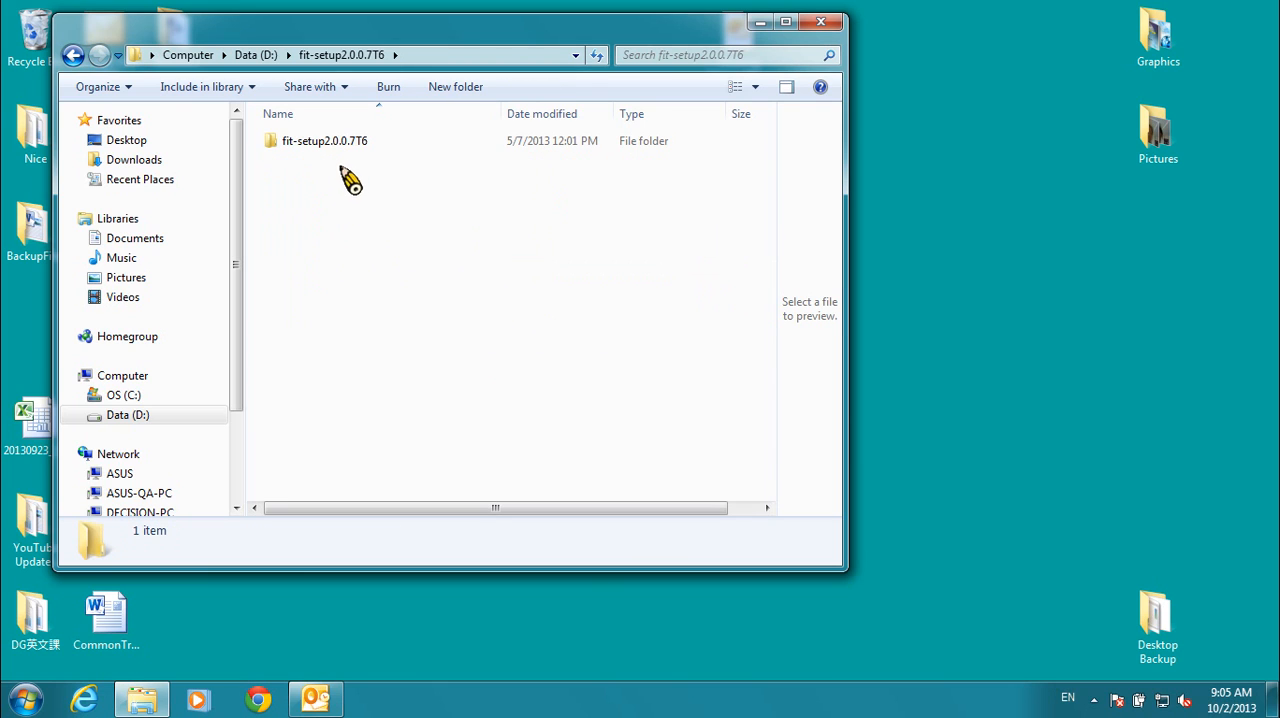
double_click(325, 140)
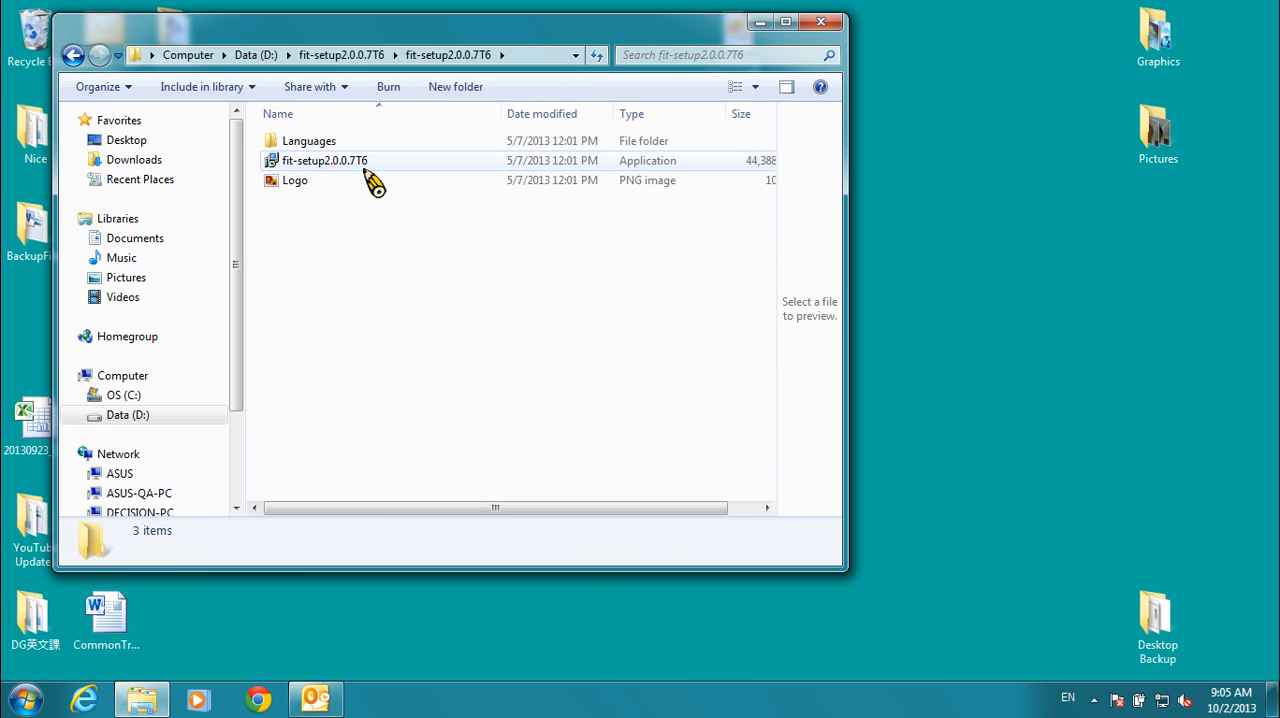
click(325, 160)
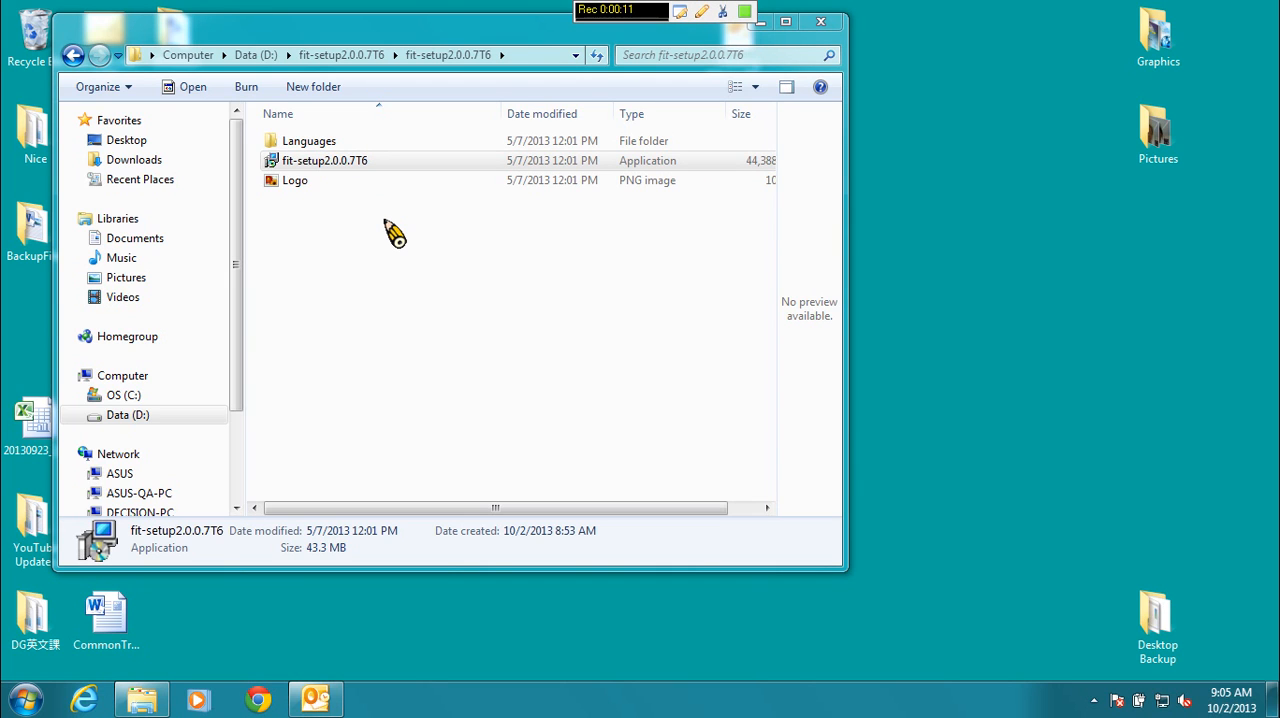
double_click(325, 160)
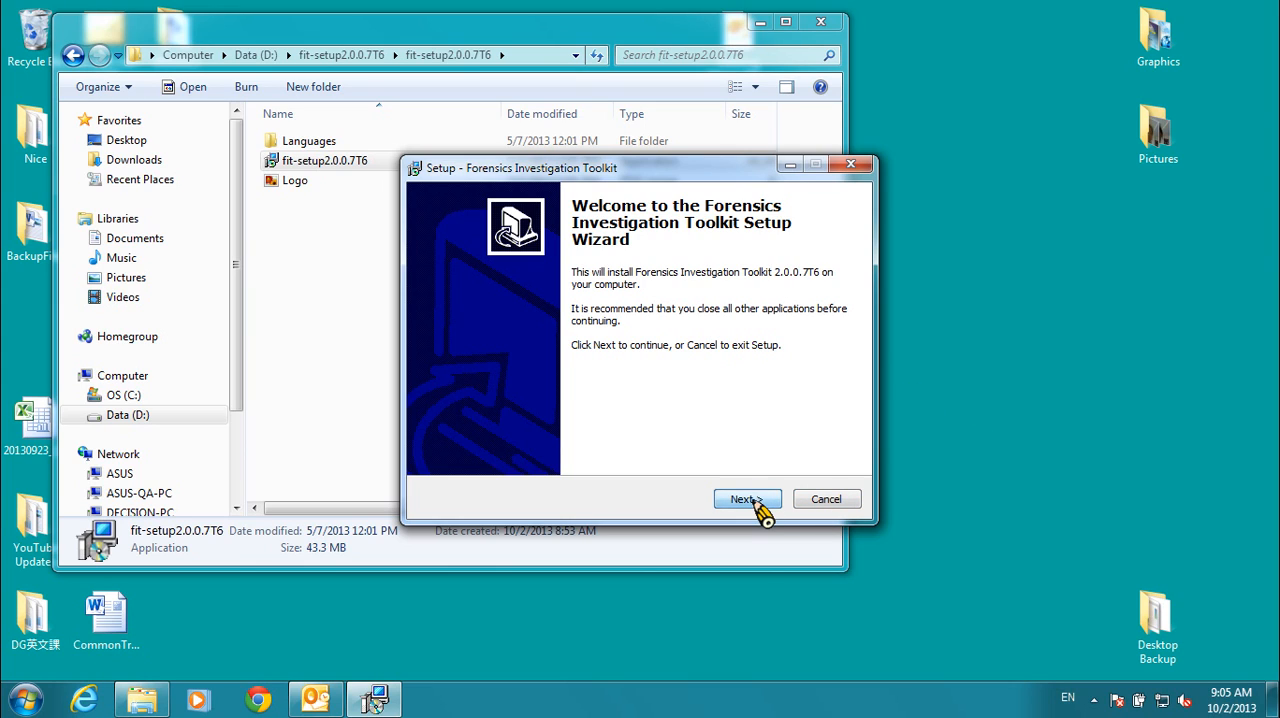
Install the toolkit in English to the default Program Files location with a desktop icon.
click(744, 499)
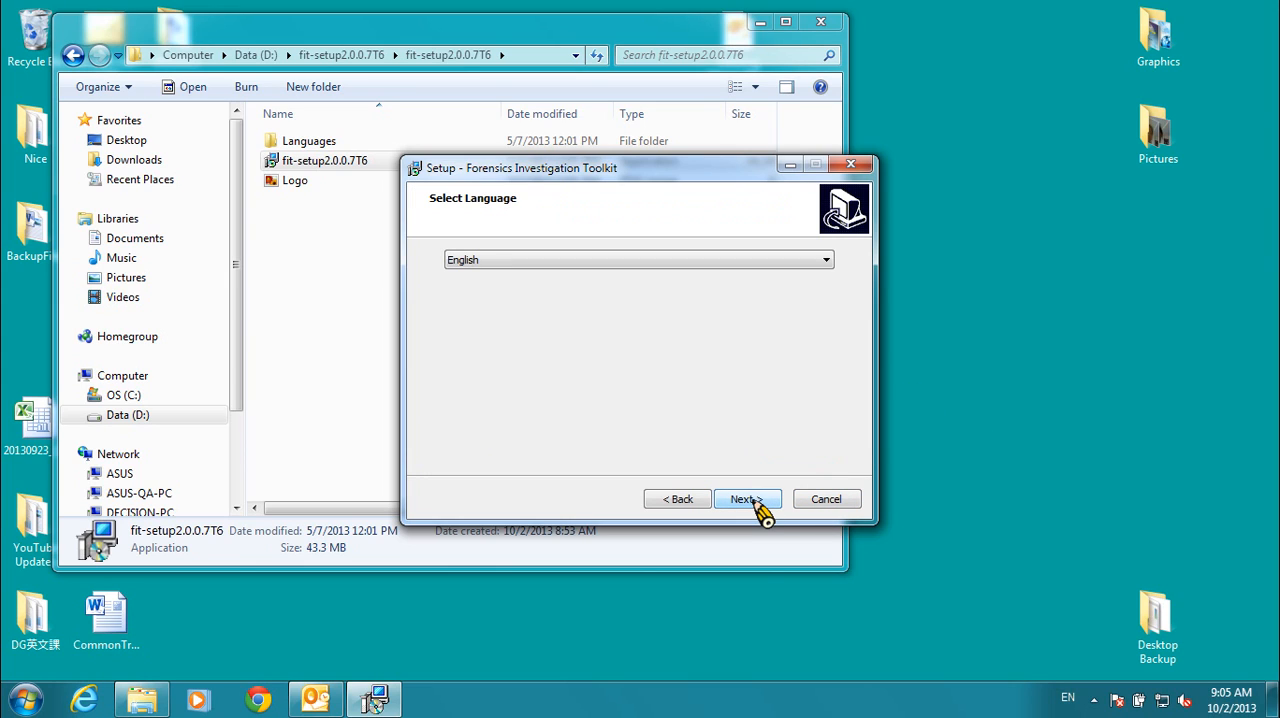
click(744, 499)
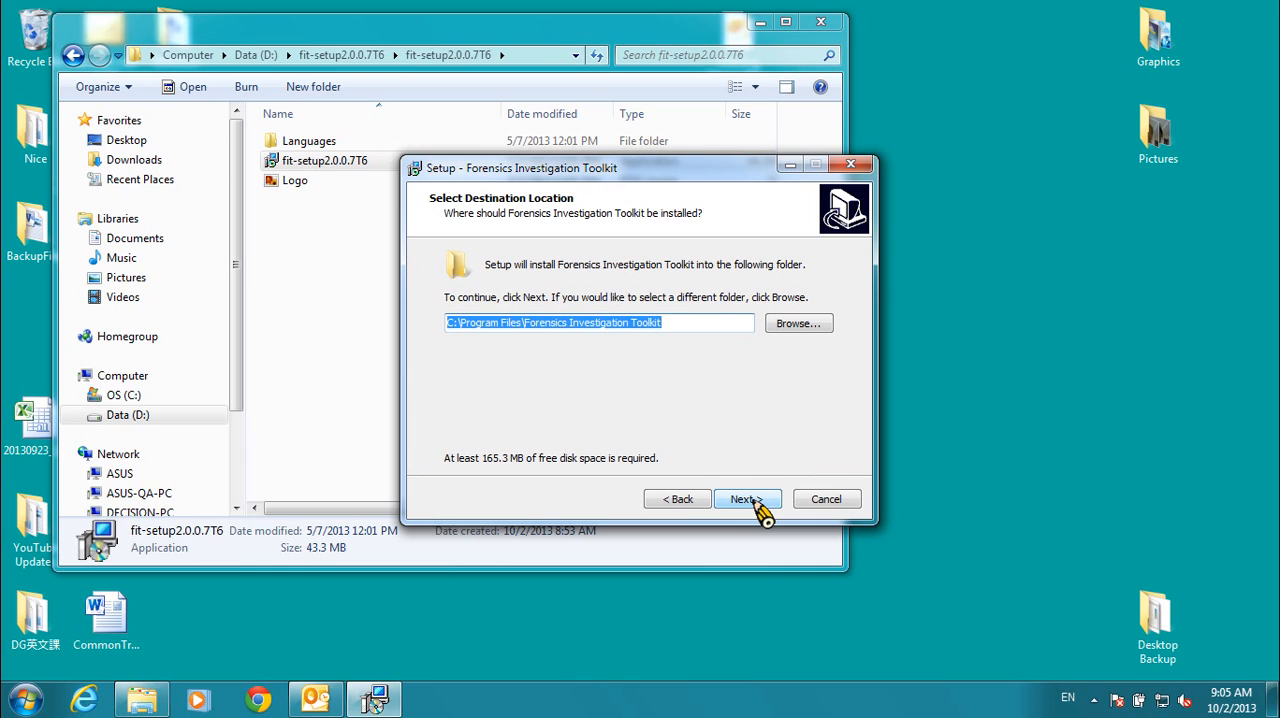
click(746, 498)
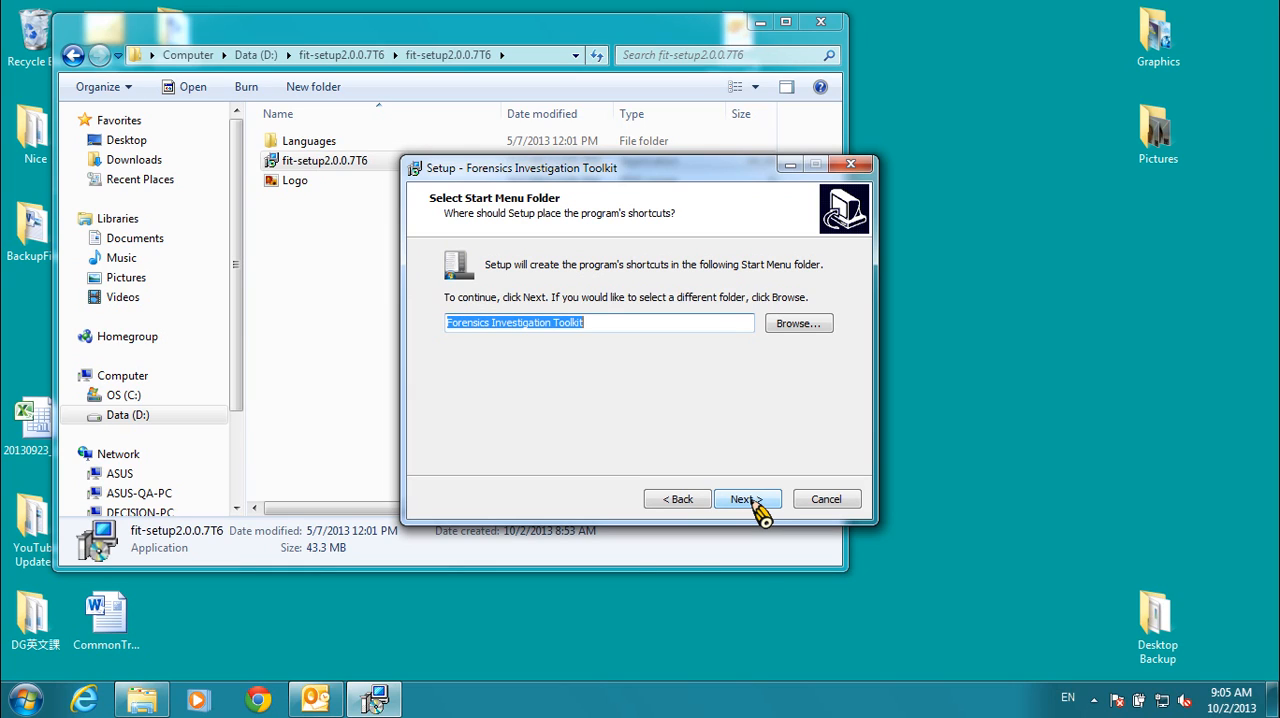
click(744, 499)
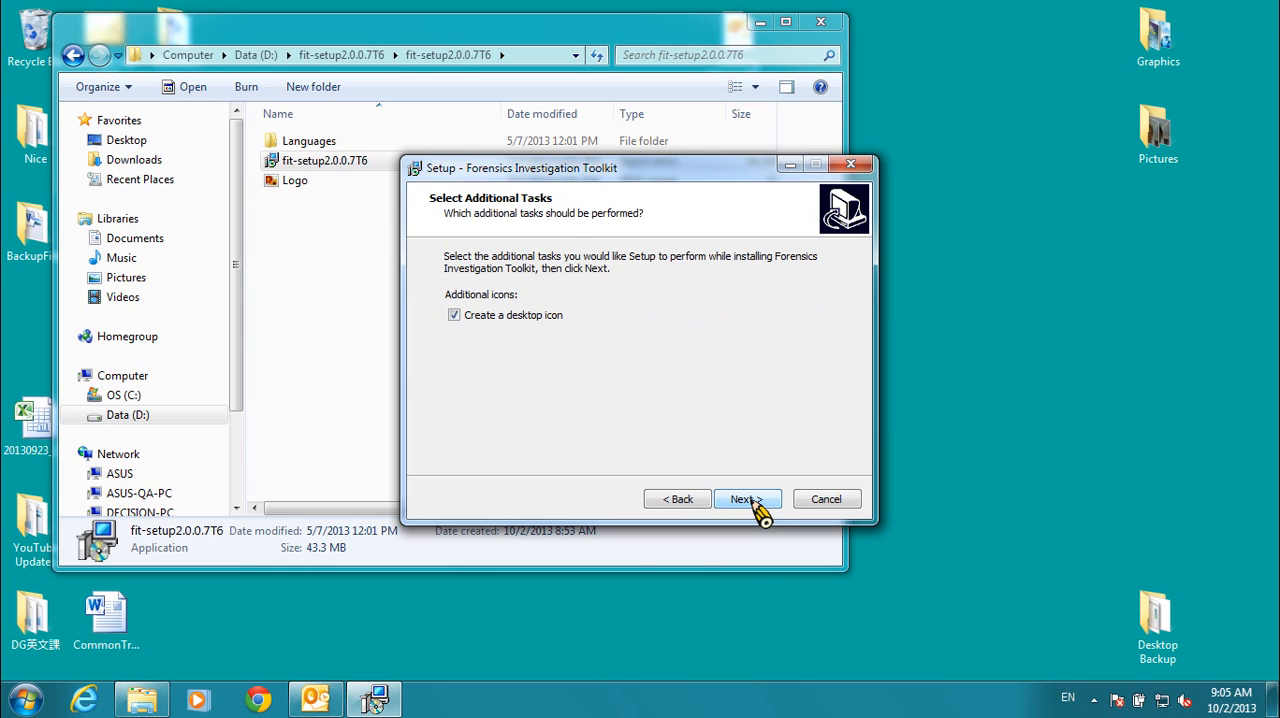
click(743, 499)
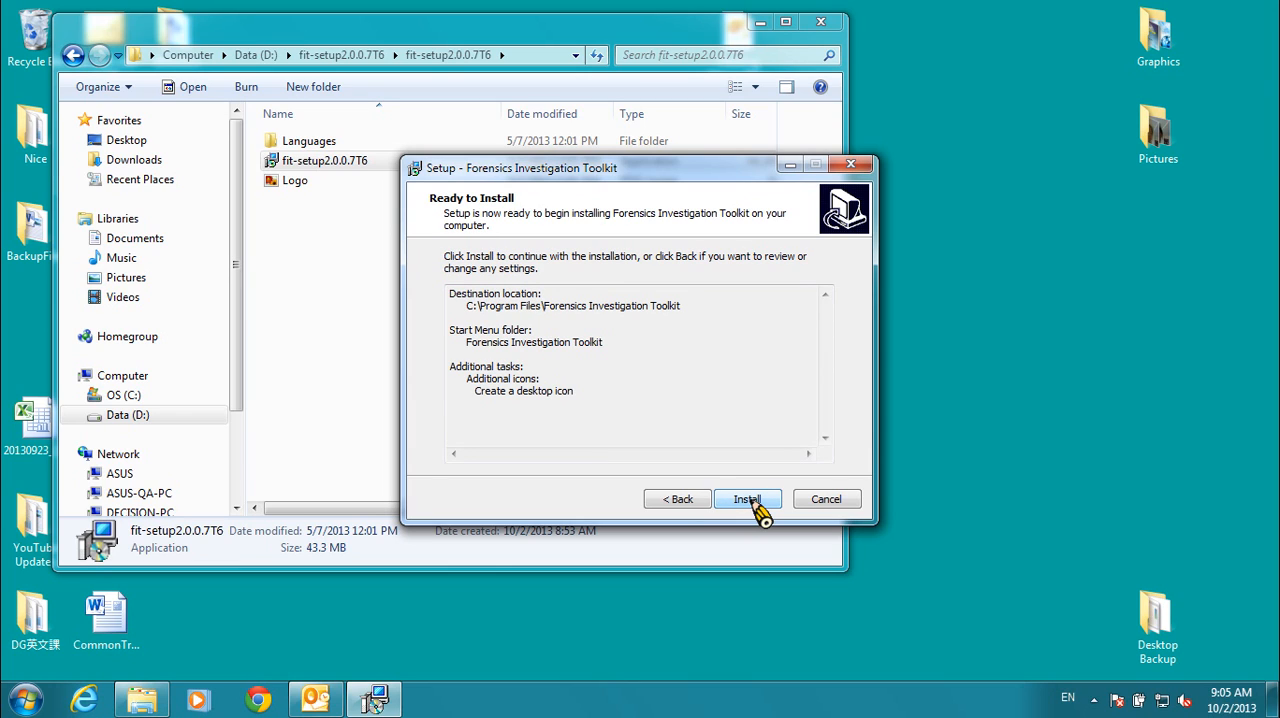
click(747, 498)
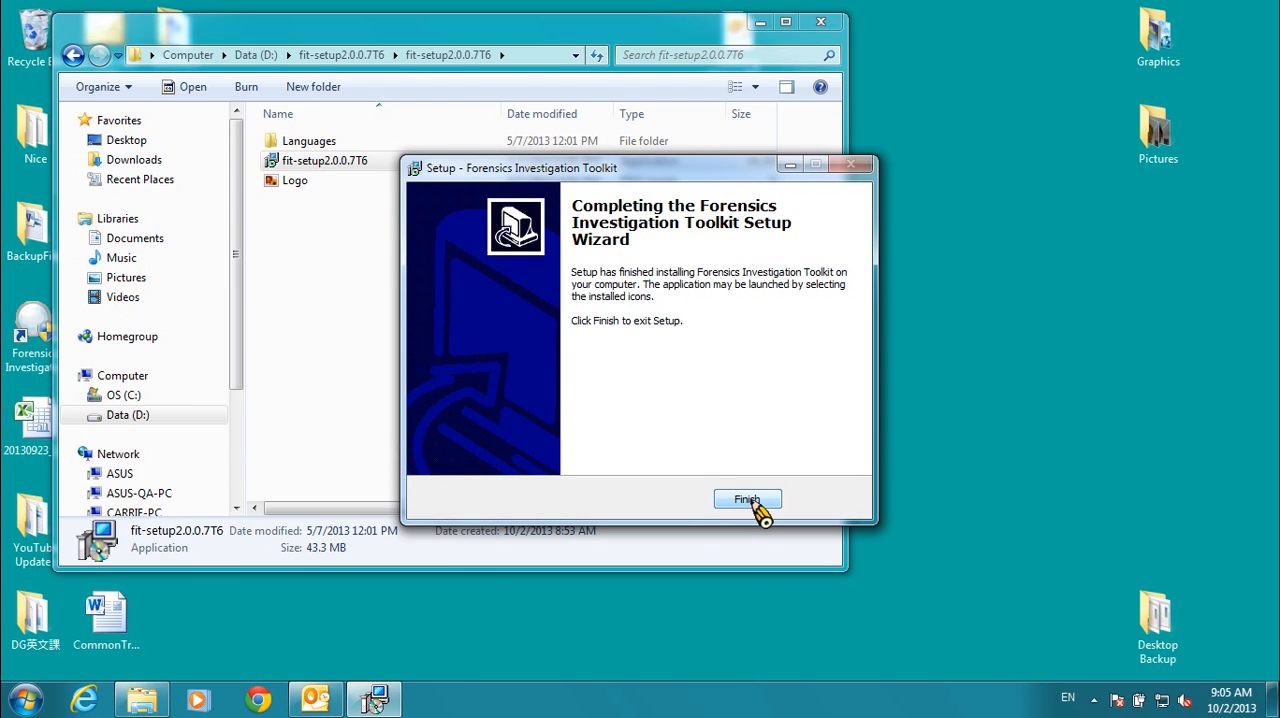
click(746, 499)
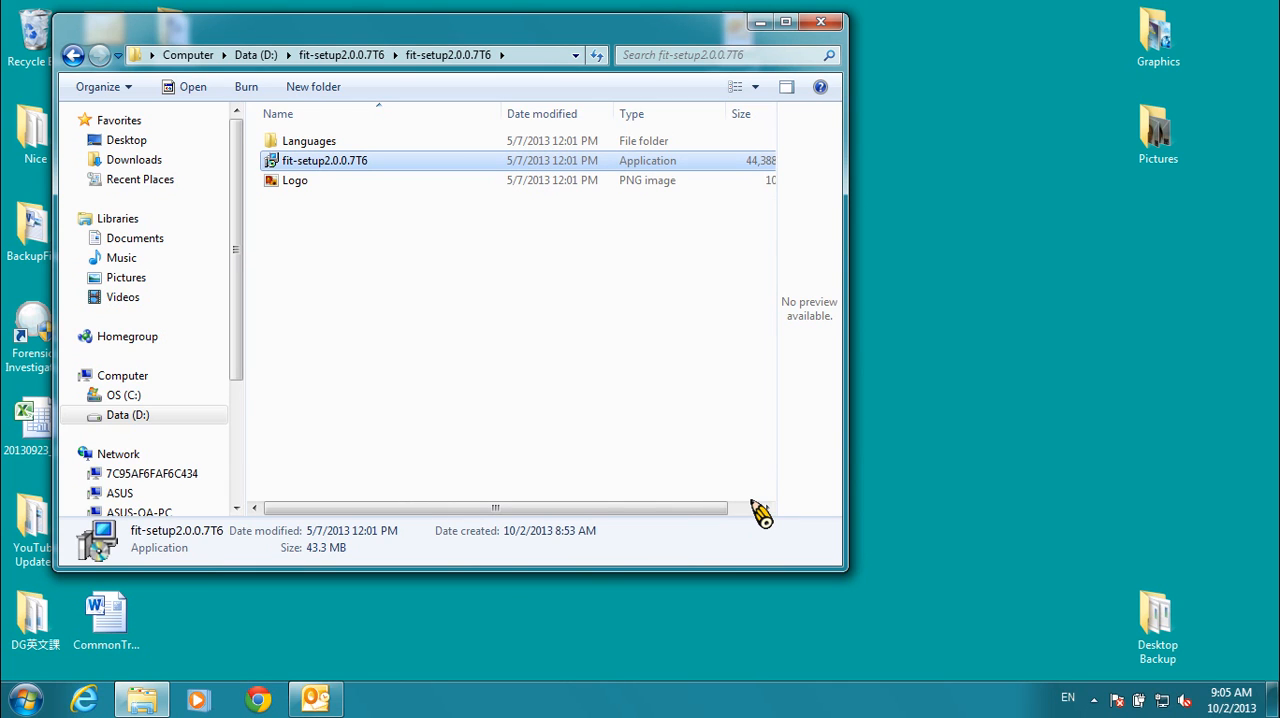
Launch Forensics Investigation Toolkit from its desktop shortcut, reaching the 0 / 100 trial notice.
click(820, 22)
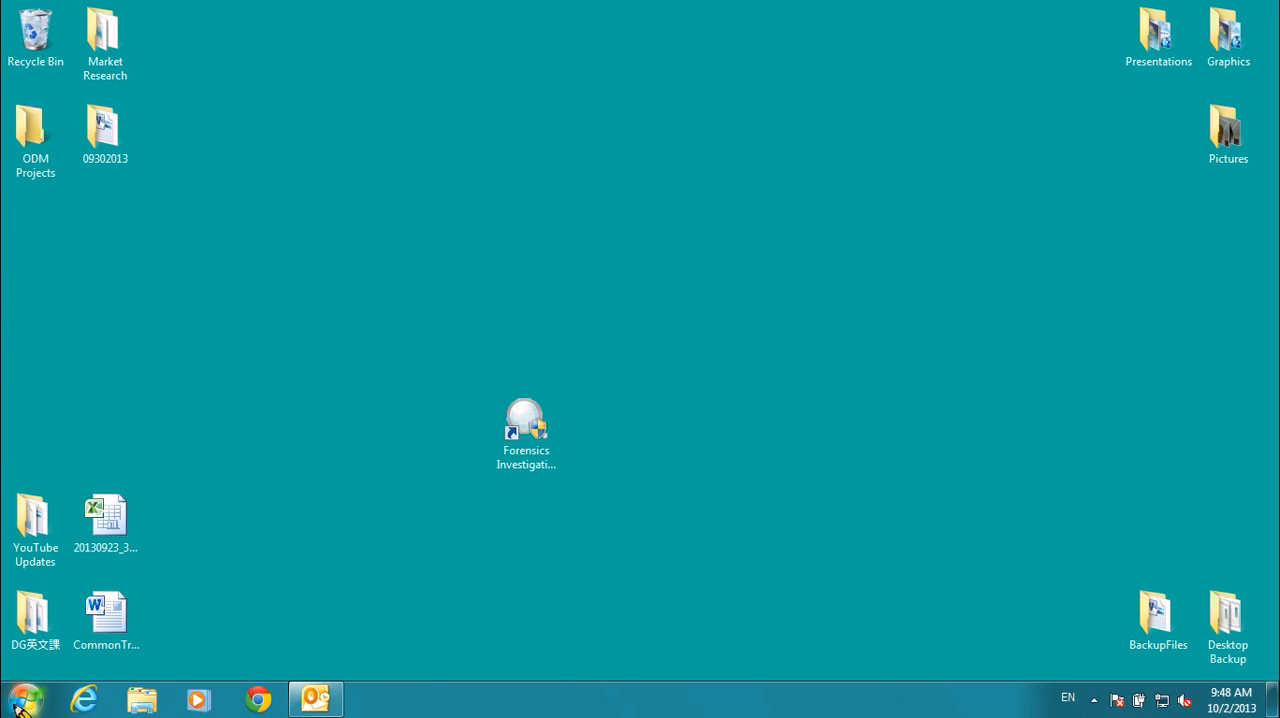
click(24, 698)
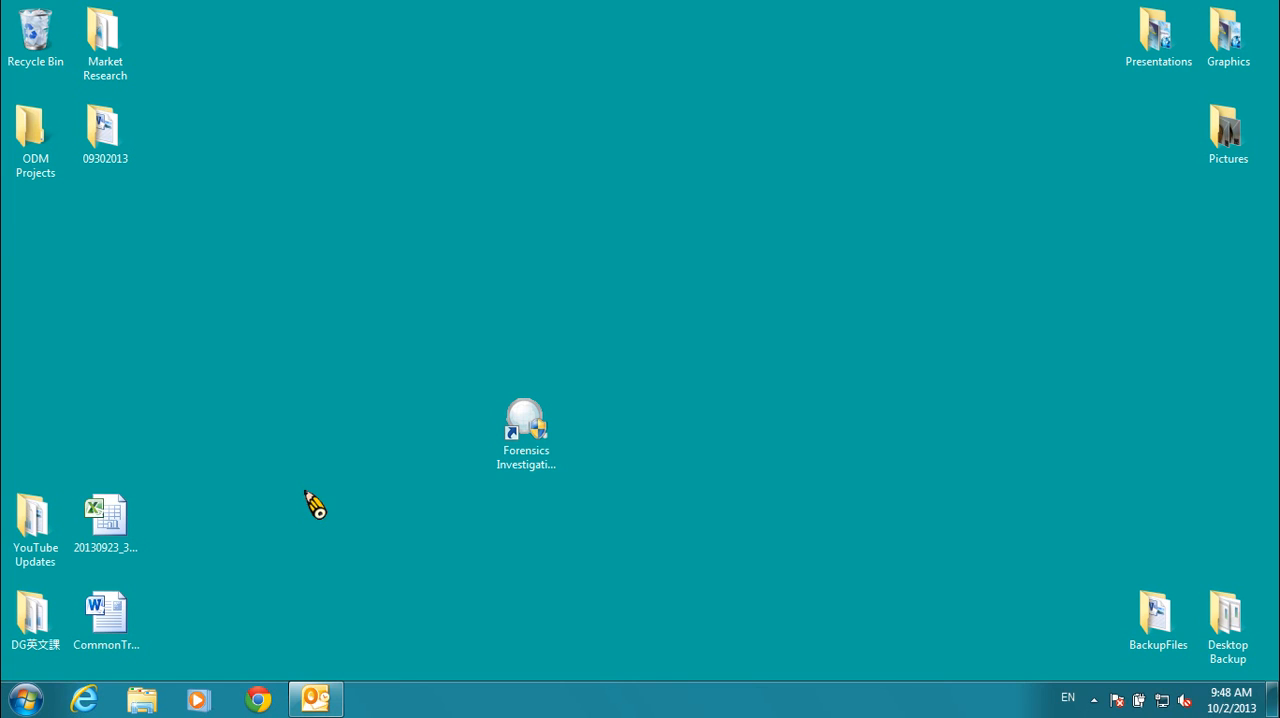
double_click(525, 425)
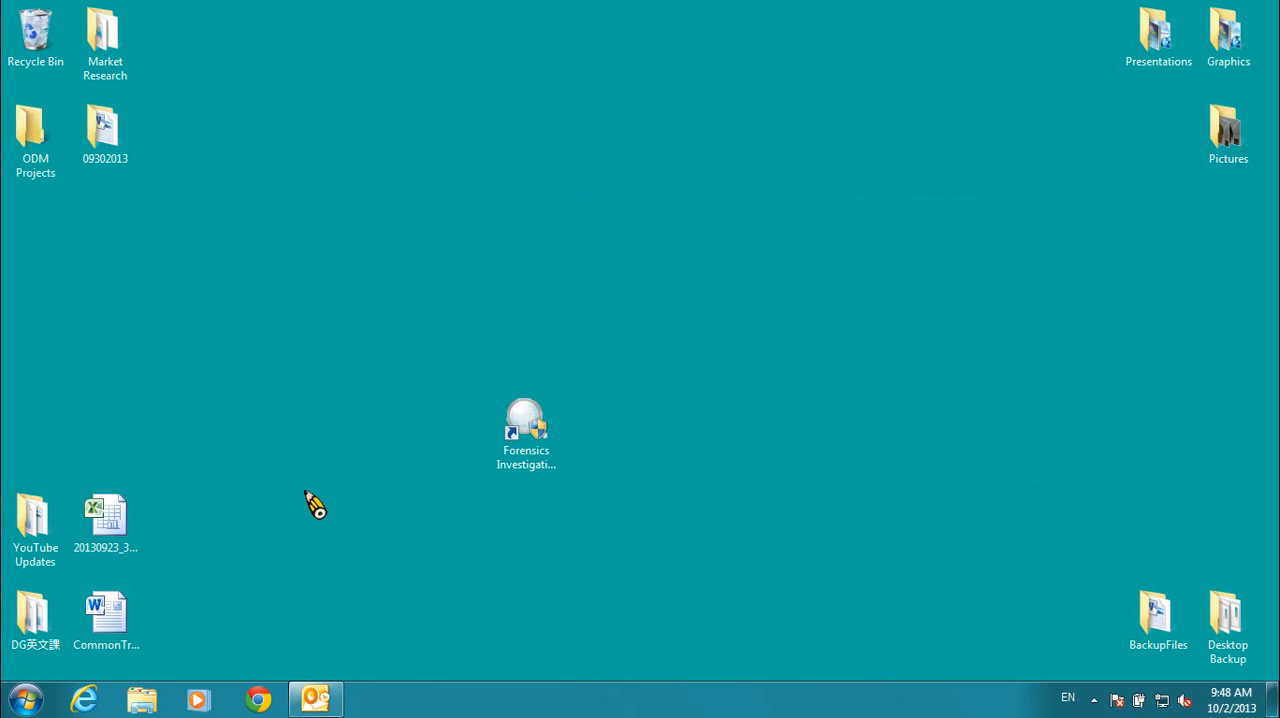
double_click(525, 413)
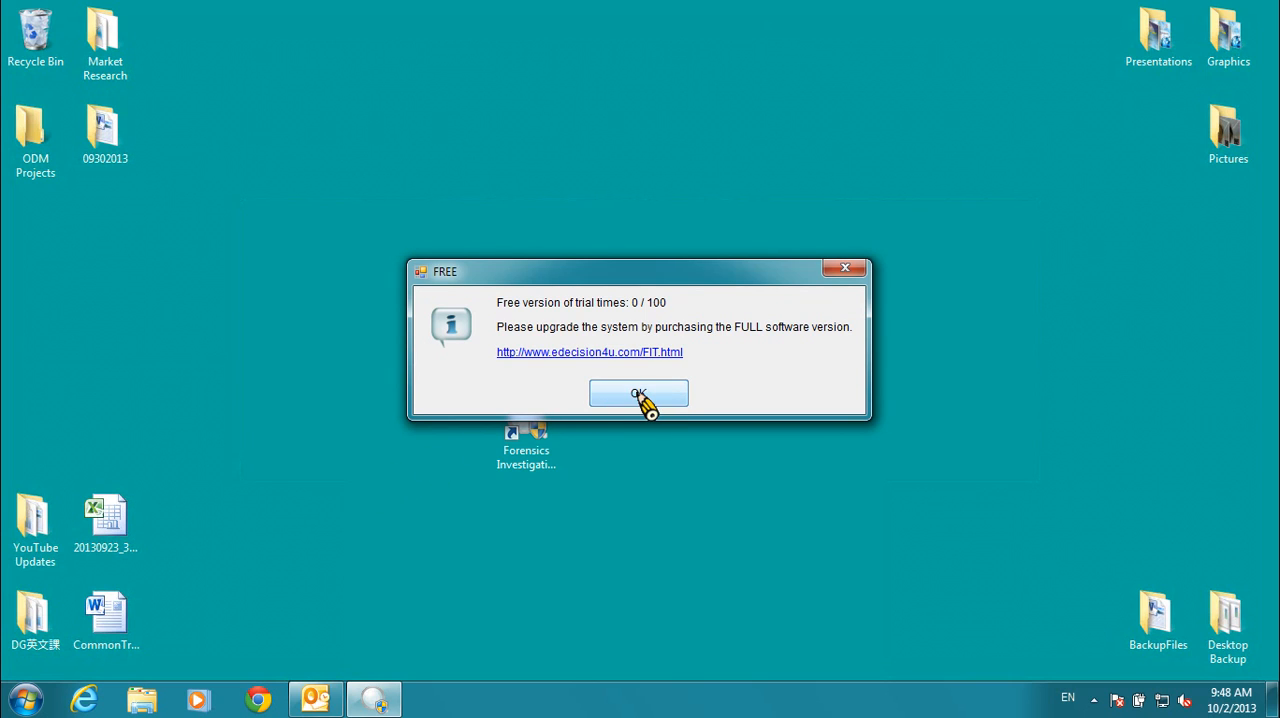
Dismiss the free-version trial notice with OK.
click(638, 392)
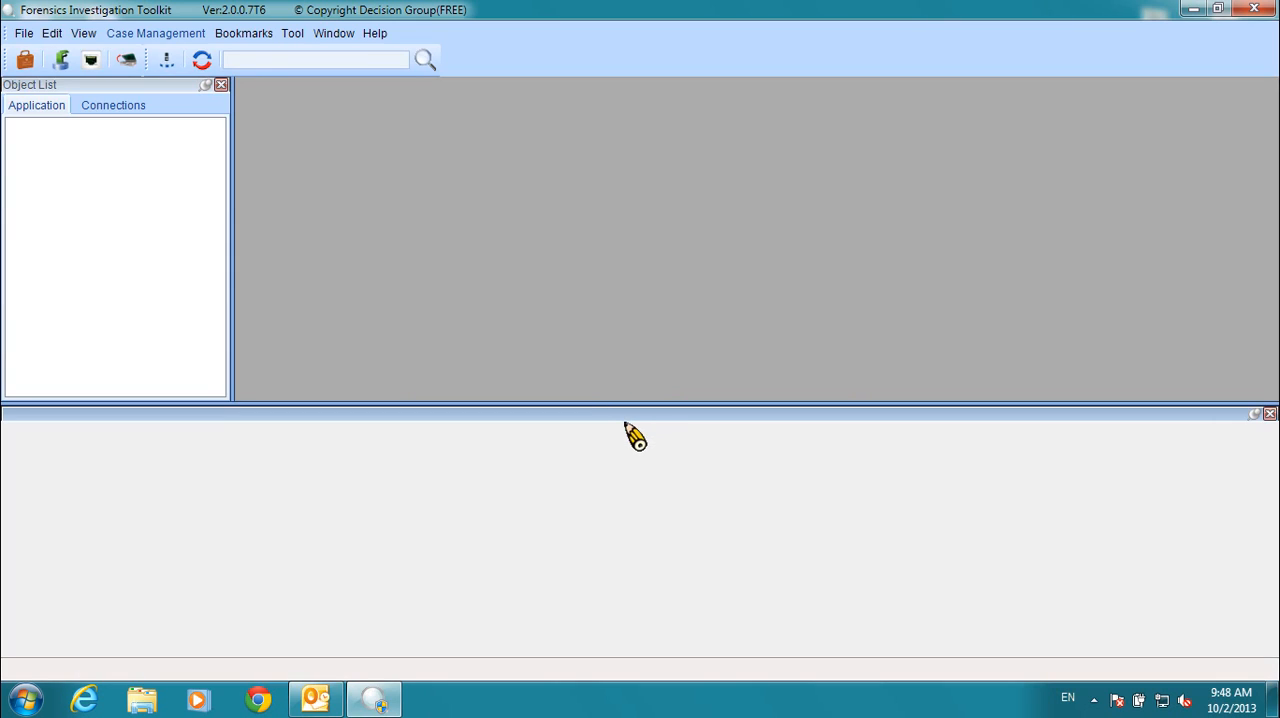
mouse_move(615, 455)
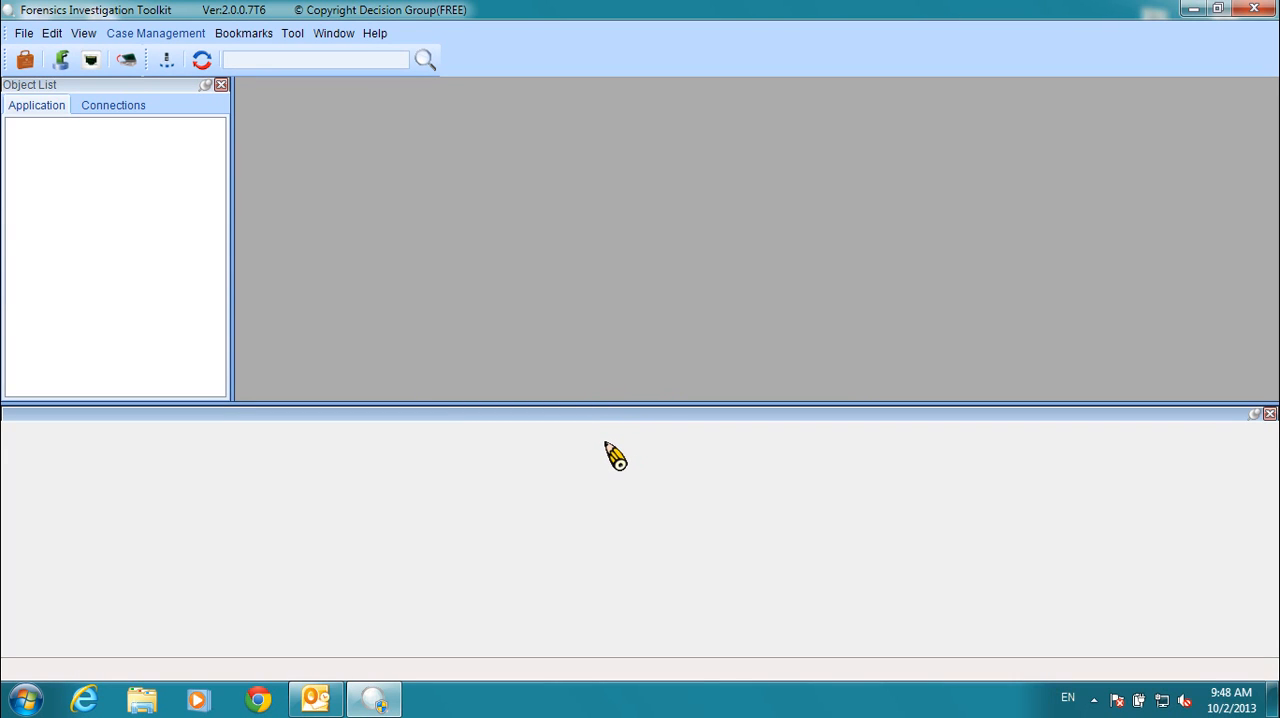
mouse_move(585, 452)
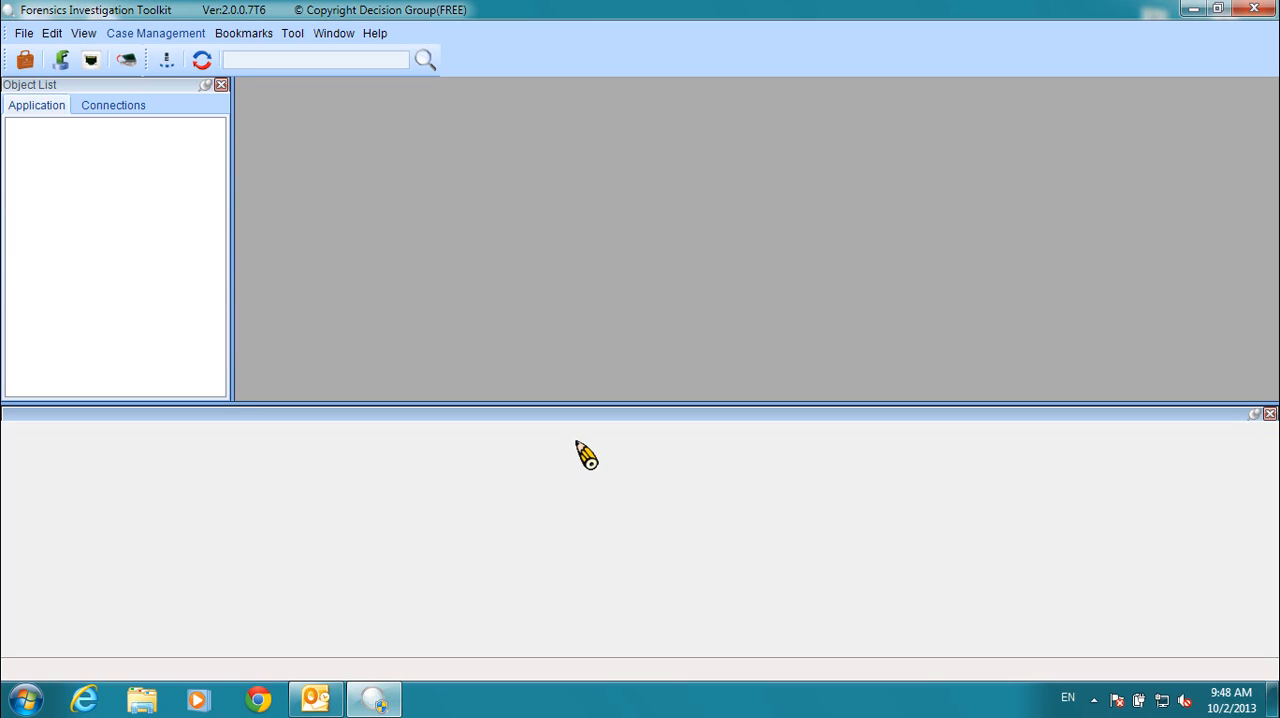
mouse_move(628, 432)
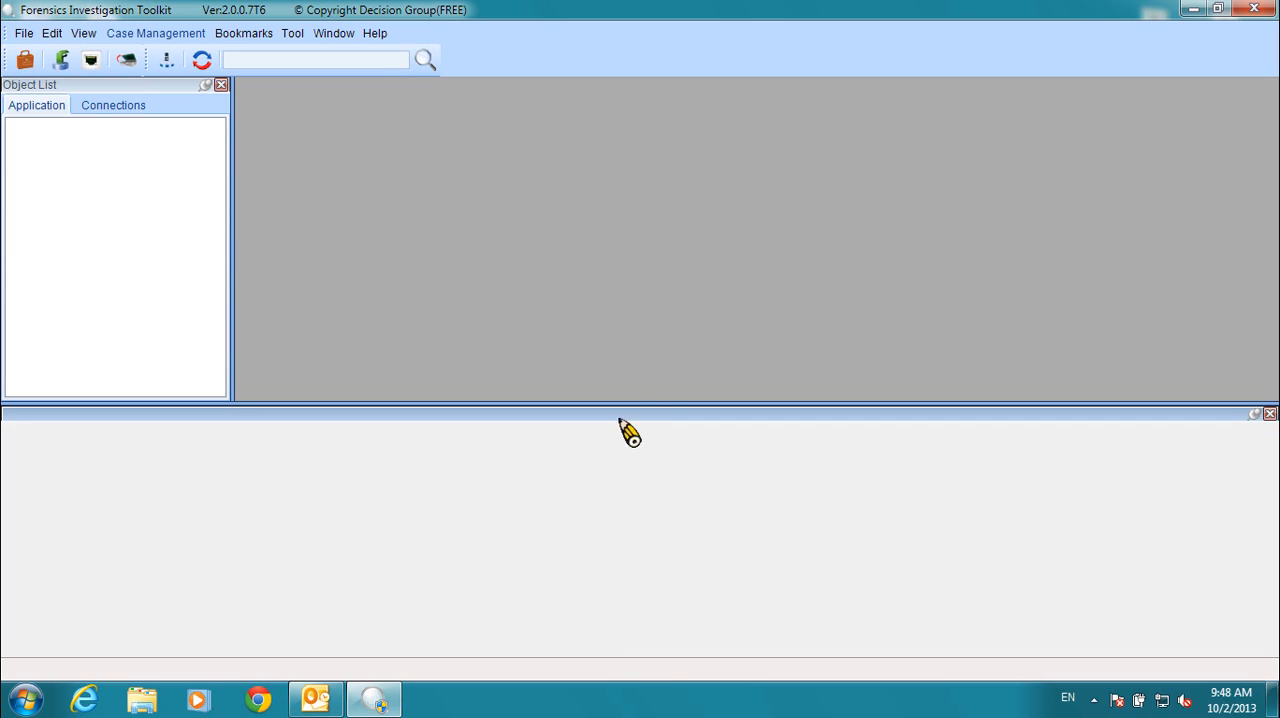
mouse_move(1270, 10)
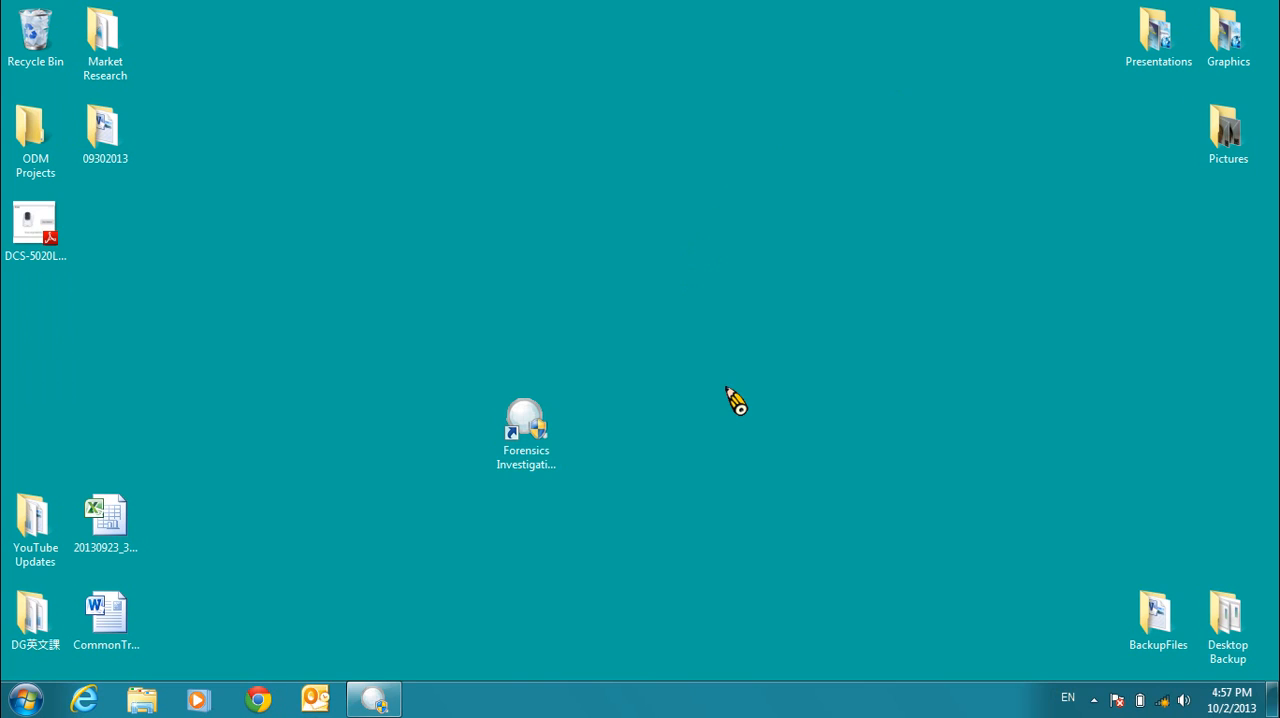
mouse_move(555, 685)
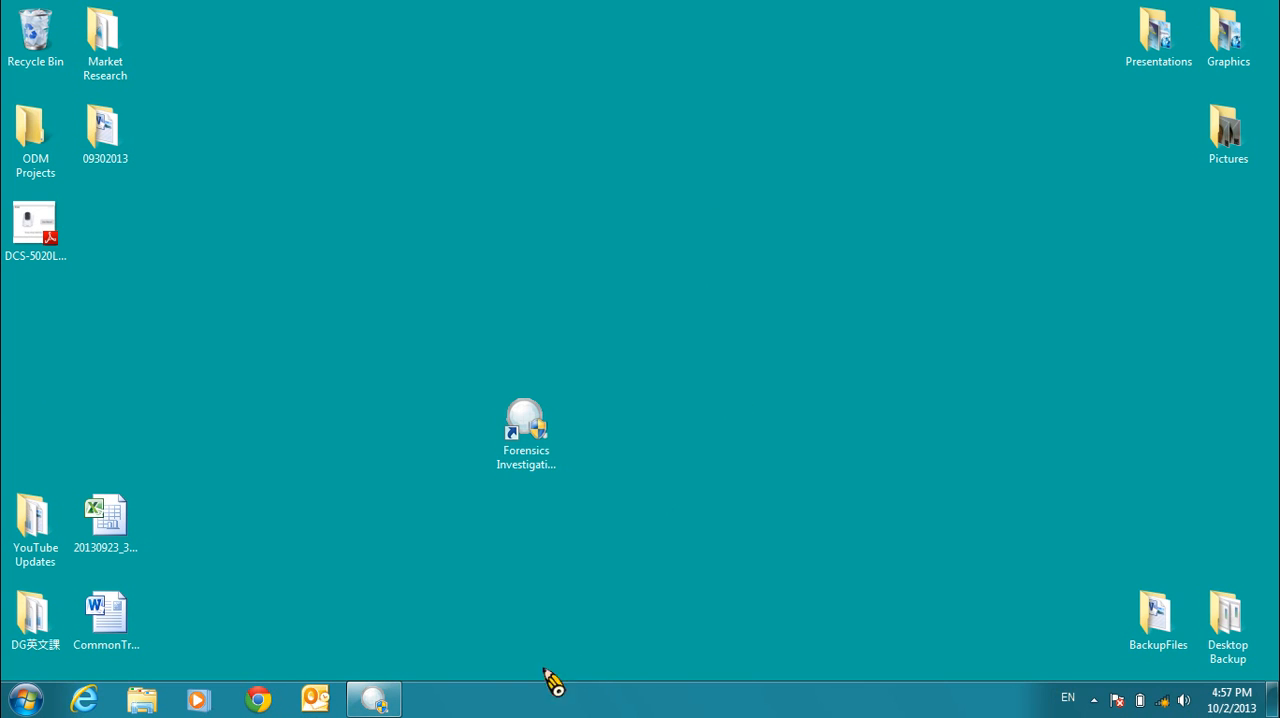
Bring the toolkit's main window back on screen with its empty Object List.
double_click(525, 420)
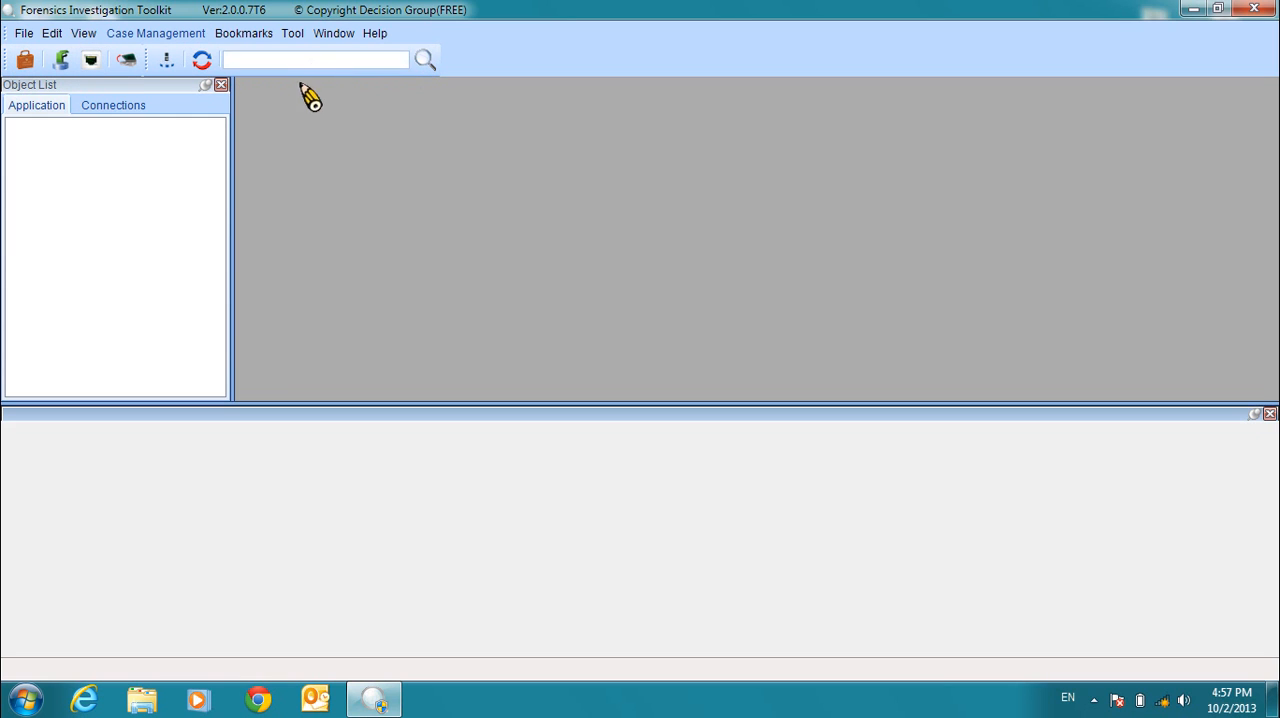
mouse_move(210, 150)
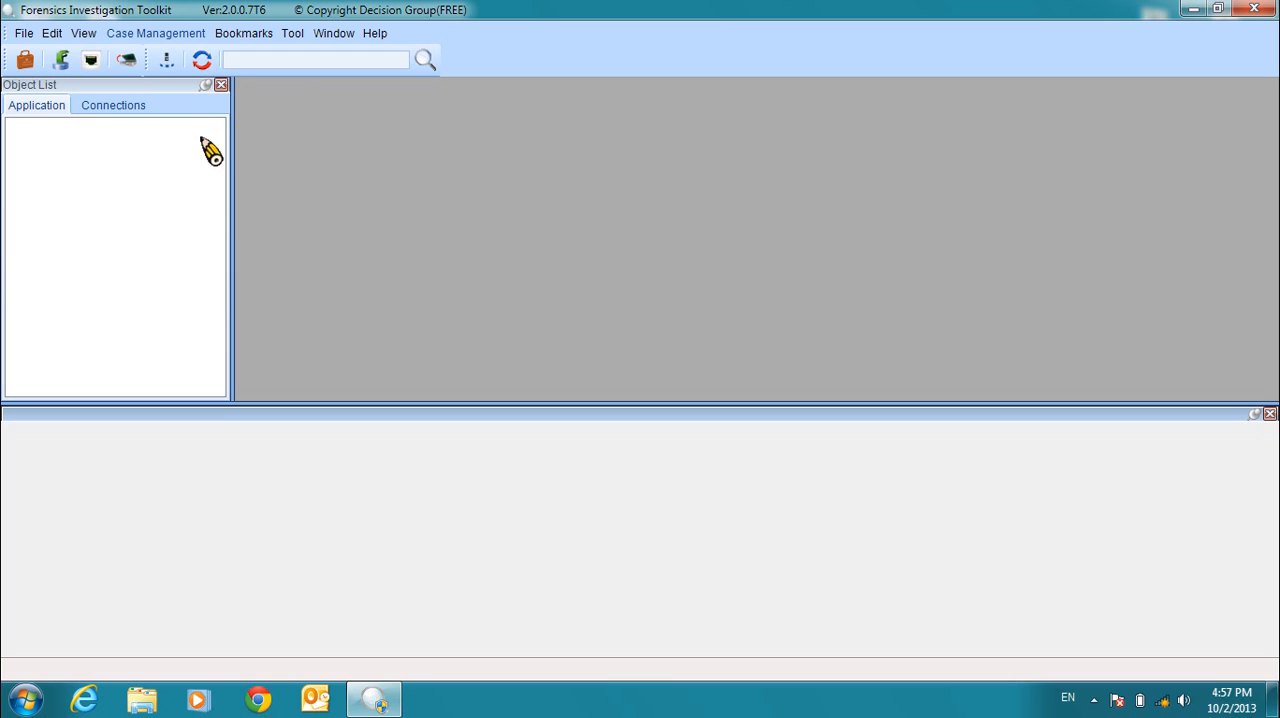
mouse_move(60, 95)
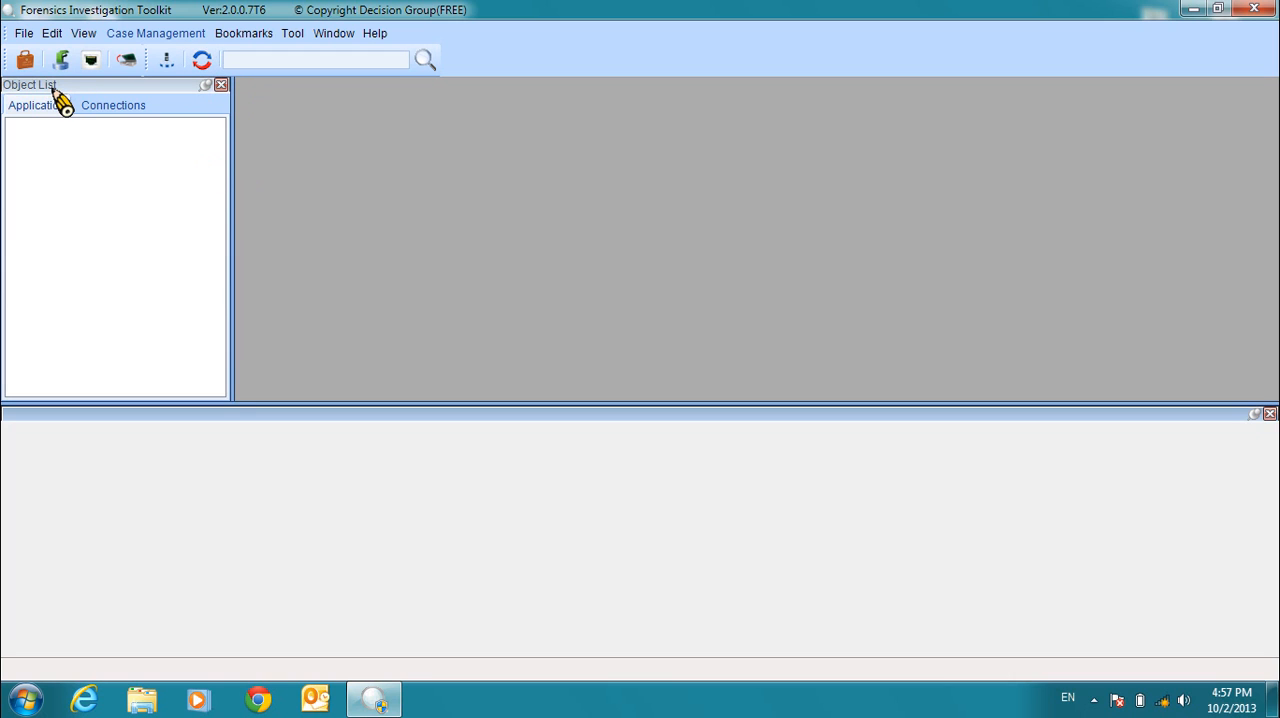
mouse_move(403, 194)
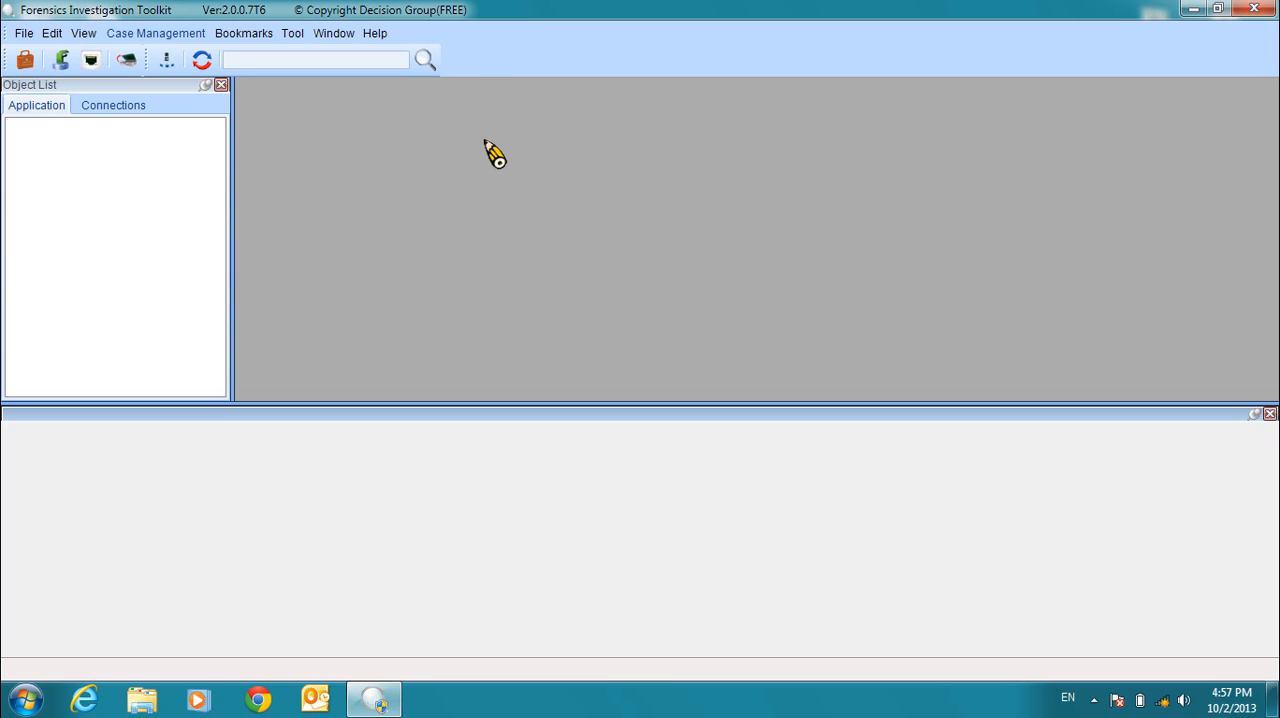
mouse_move(490, 190)
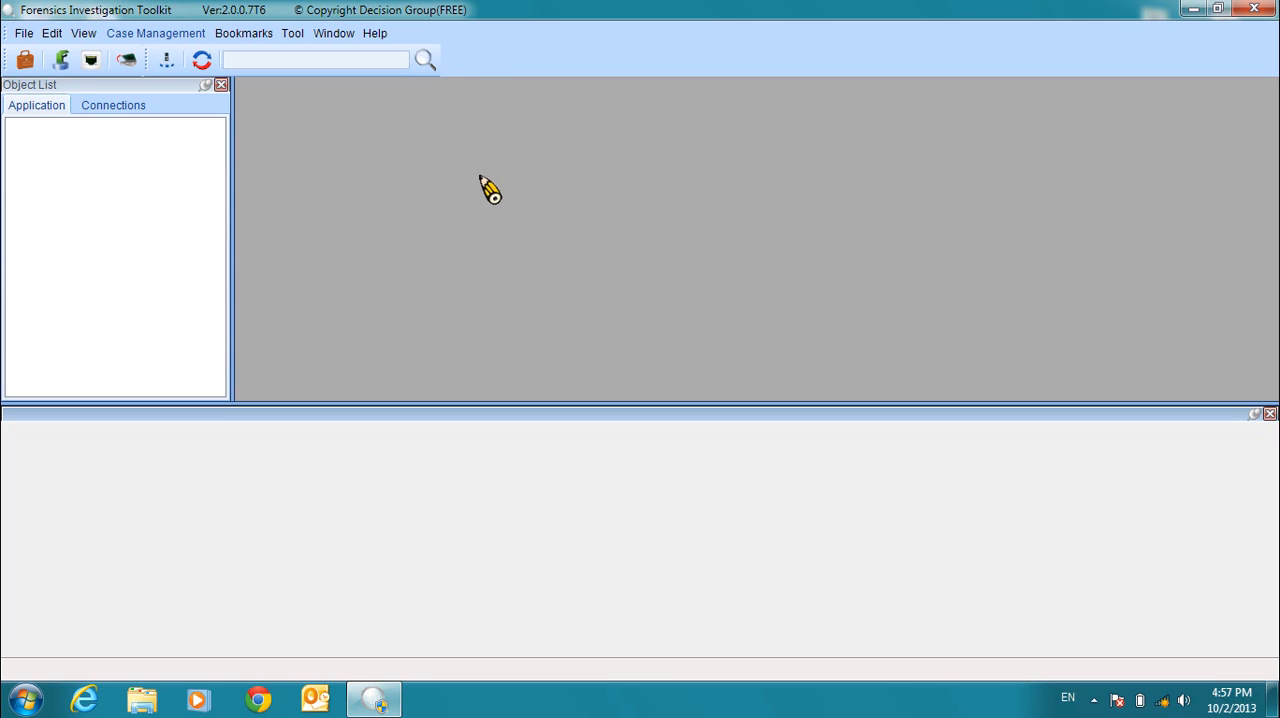
mouse_move(538, 486)
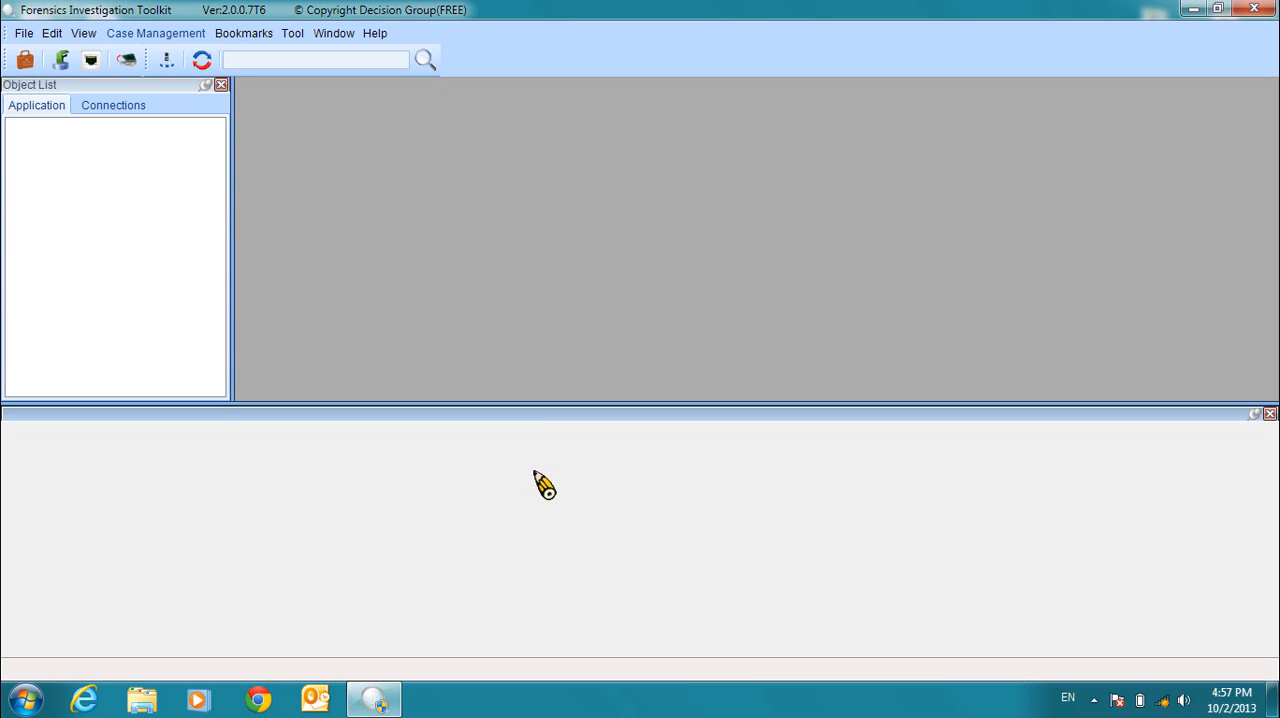
mouse_move(545, 480)
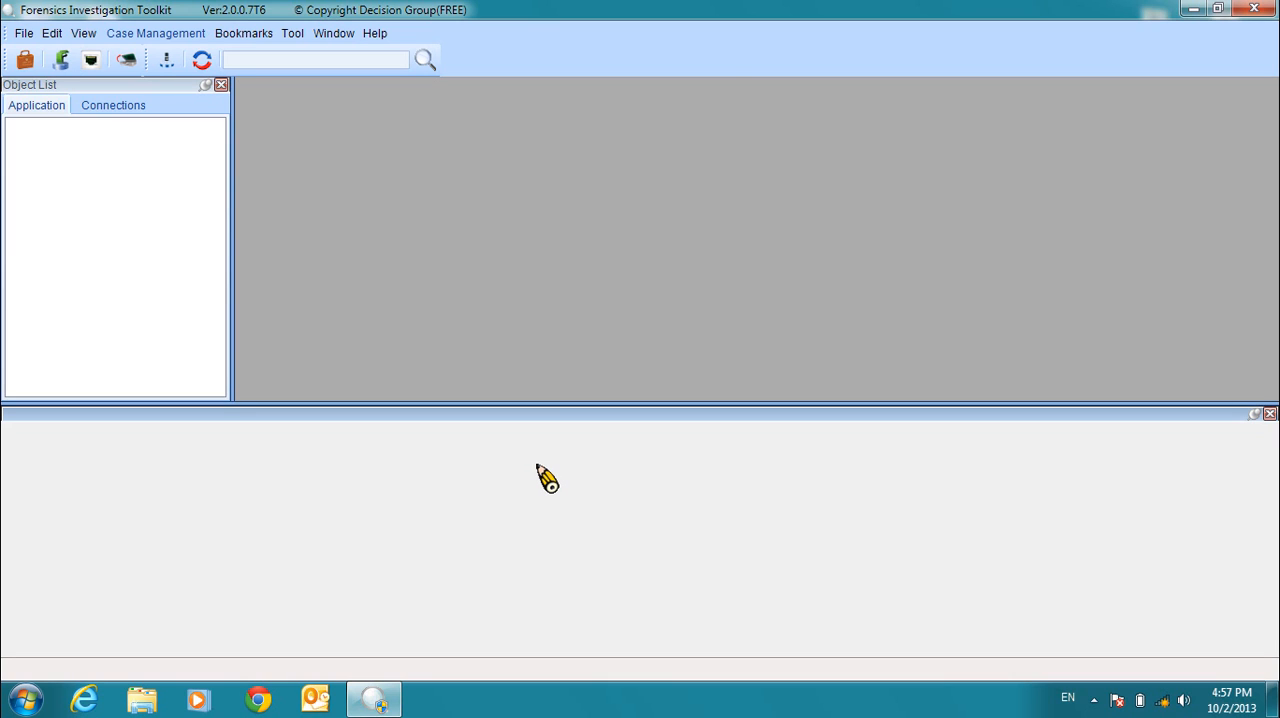
mouse_move(557, 453)
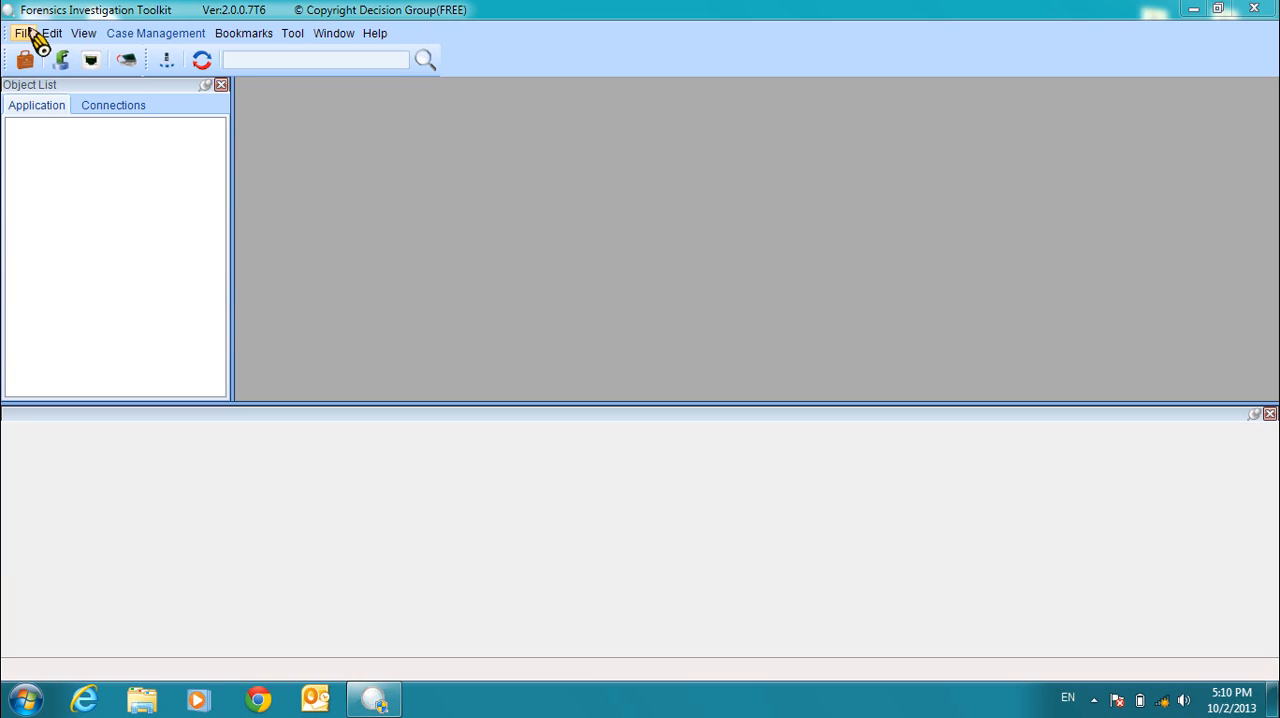
Create a new case named 'case 1' with description 'example case 1'.
click(24, 33)
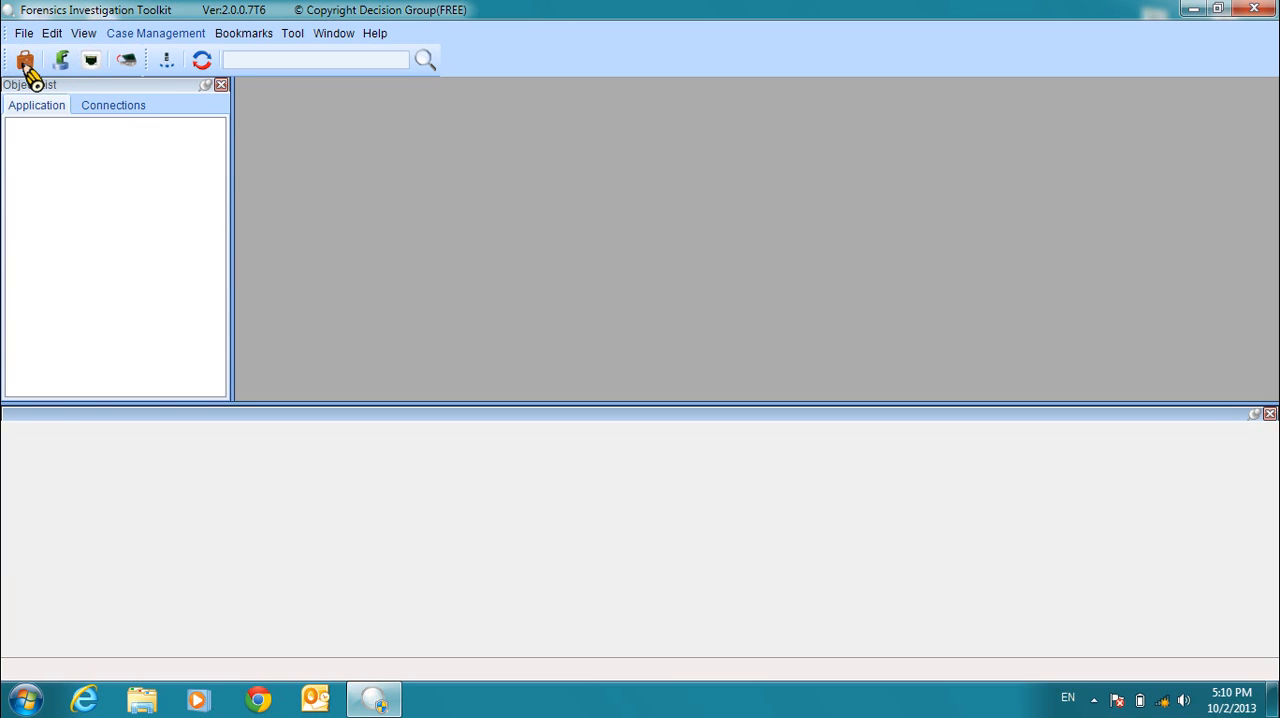
click(24, 60)
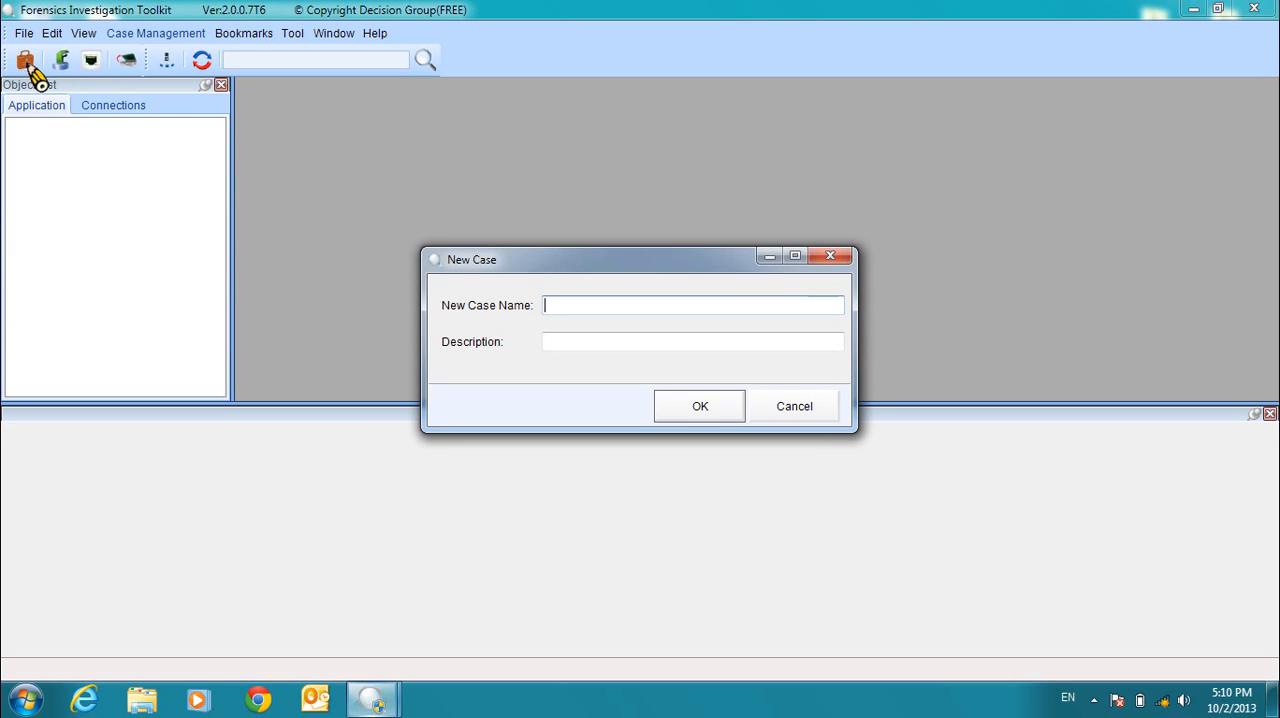
mouse_move(545, 335)
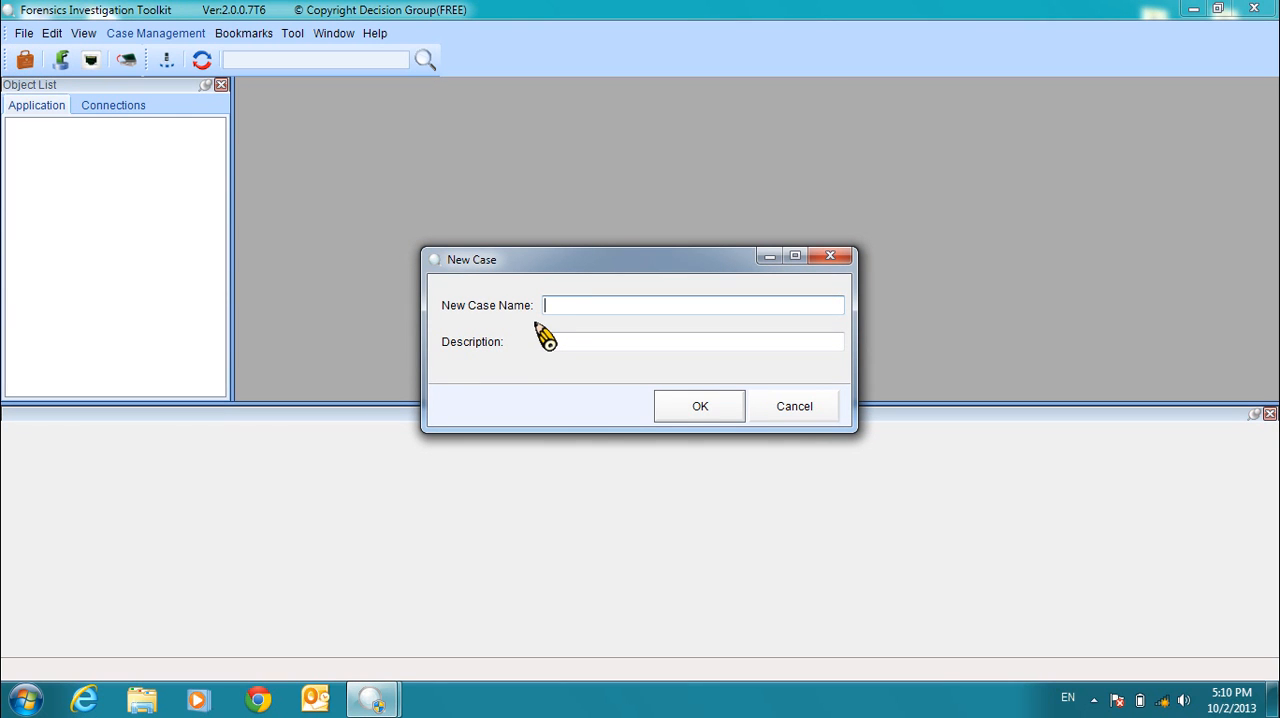
text(case 1)
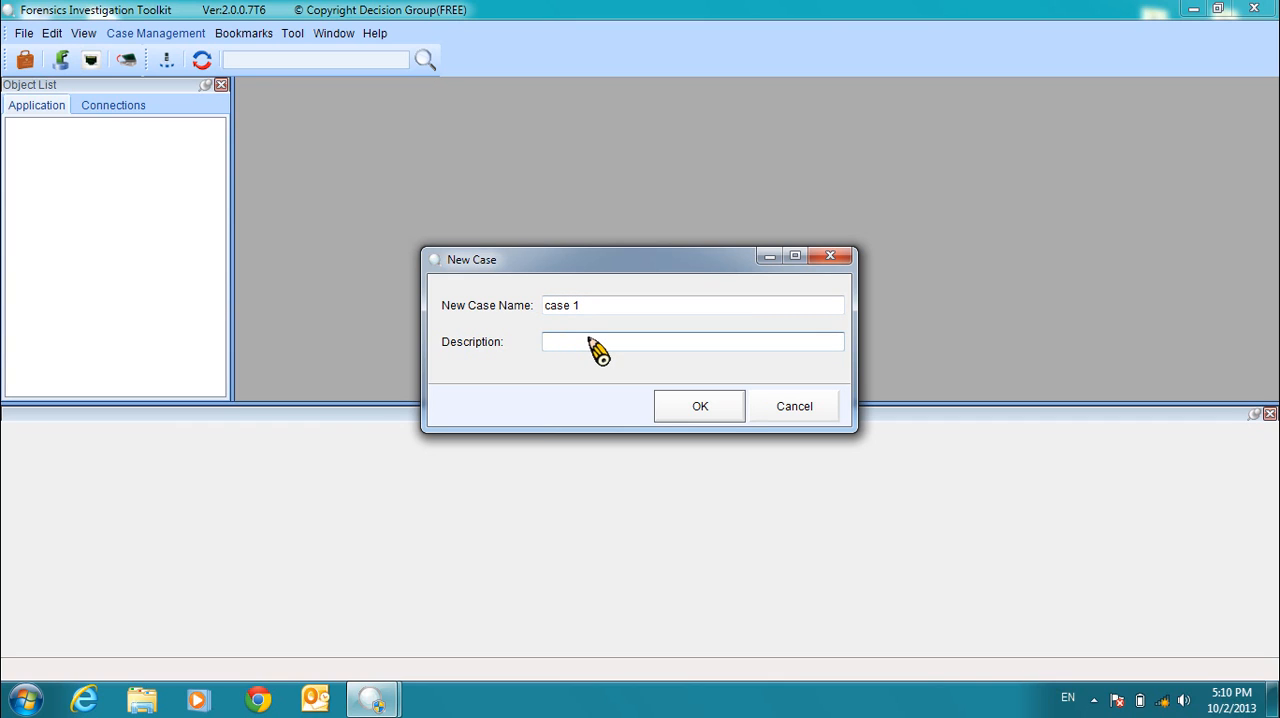
text(example case)
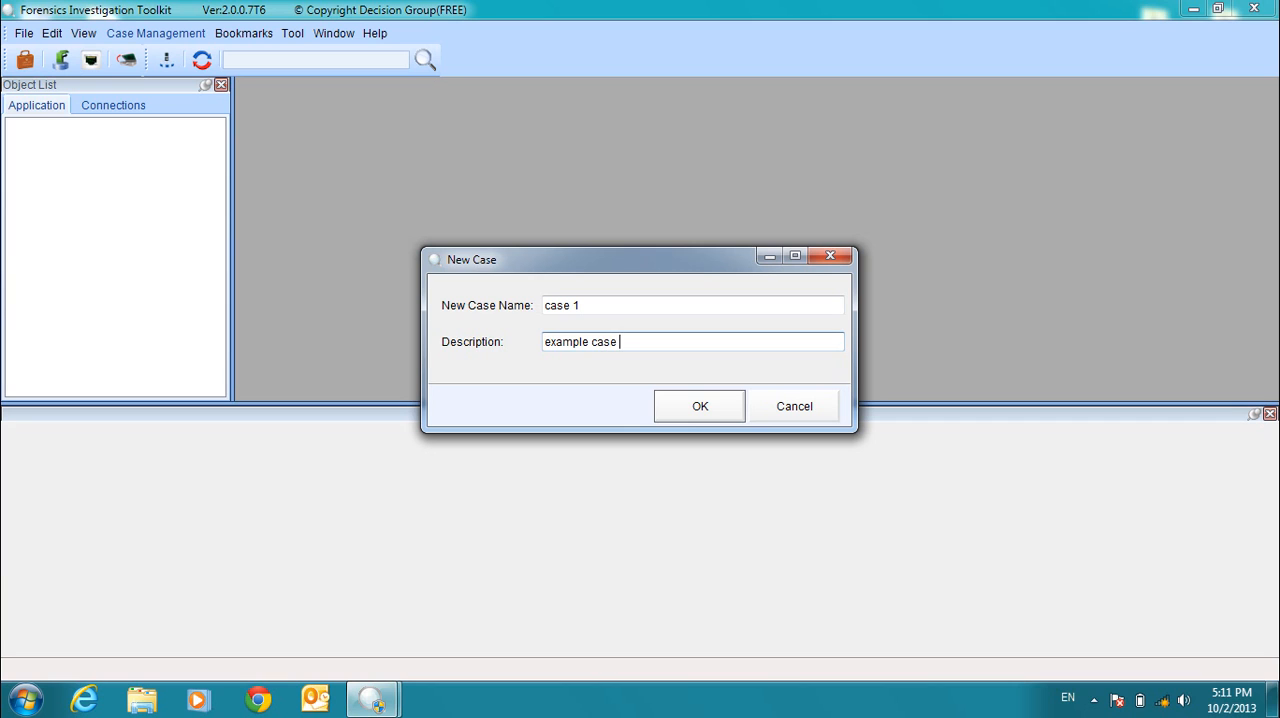
text(1)
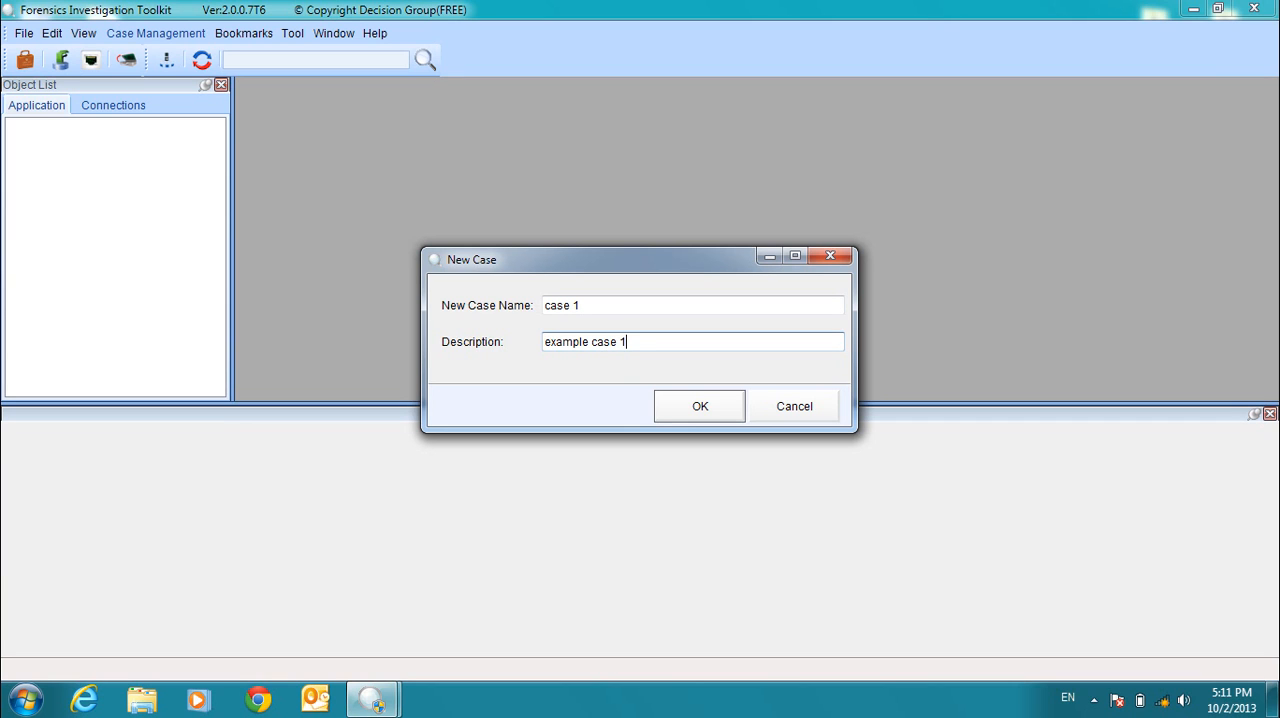
click(699, 406)
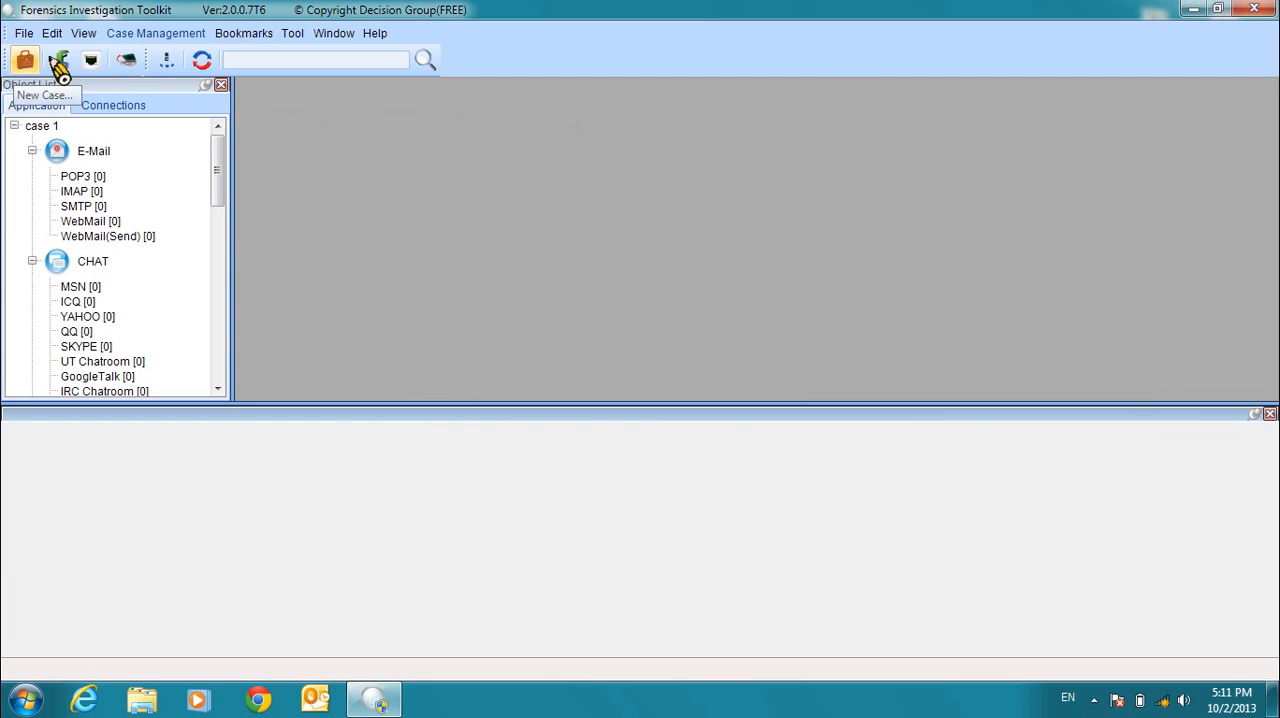
mouse_move(60, 60)
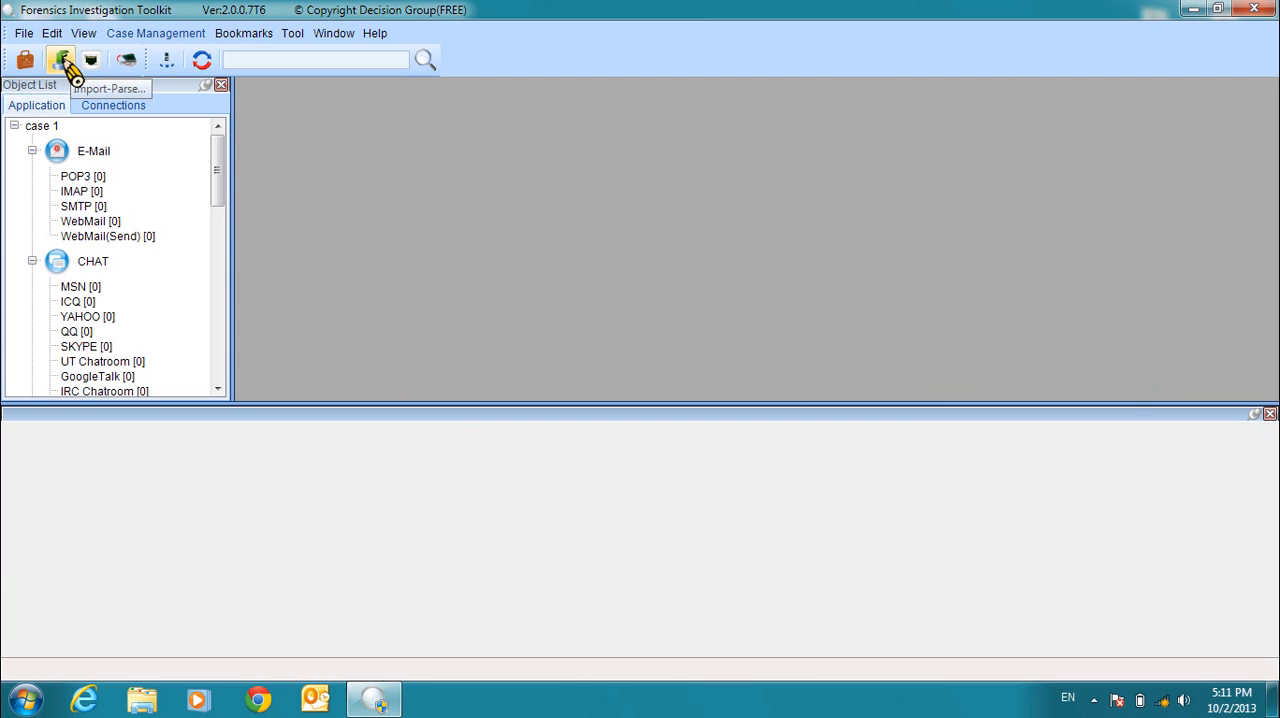
click(61, 60)
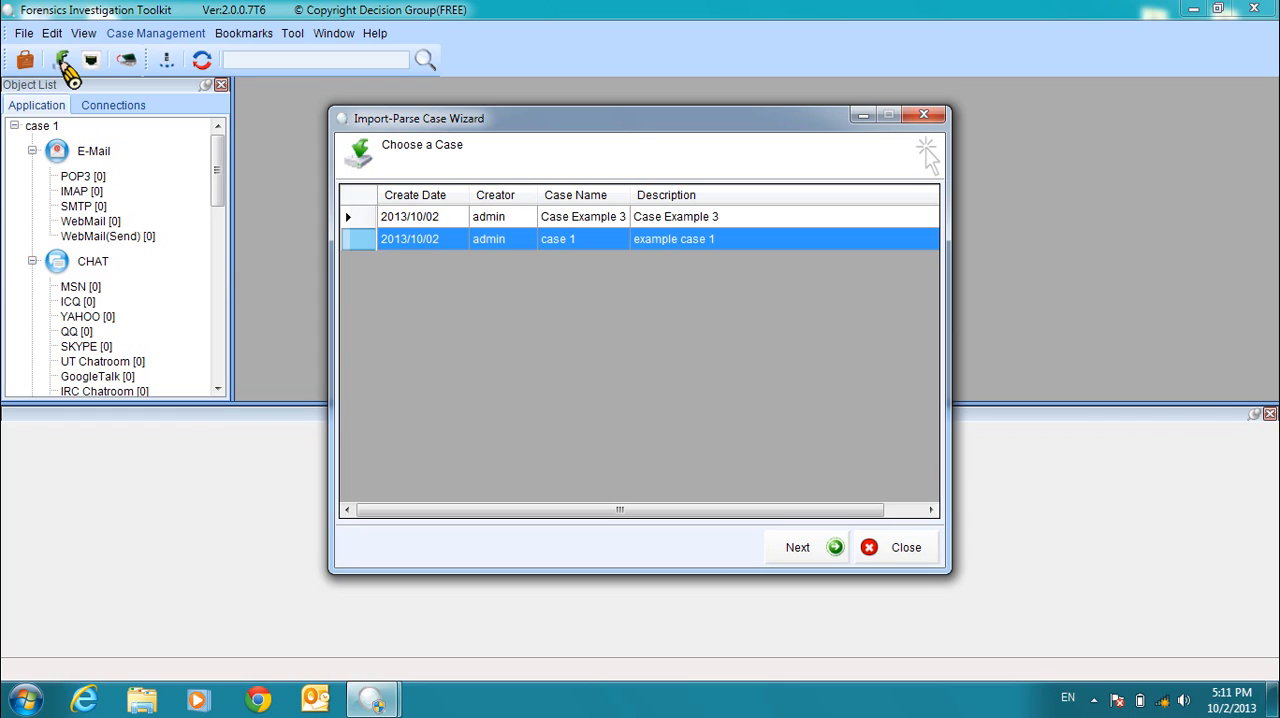
mouse_move(441, 243)
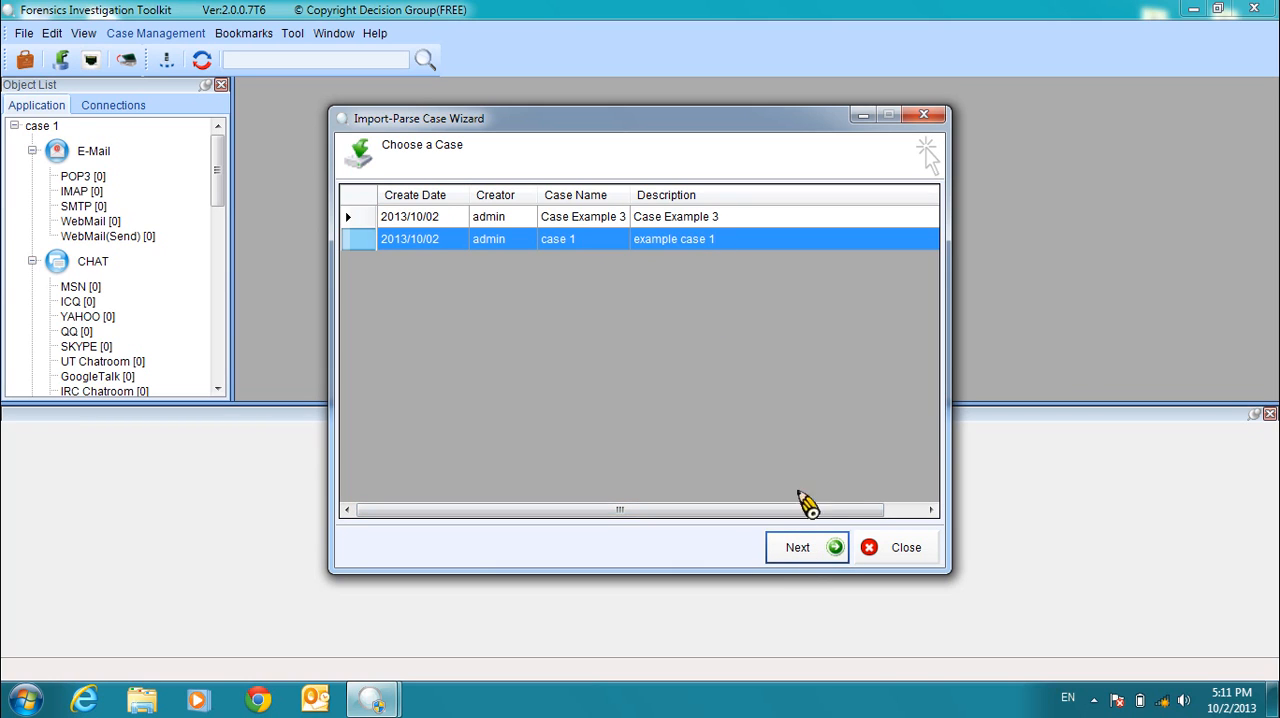
Add the httplink, pop3 and yahoo capture files, 6.17 MB total, to the import list.
click(796, 547)
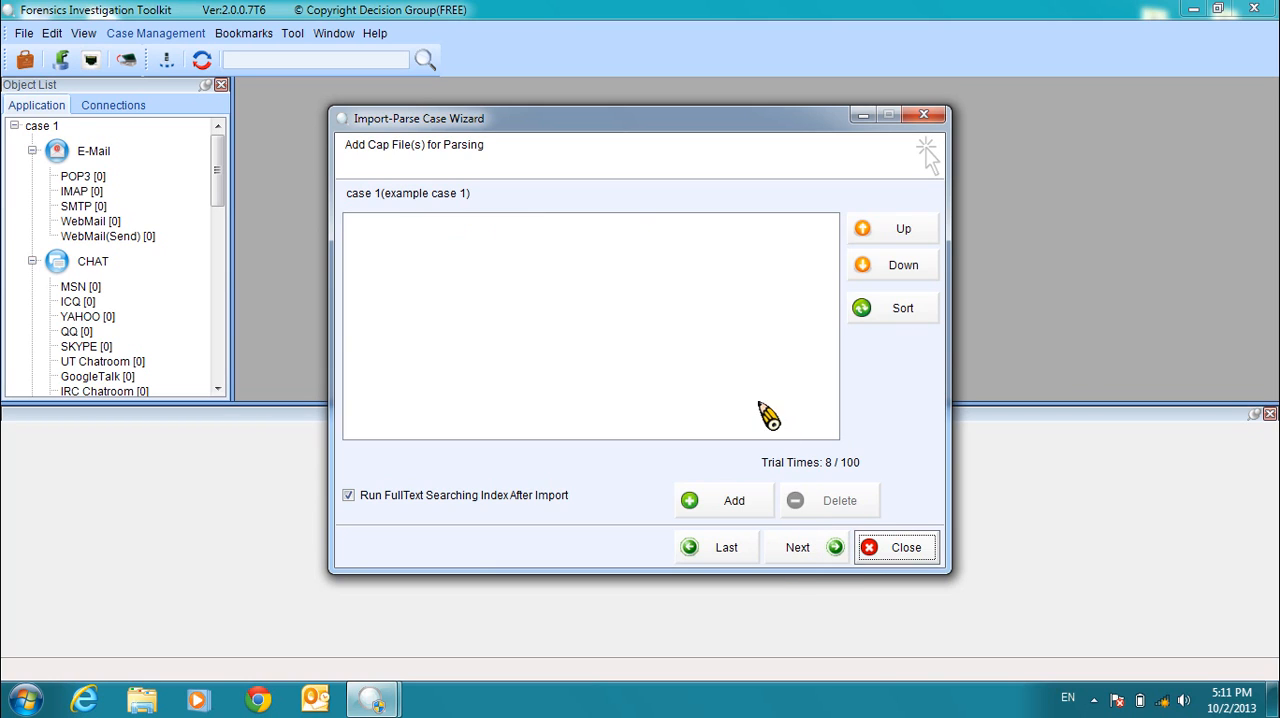
mouse_move(485, 413)
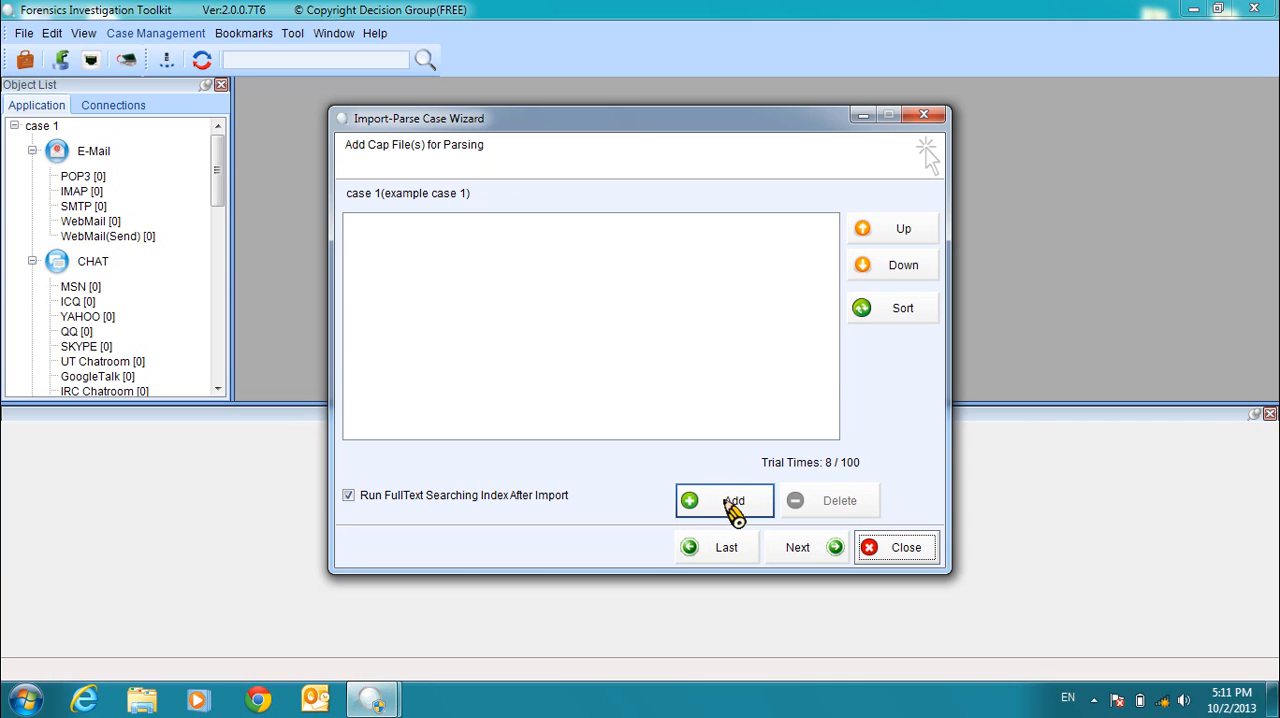
click(724, 500)
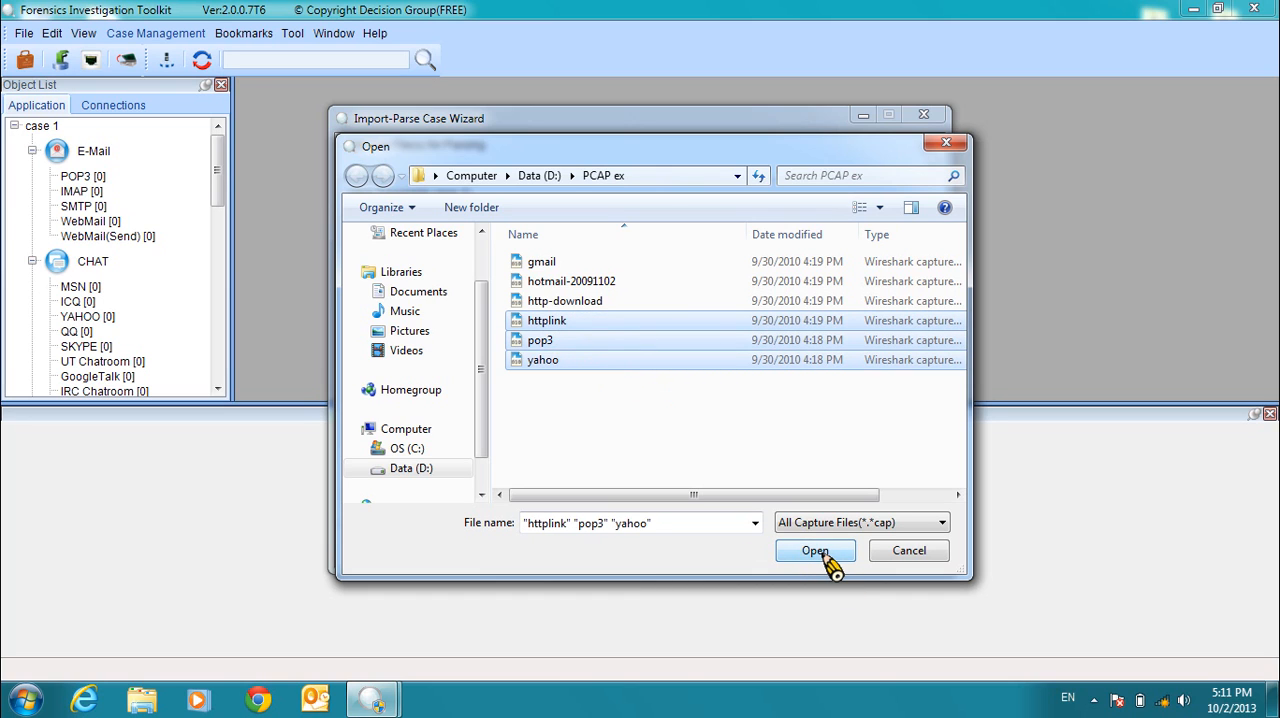
click(814, 550)
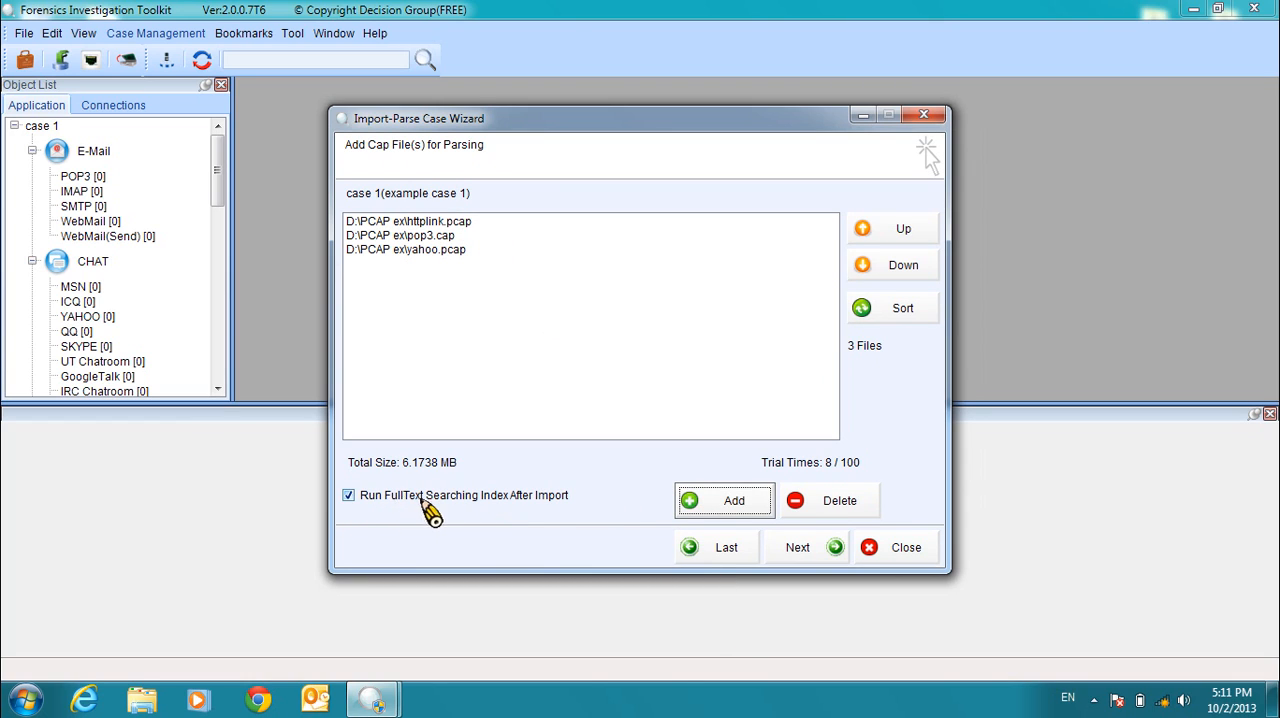
mouse_move(543, 508)
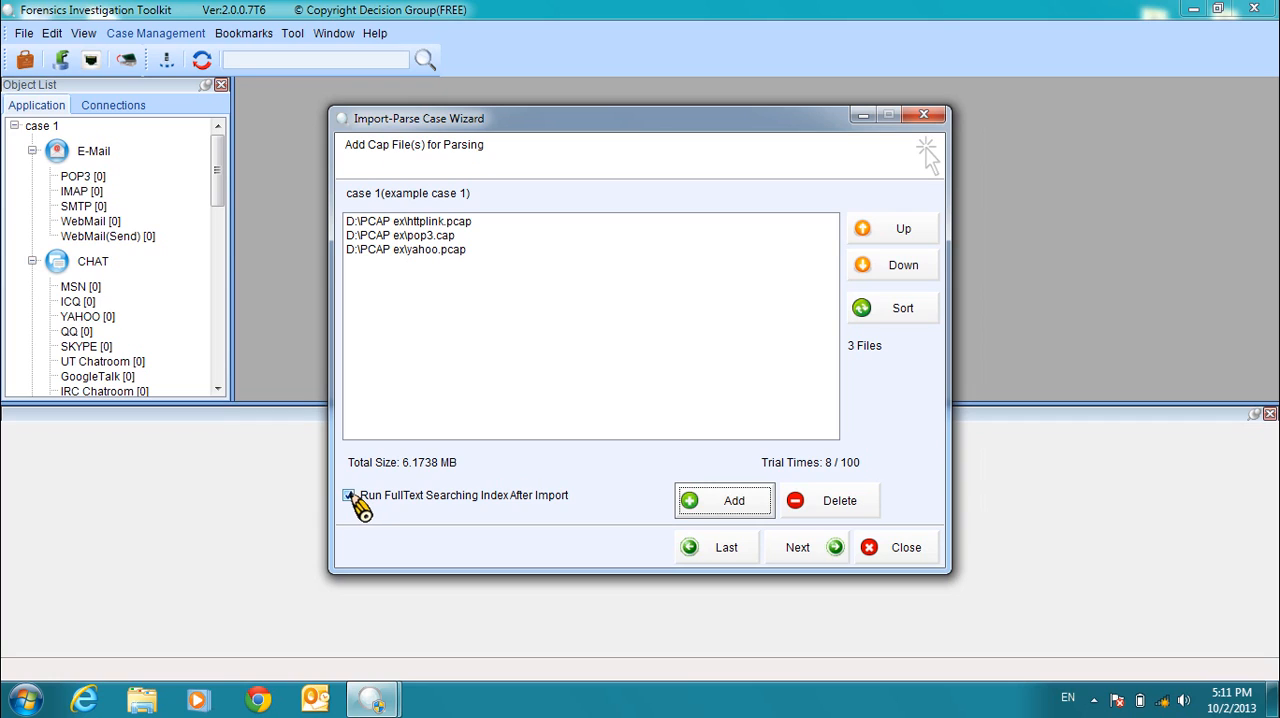
Untick 'Run FullText Searching Index After Import' for case 1's import.
click(349, 495)
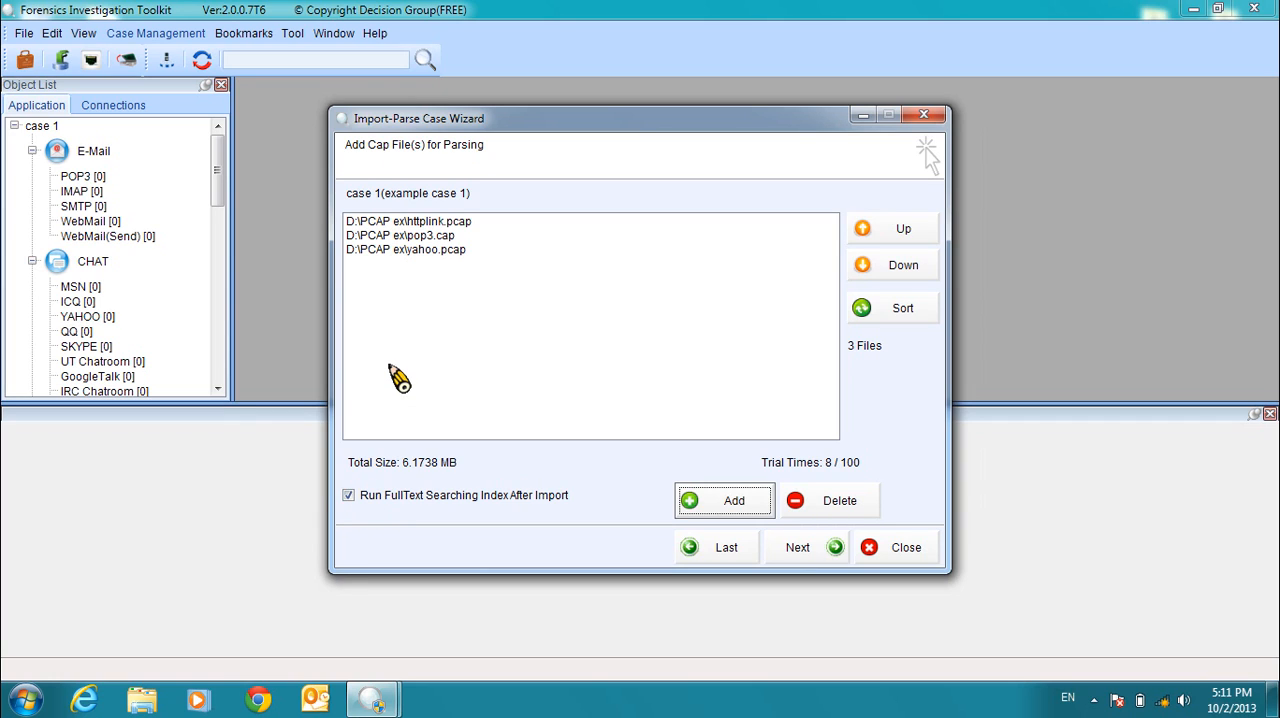
mouse_move(452, 503)
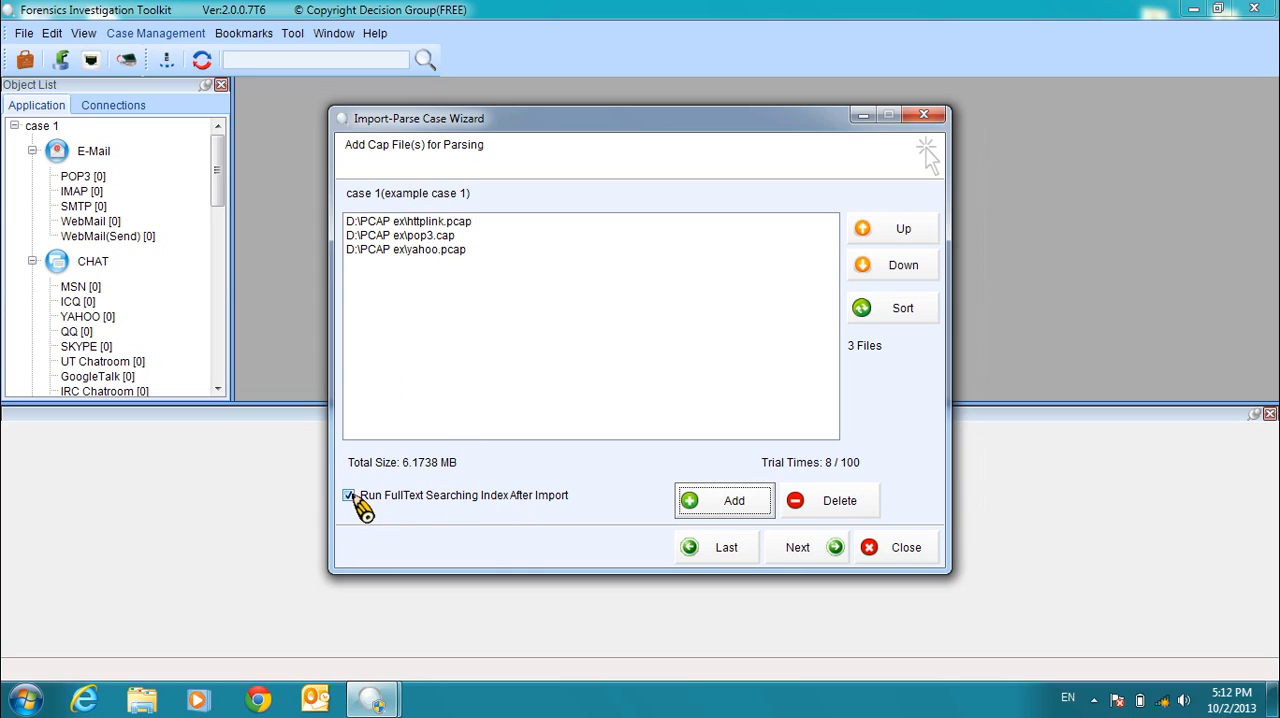
click(349, 495)
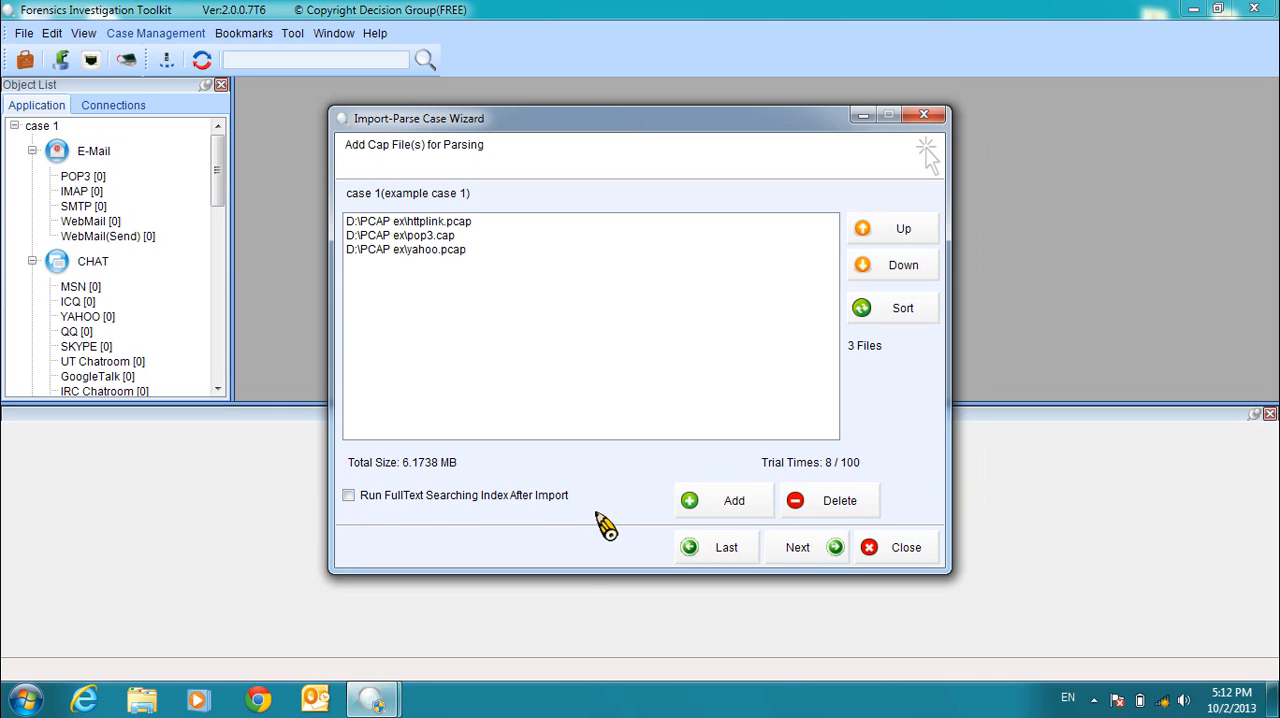
mouse_move(508, 245)
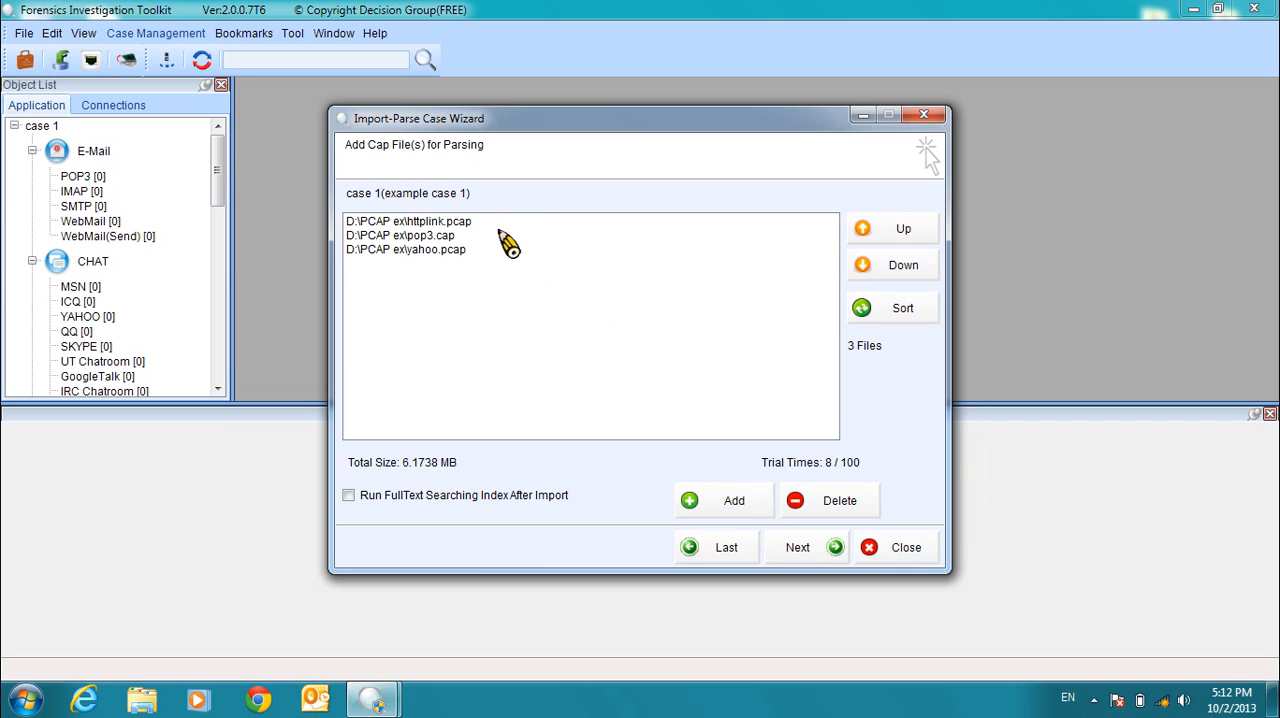
mouse_move(497, 237)
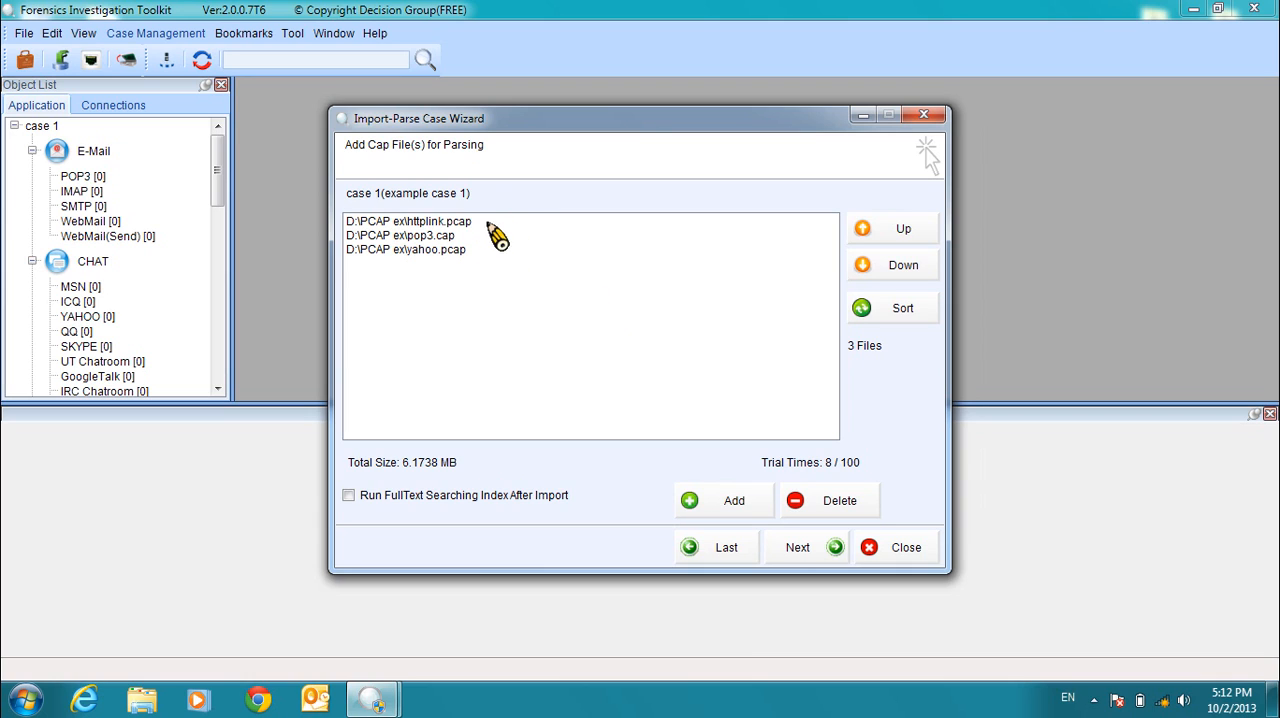
mouse_move(636, 410)
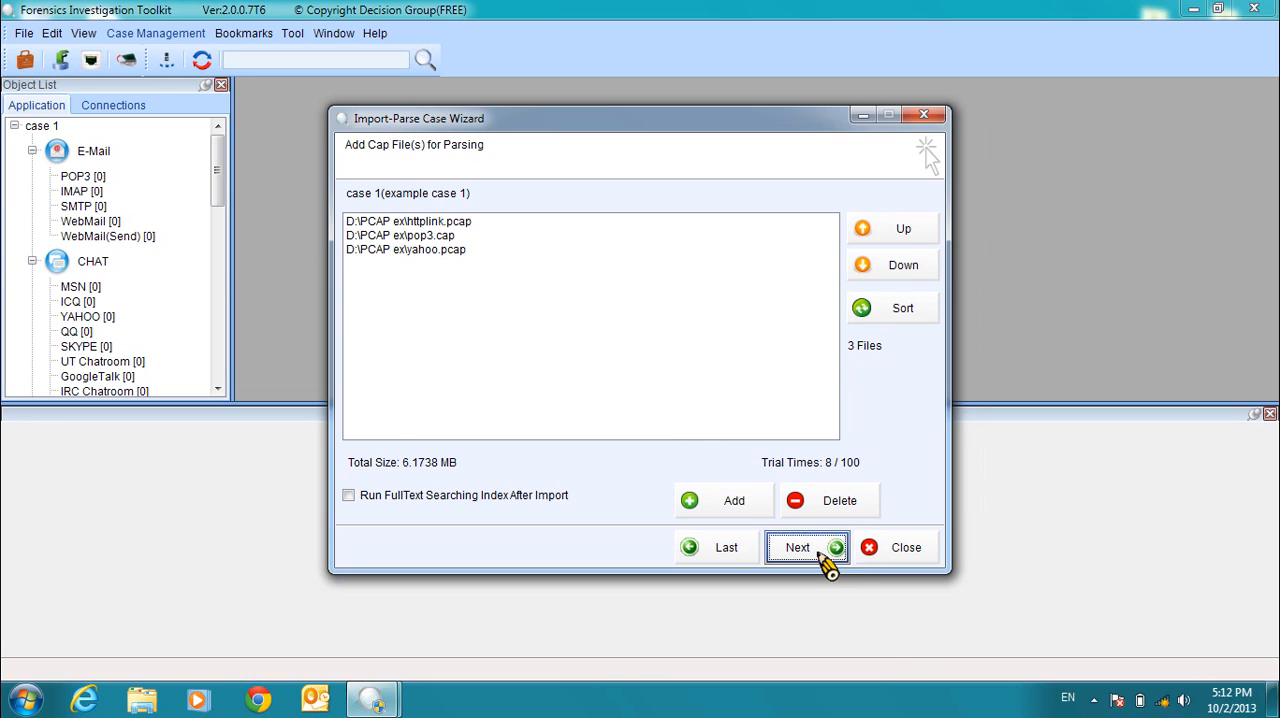
Continue past the file list and confirm the trial-use import warning with Yes.
click(797, 547)
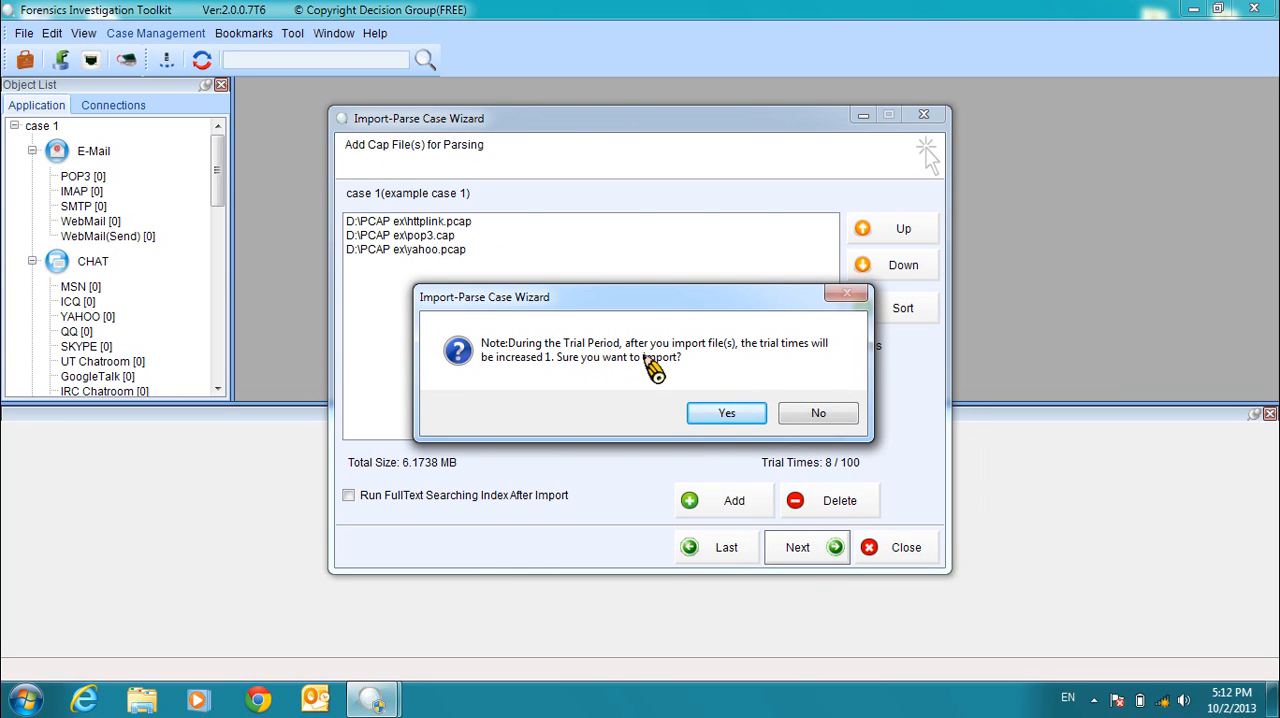
mouse_move(670, 375)
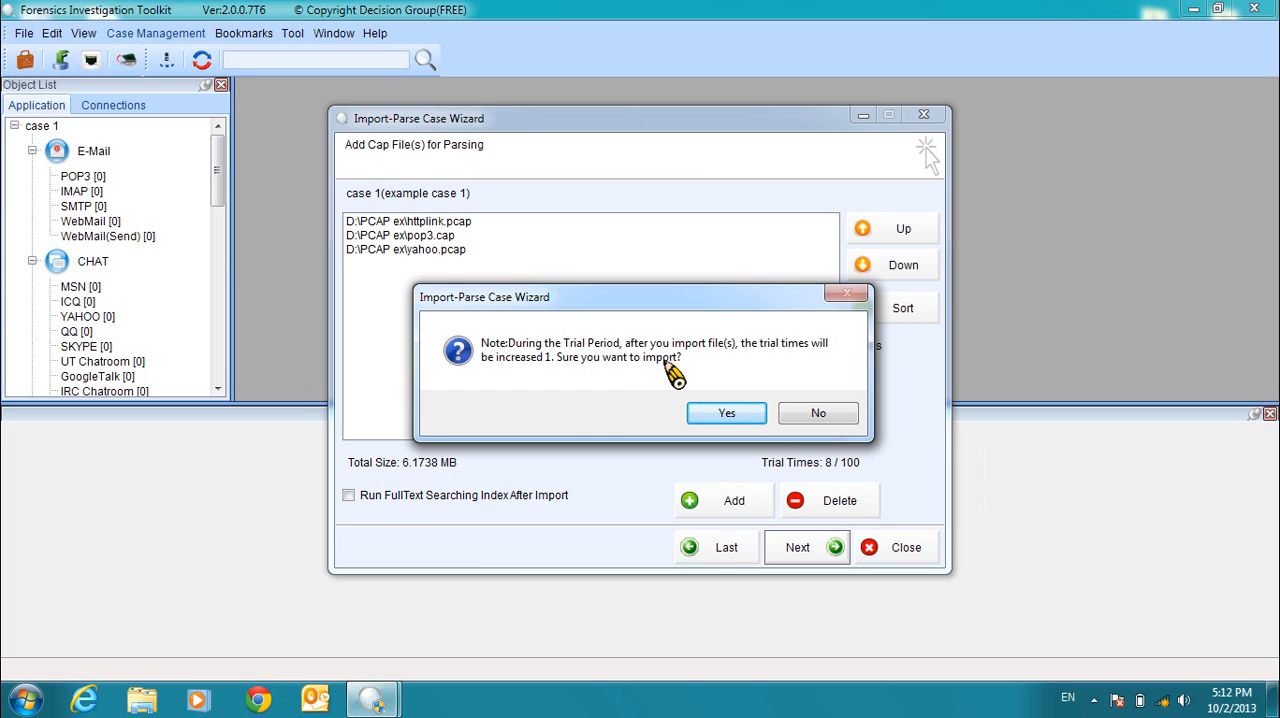
mouse_move(615, 365)
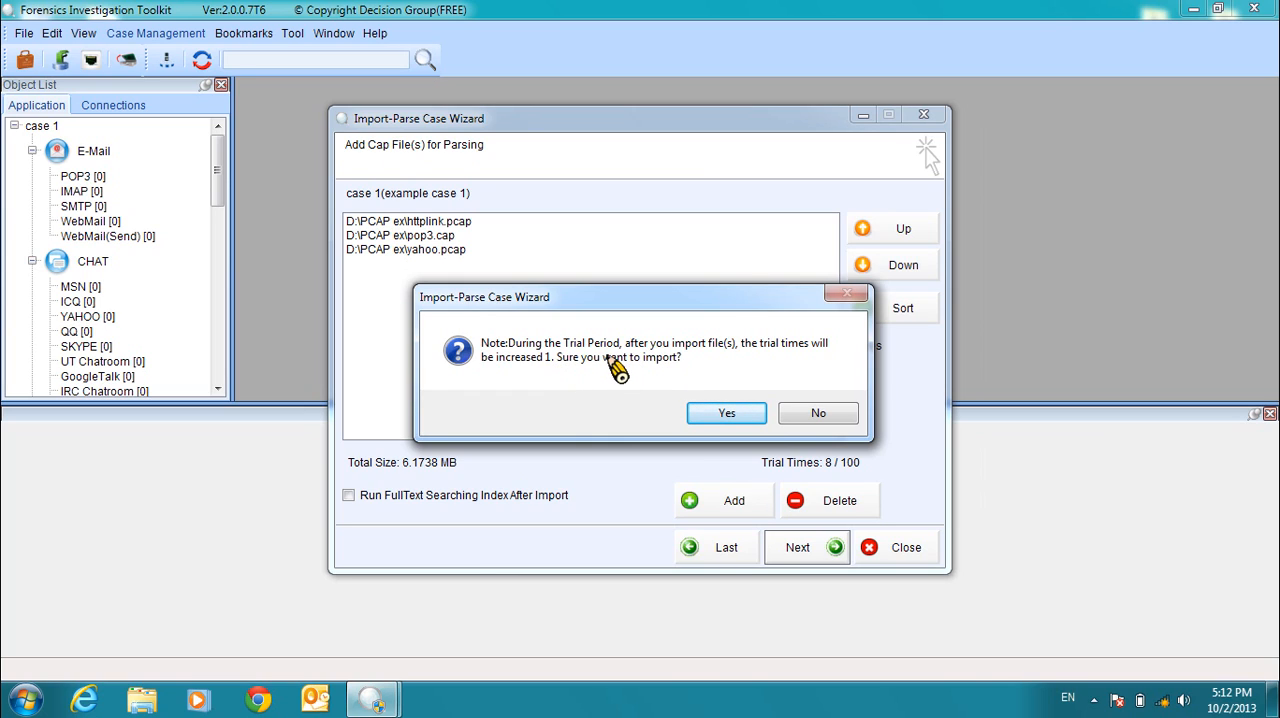
mouse_move(773, 370)
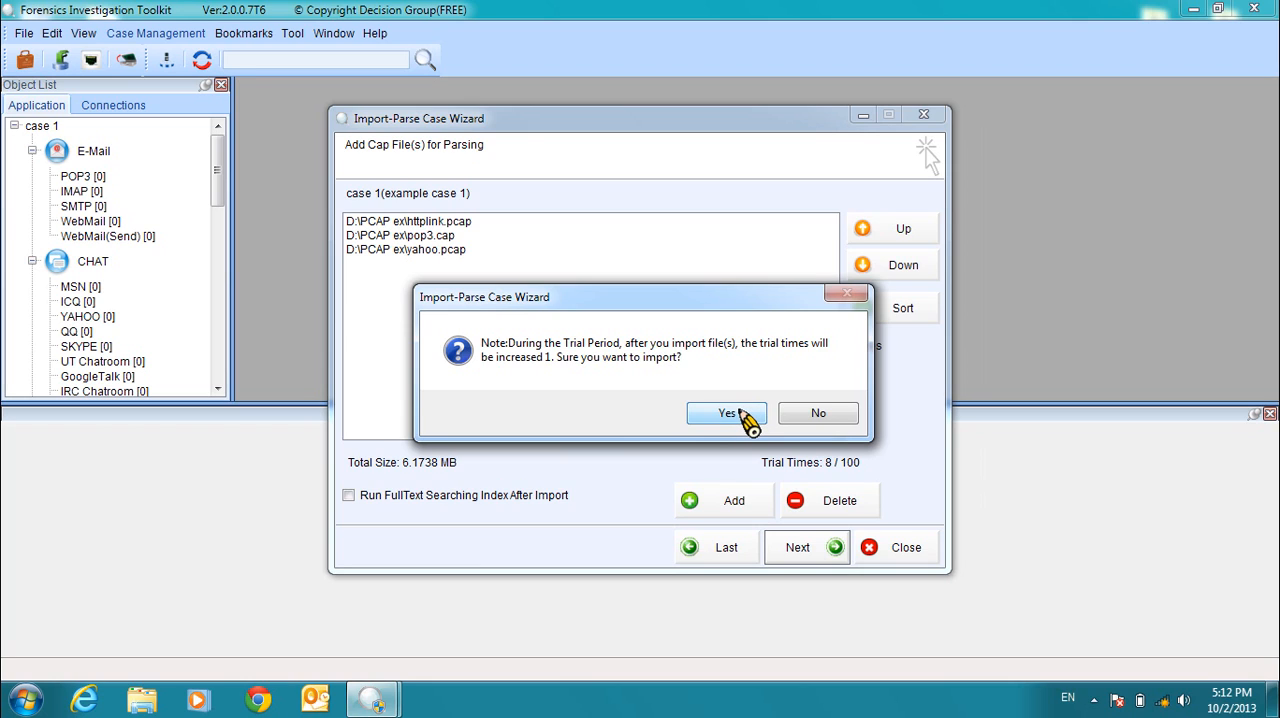
click(727, 413)
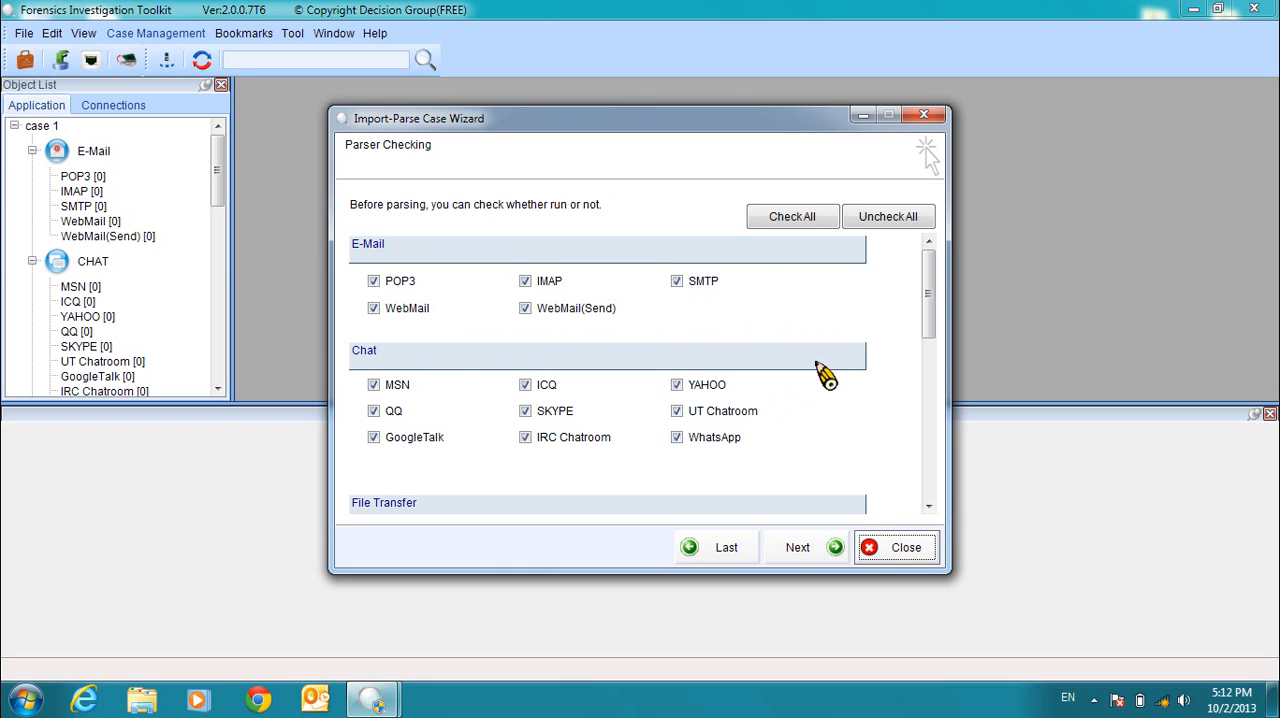
Clear every parser, then enable only POP3 and HTTP Content in the wizard.
drag(930, 290, 930, 355)
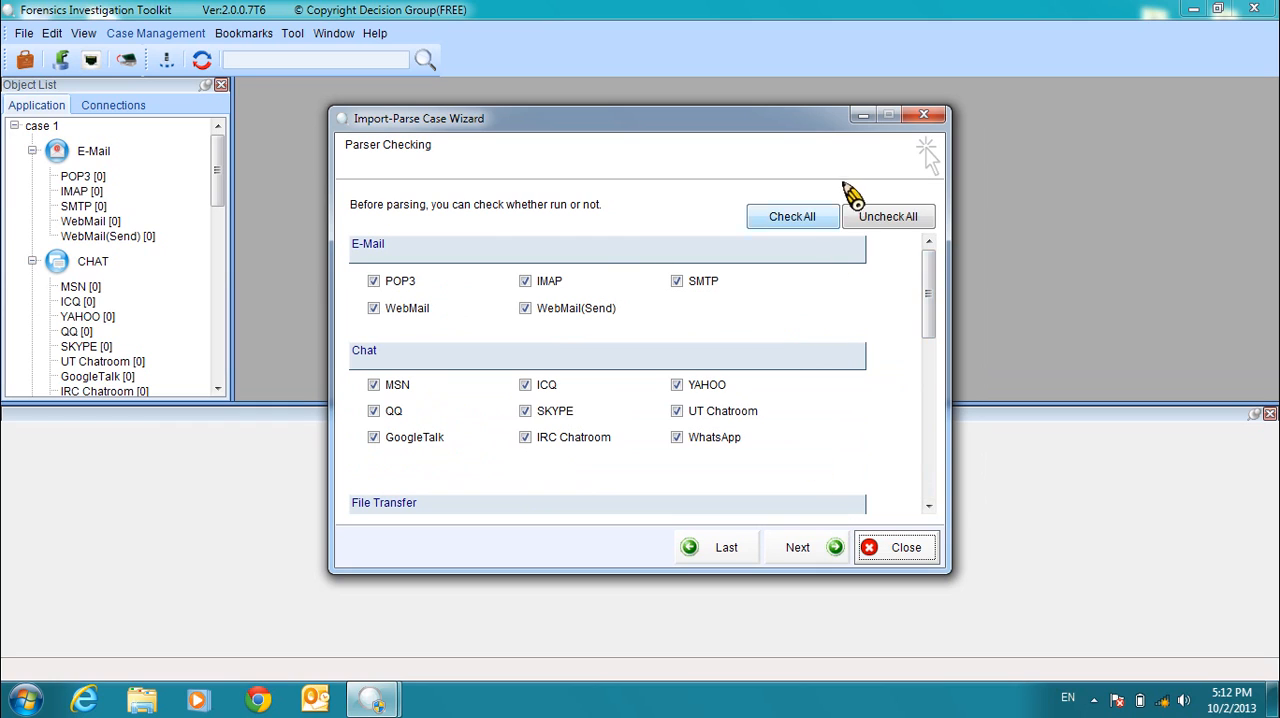
click(887, 216)
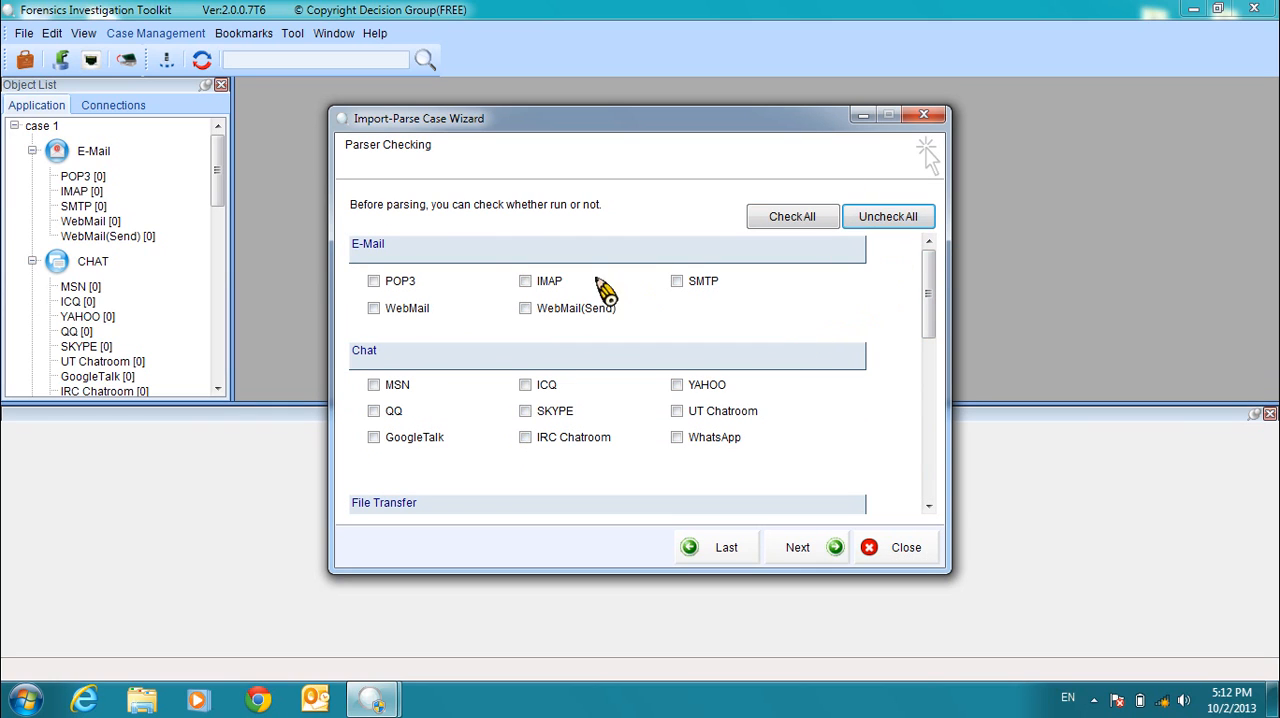
click(373, 280)
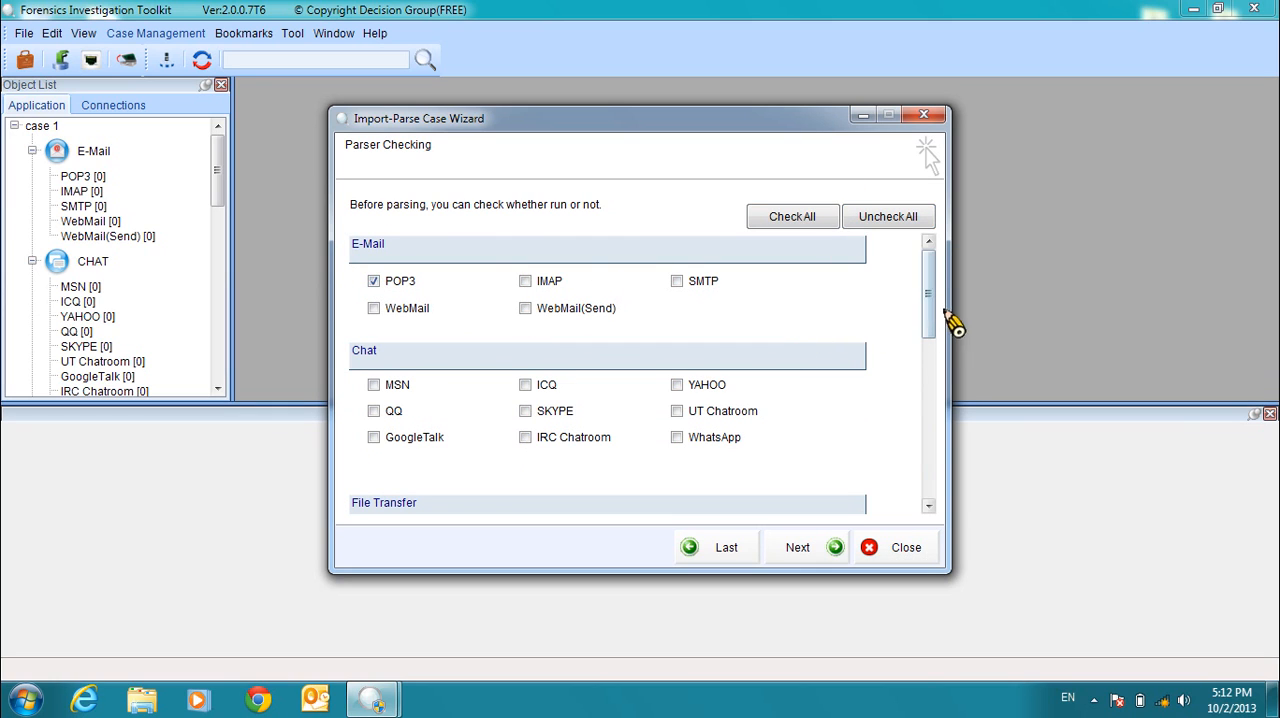
scroll(down, 3)
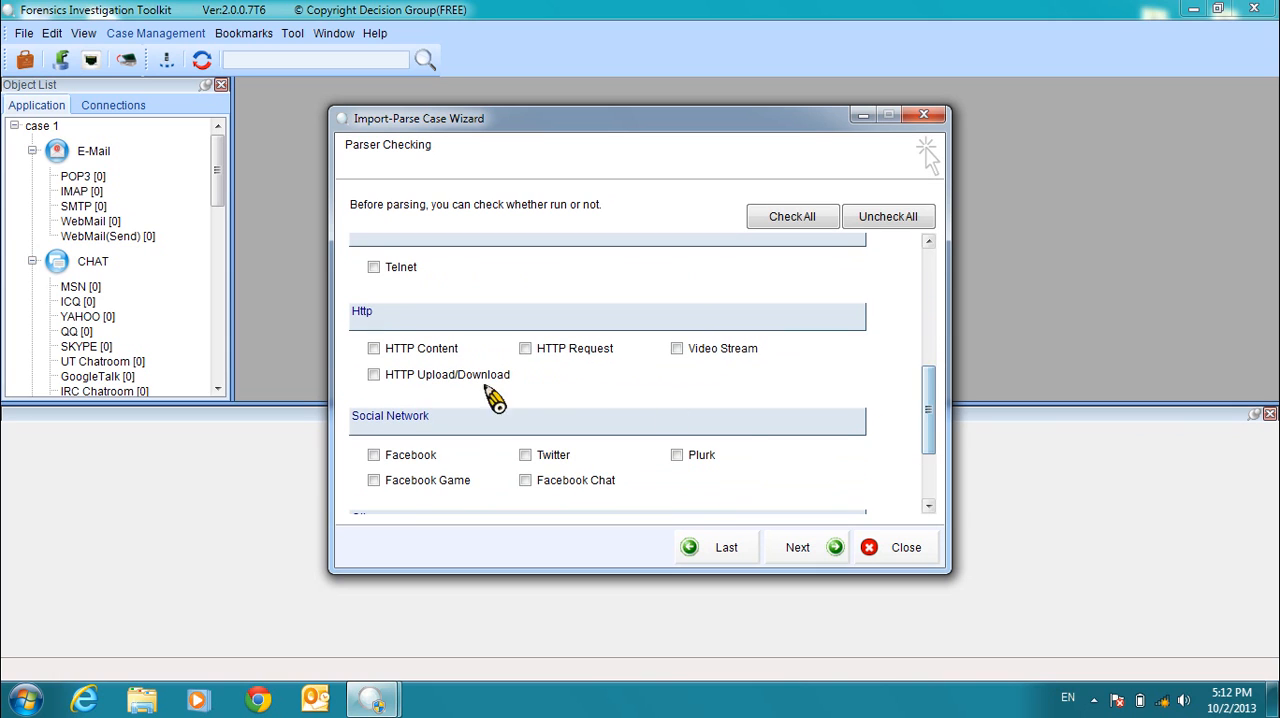
click(374, 348)
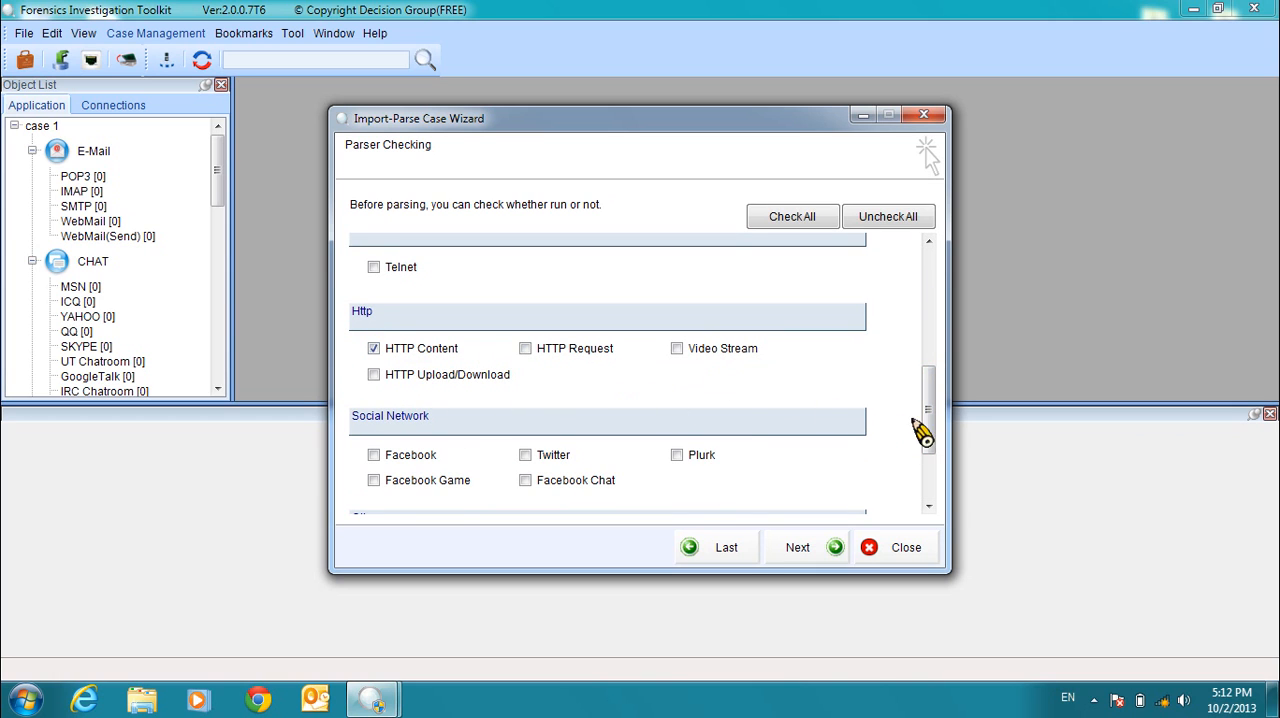
drag(924, 430, 928, 335)
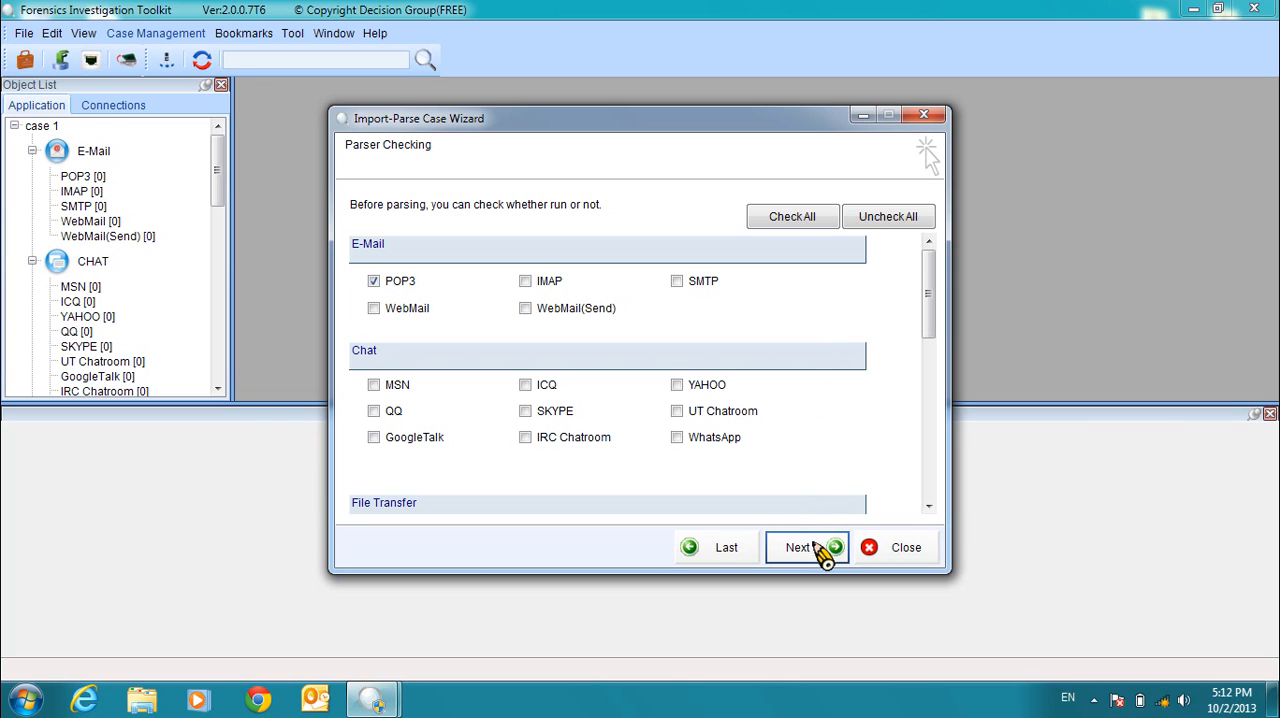
Run the parse of case 1, confirm it, and finish the wizard.
click(806, 547)
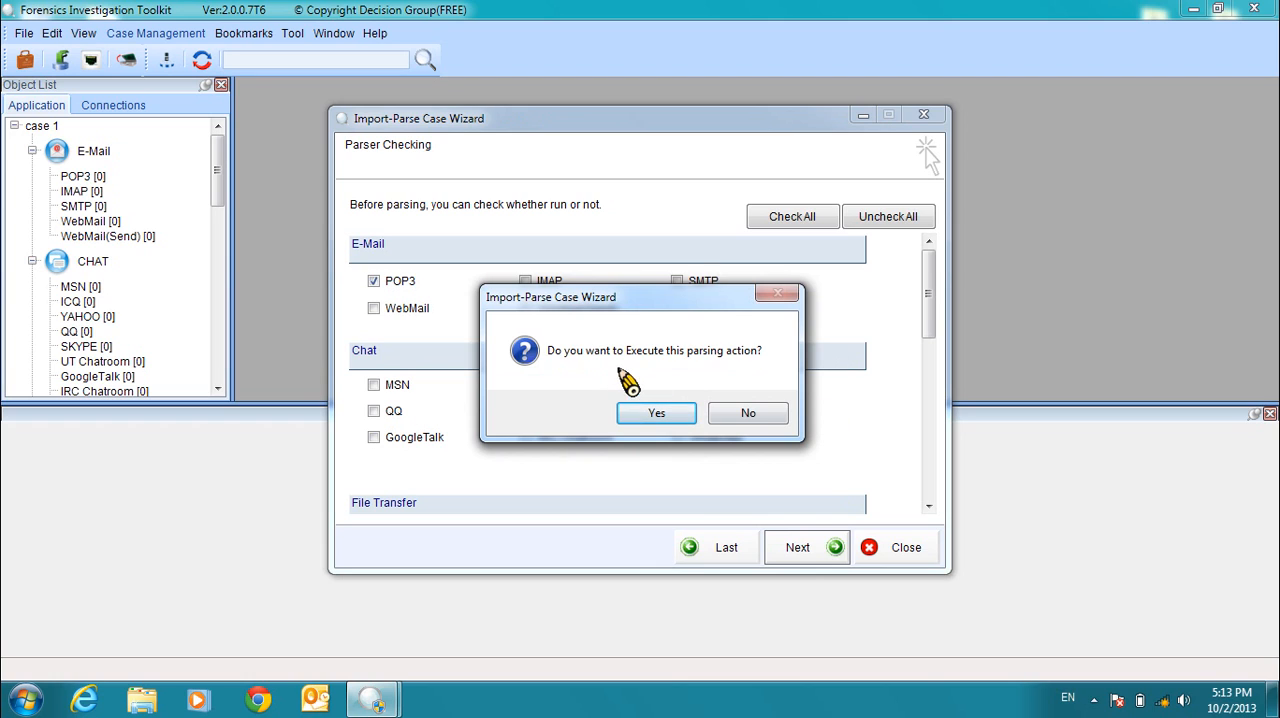
mouse_move(658, 358)
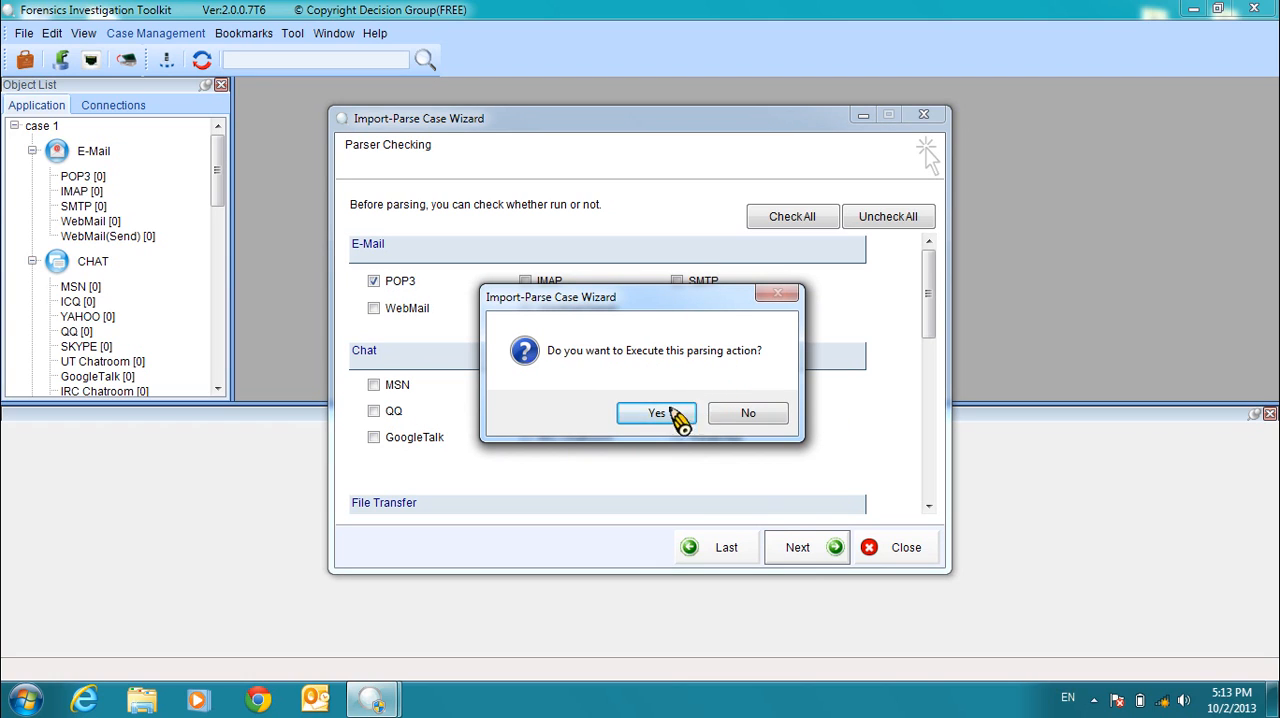
click(656, 413)
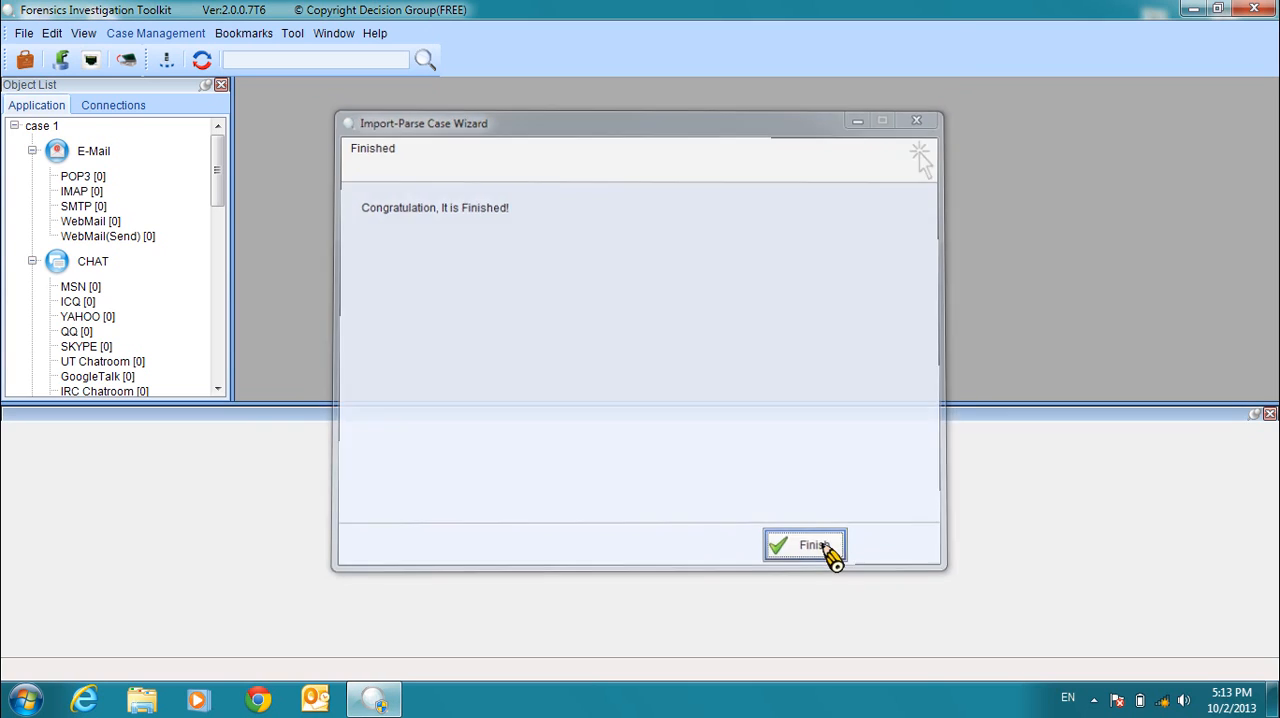
click(805, 545)
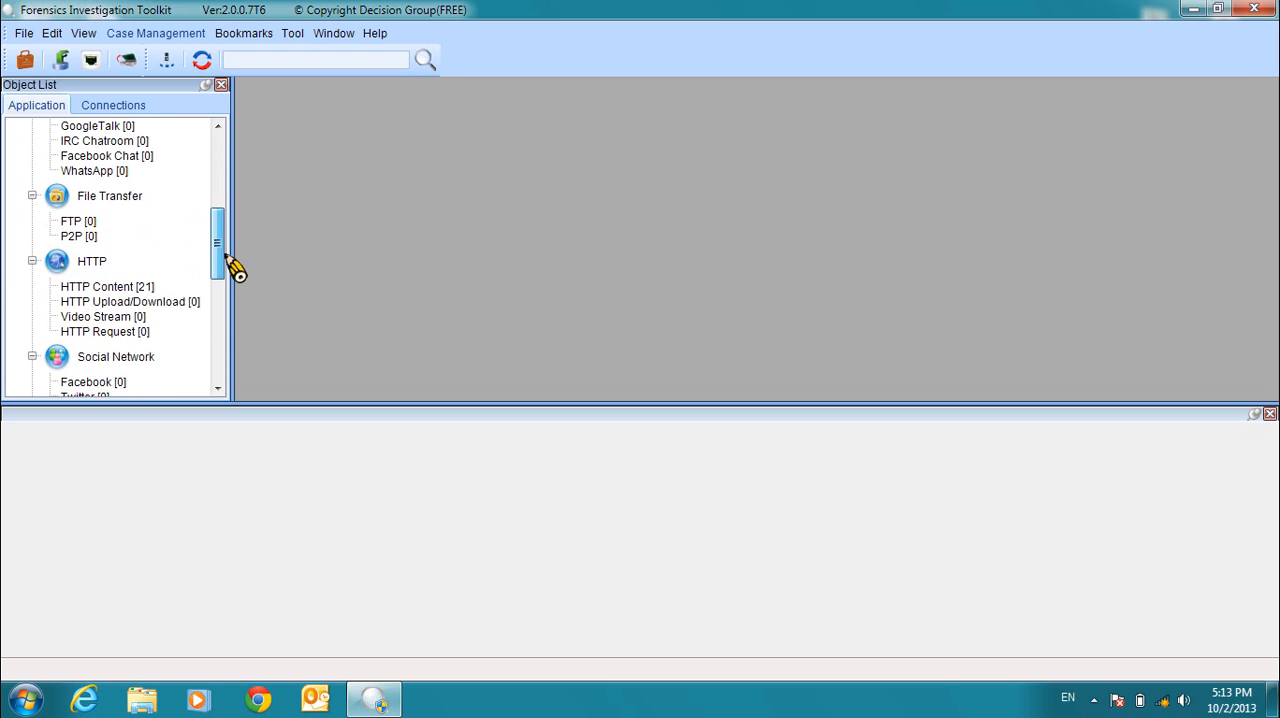
List the 21 HTTP Content records and show Whois details for tw.yahoo.com.
scroll(down, 3)
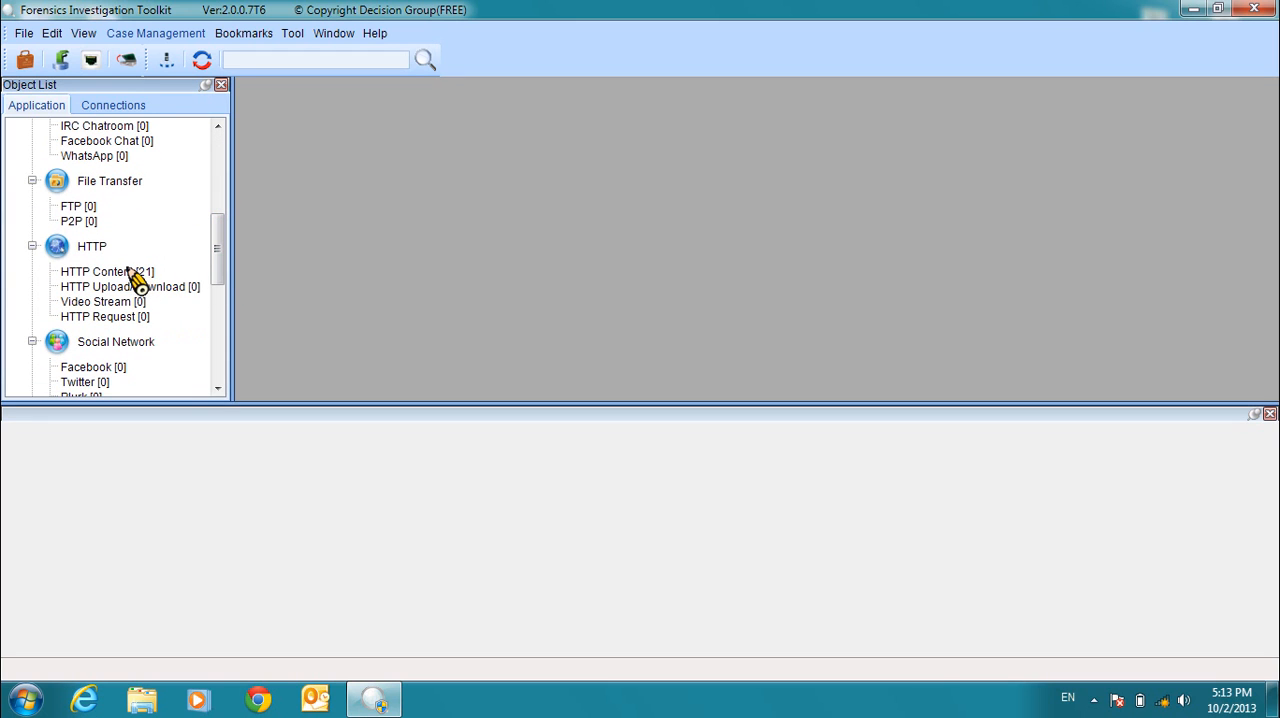
double_click(107, 271)
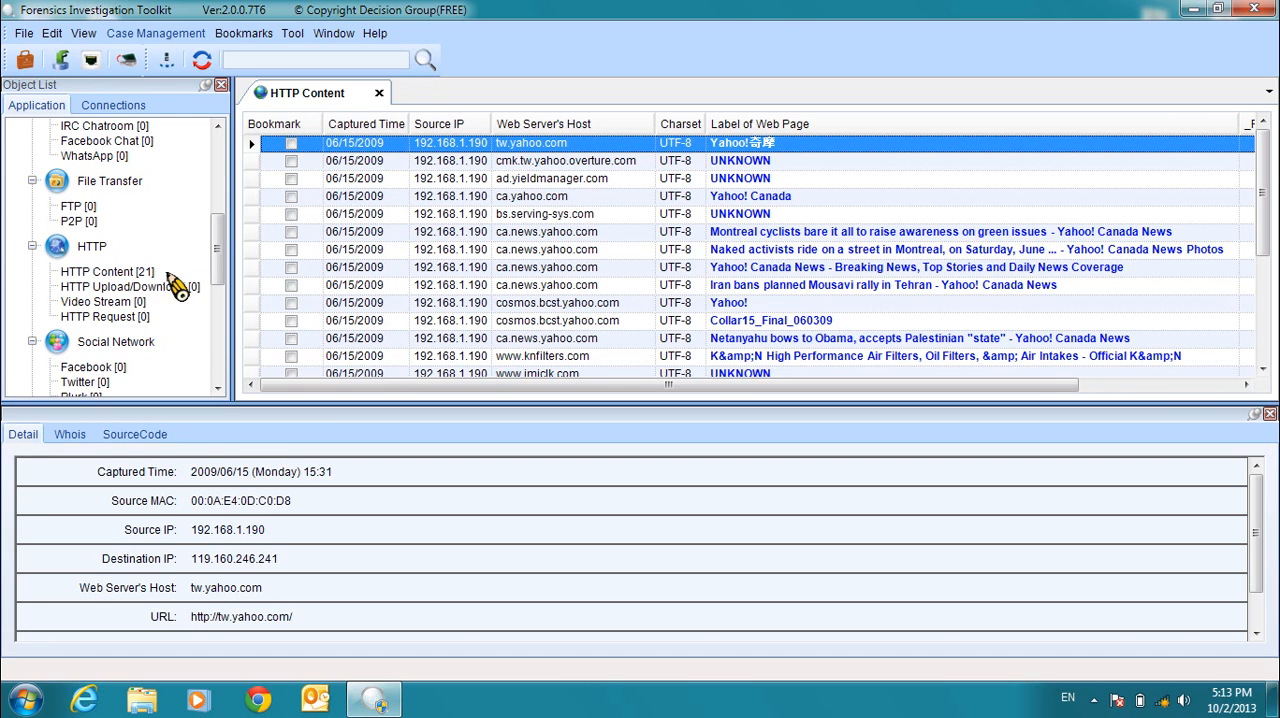
mouse_move(255, 105)
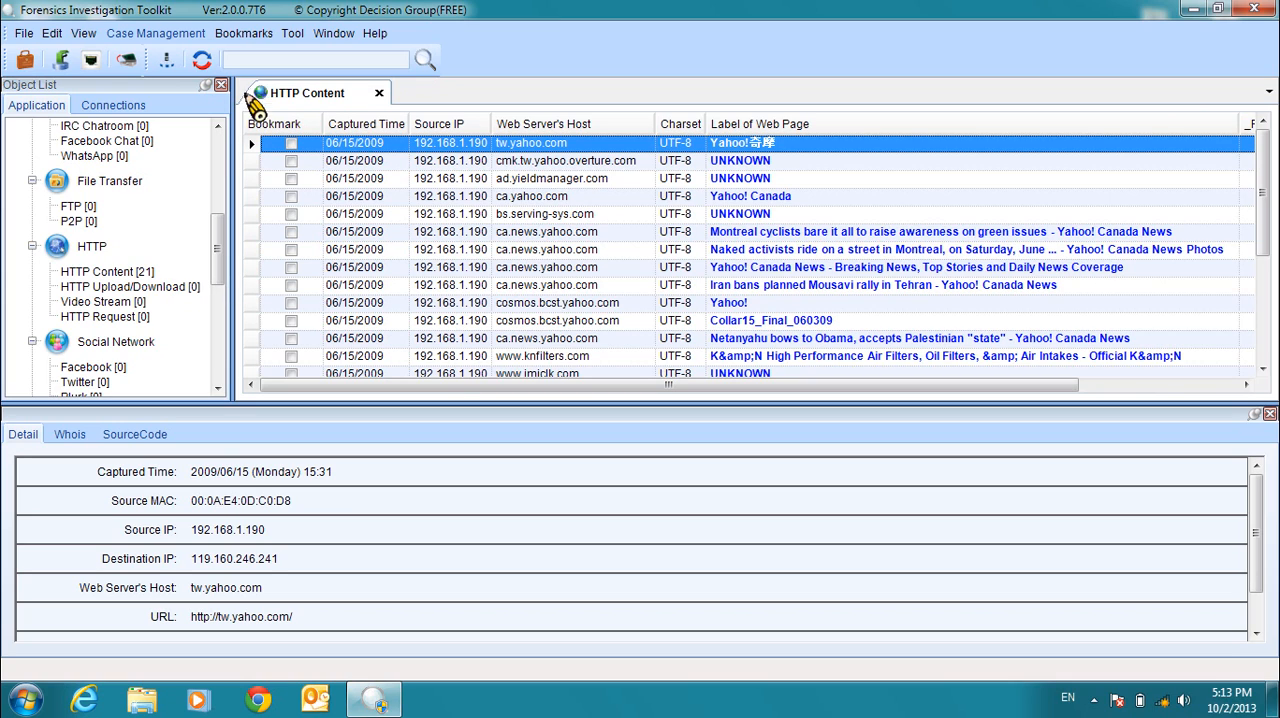
mouse_move(912, 307)
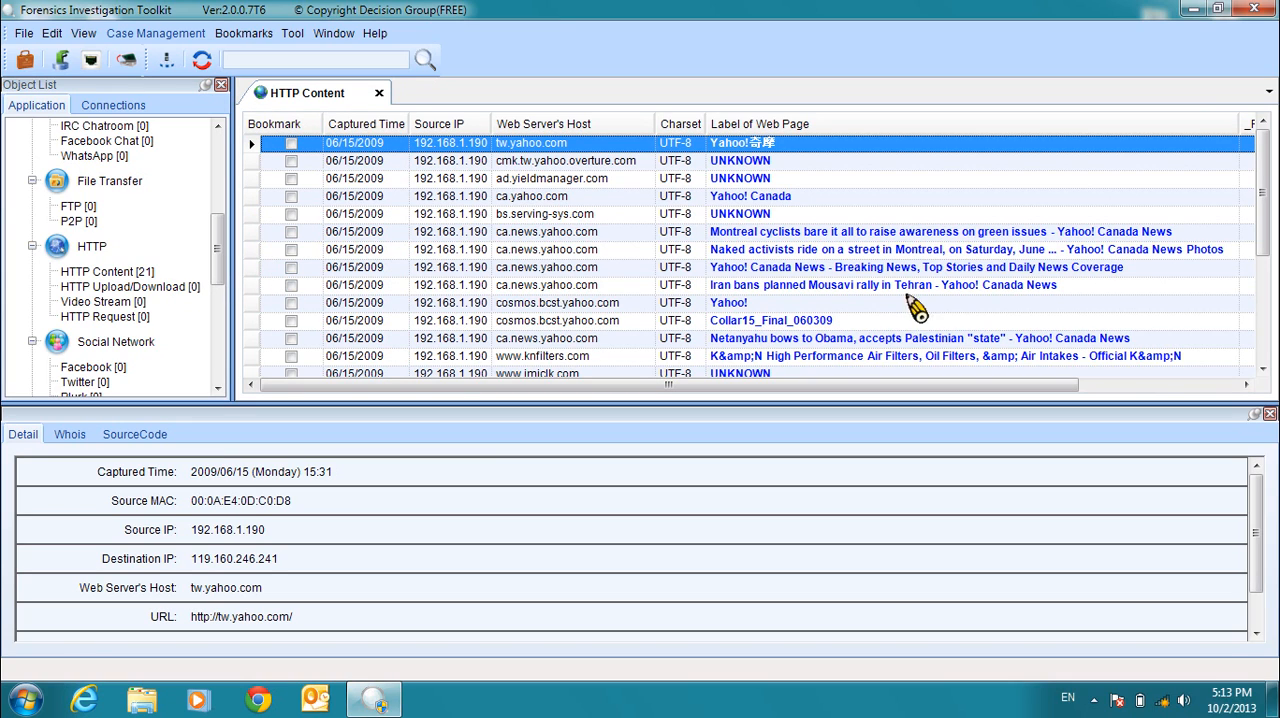
scroll(down, 3)
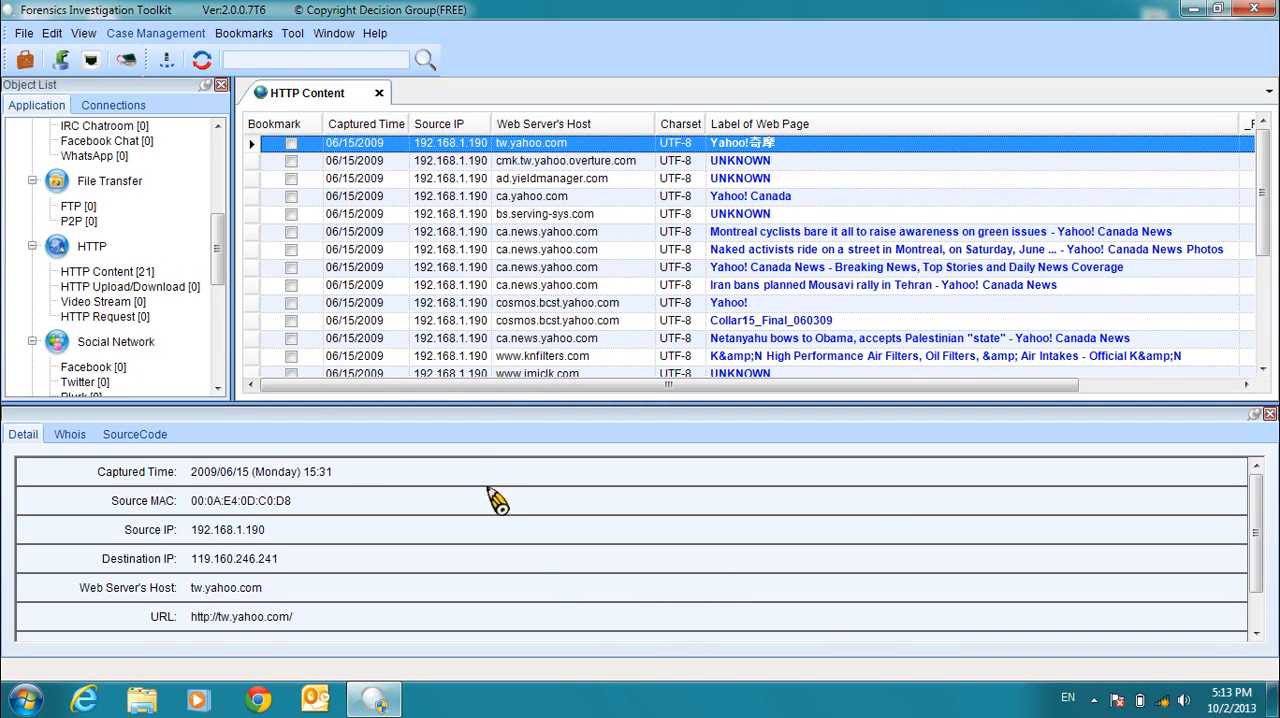
mouse_move(516, 452)
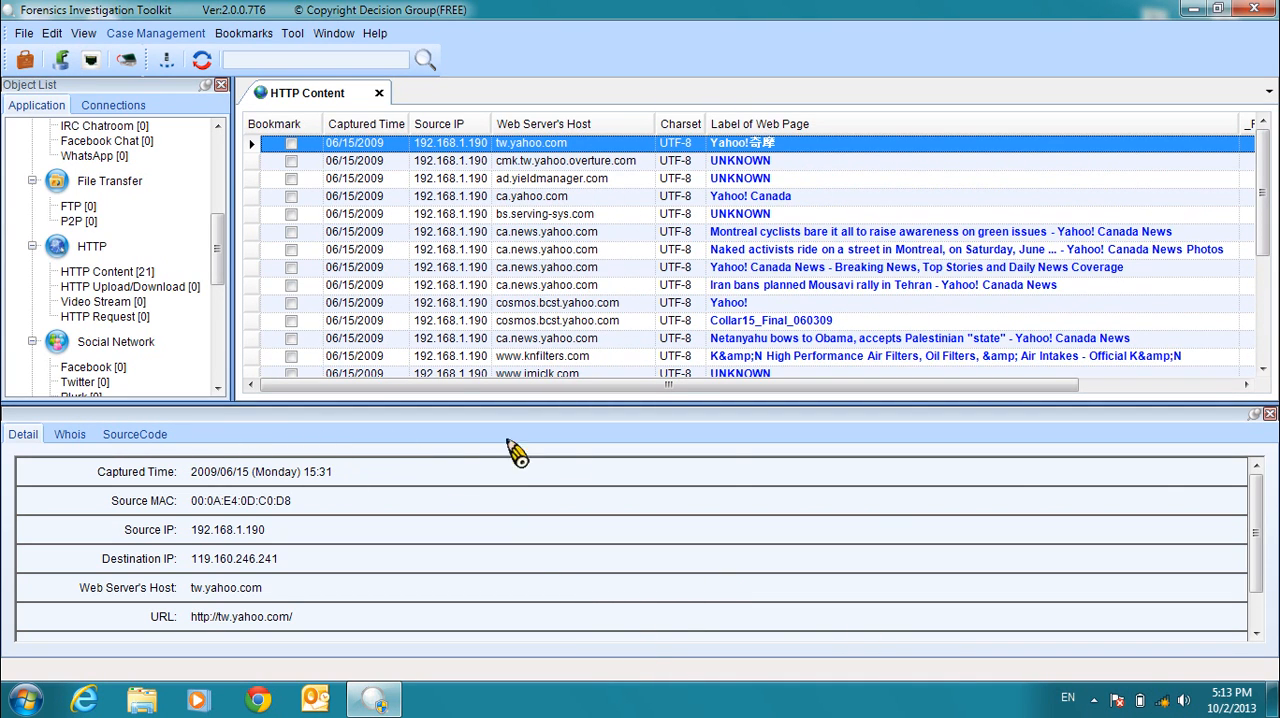
scroll(down, 3)
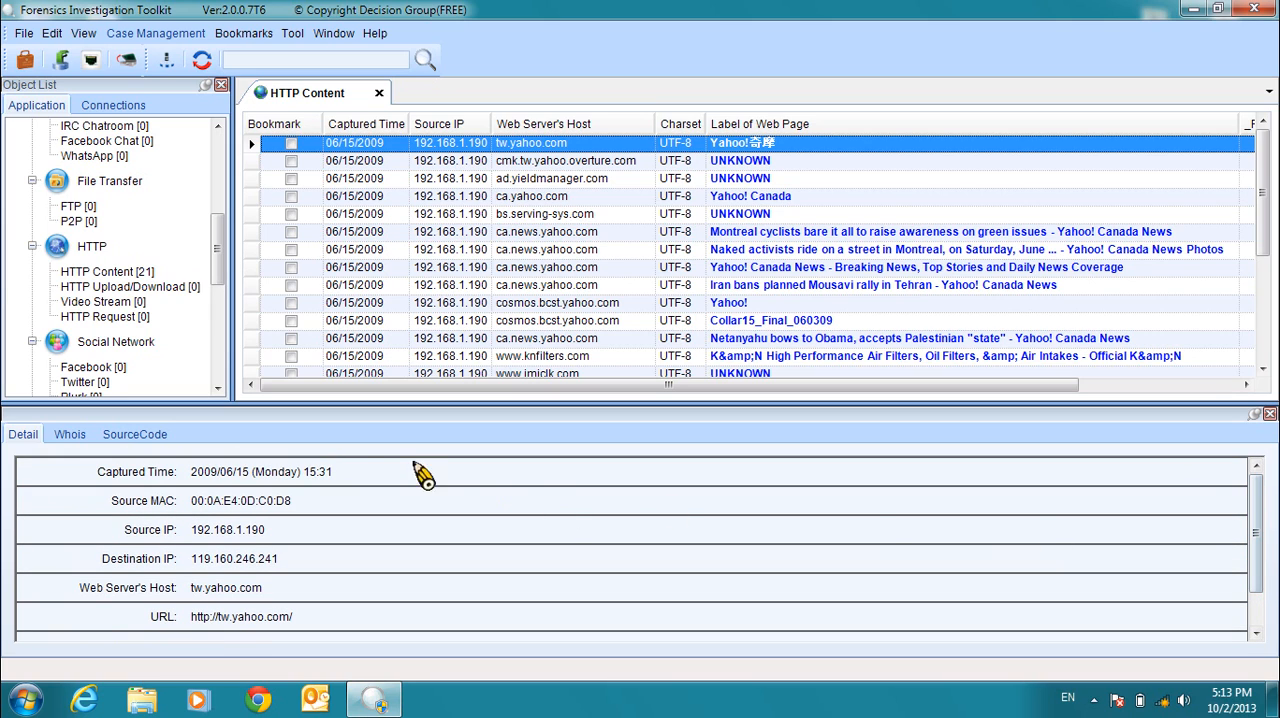
mouse_move(175, 510)
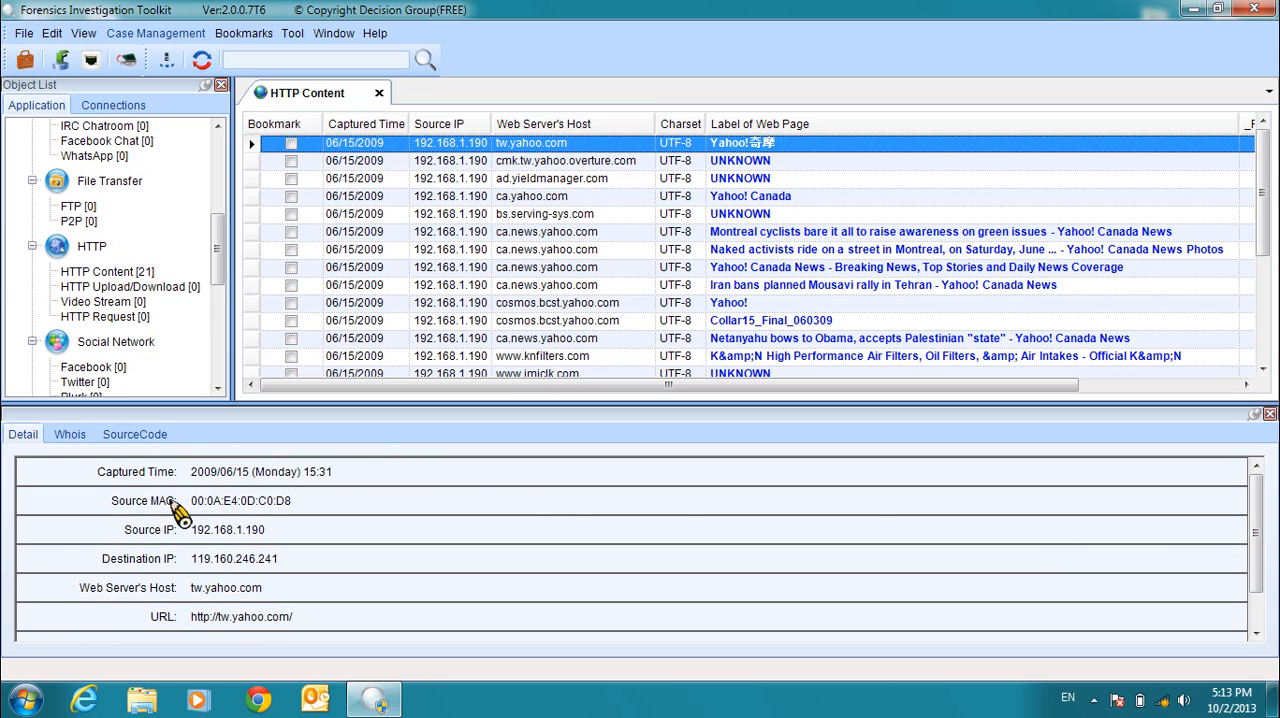
click(69, 434)
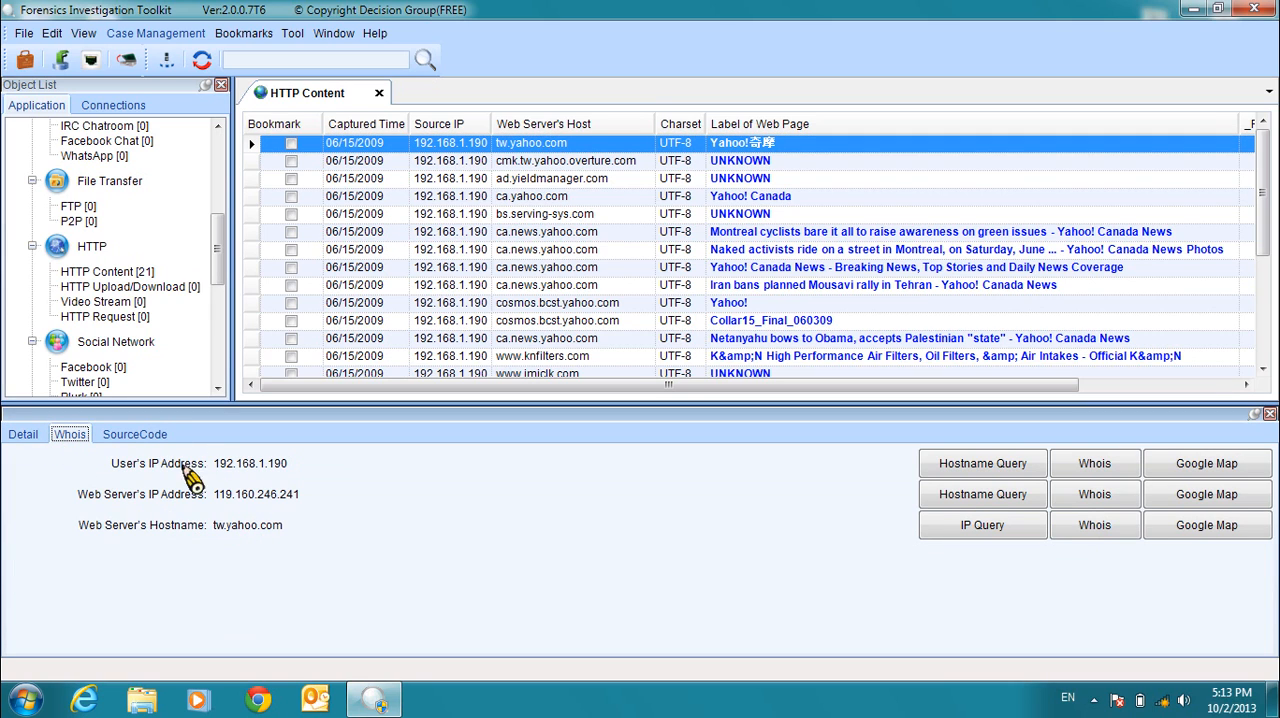
Show the tw.yahoo.com record's HTML page source in the SourceCode tab.
click(134, 434)
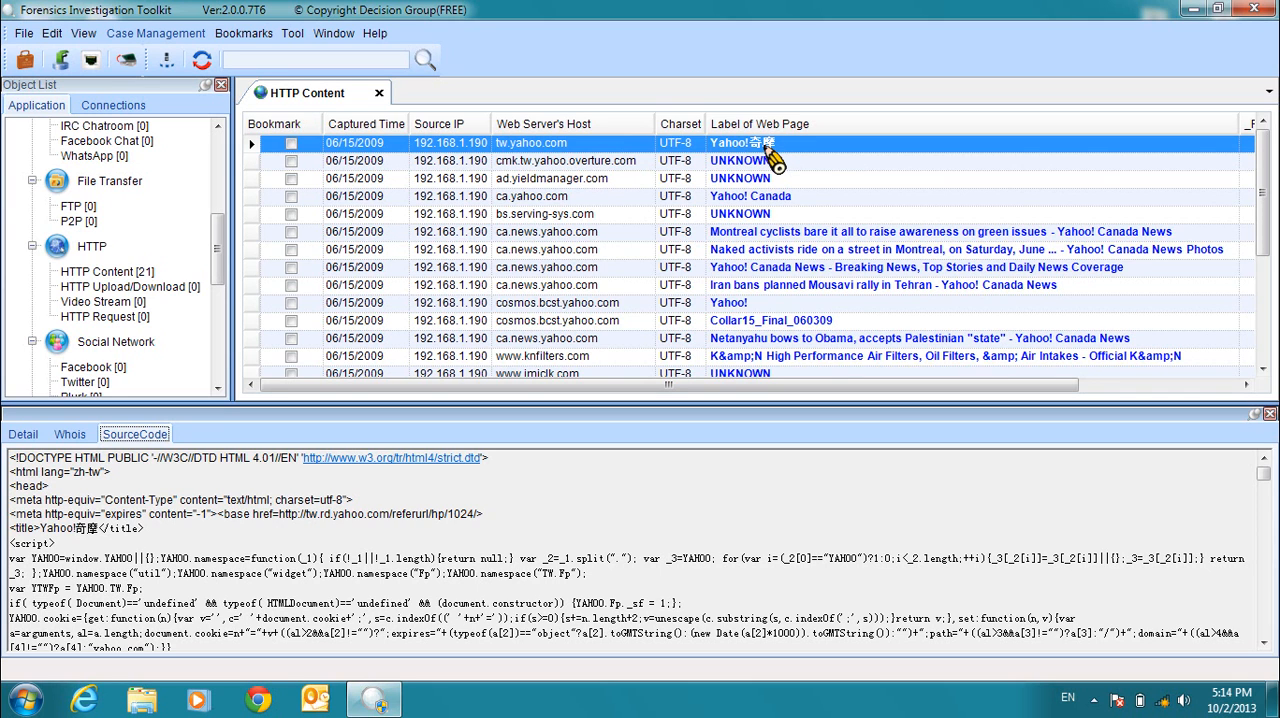
Open the captured tw.yahoo.com page in Chrome and view its 娛樂 entertainment panel.
double_click(740, 143)
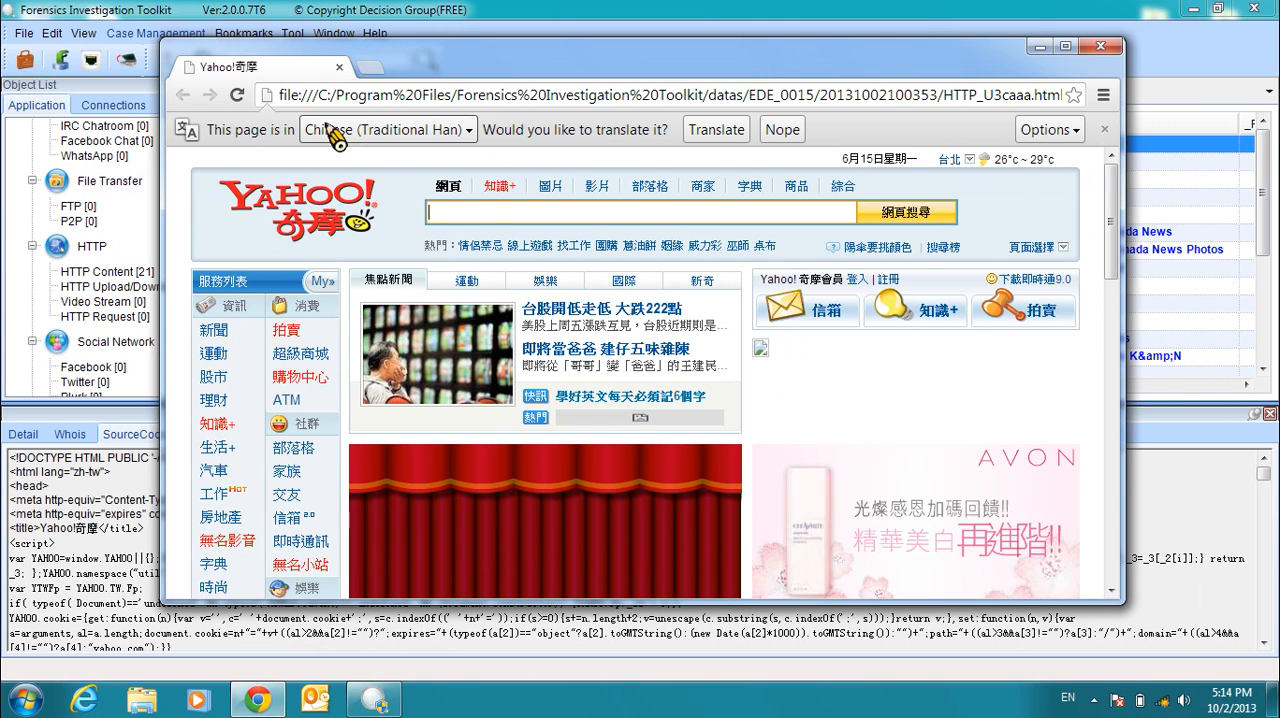
mouse_move(1103, 217)
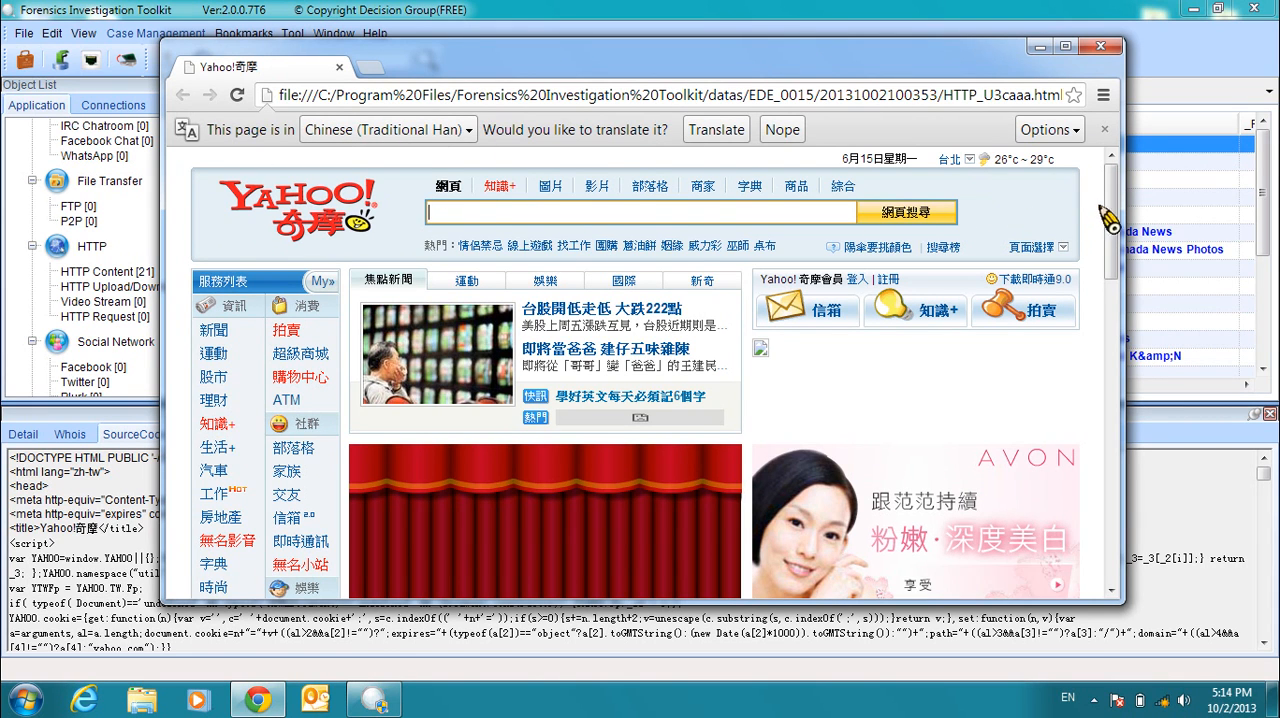
scroll(down, 3)
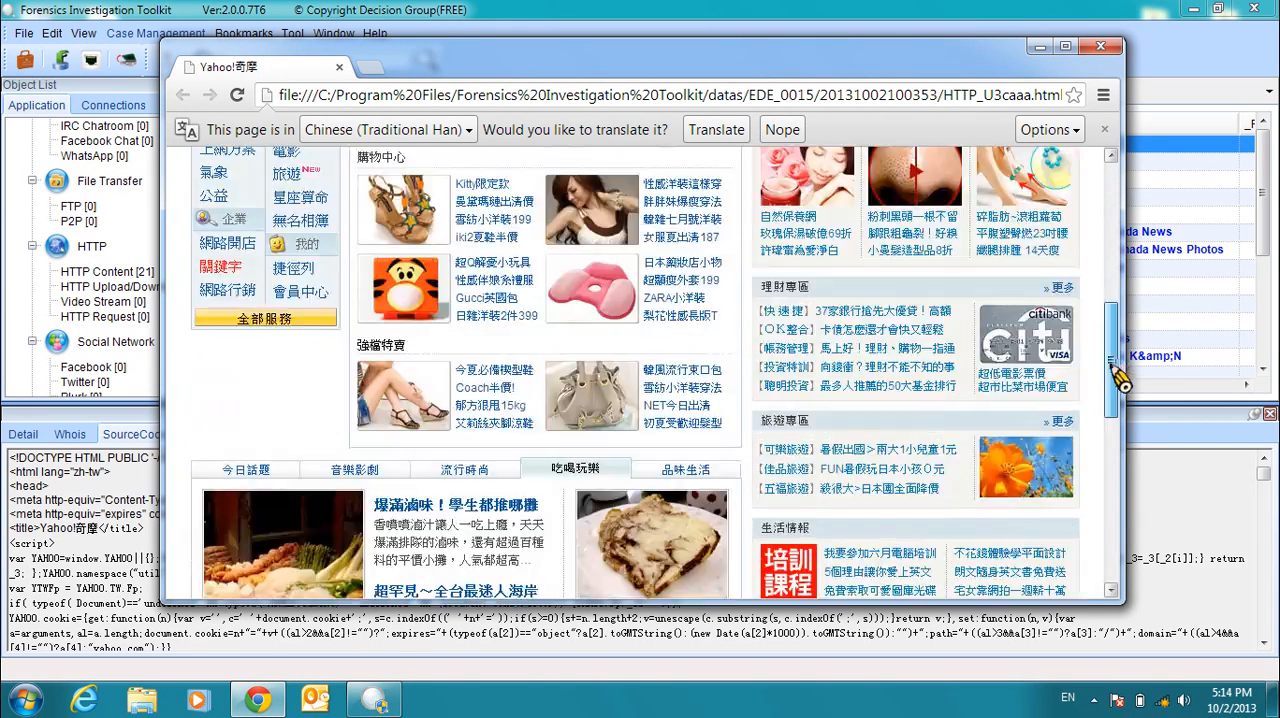
scroll(up, 3)
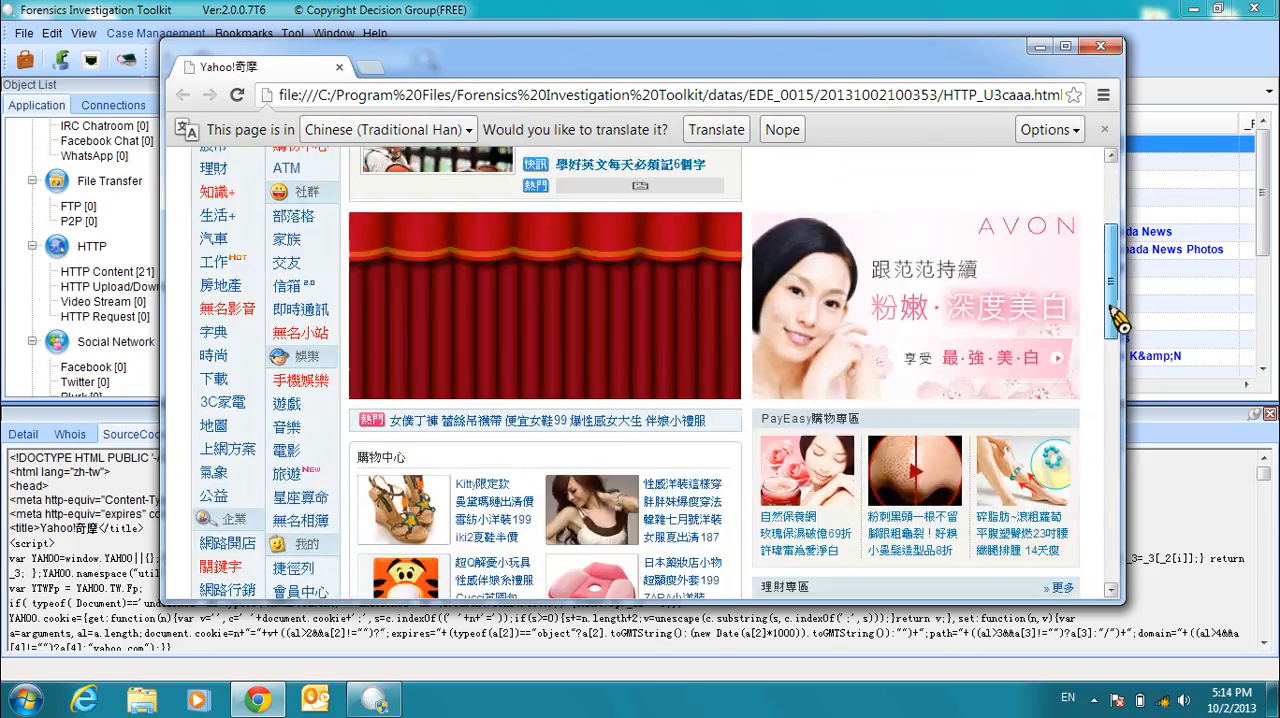
scroll(down, 3)
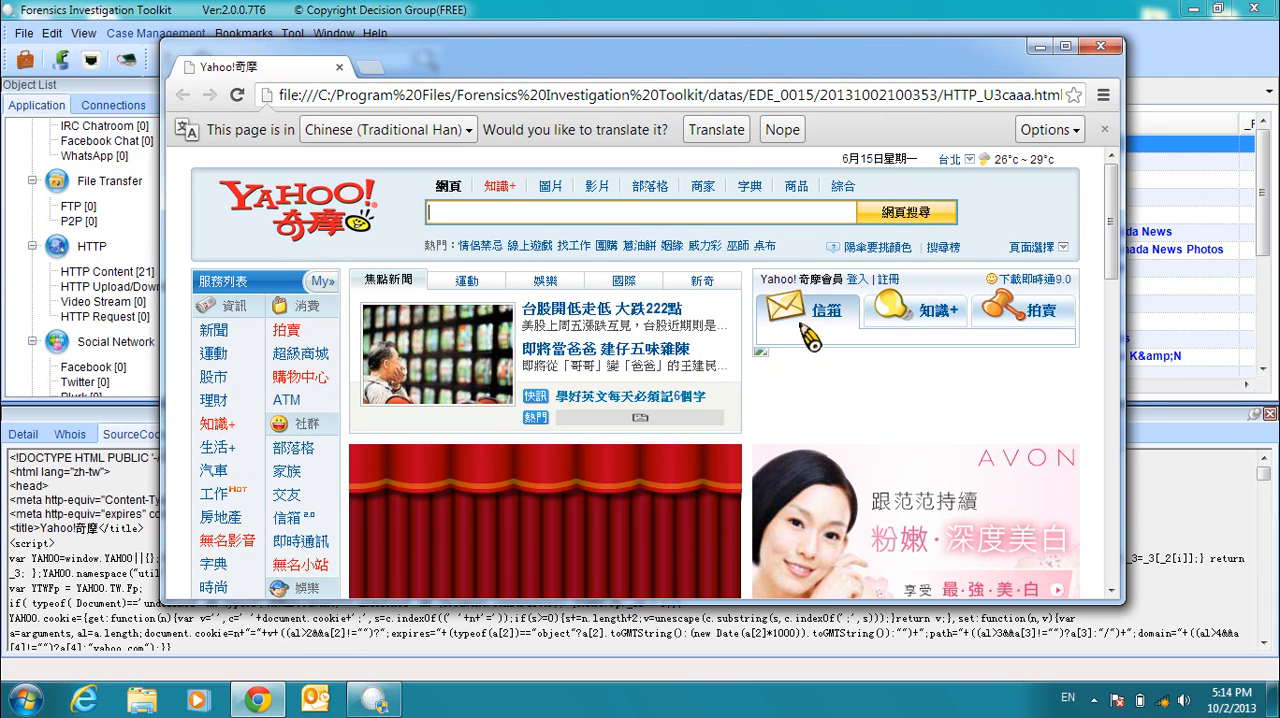
click(545, 279)
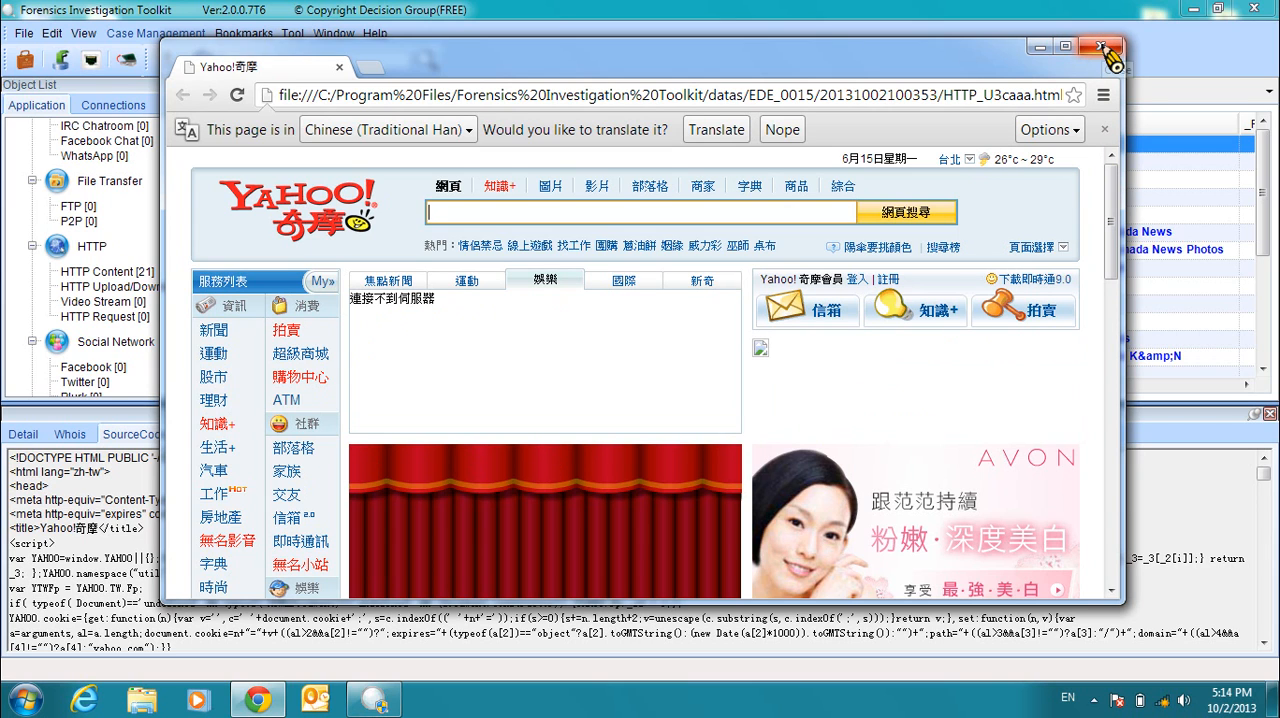
Close the Yahoo page and open the captured Montreal cyclists article, scrolling through it.
click(1101, 46)
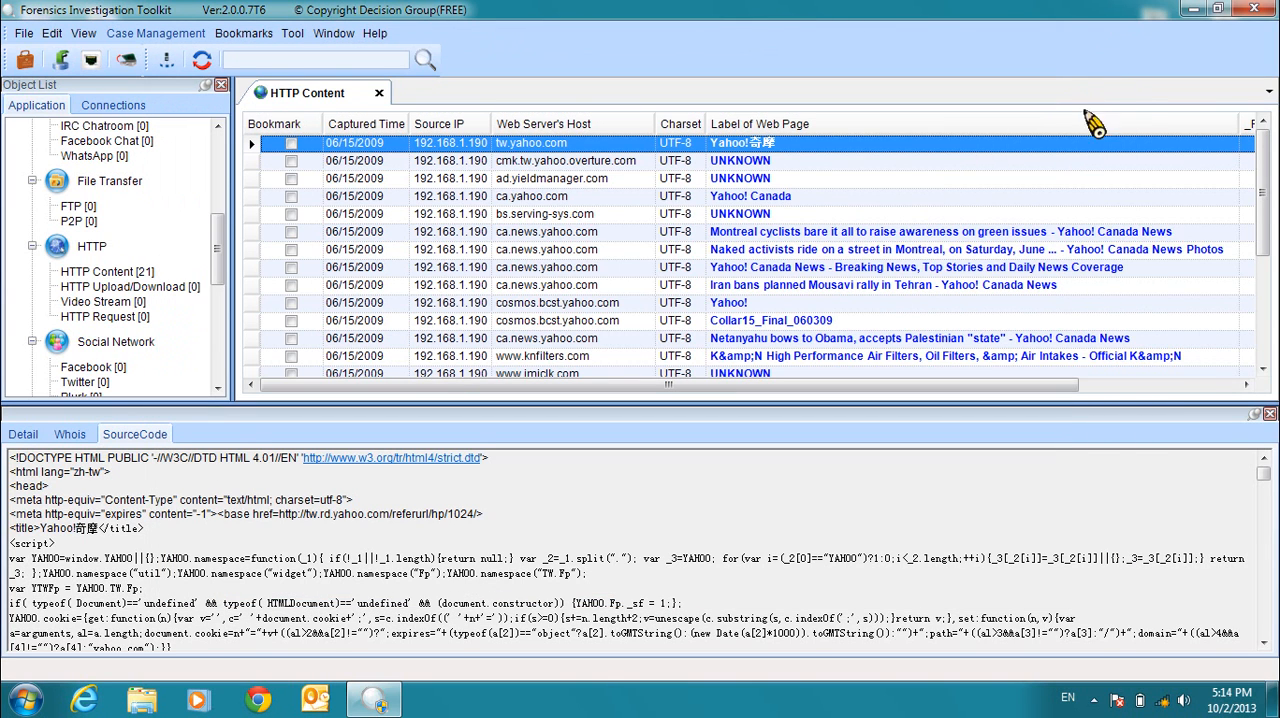
click(940, 231)
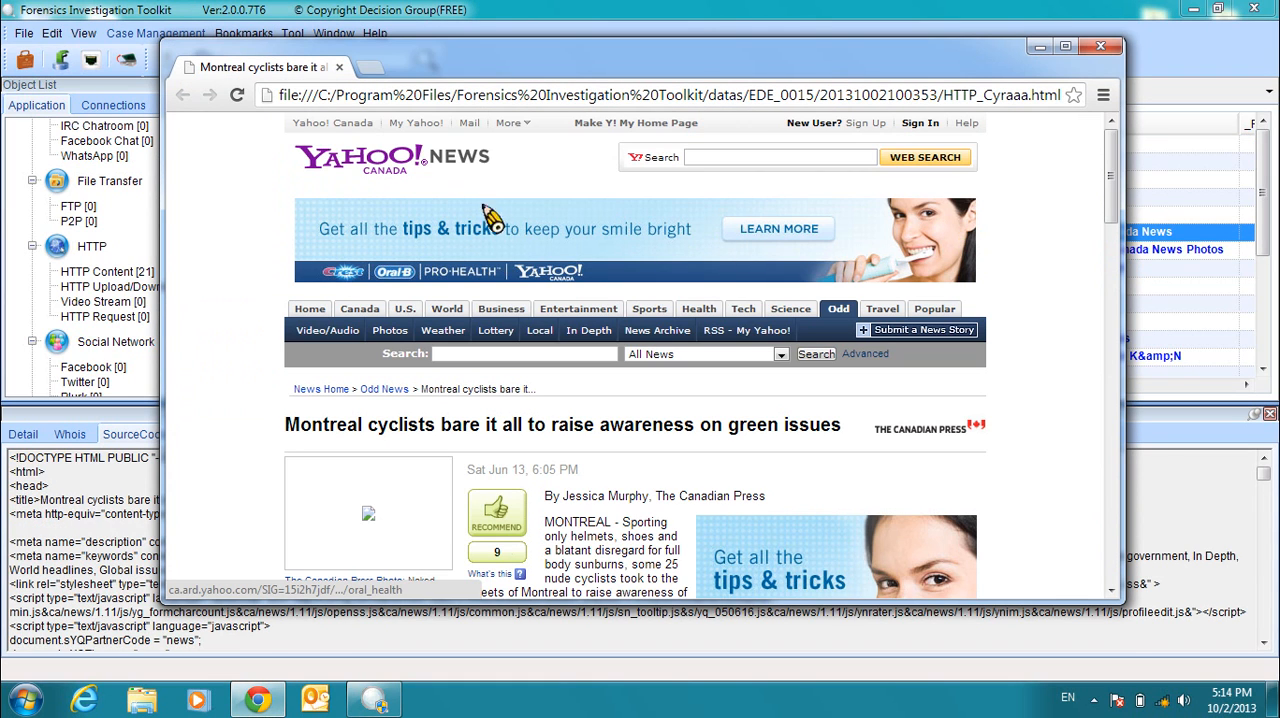
mouse_move(1090, 220)
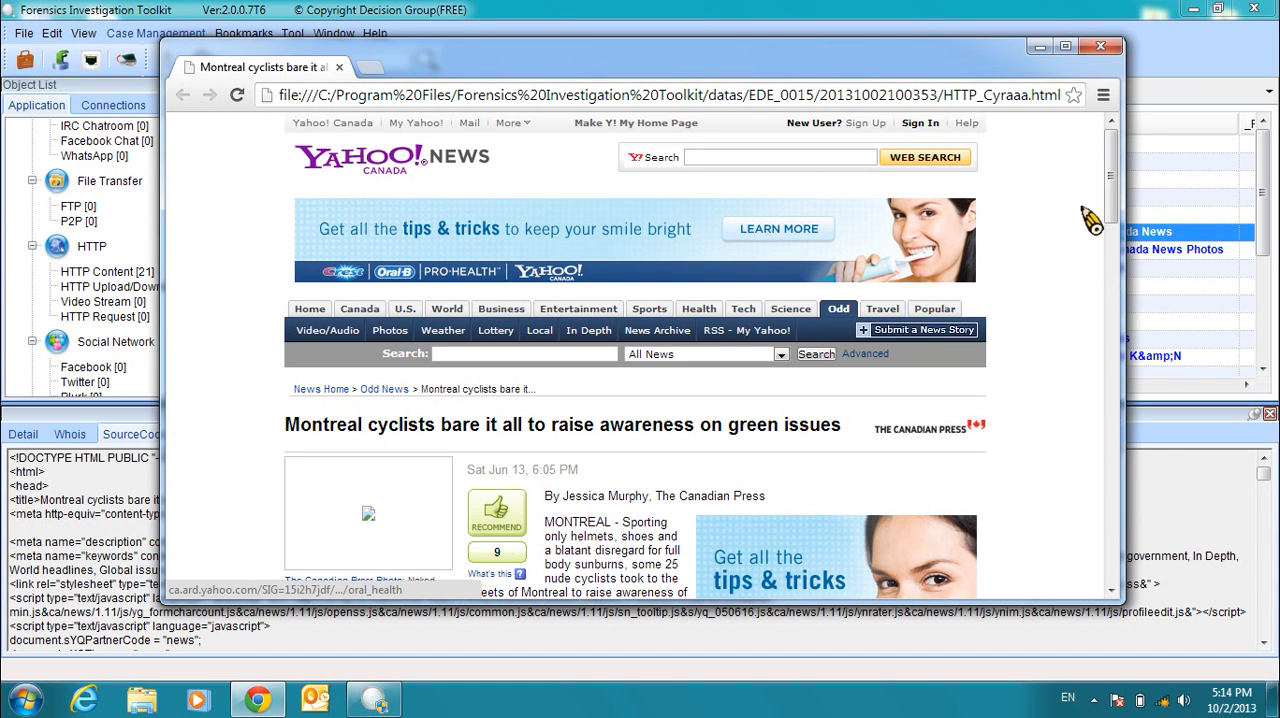
scroll(down, 3)
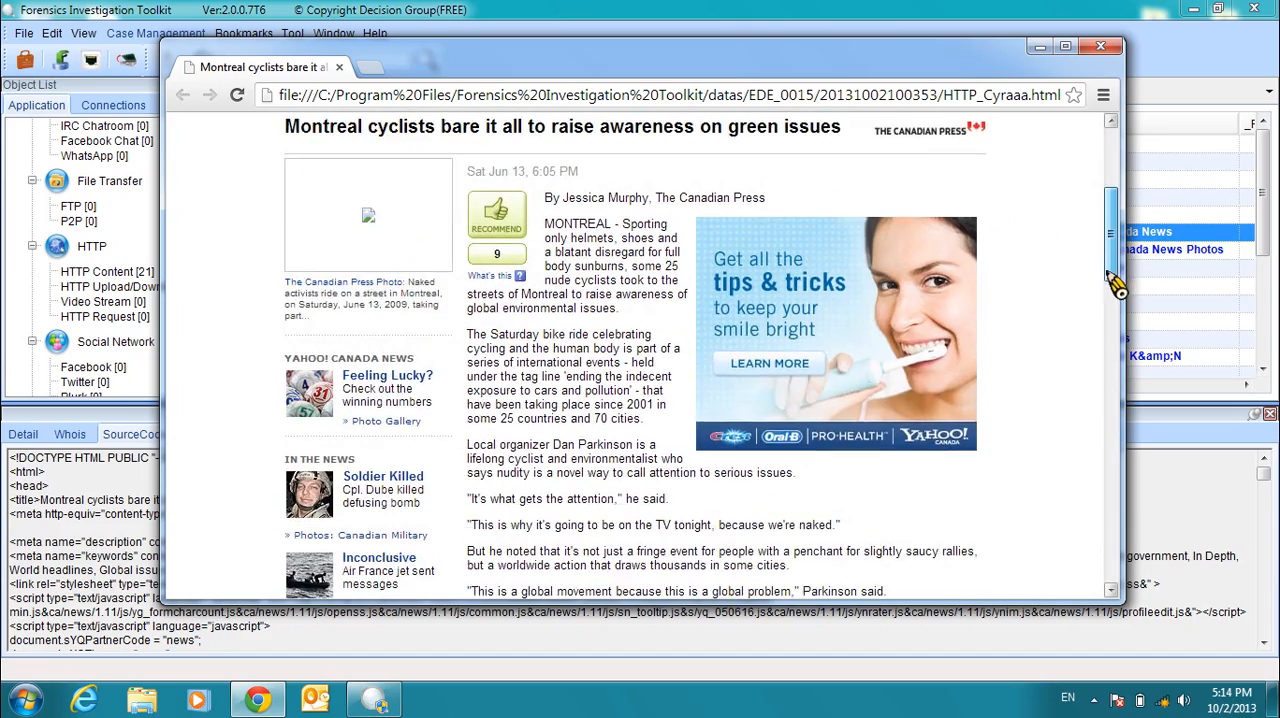
scroll(down, 3)
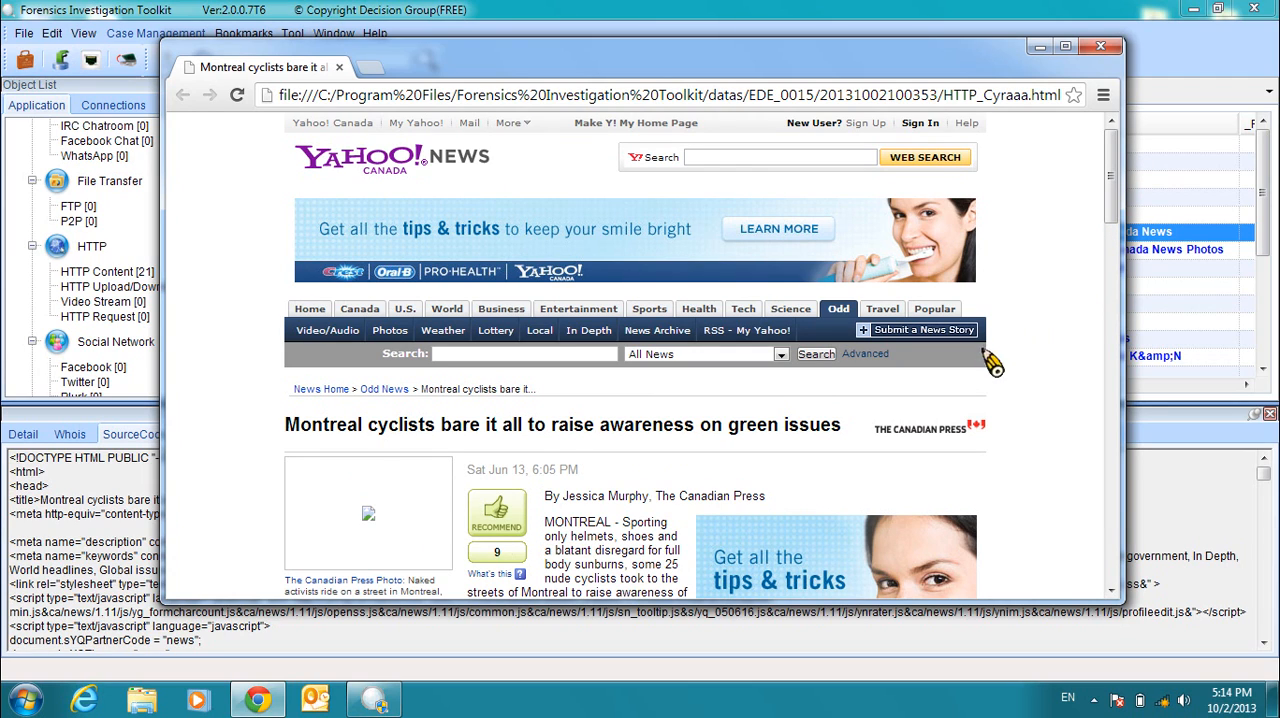
mouse_move(814, 350)
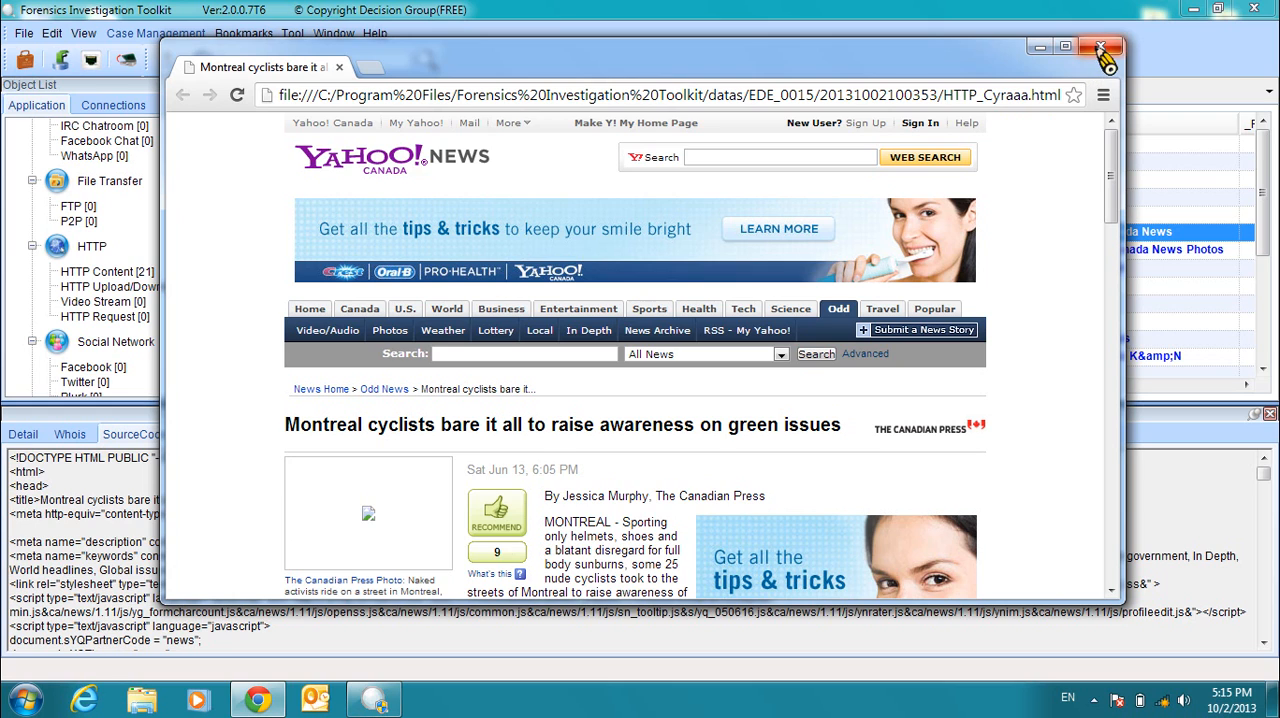
Close the cyclists article and open the FW: 02School police POP3 email.
click(1103, 47)
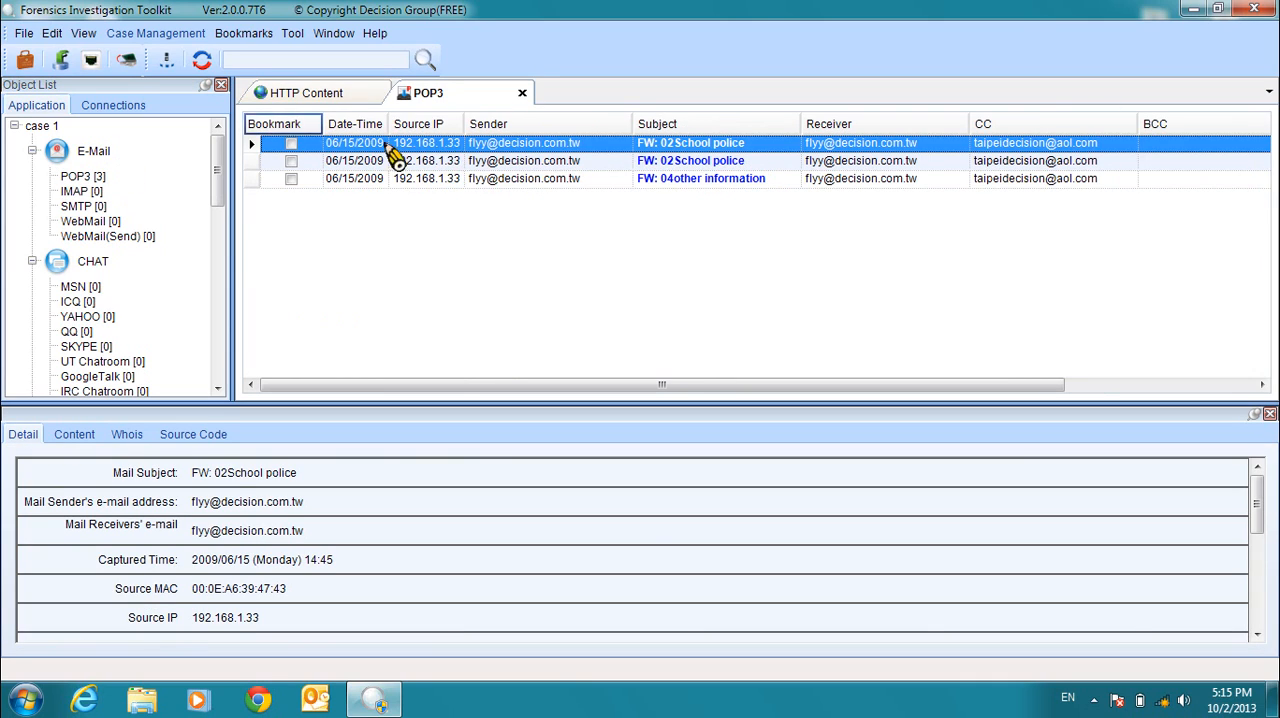
mouse_move(720, 150)
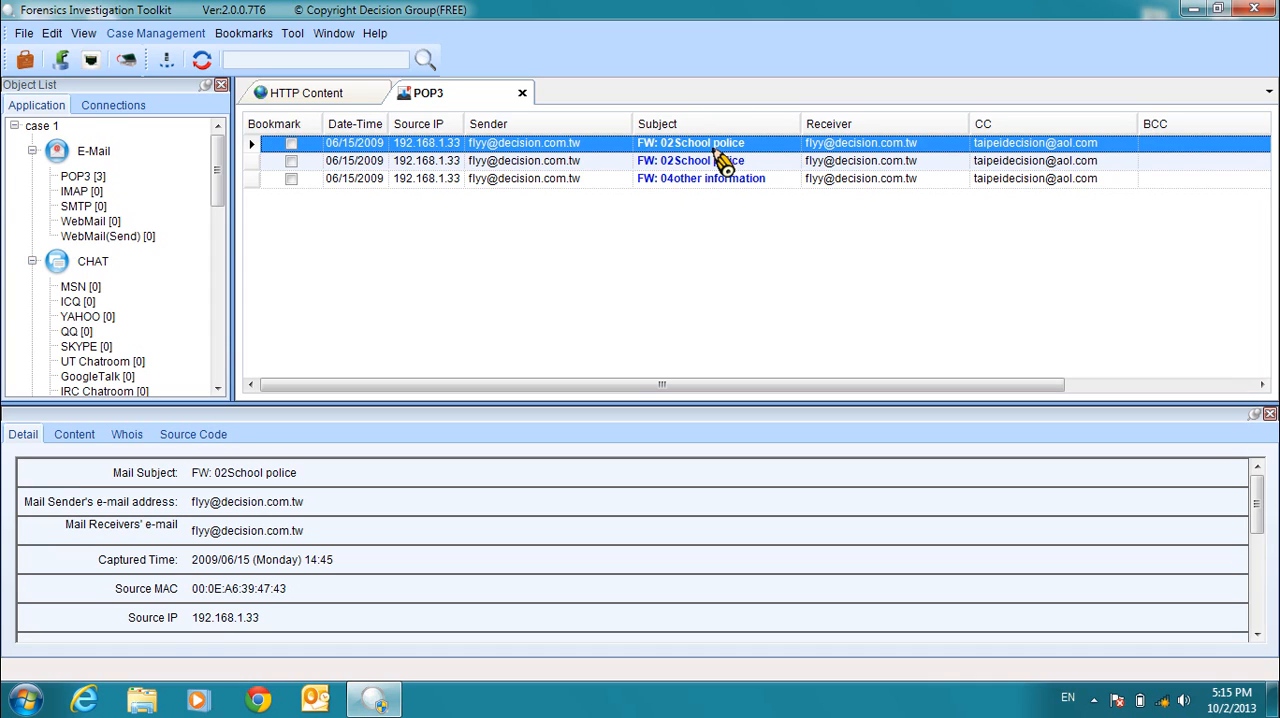
mouse_move(720, 155)
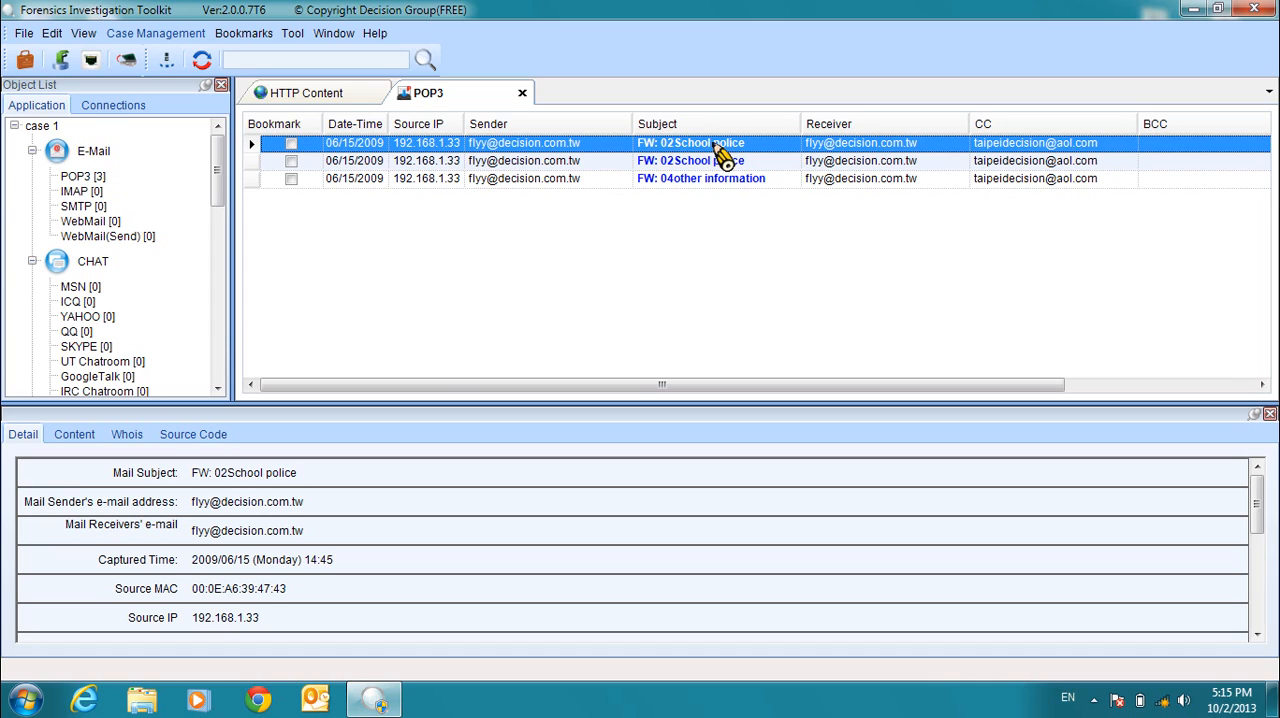
double_click(690, 143)
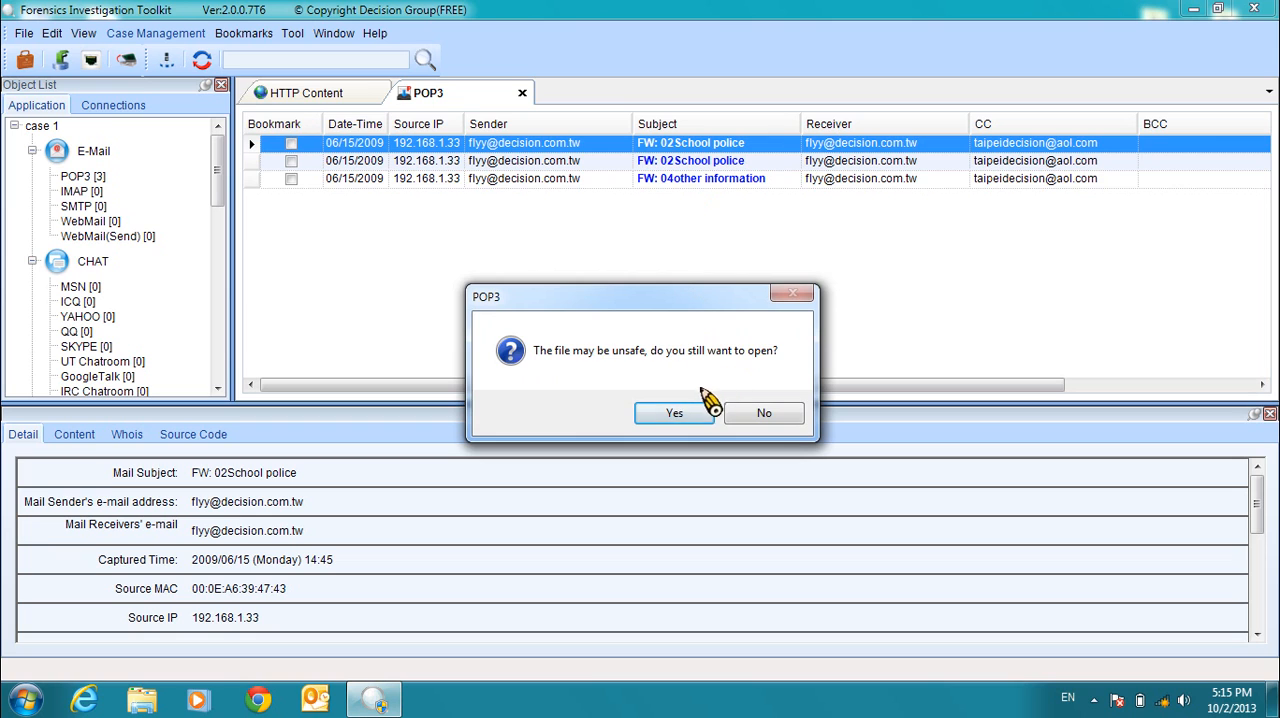
Read the FW: 02School police email in Outlook, preview its monkey jpg, then close it.
click(673, 413)
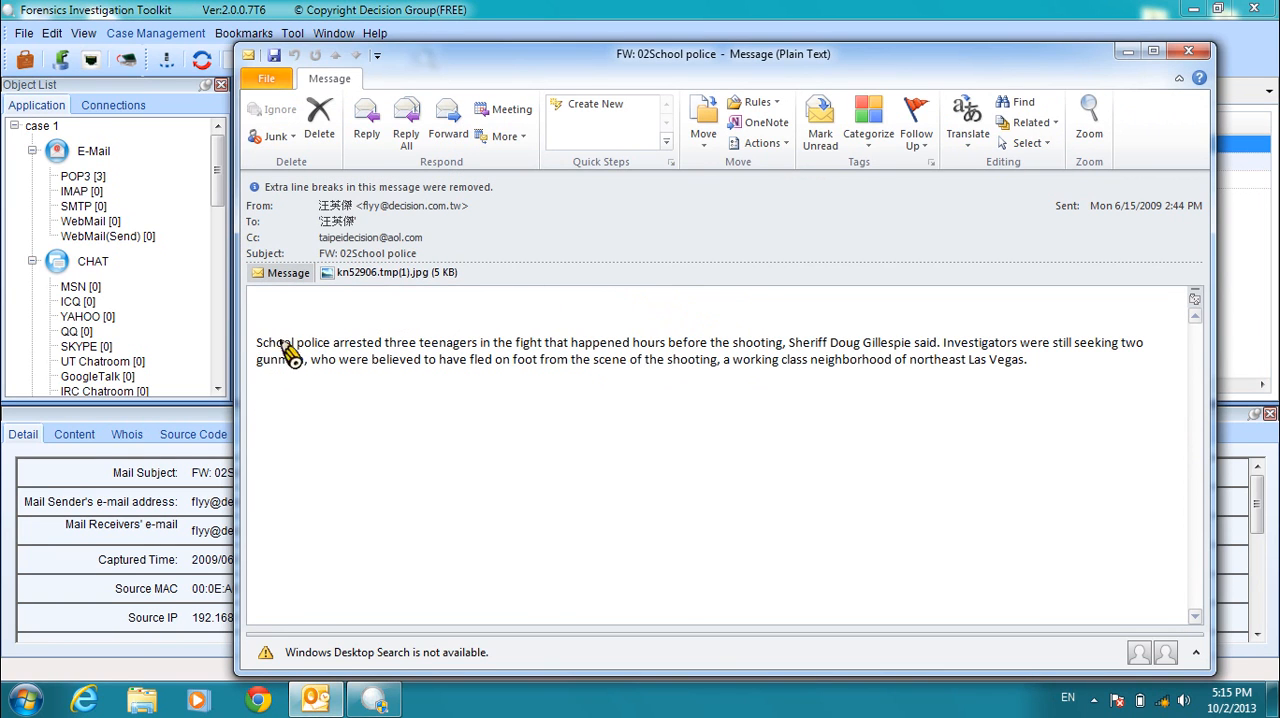
mouse_move(1055, 368)
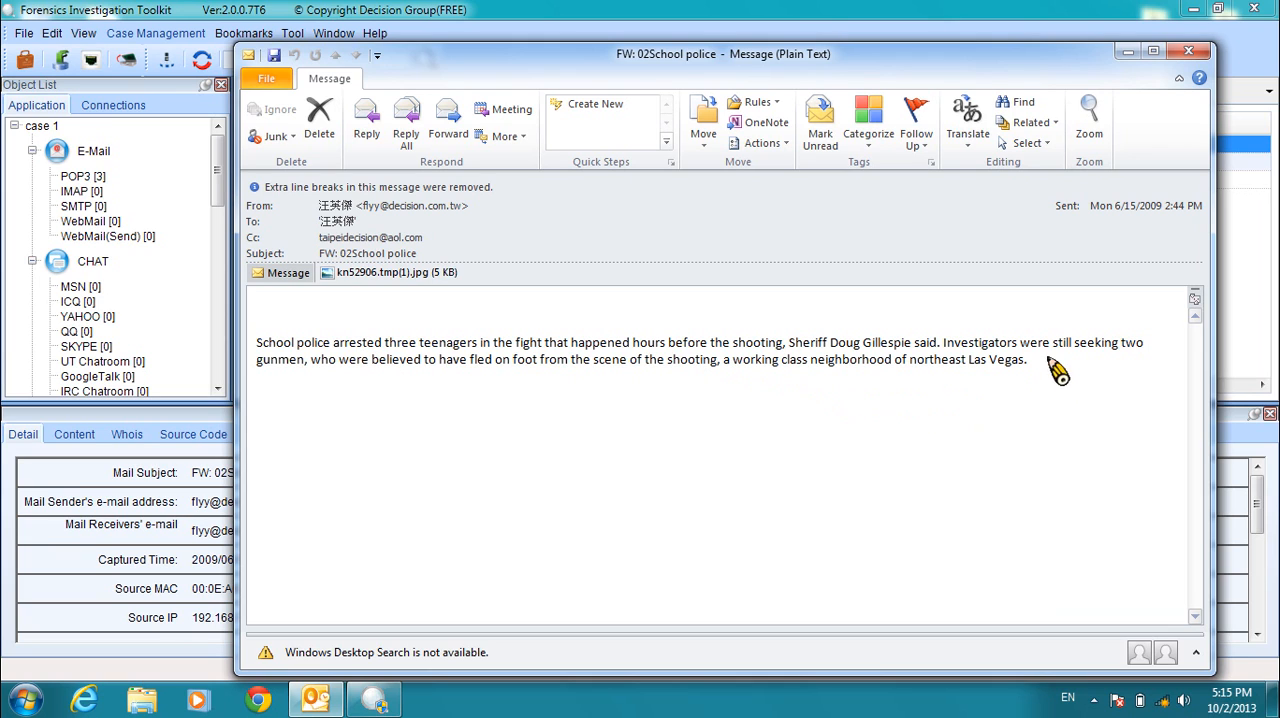
click(390, 272)
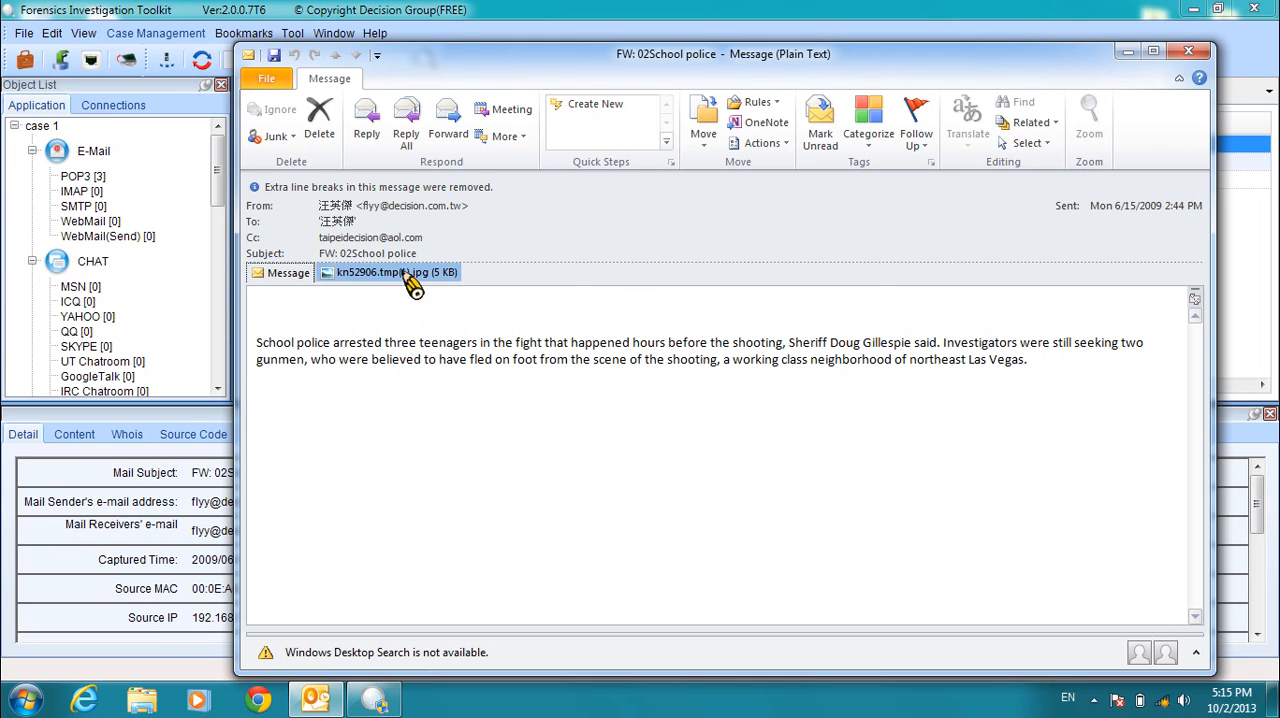
click(390, 272)
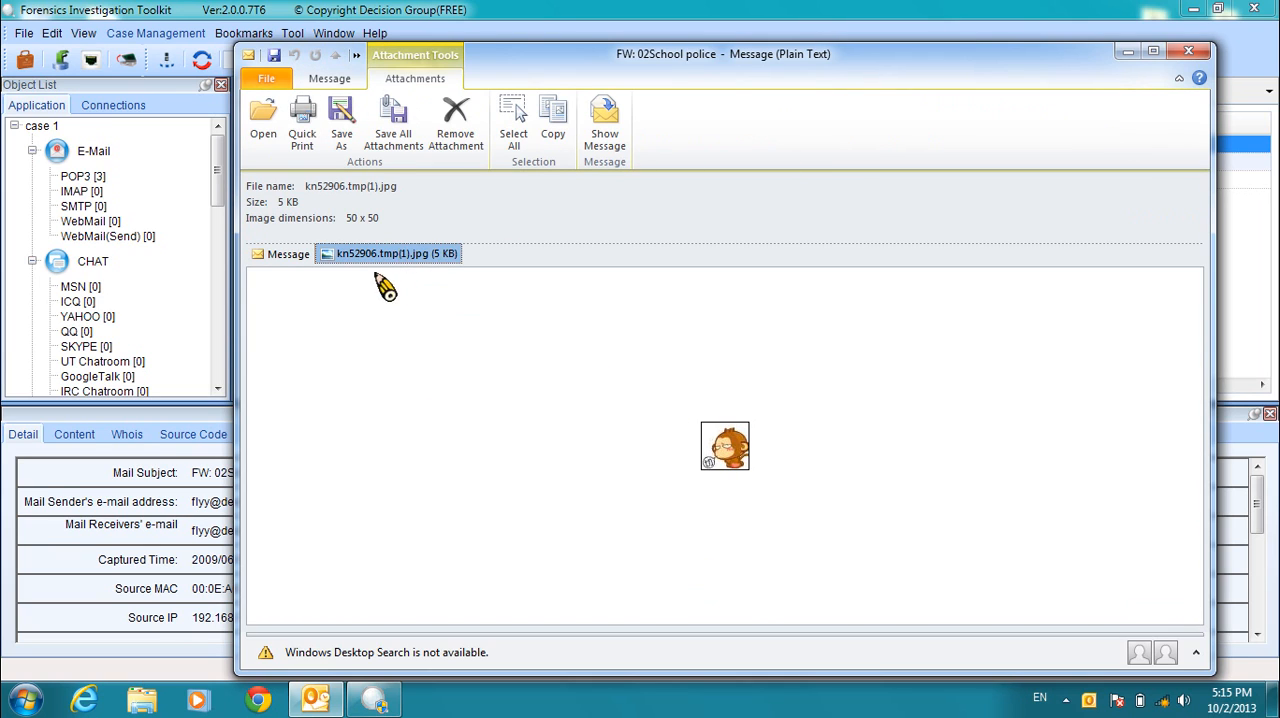
mouse_move(475, 287)
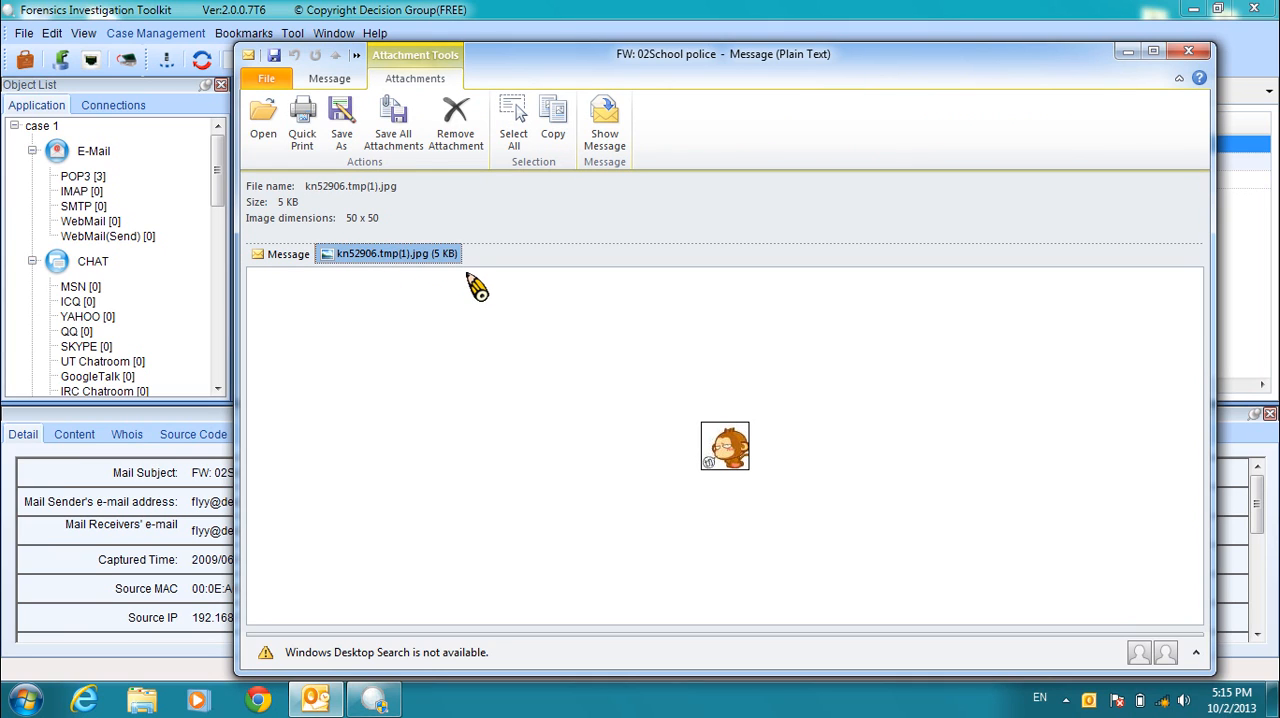
click(288, 253)
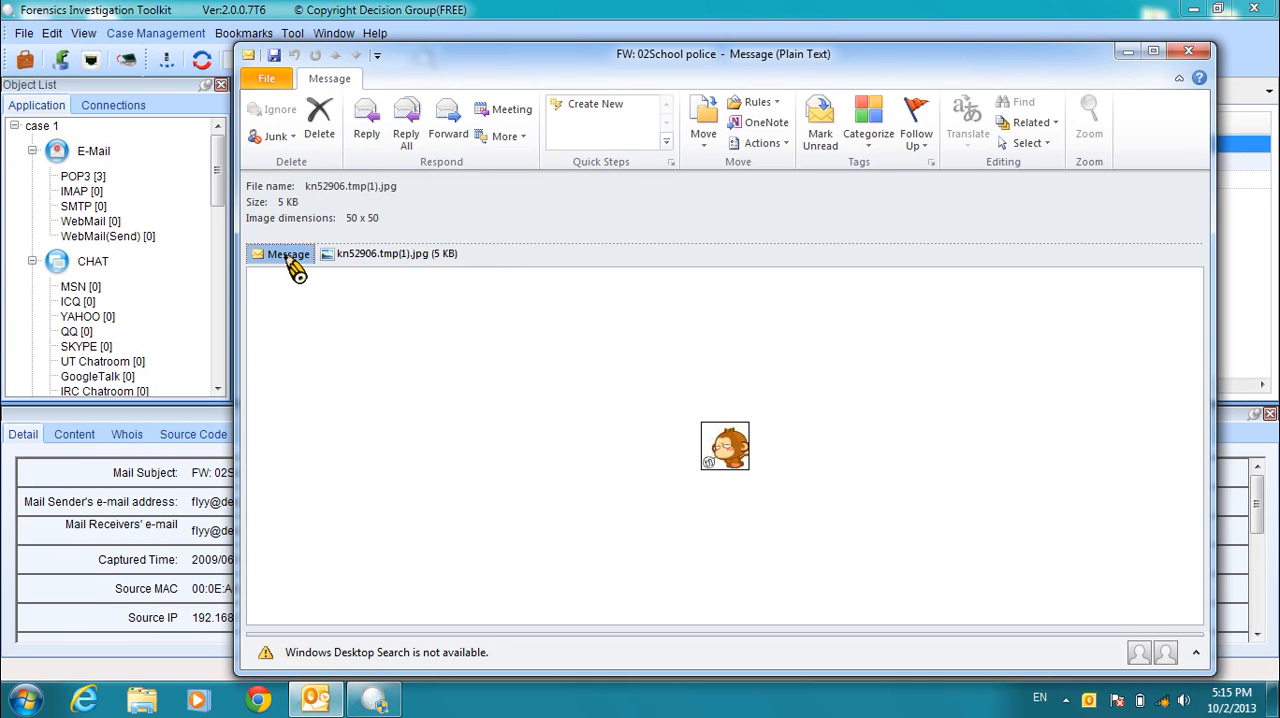
click(288, 253)
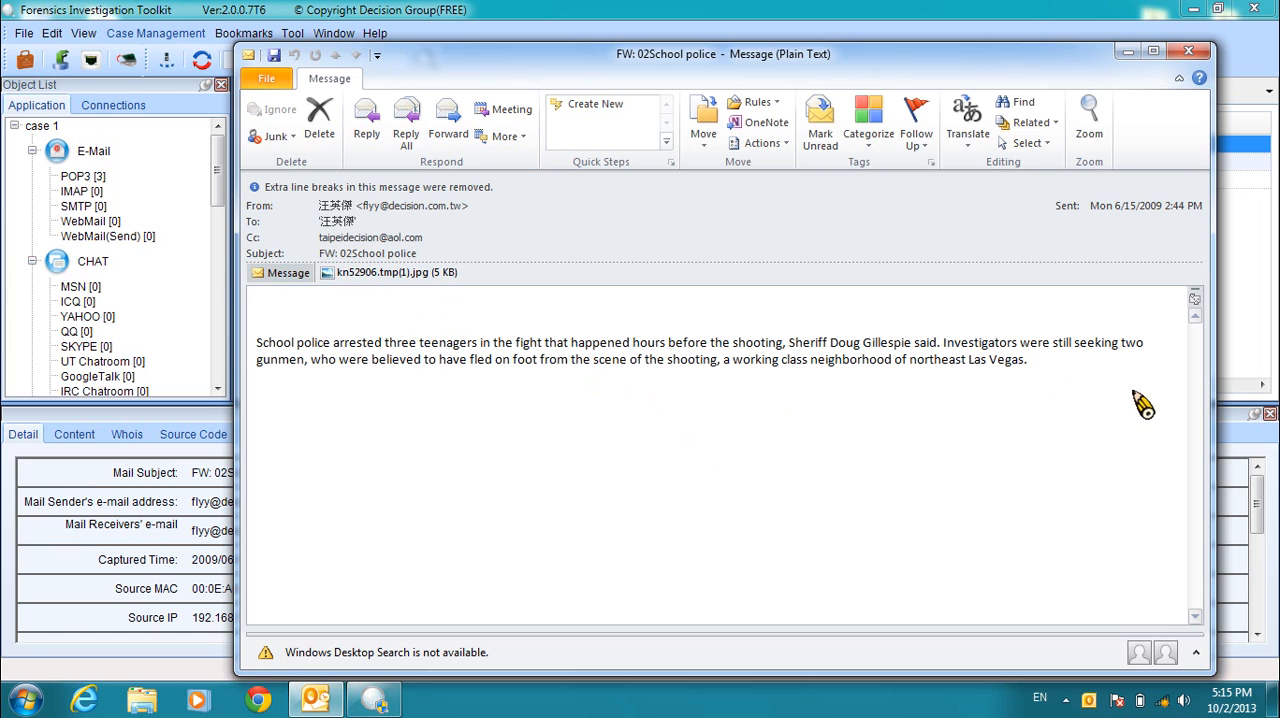
mouse_move(1141, 410)
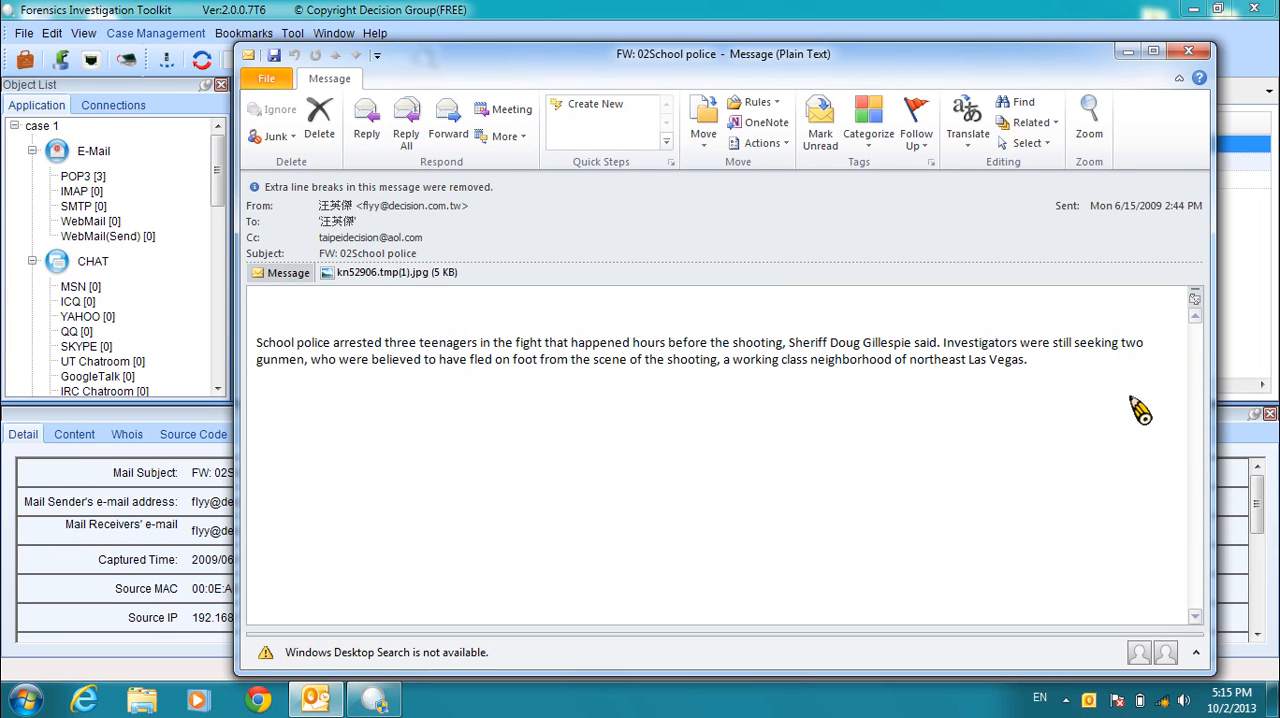
click(1189, 51)
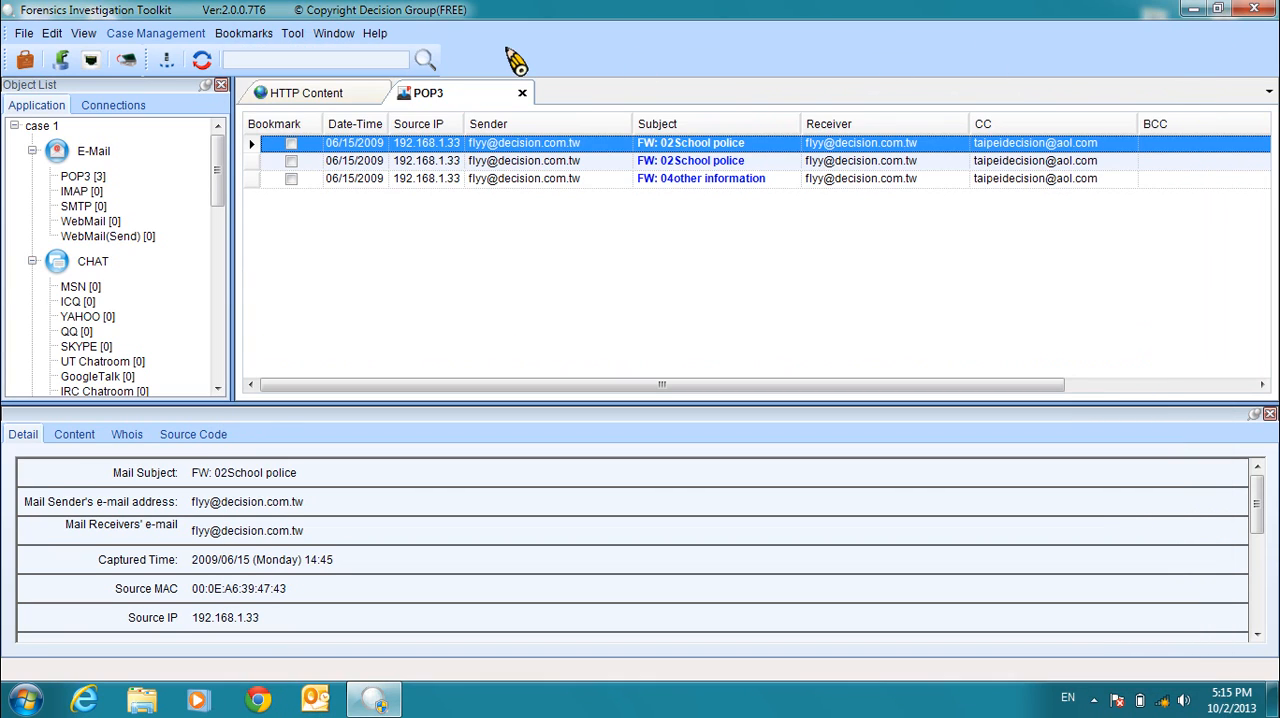
Close case 1 through File > Close Case and confirm.
click(23, 33)
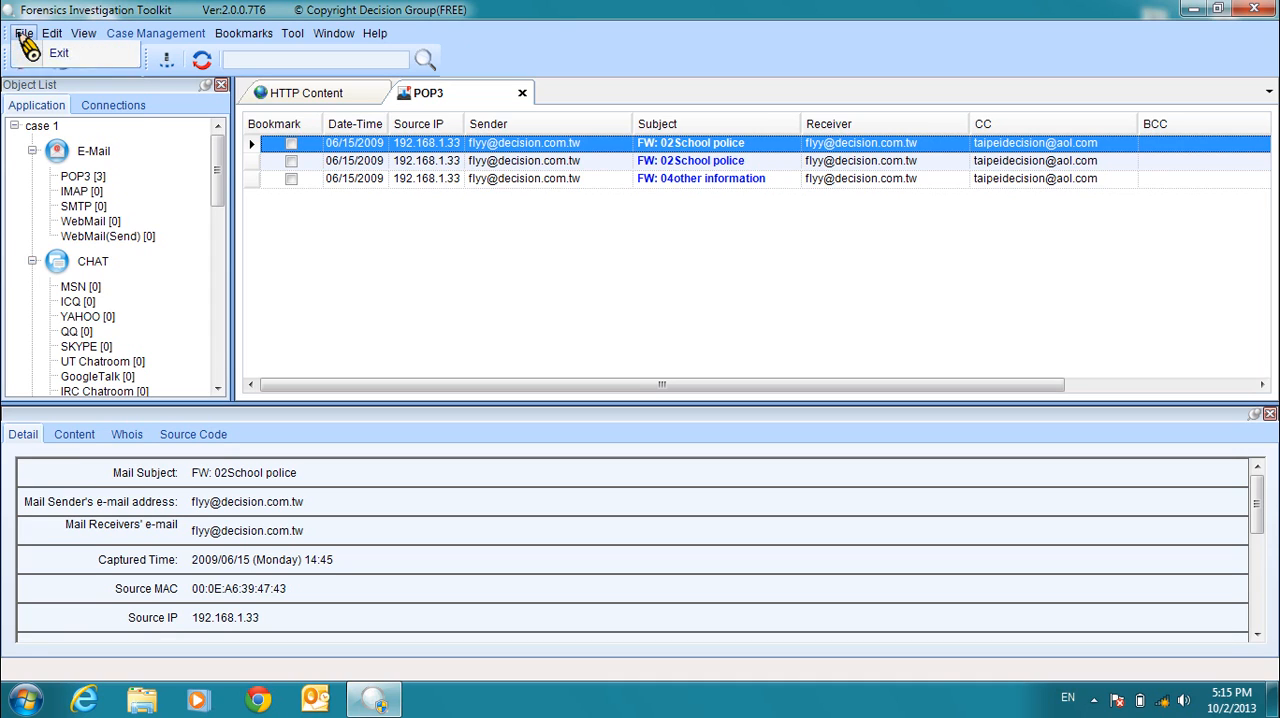
click(23, 33)
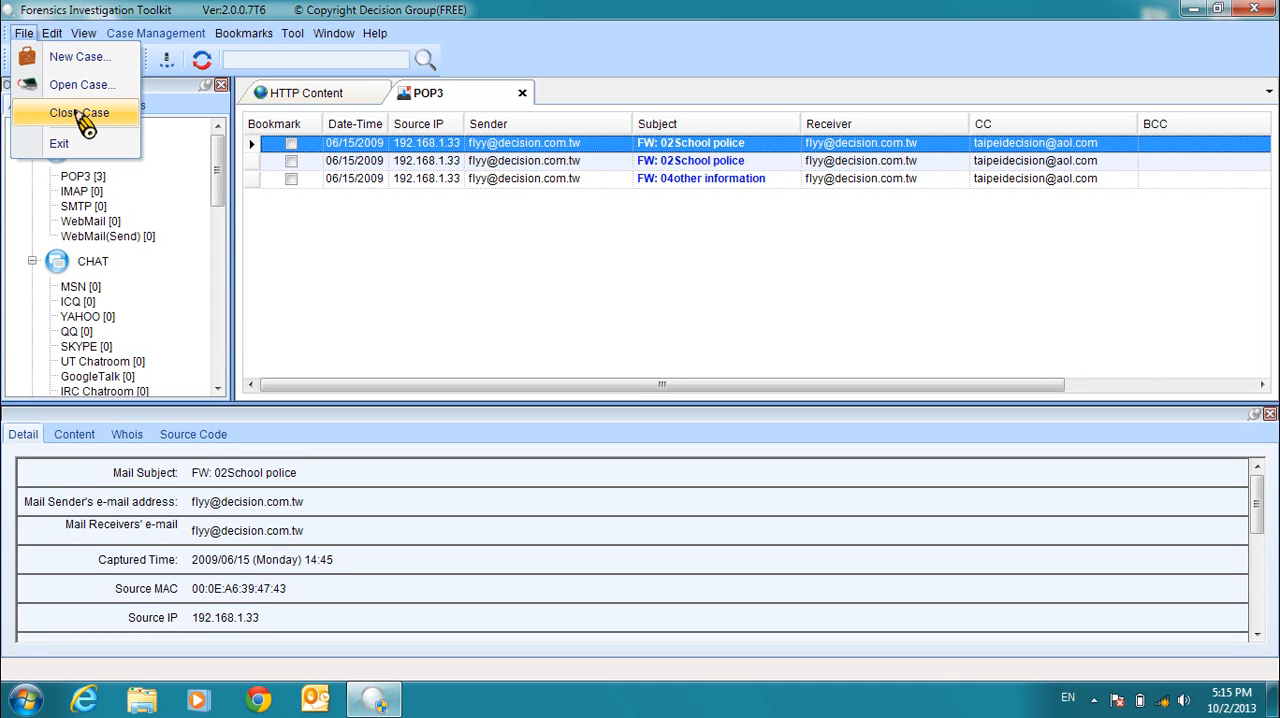
click(80, 112)
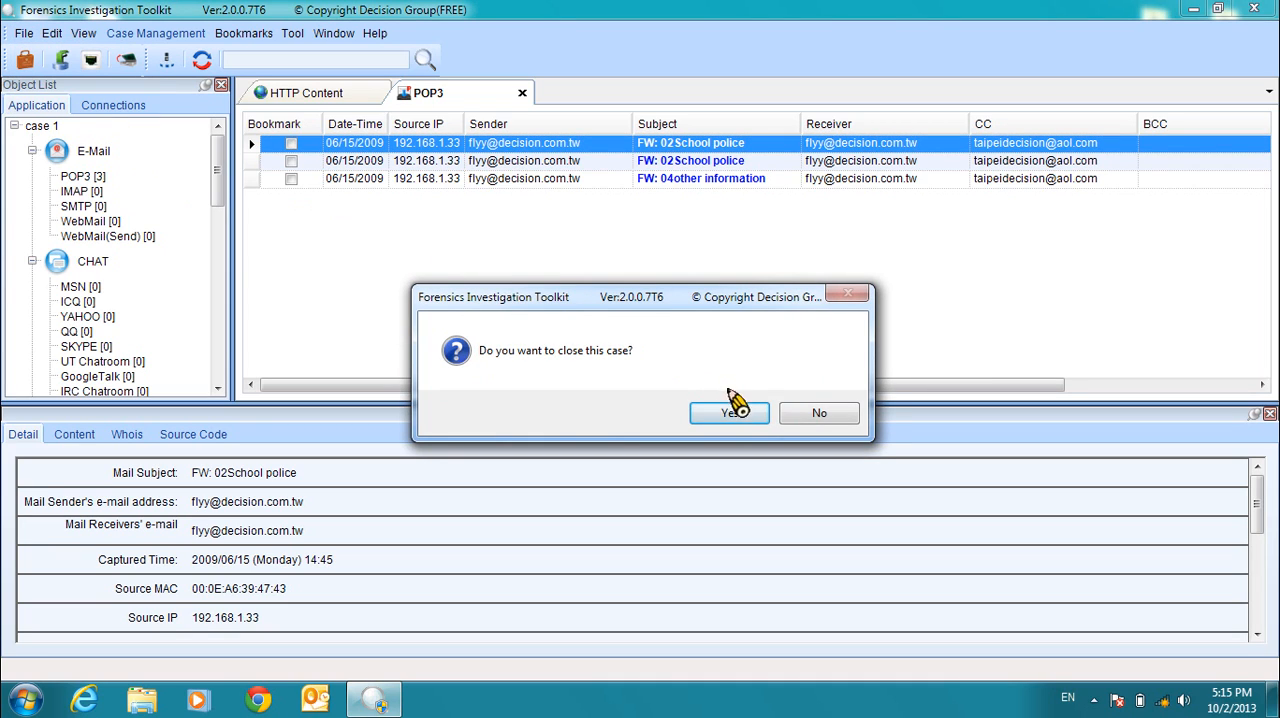
click(729, 413)
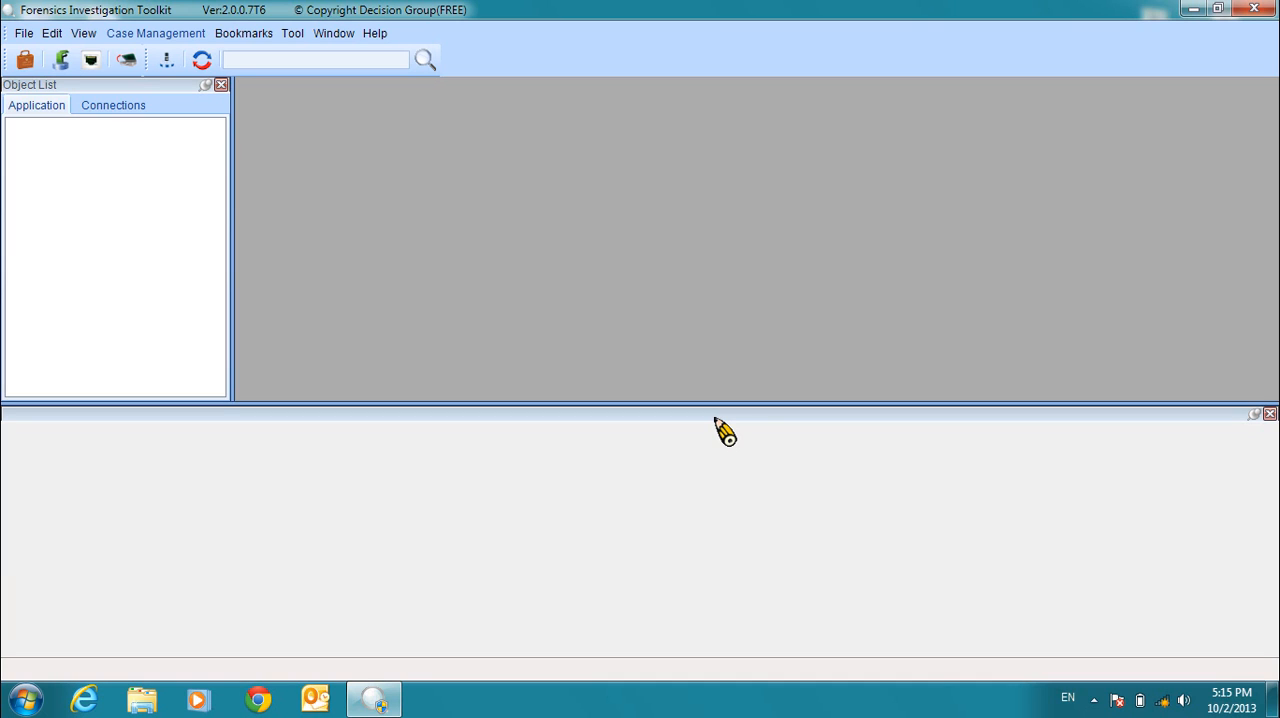
mouse_move(1190, 14)
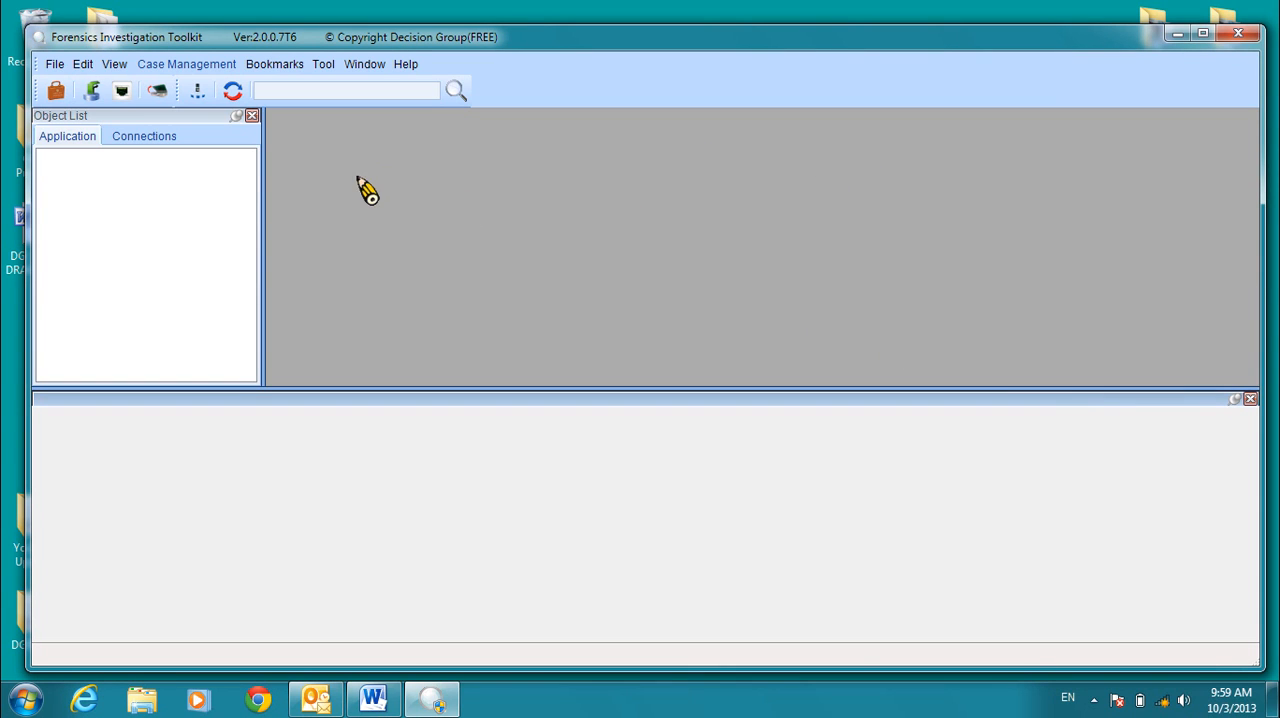
mouse_move(197, 93)
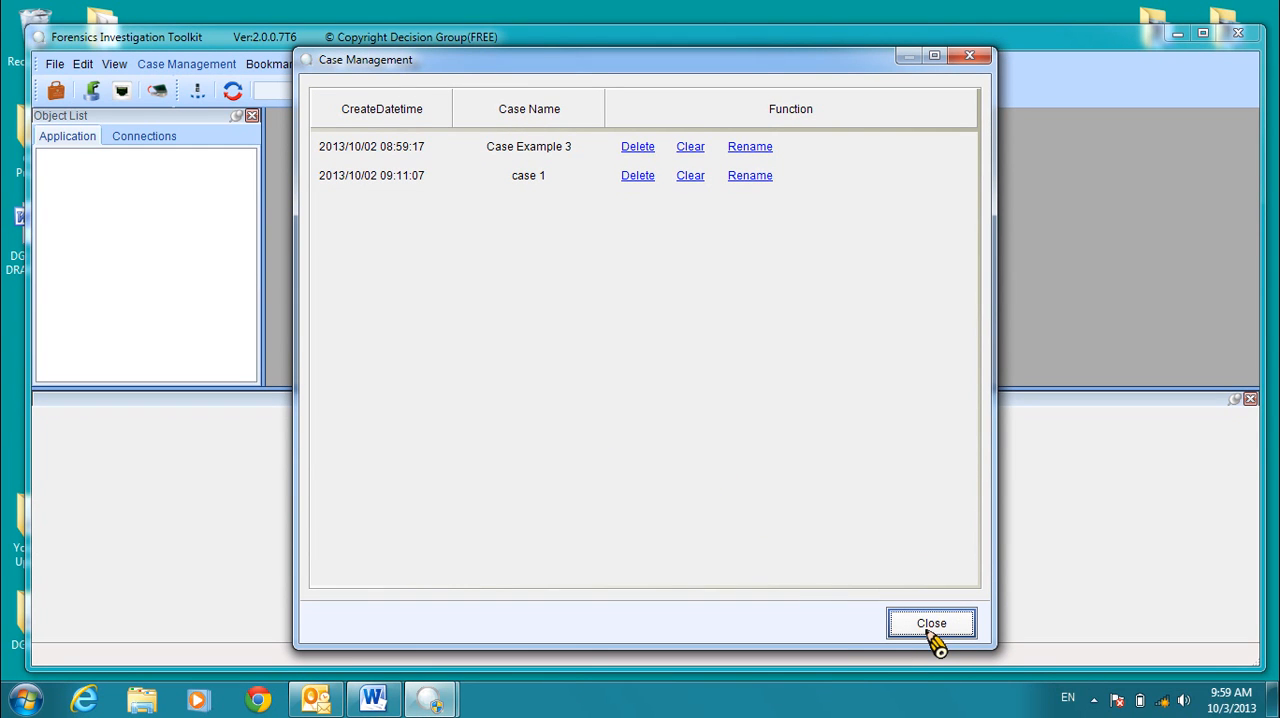
Dismiss Case Management and create case 2 described as 'example case 2'.
click(931, 623)
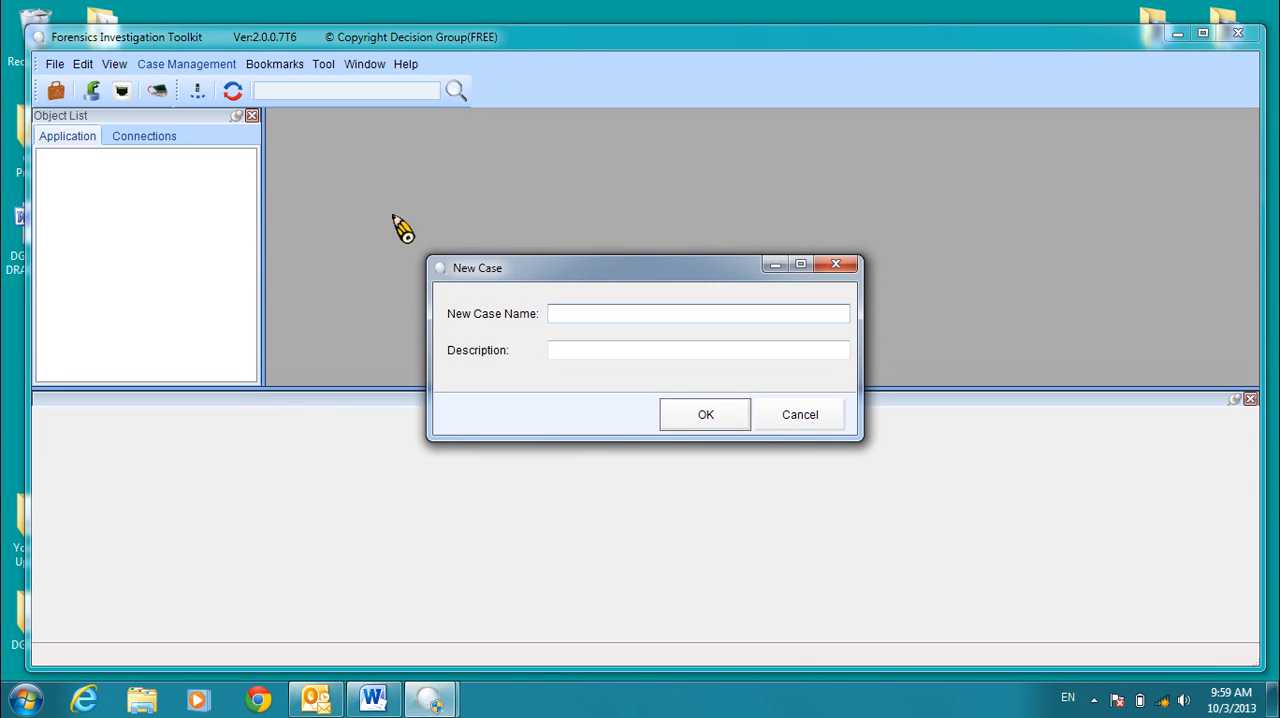
text(case 2)
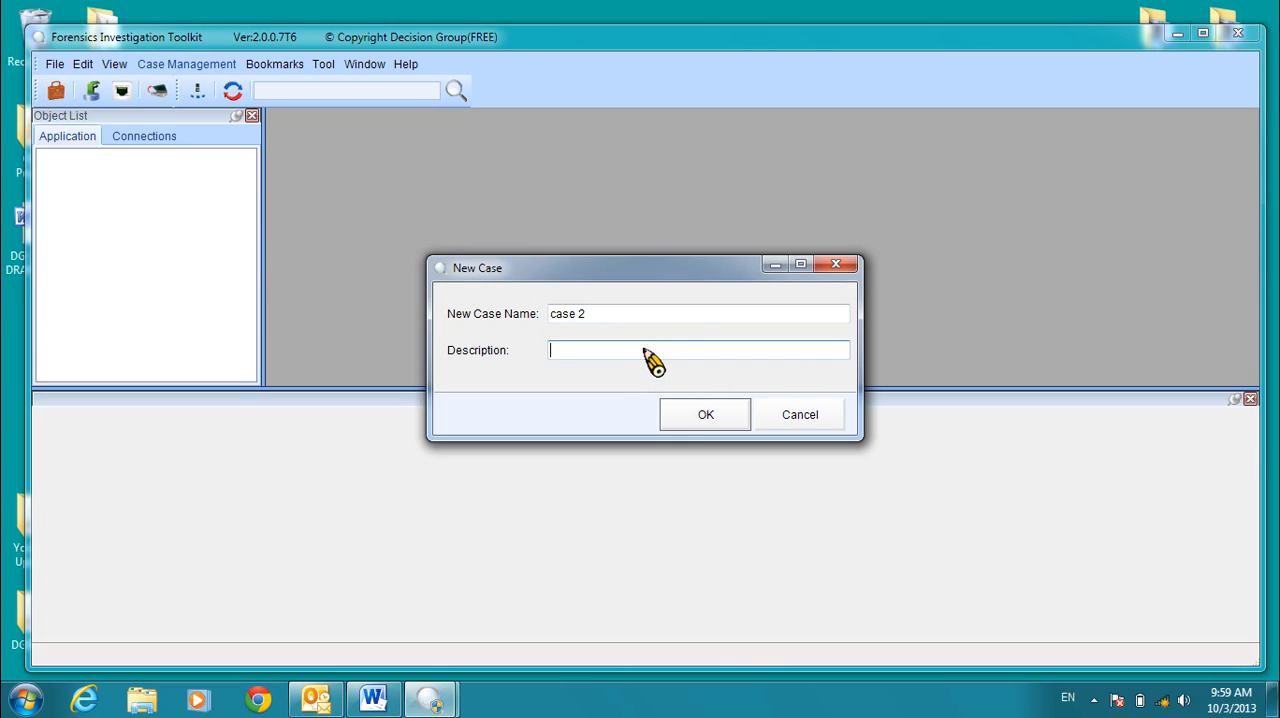
text(example)
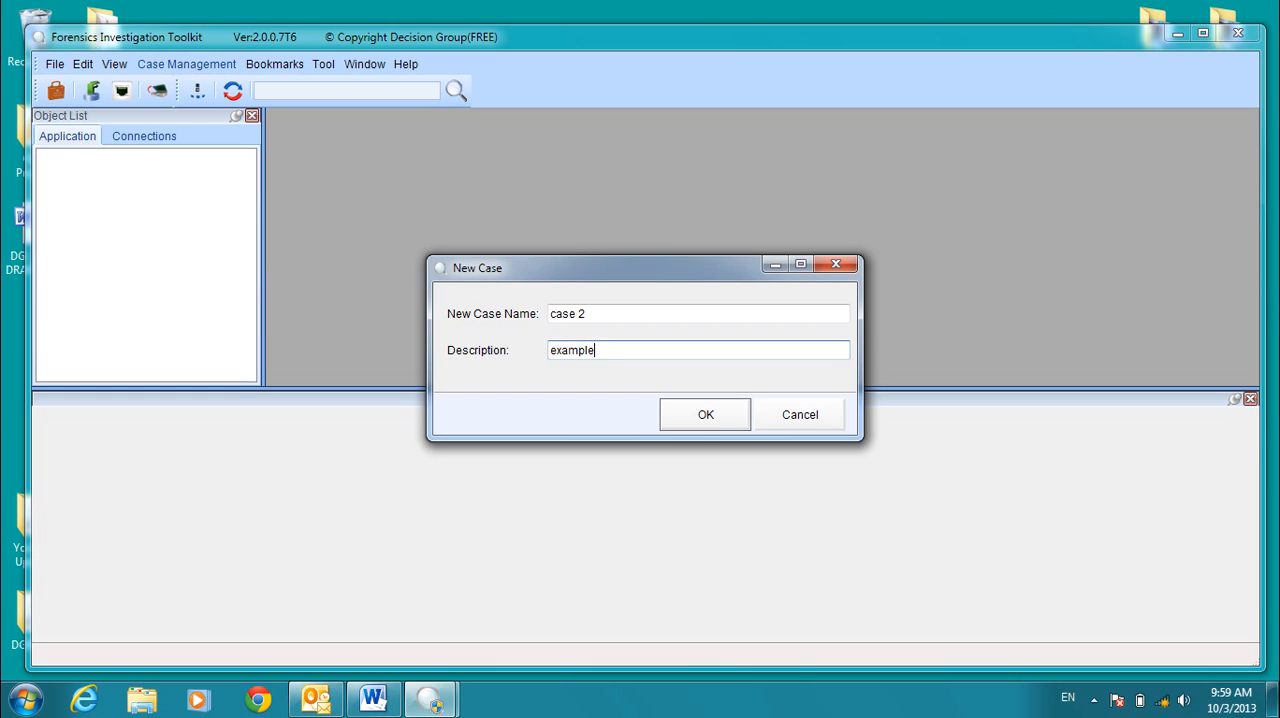
text(case 2)
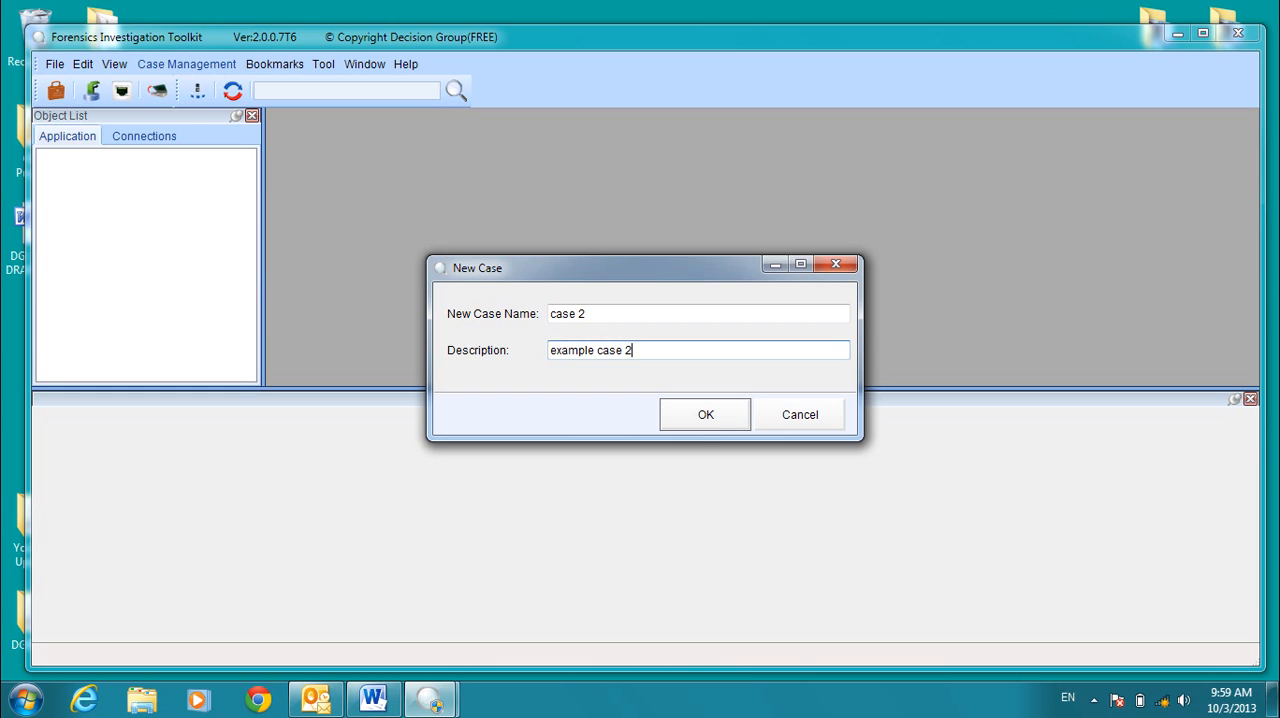
click(705, 414)
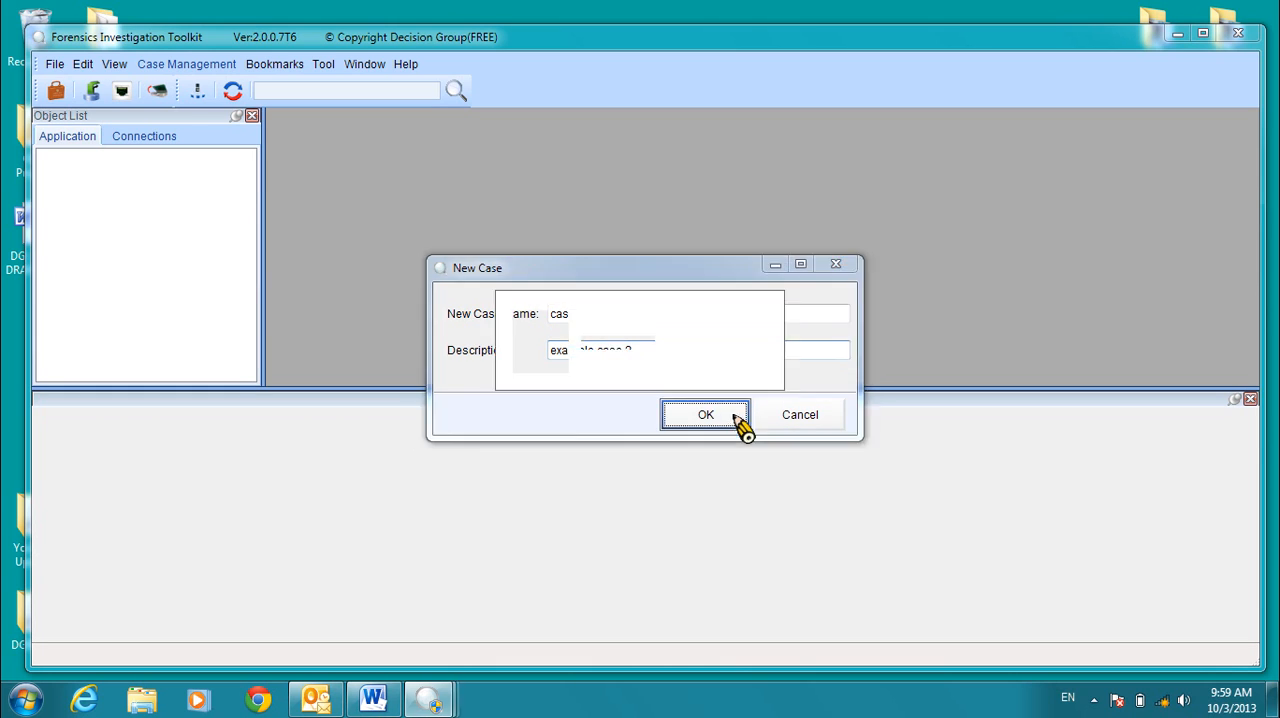
click(705, 414)
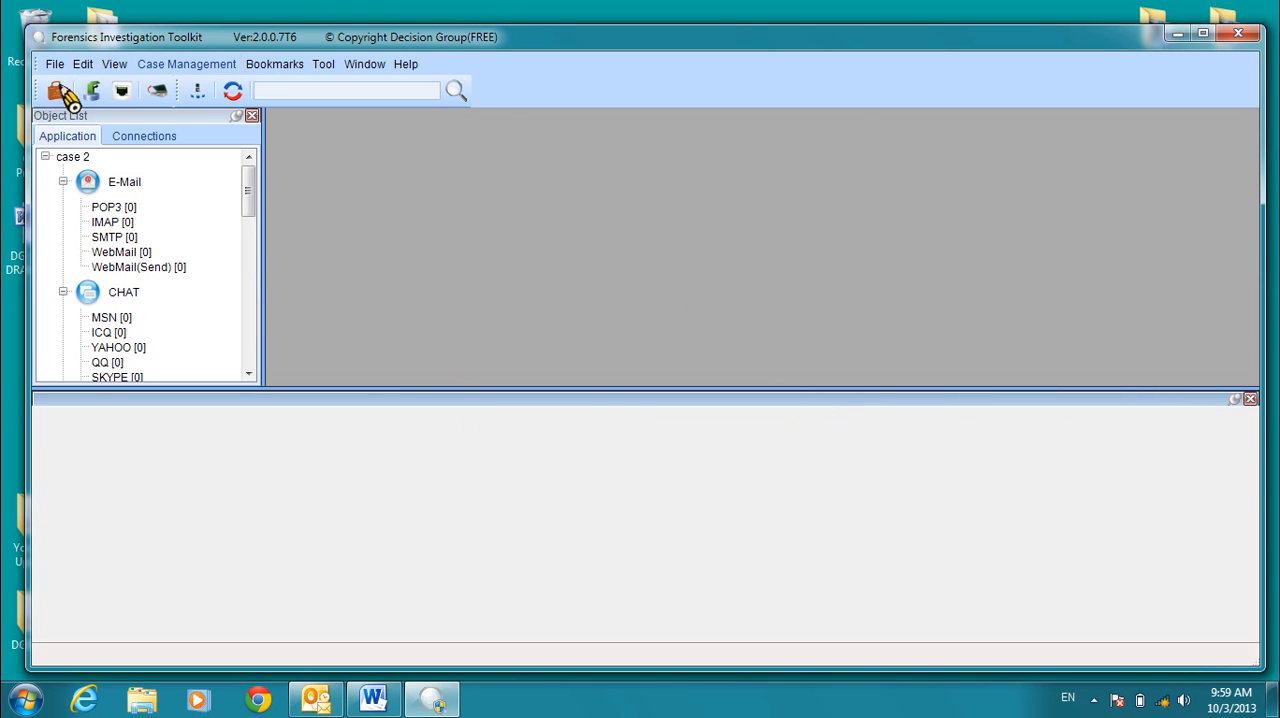
Start an import for case 2 and add httplink.pcap, pop3.cap and yahoo.pcap.
click(57, 90)
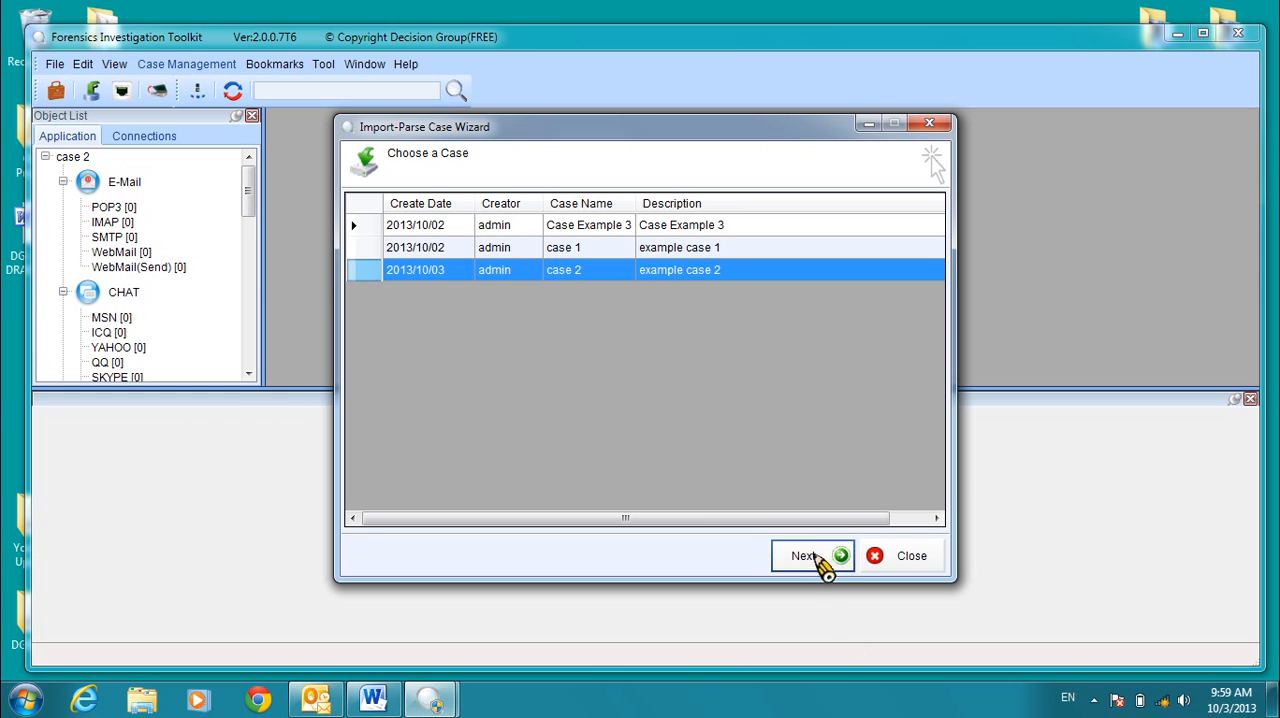
click(805, 555)
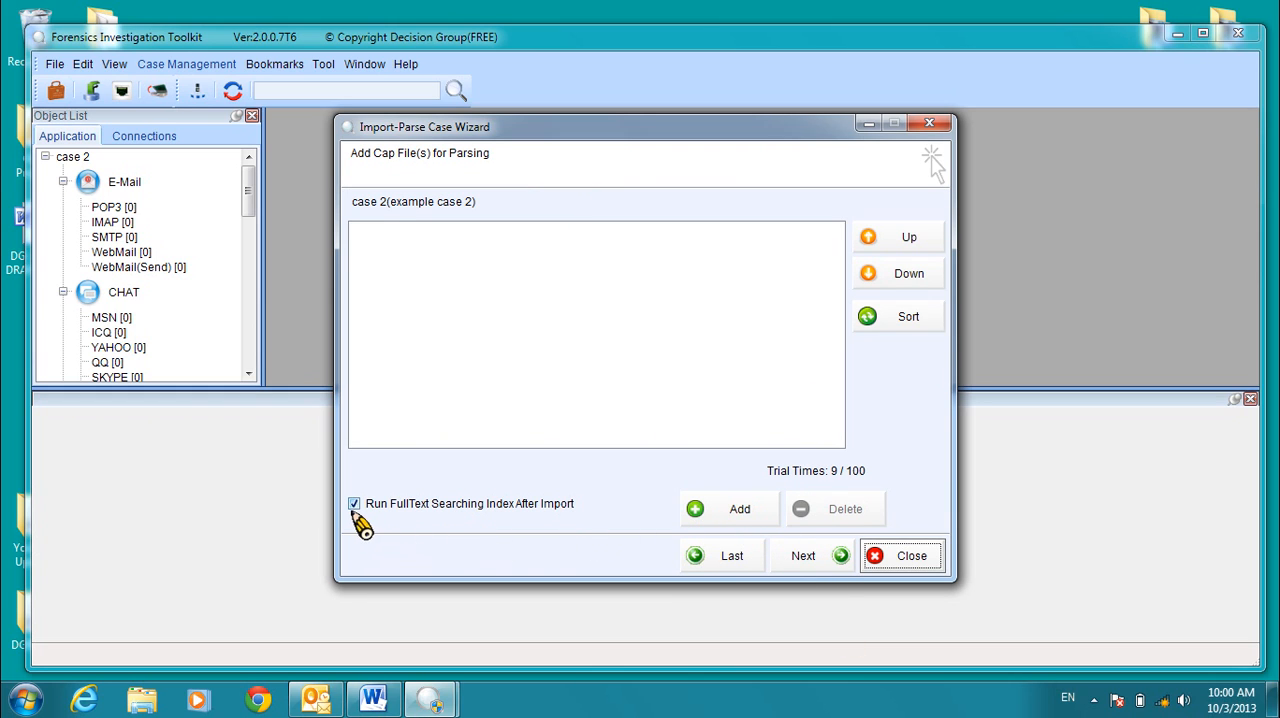
mouse_move(443, 518)
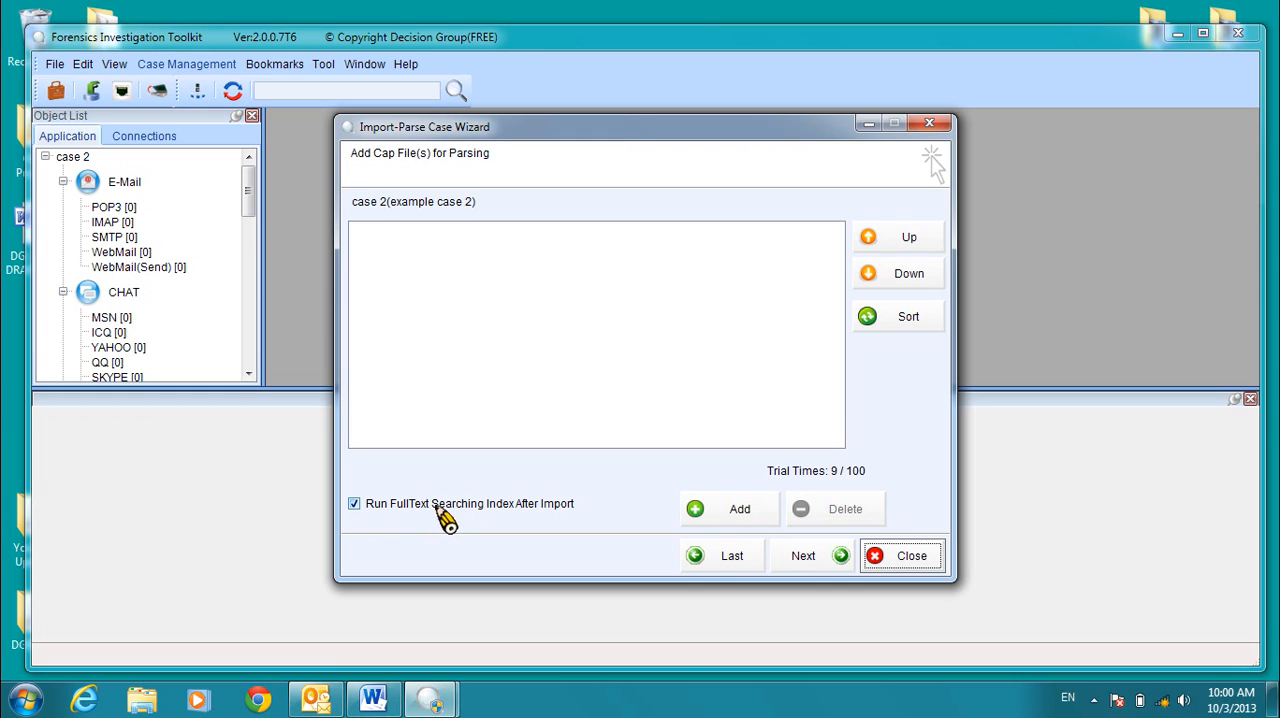
mouse_move(428, 520)
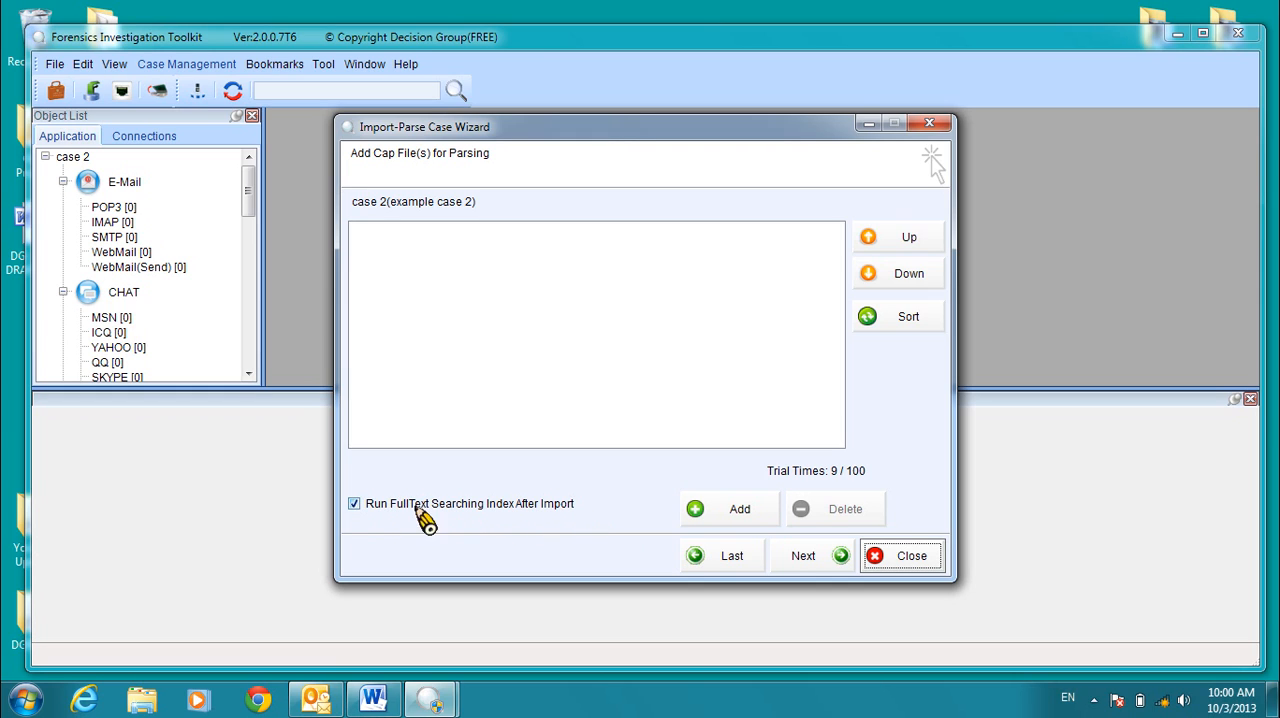
mouse_move(565, 515)
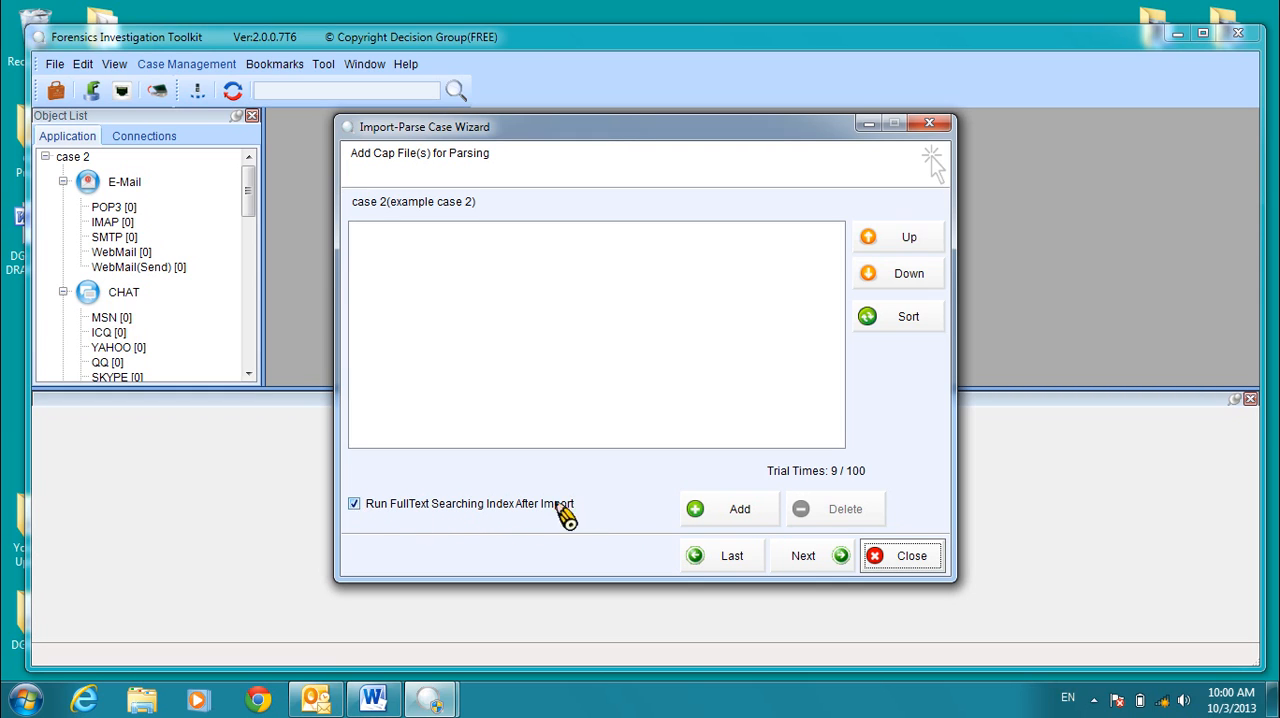
click(739, 509)
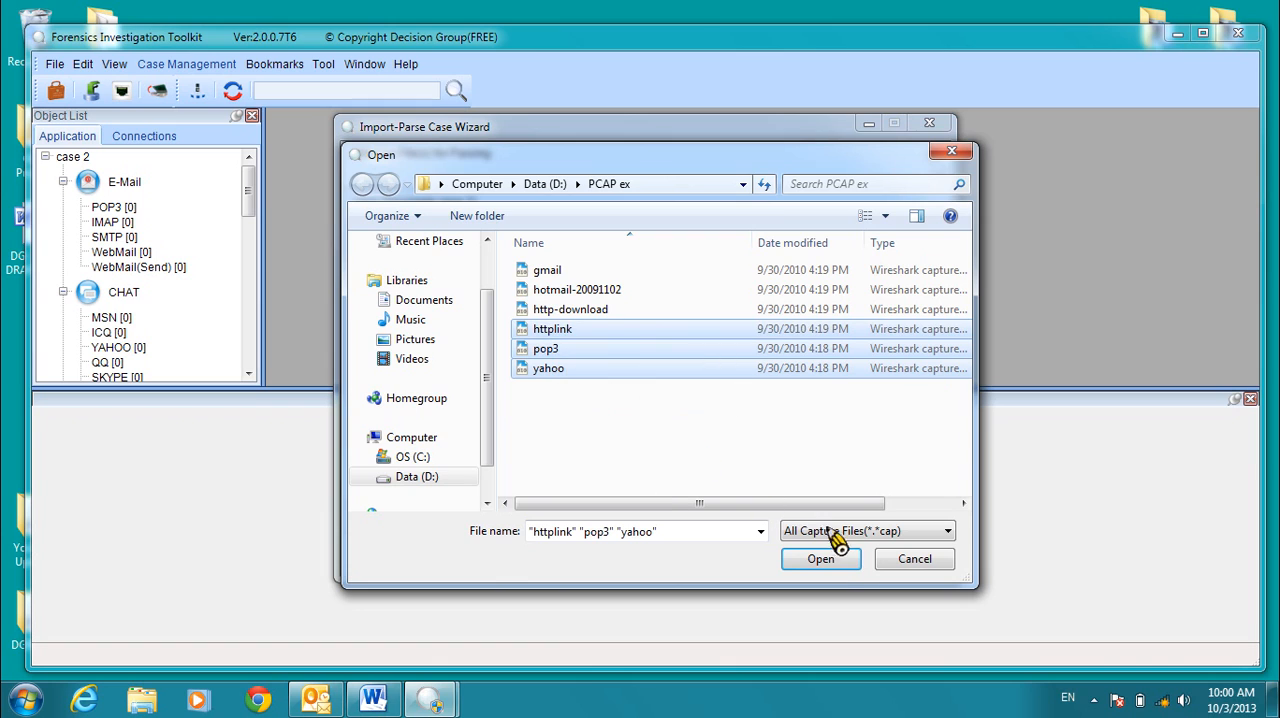
click(820, 559)
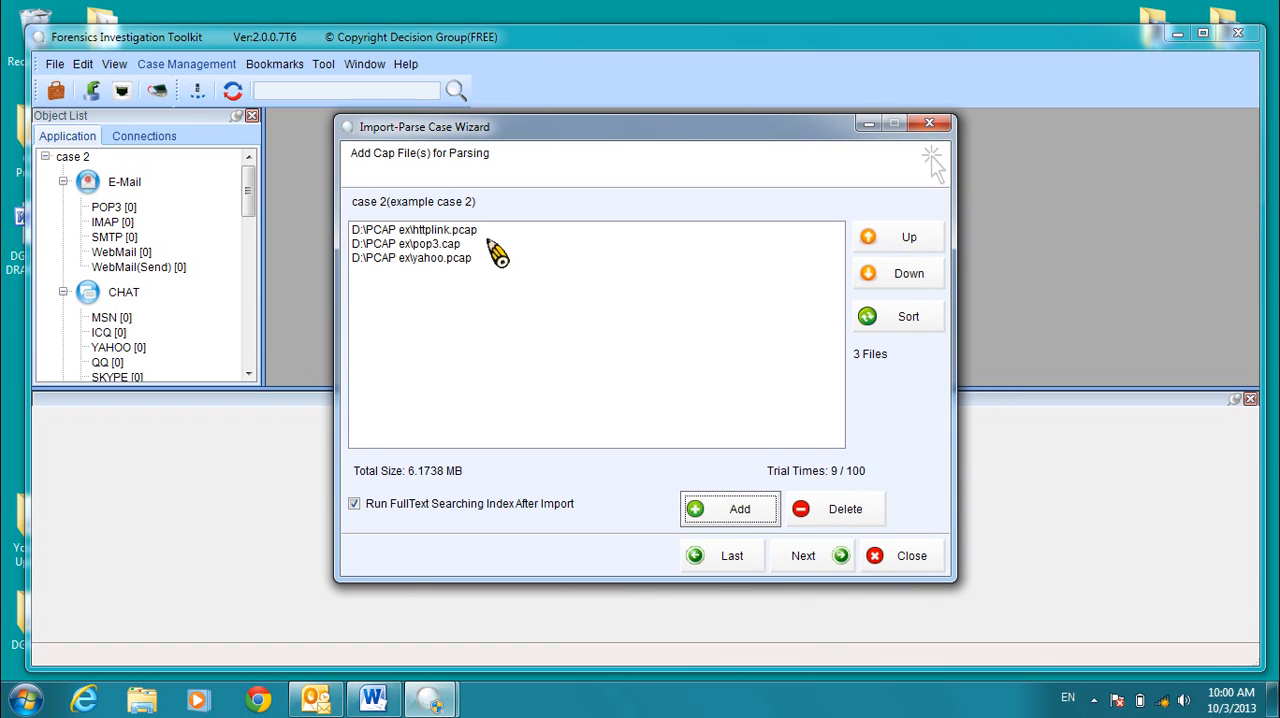
mouse_move(815, 585)
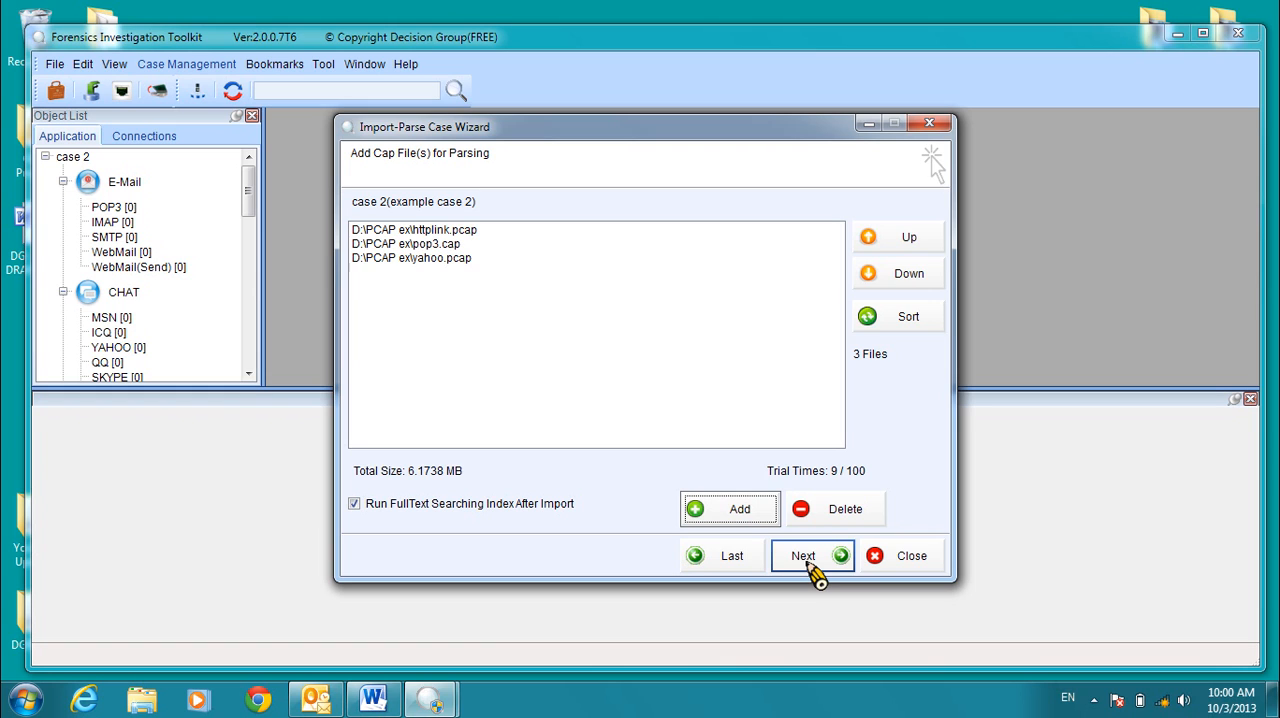
Confirm importing the captures and enable only the POP3 and HTTP Content parsers.
click(803, 555)
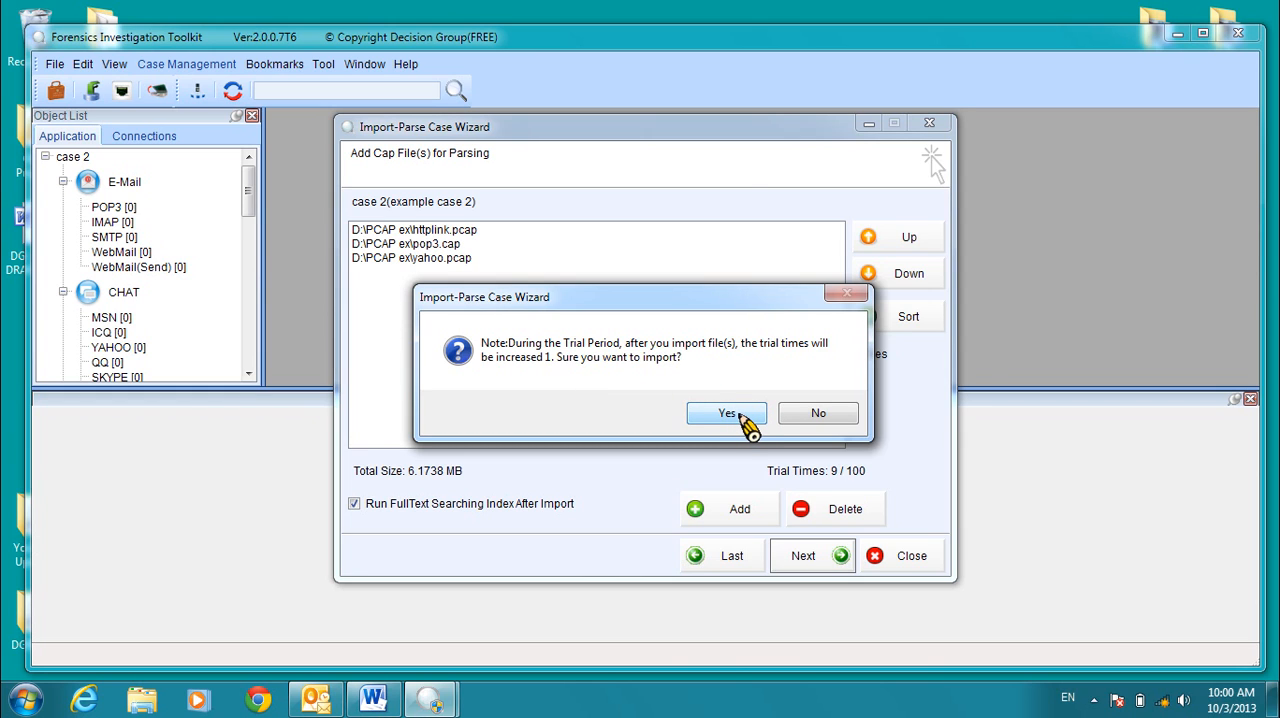
click(727, 413)
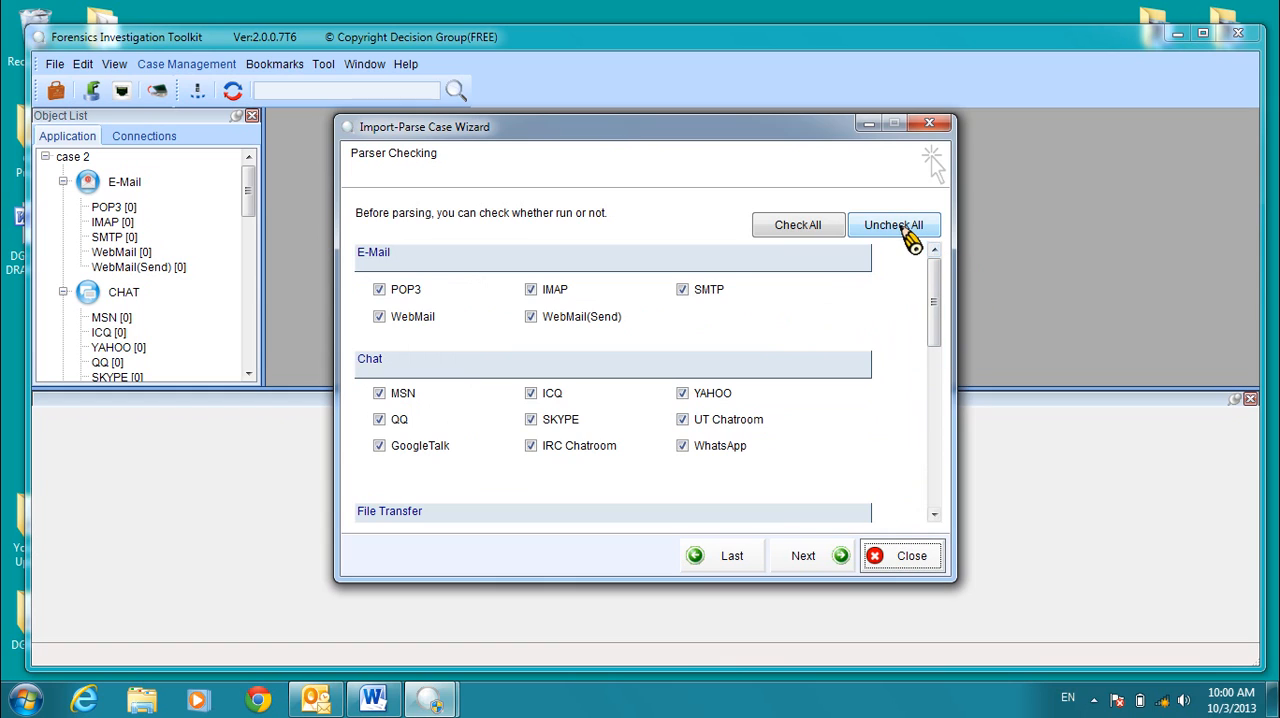
click(893, 224)
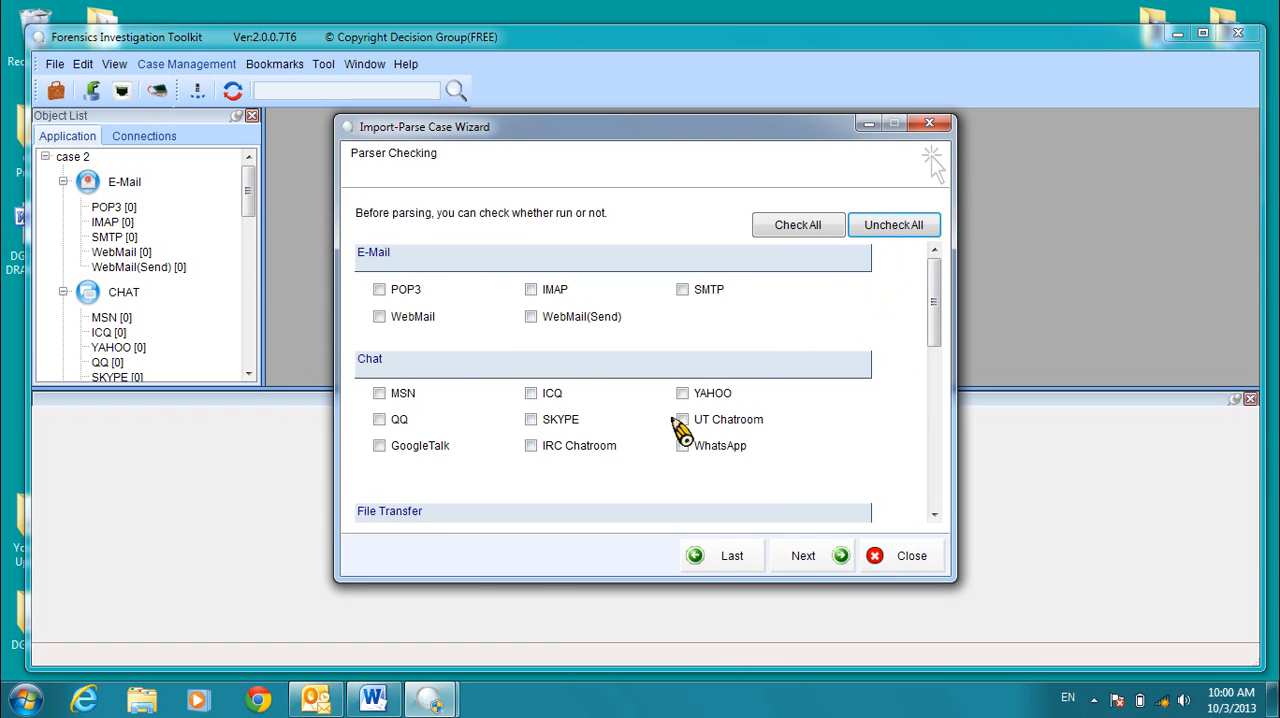
click(379, 289)
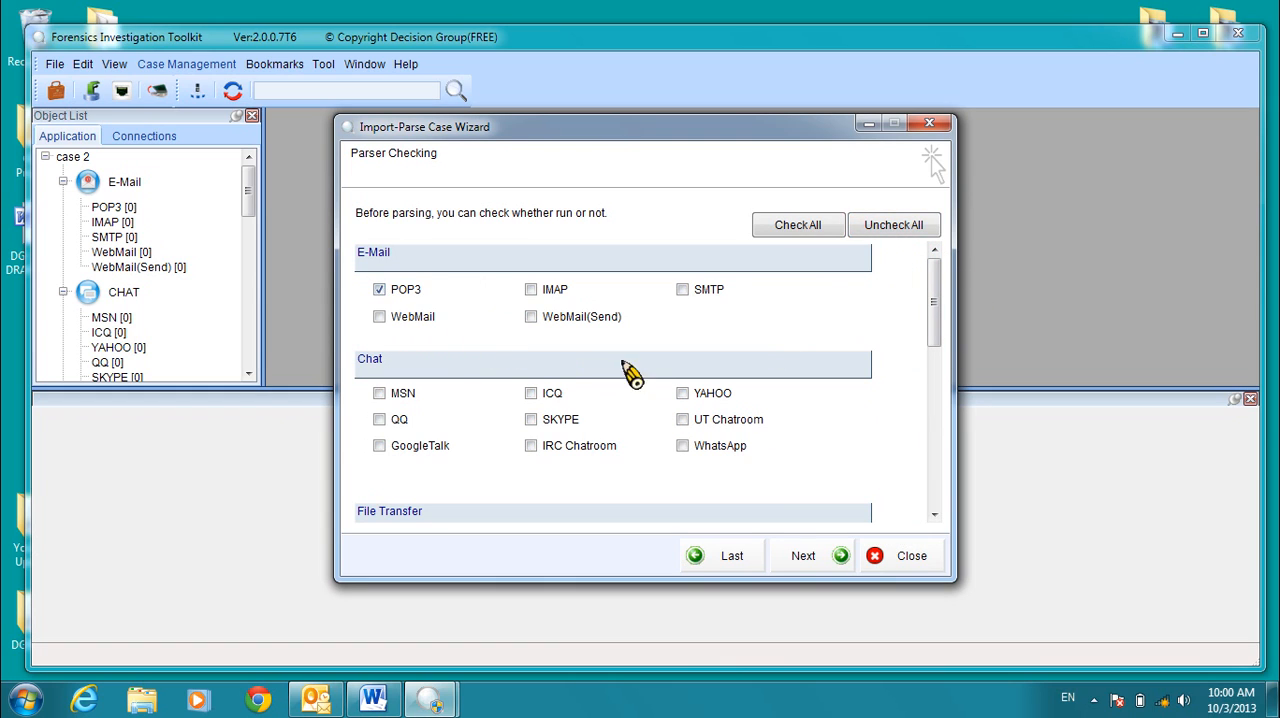
scroll(down, 3)
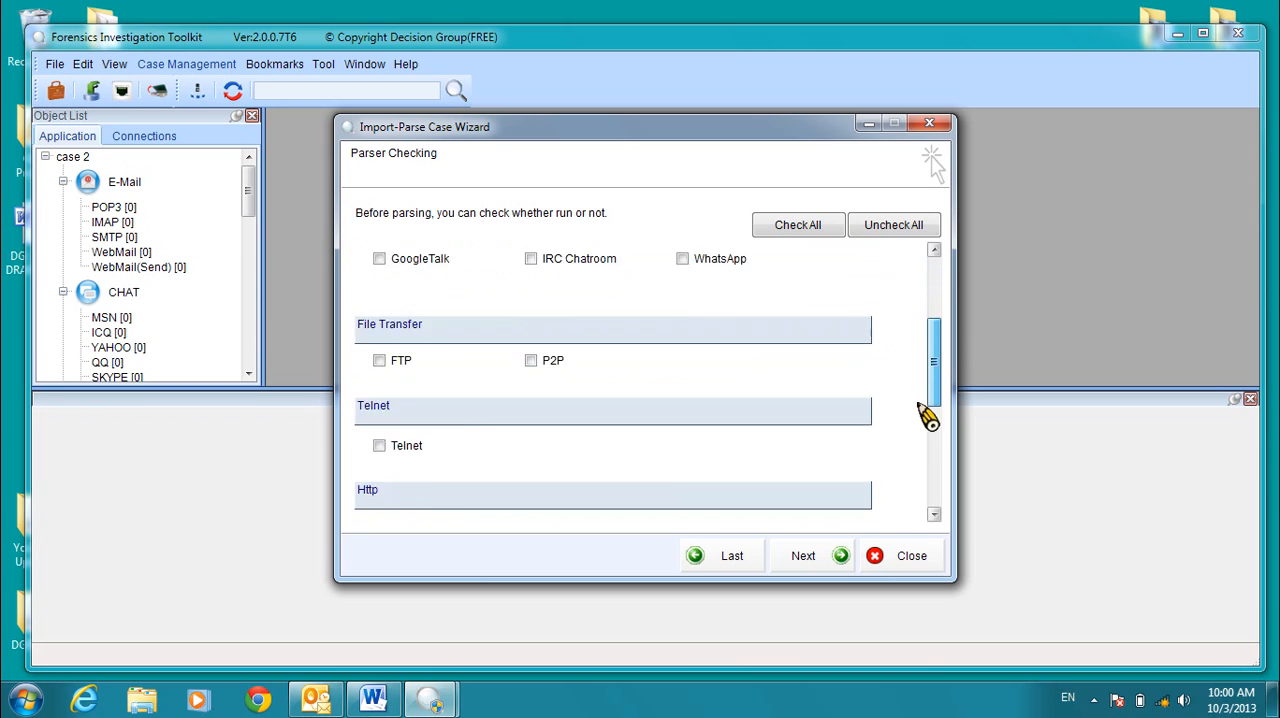
scroll(down, 3)
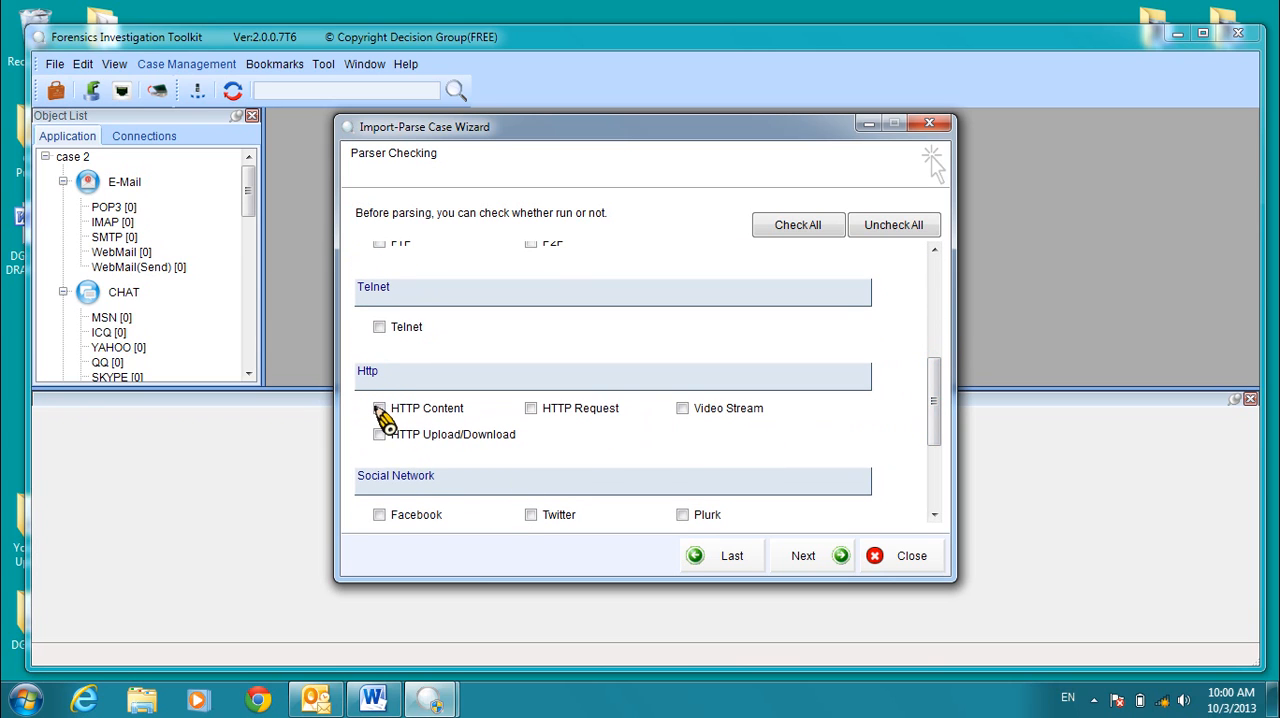
click(379, 408)
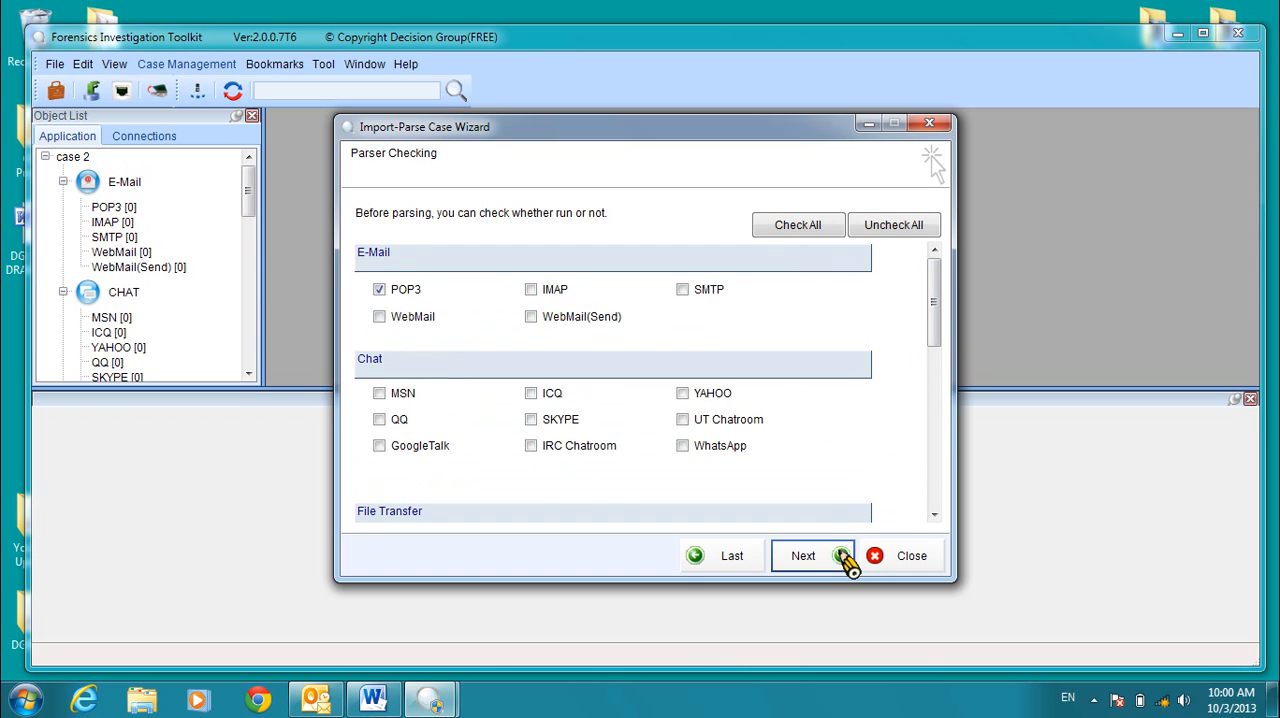
Run the parsing for case 2 and close the wizard once it finishes.
click(803, 555)
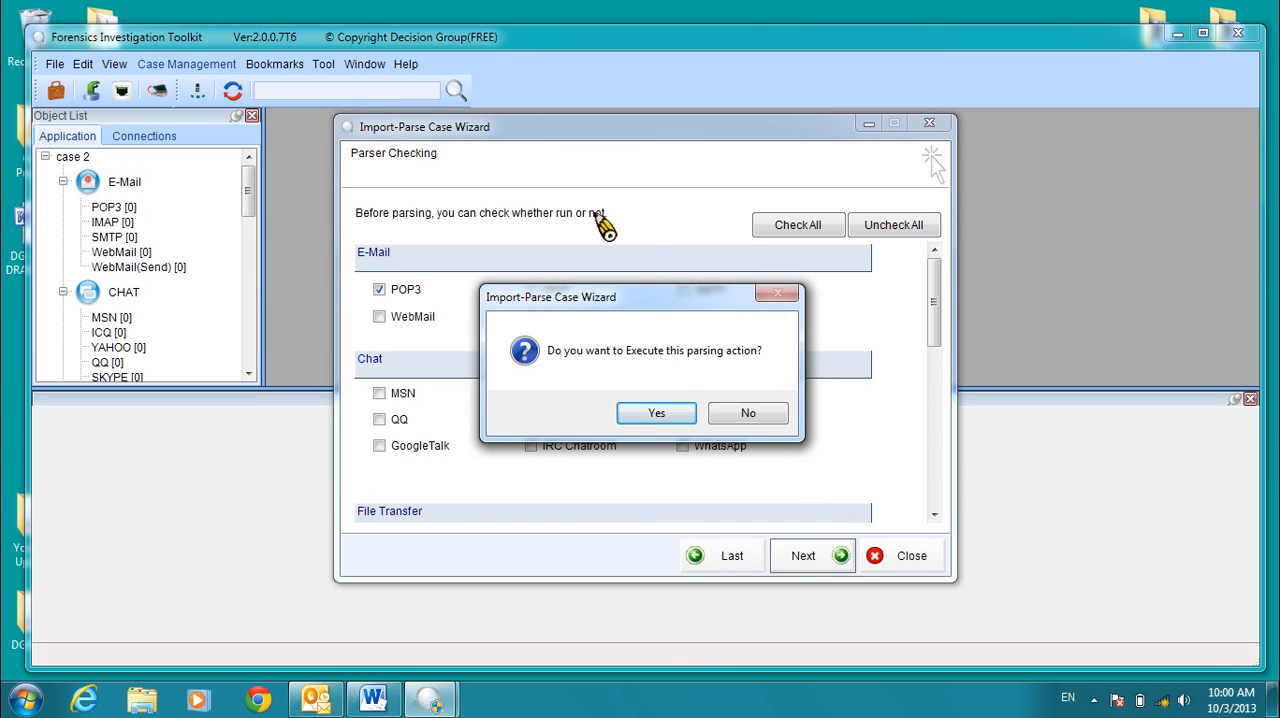
mouse_move(703, 412)
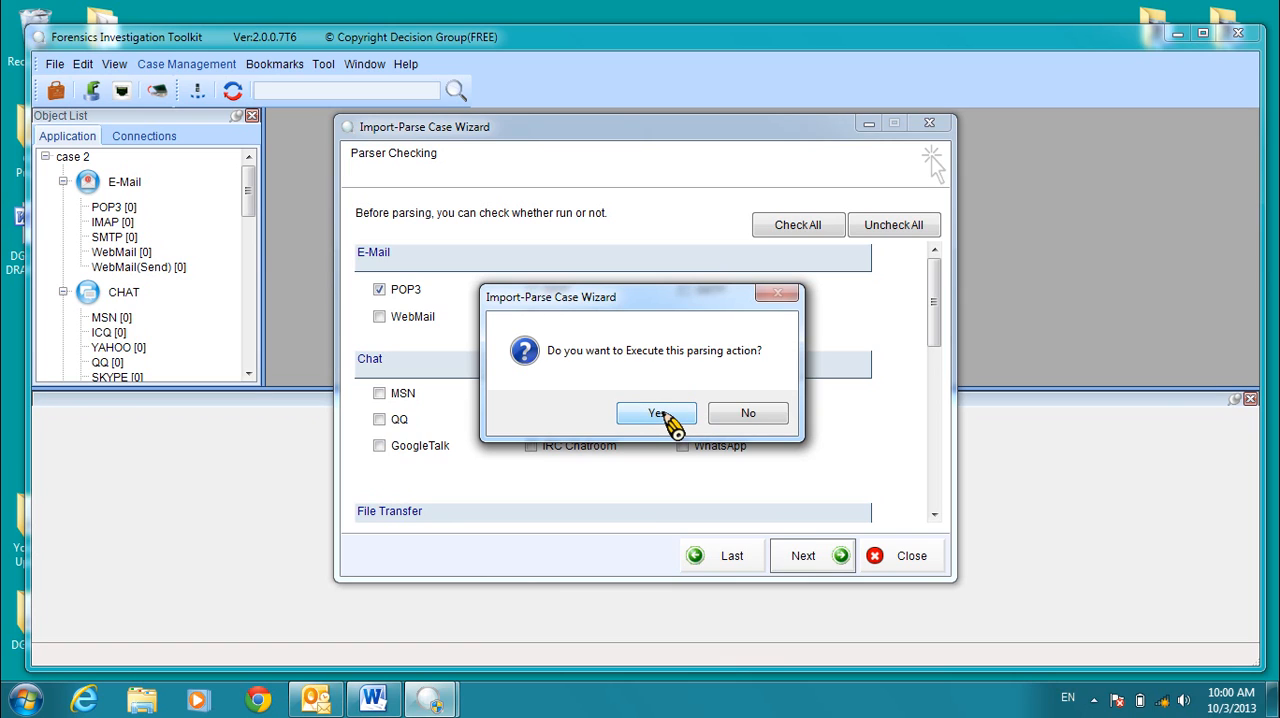
click(656, 413)
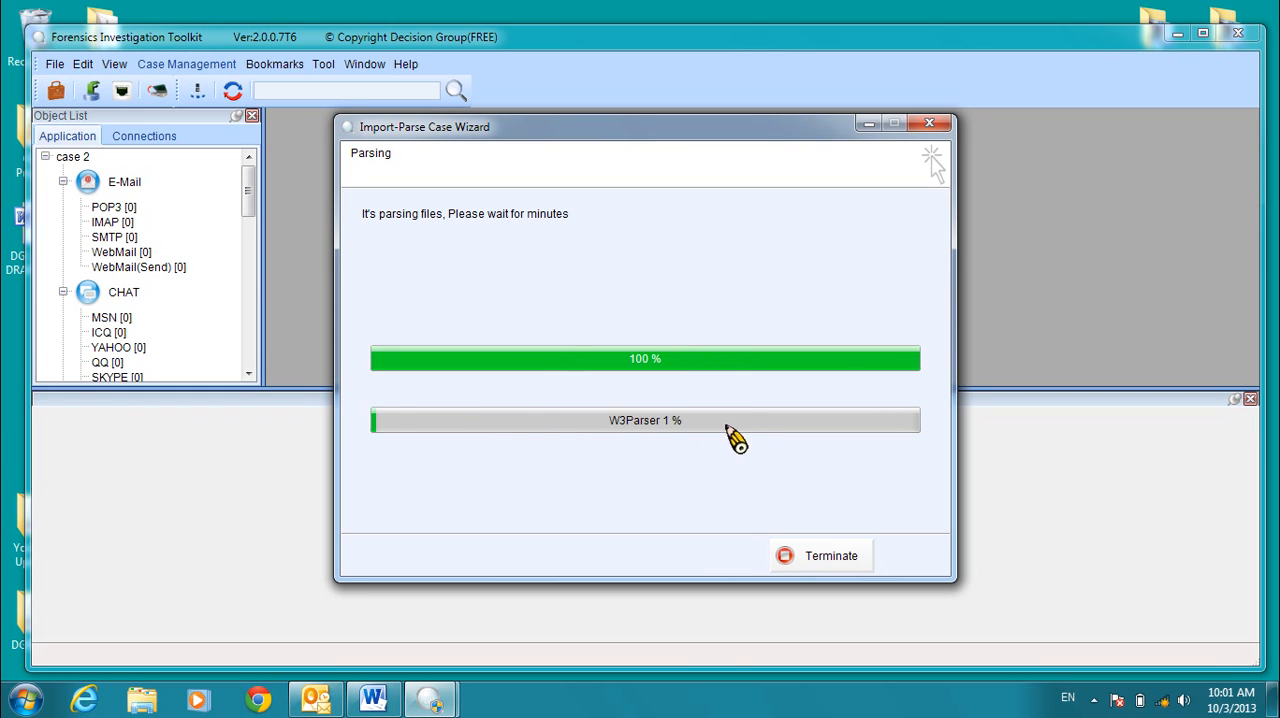
mouse_move(632, 444)
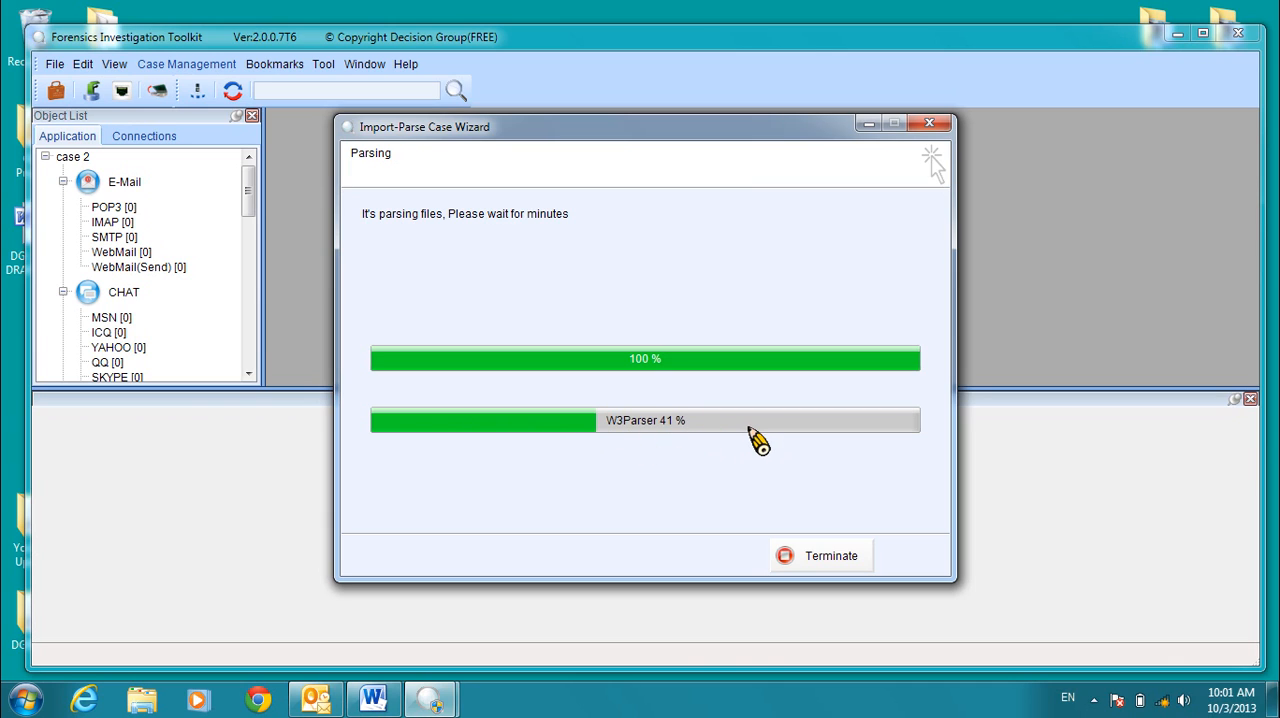
mouse_move(728, 502)
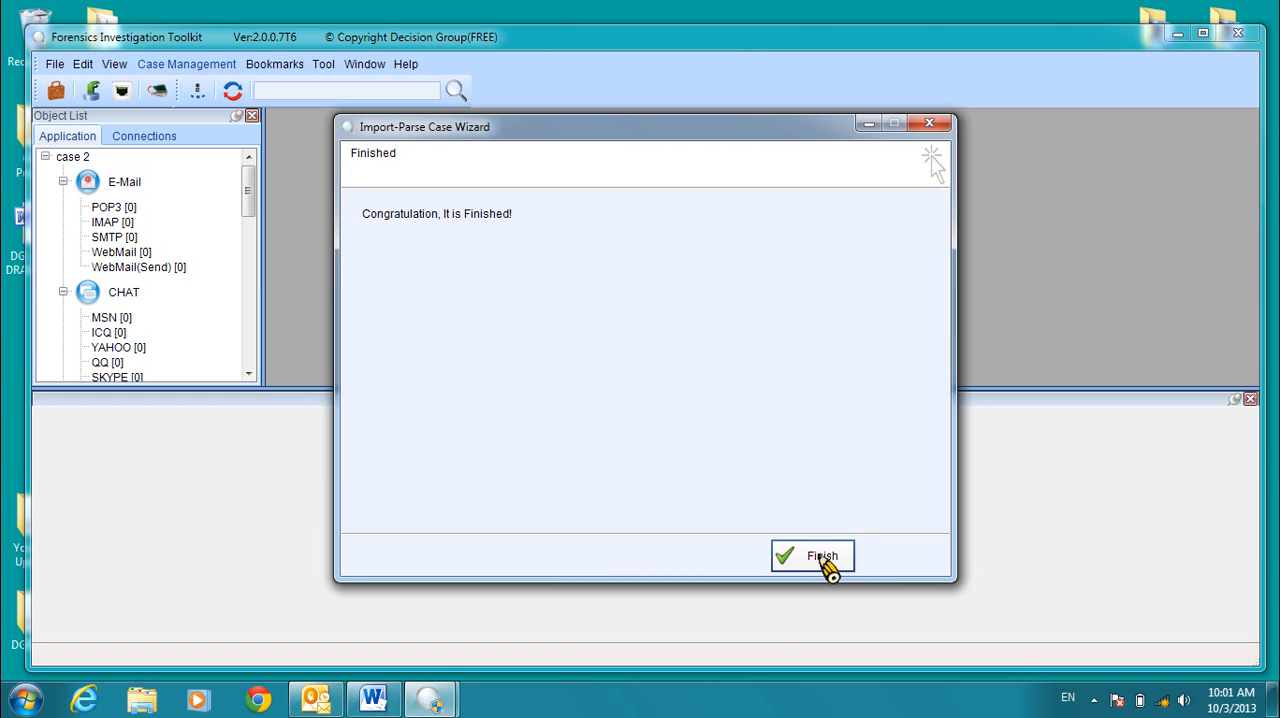
click(812, 556)
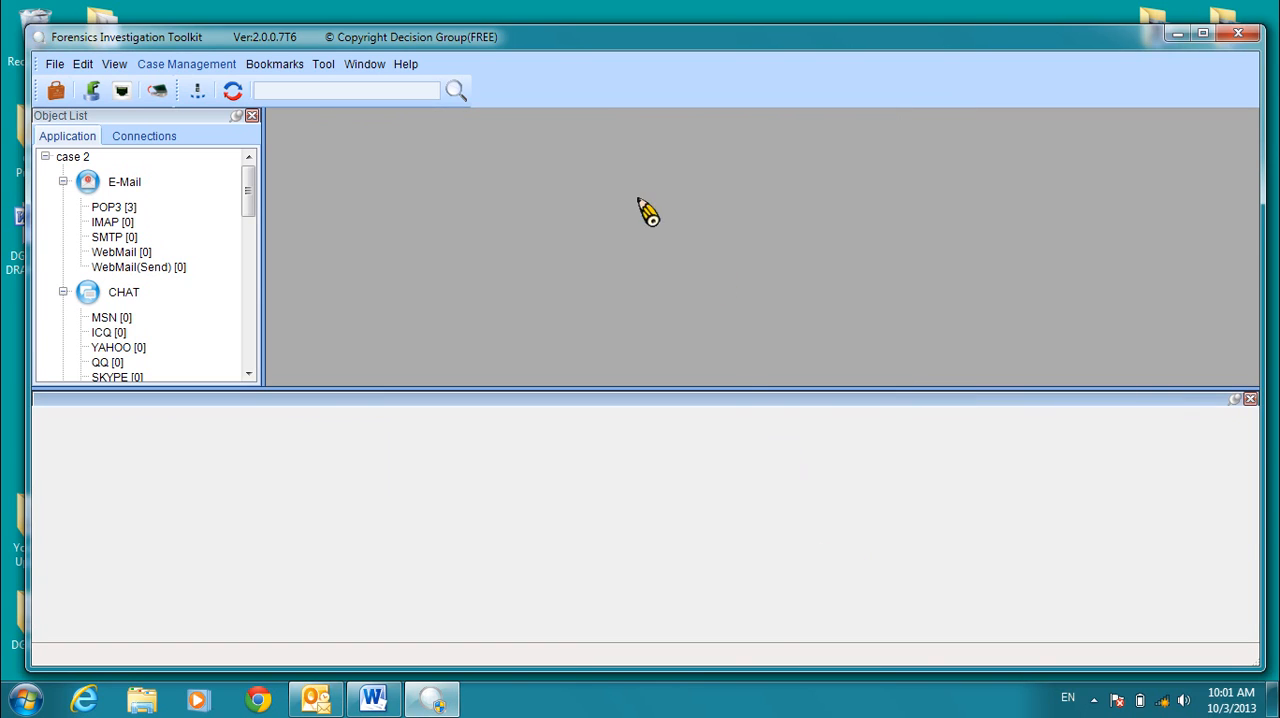
Open case 2's HTTP Content [21] records from the Object List.
scroll(down, 3)
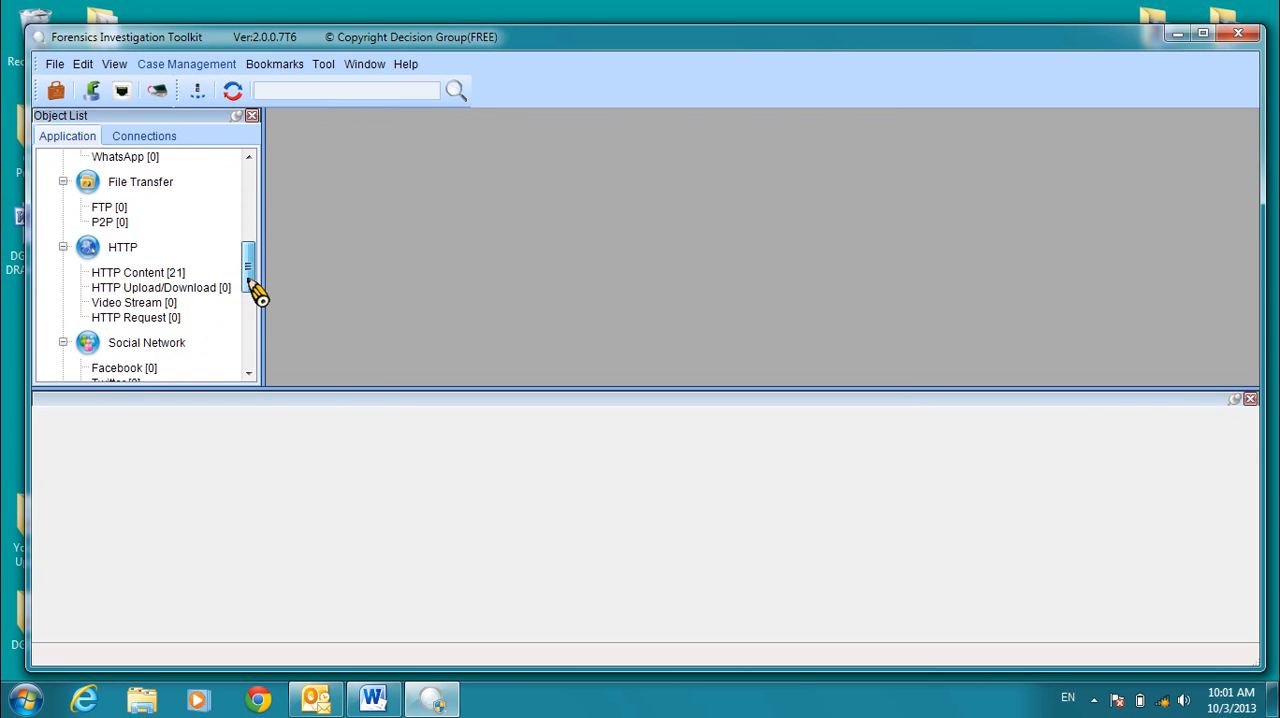
click(138, 222)
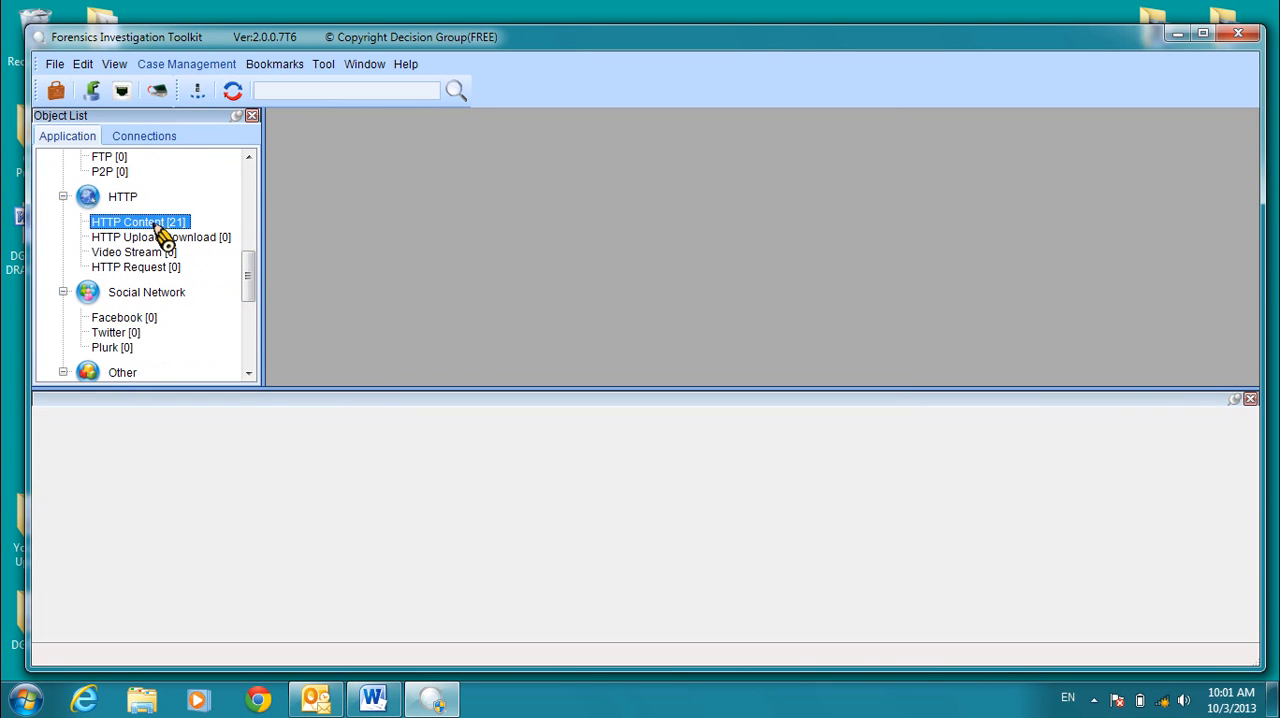
double_click(138, 222)
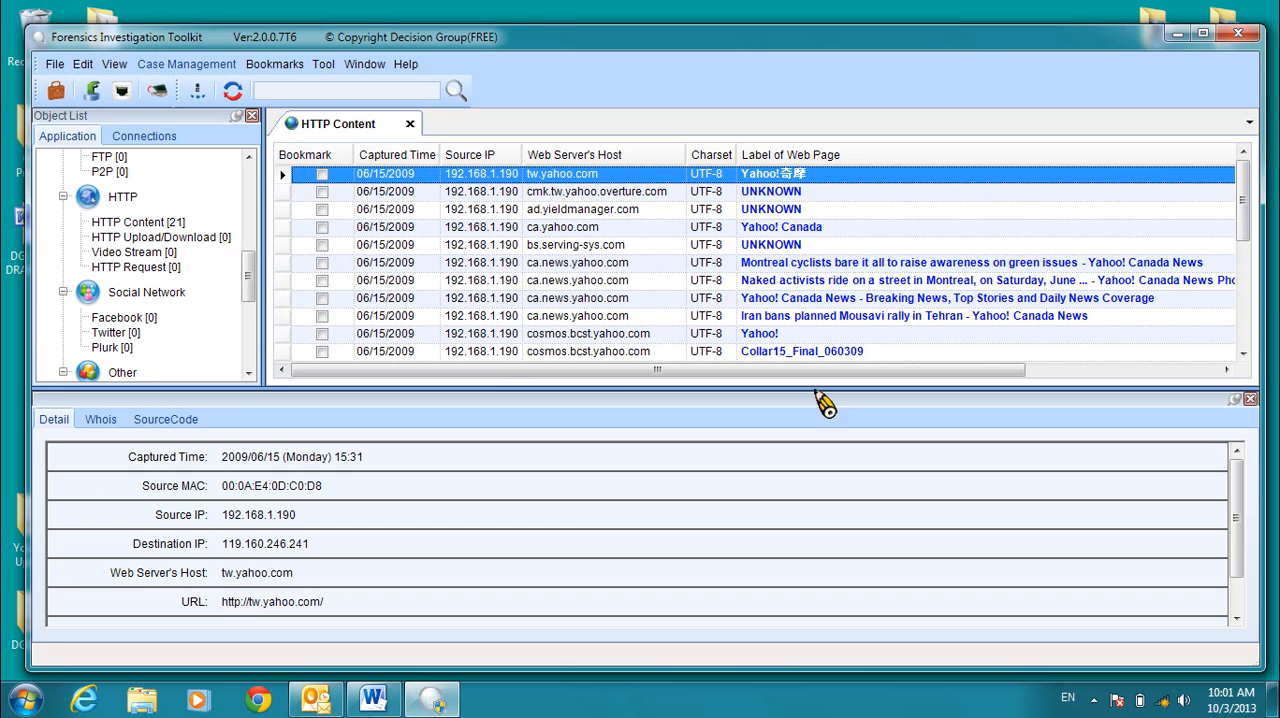
mouse_move(795, 295)
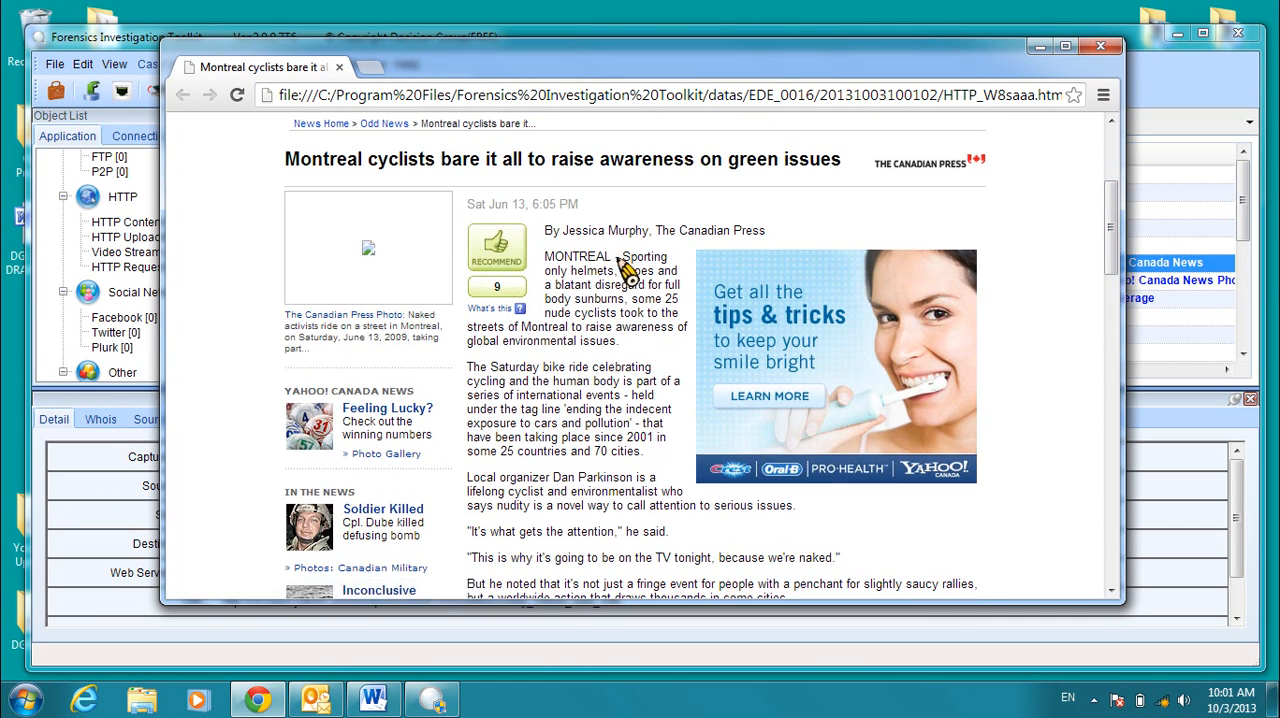
Copy the word MONTREAL from the captured cyclists article, then close Chrome.
double_click(576, 256)
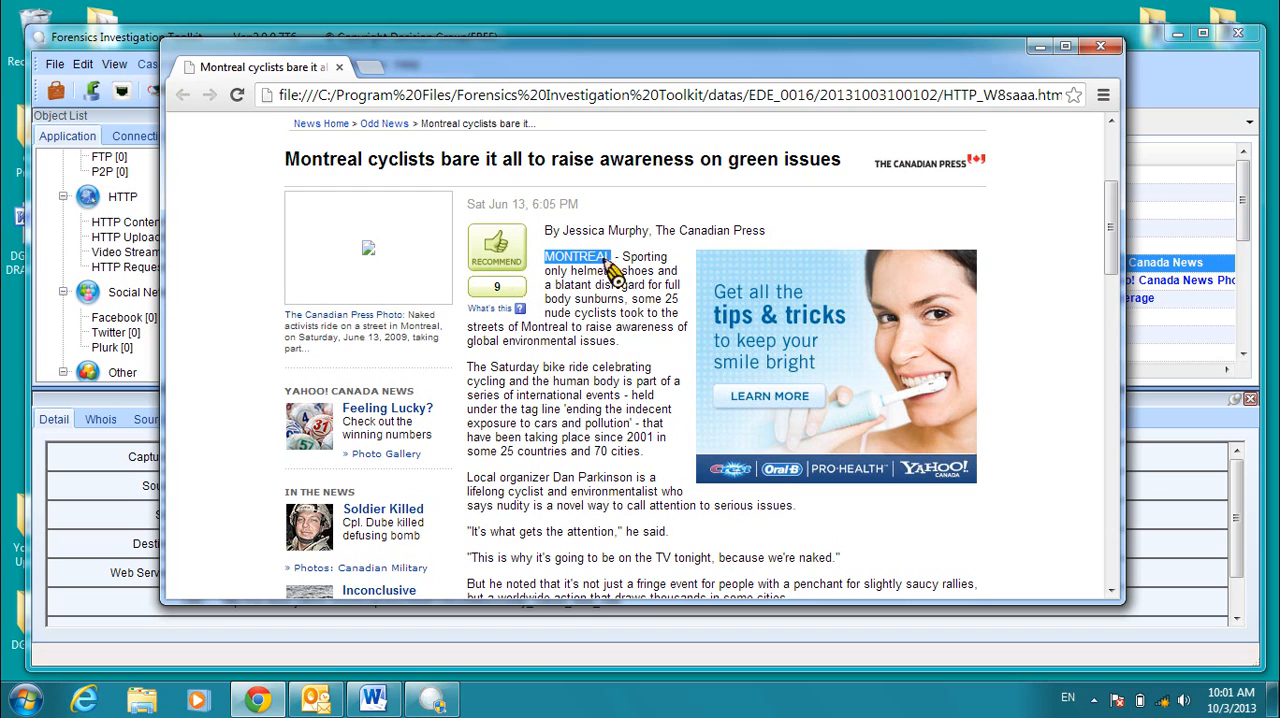
right_click(603, 271)
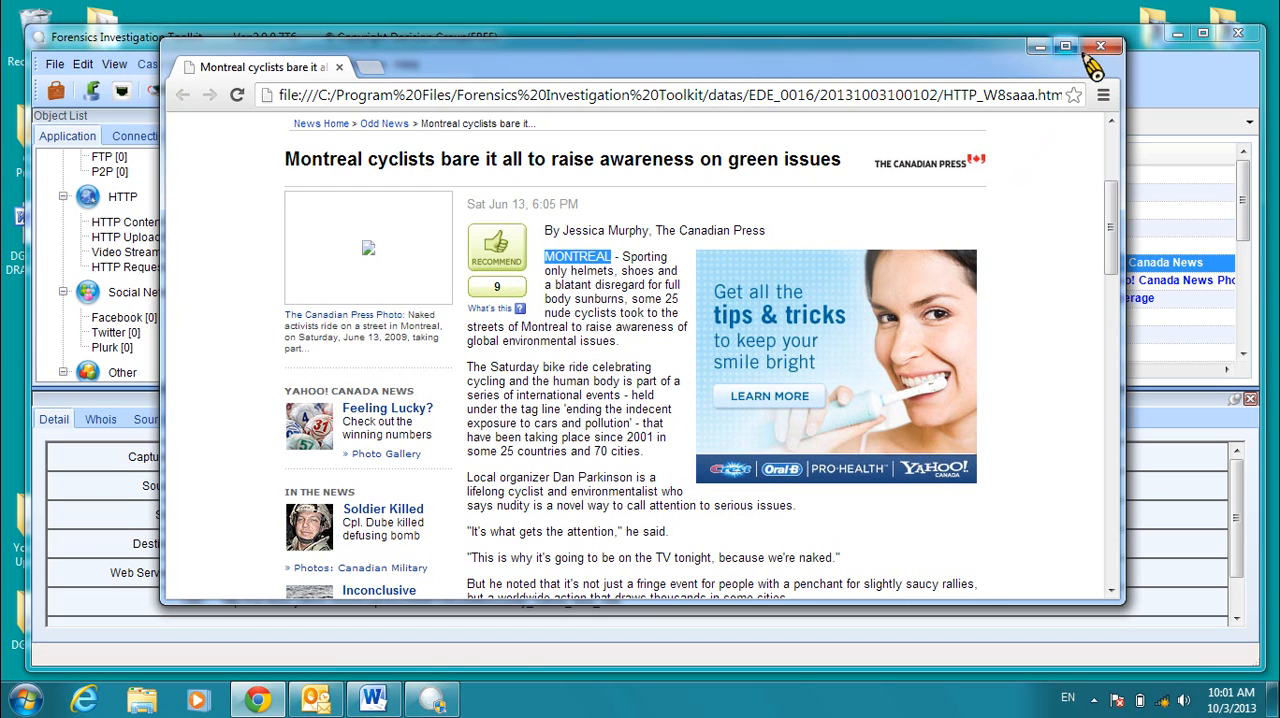
click(1102, 46)
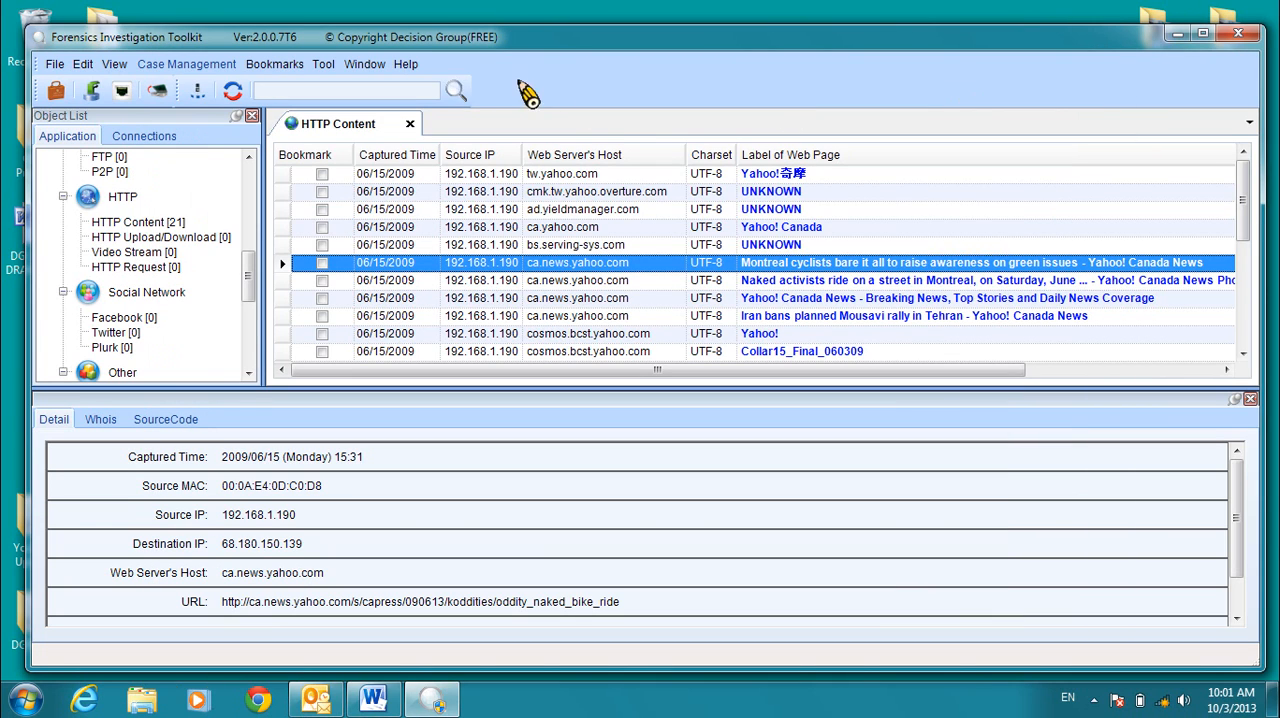
Search the records for MONTREAL and open the Yahoo! Canada News - Breaking News row.
right_click(345, 90)
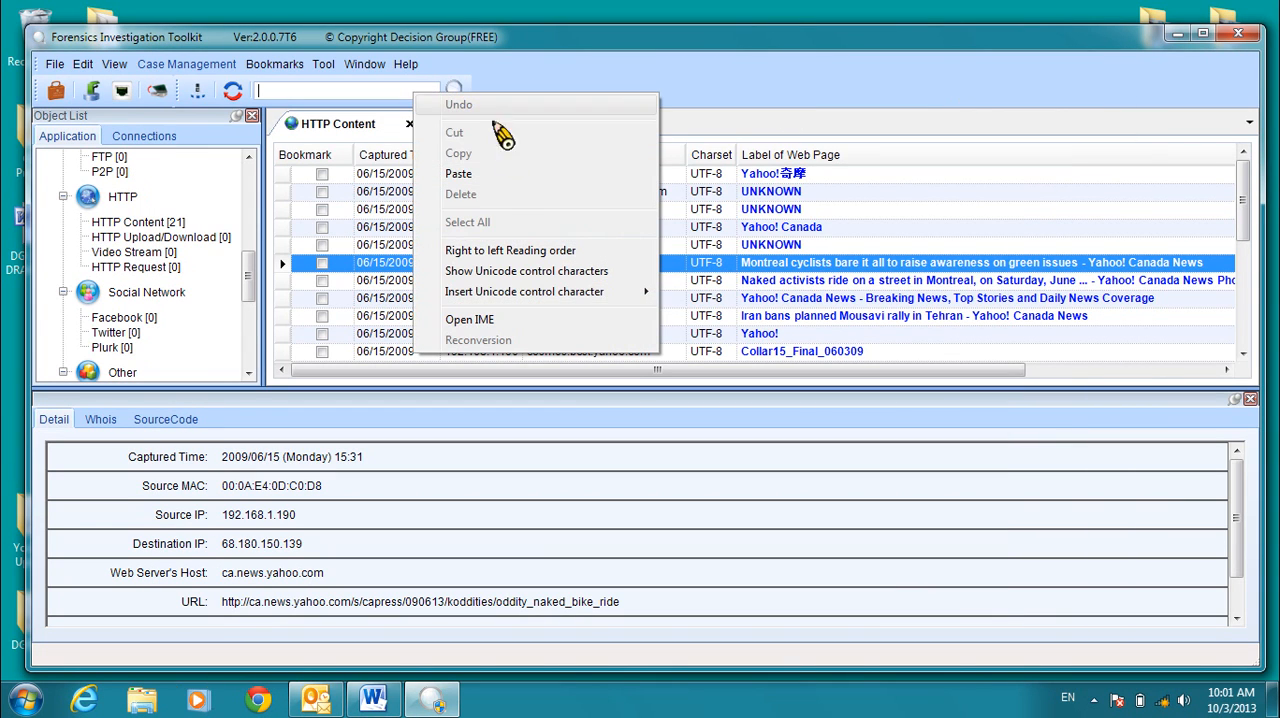
text(MONTREAL)
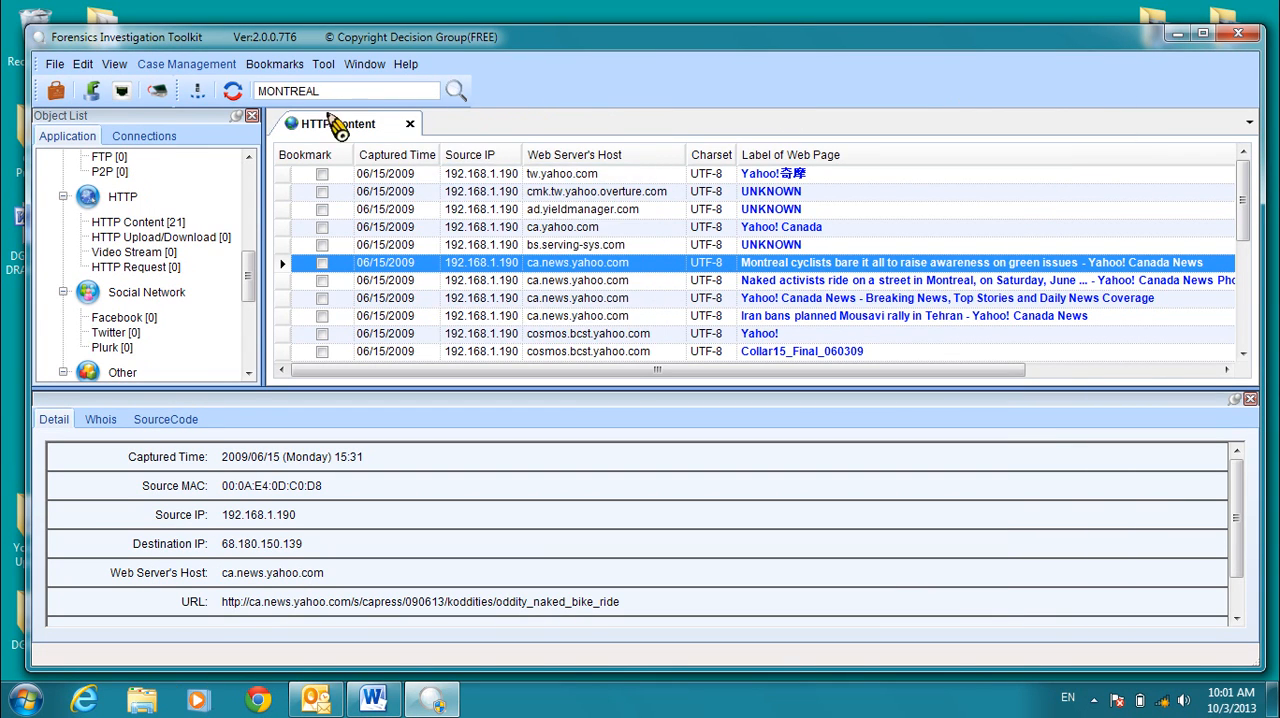
mouse_move(456, 90)
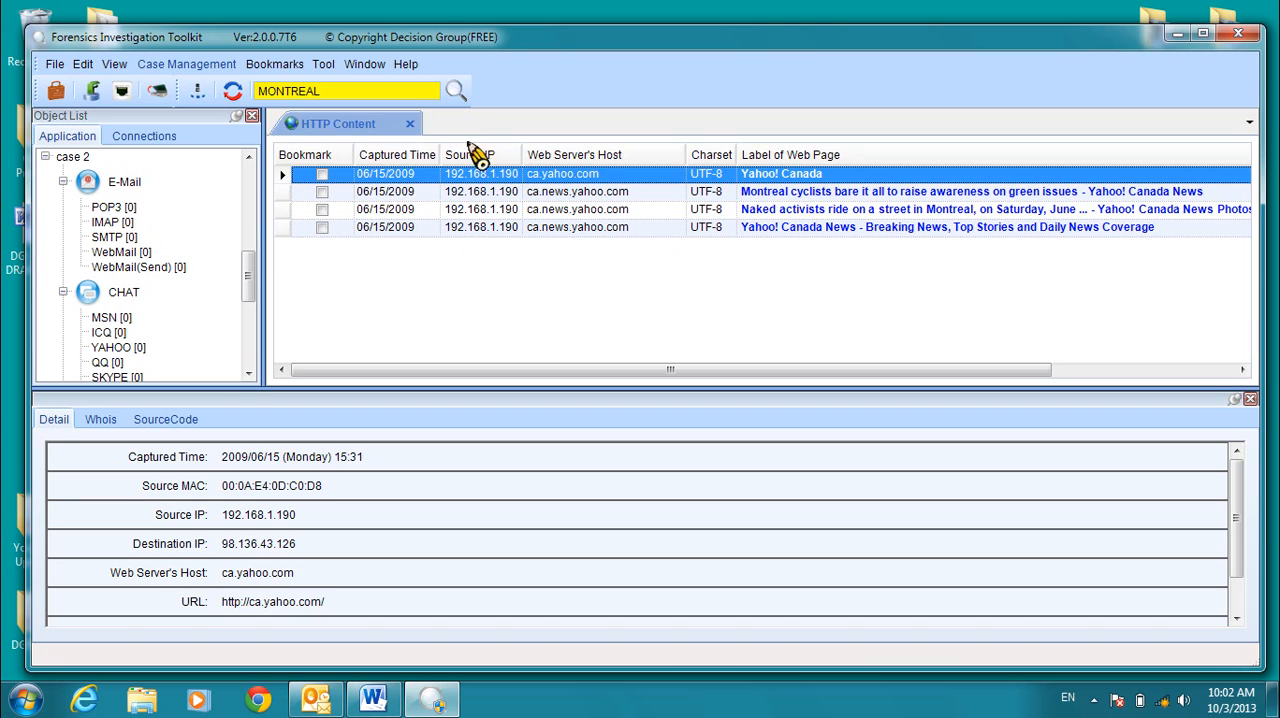
mouse_move(968, 361)
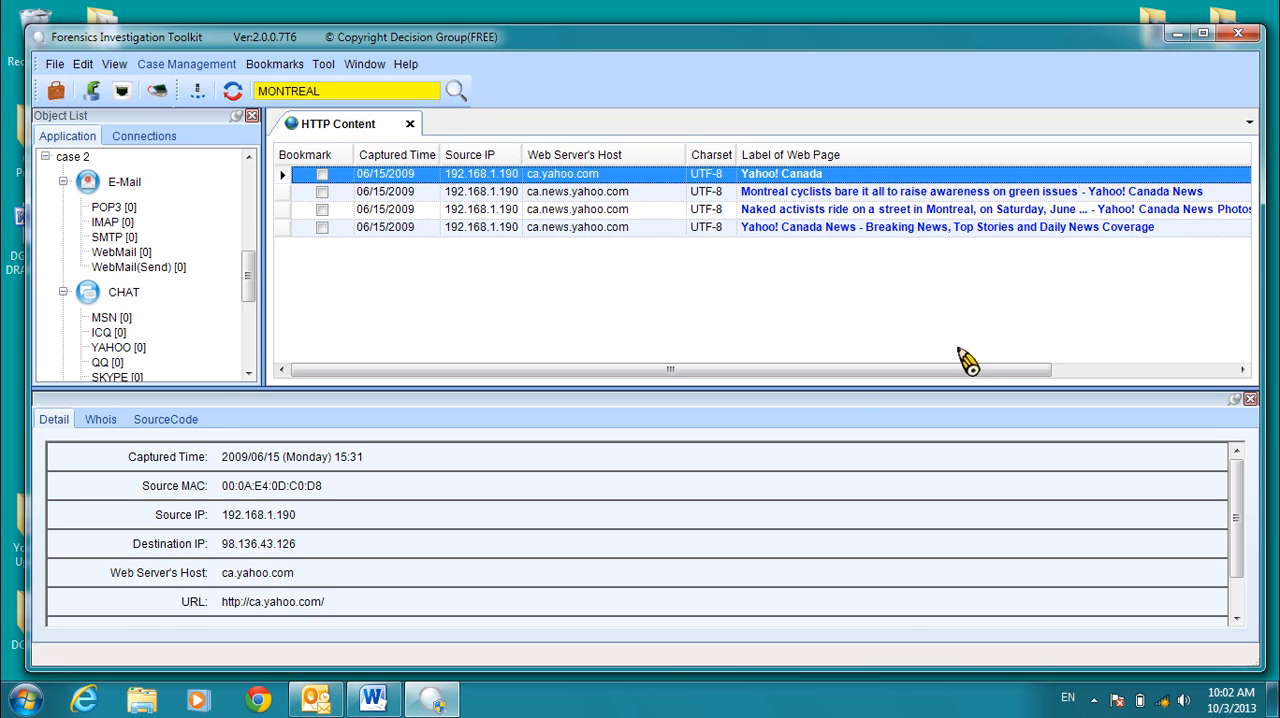
mouse_move(1000, 243)
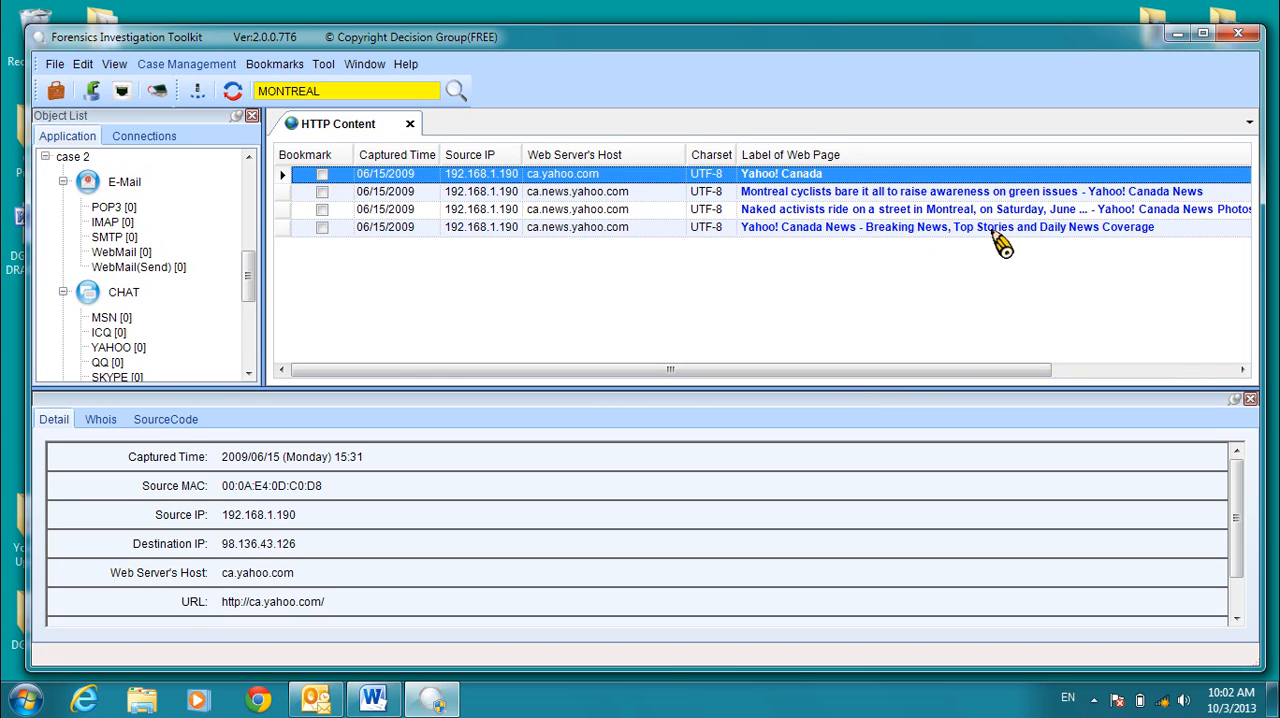
double_click(946, 227)
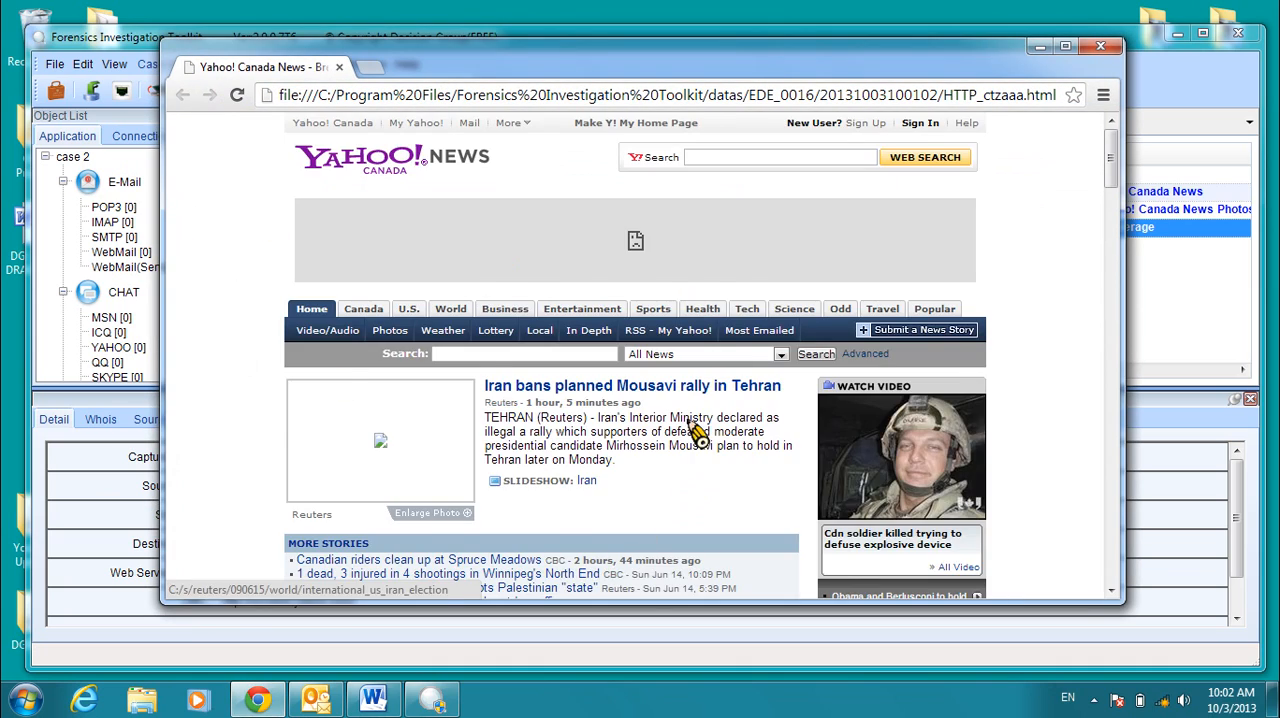
Scroll the captured Yahoo Canada News page to its Most Popular and Canada story lists.
scroll(down, 3)
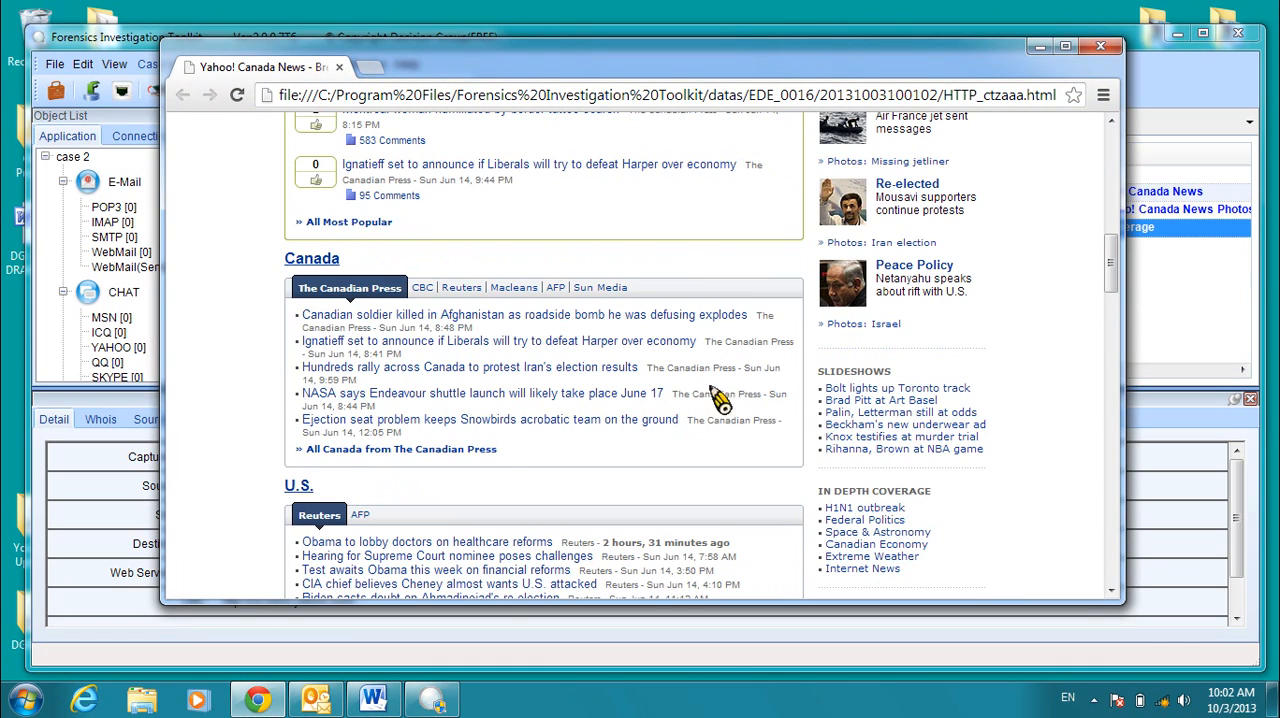
scroll(down, 3)
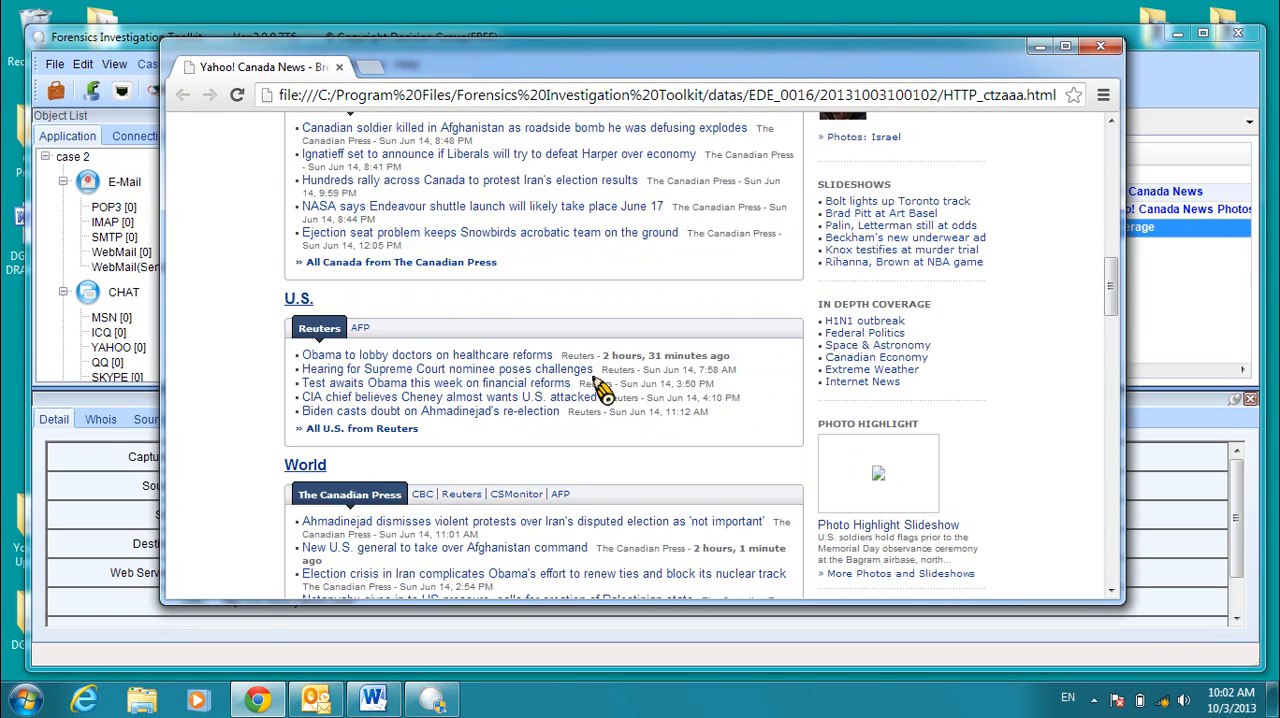
mouse_move(665, 502)
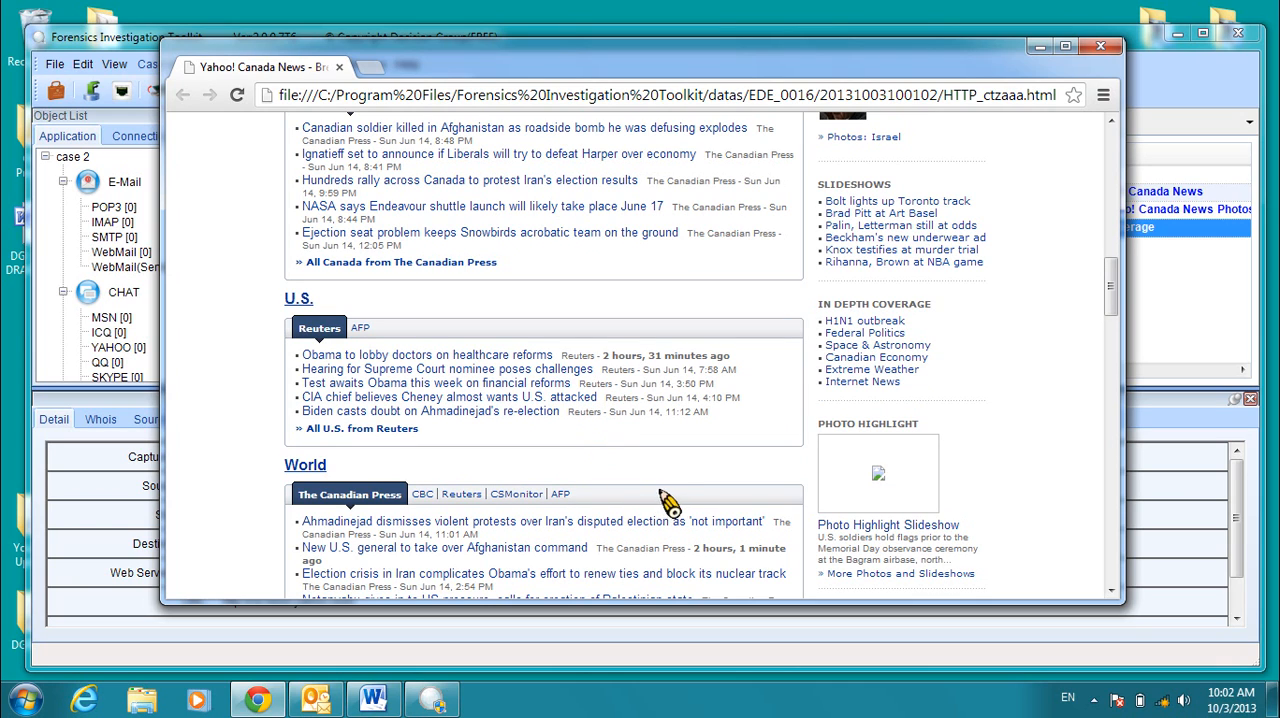
scroll(up, 3)
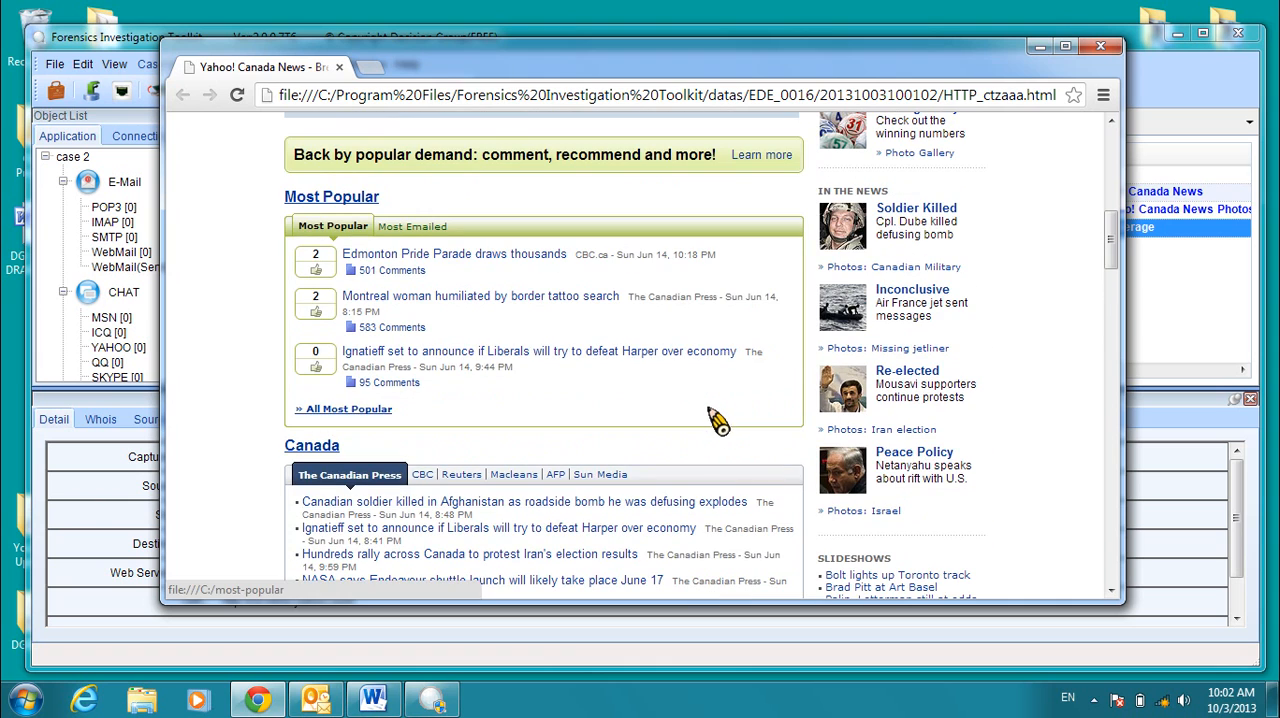
mouse_move(595, 305)
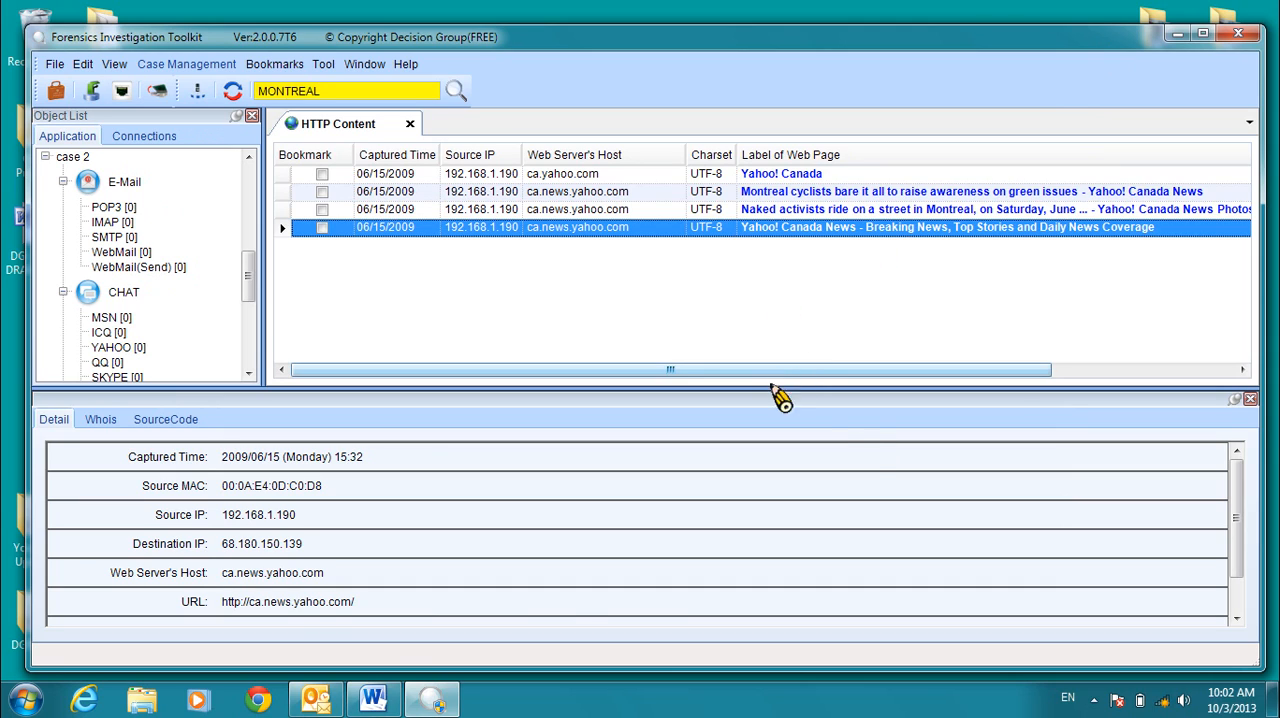
mouse_move(1060, 285)
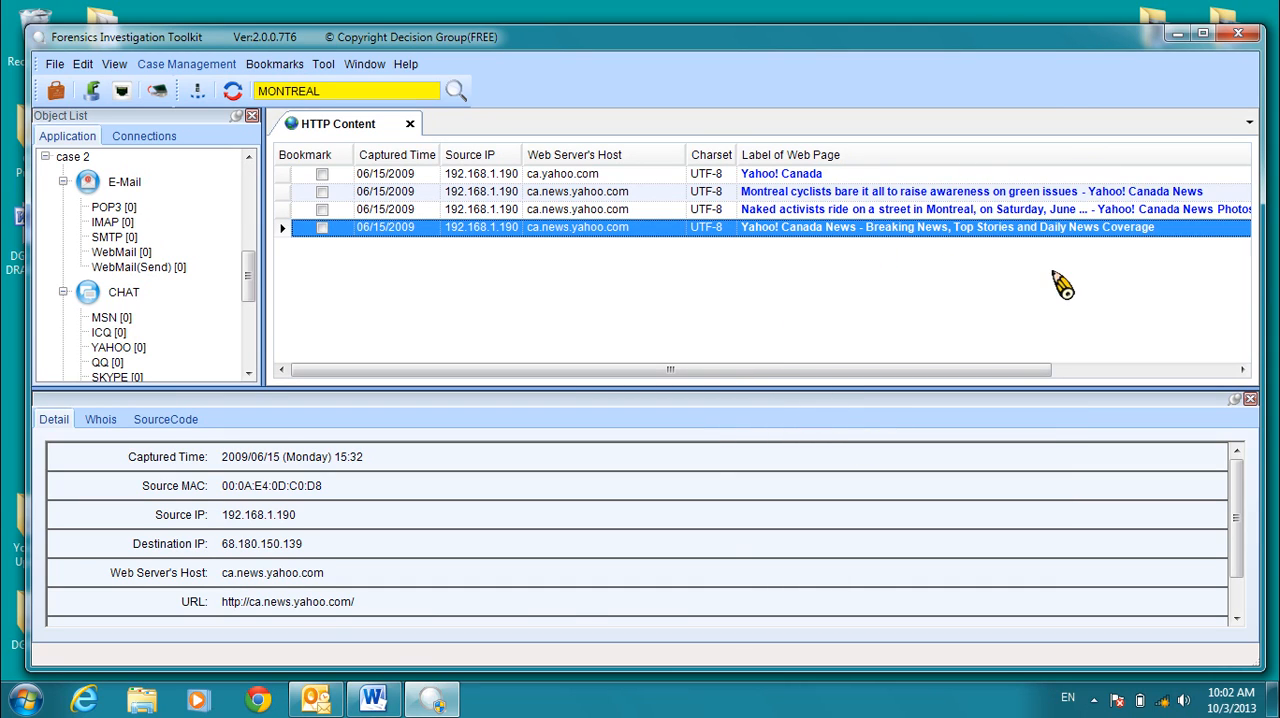
mouse_move(1045, 18)
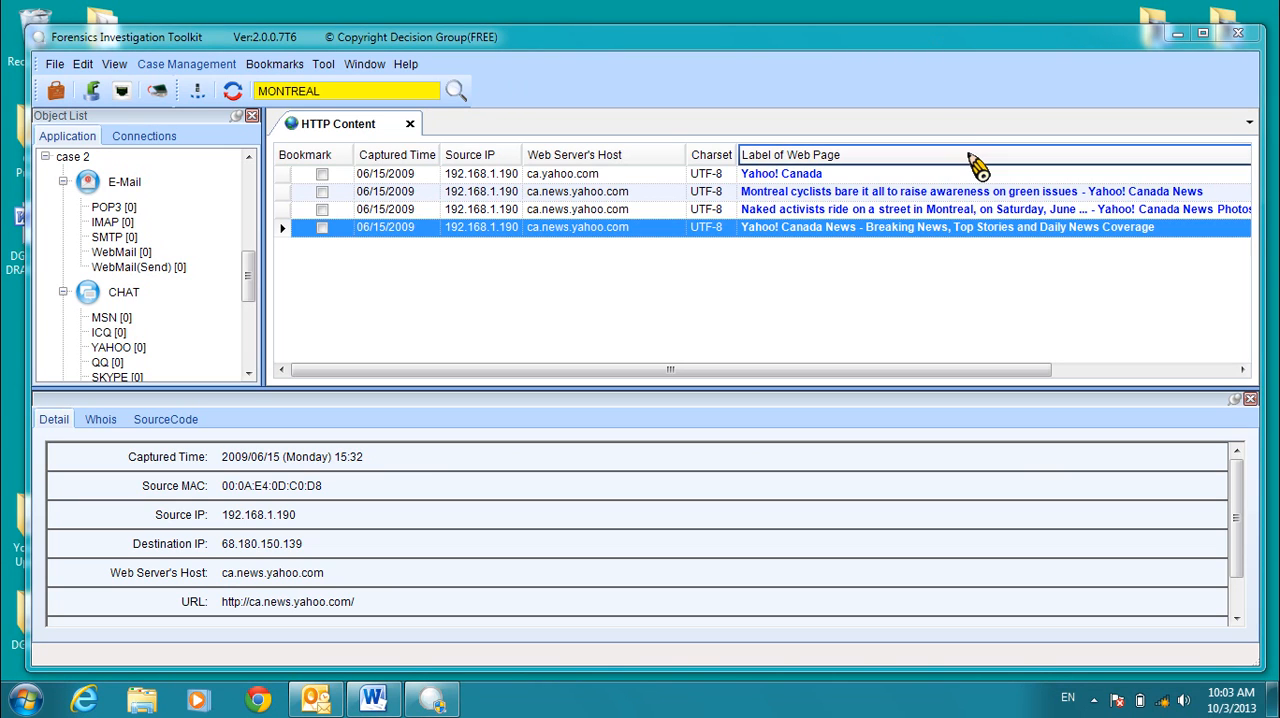
mouse_move(248, 268)
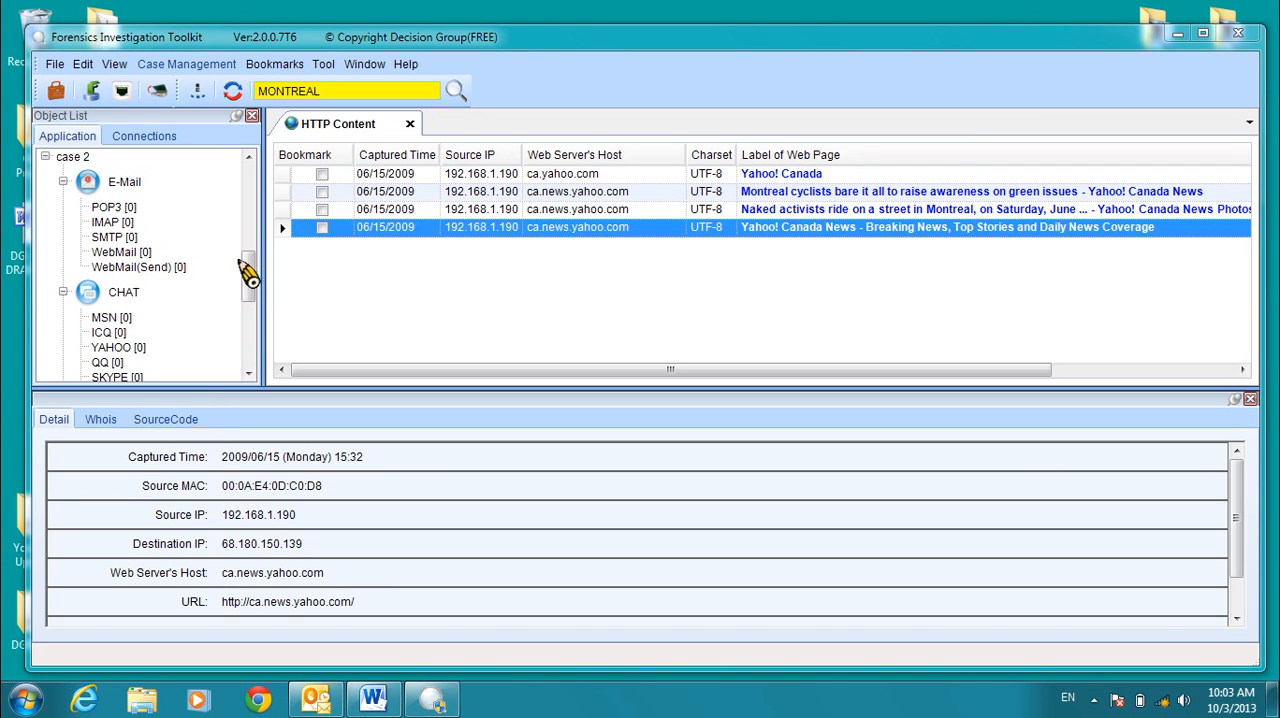
scroll(down, 3)
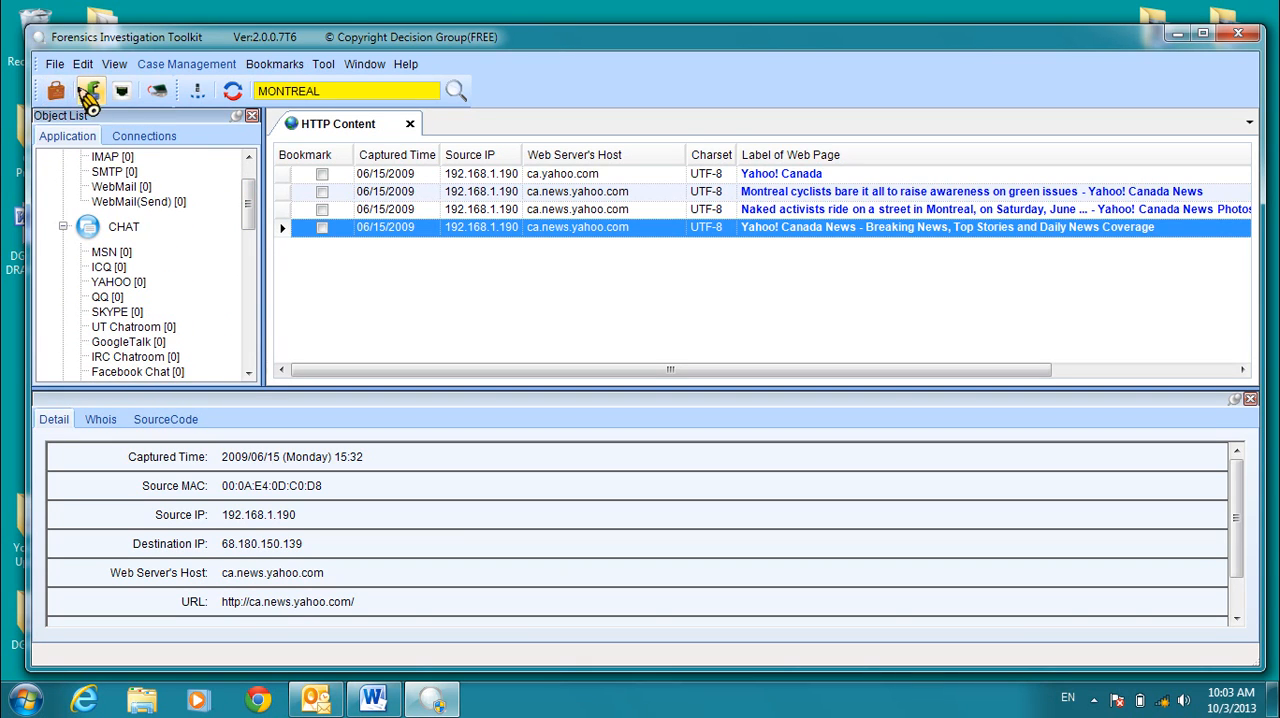
Close case 2 from the File menu.
click(91, 91)
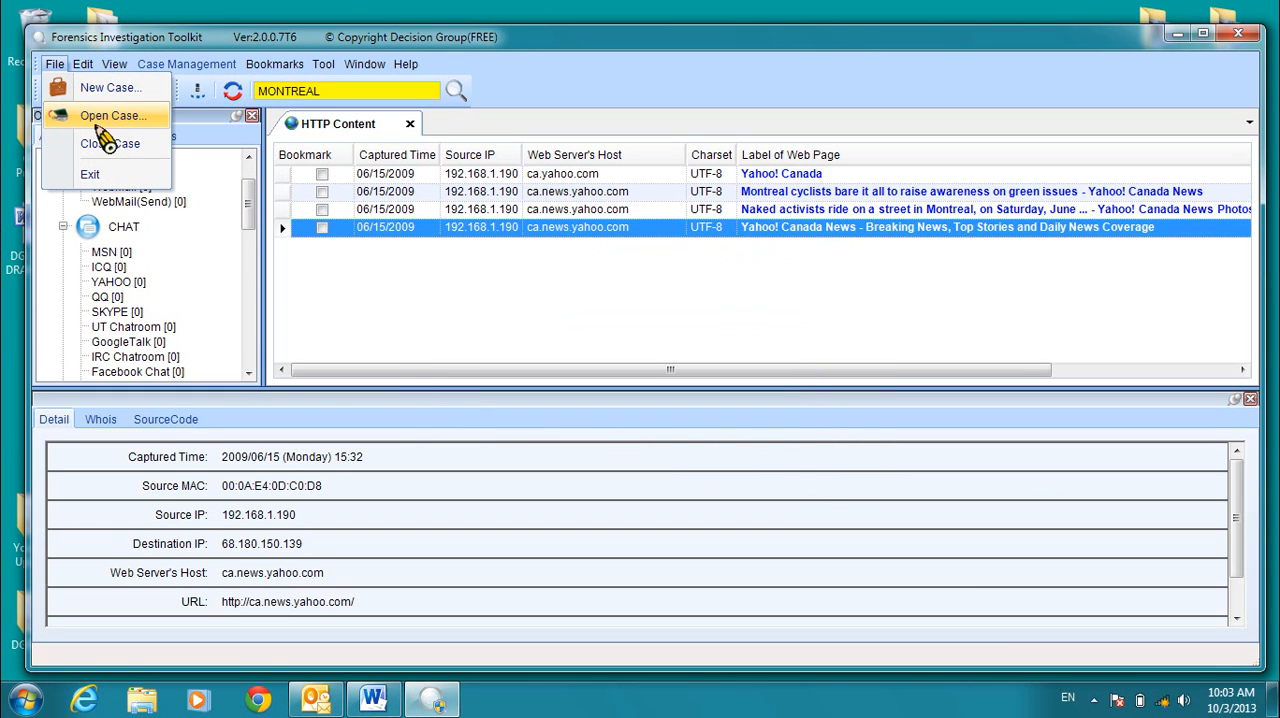
click(110, 143)
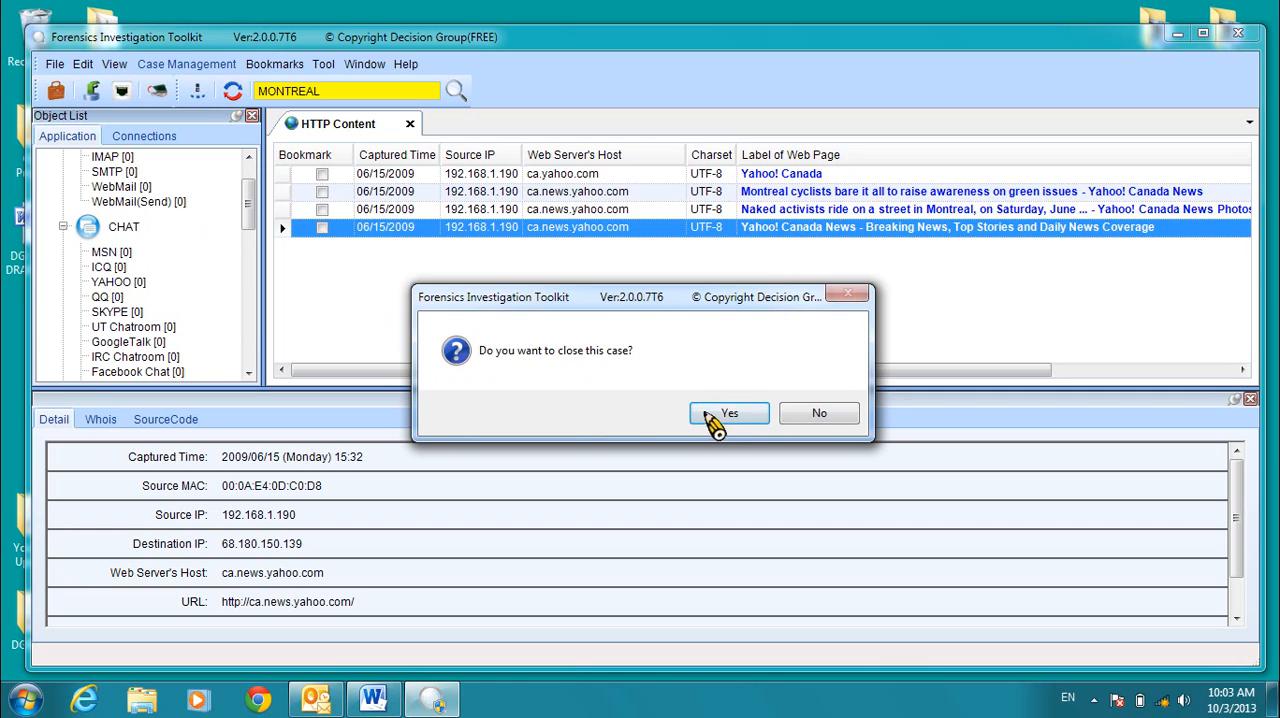
click(729, 413)
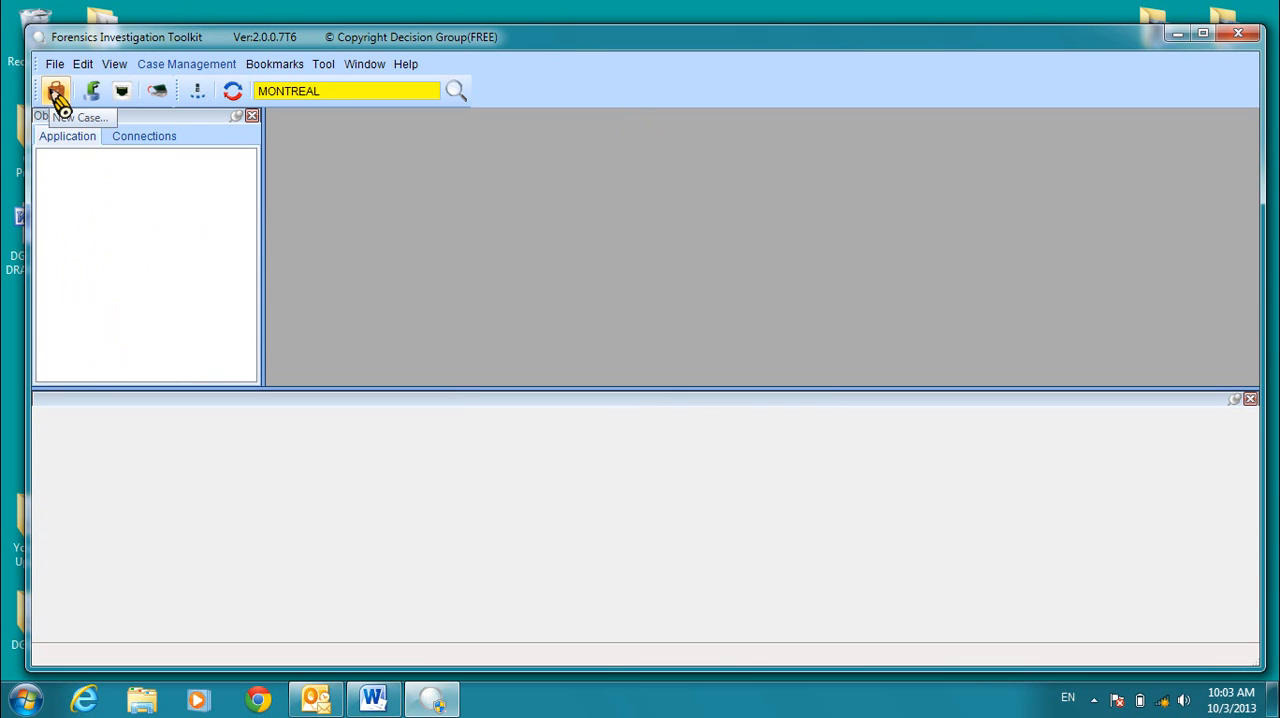
Create a new case named 'case 4' described as 'example case 4 HTTPS'.
click(56, 91)
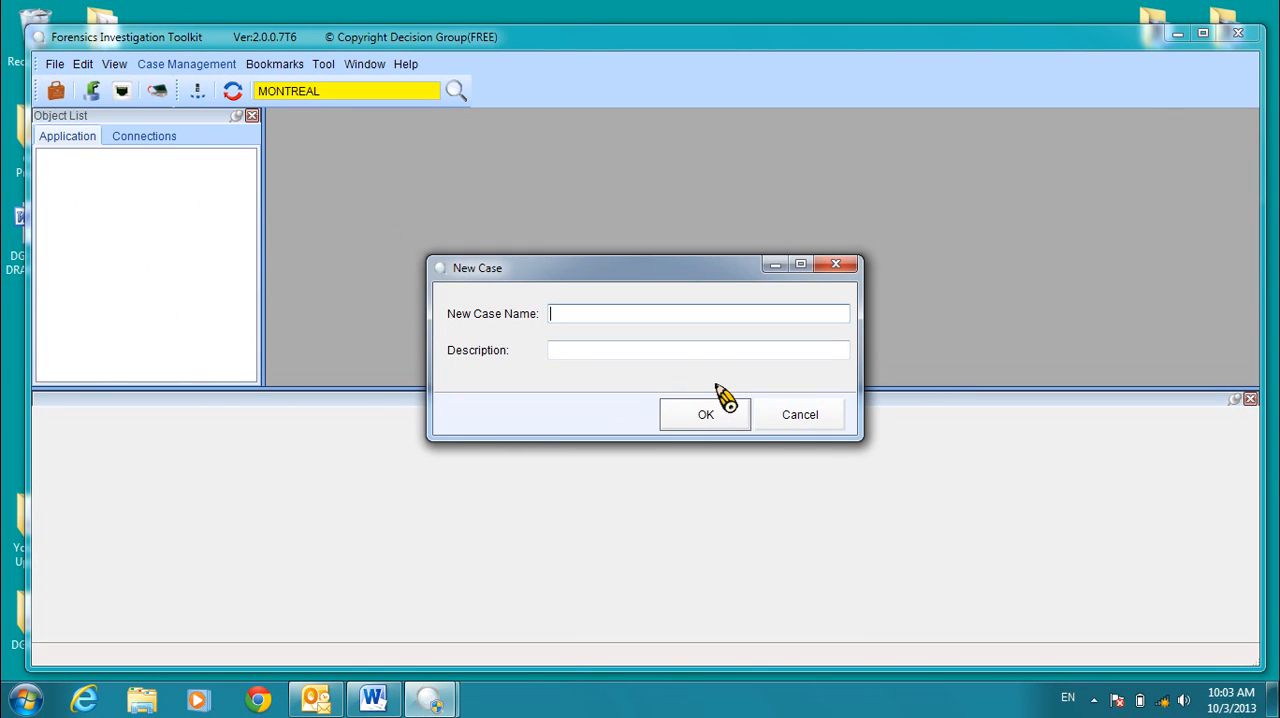
text(case 4)
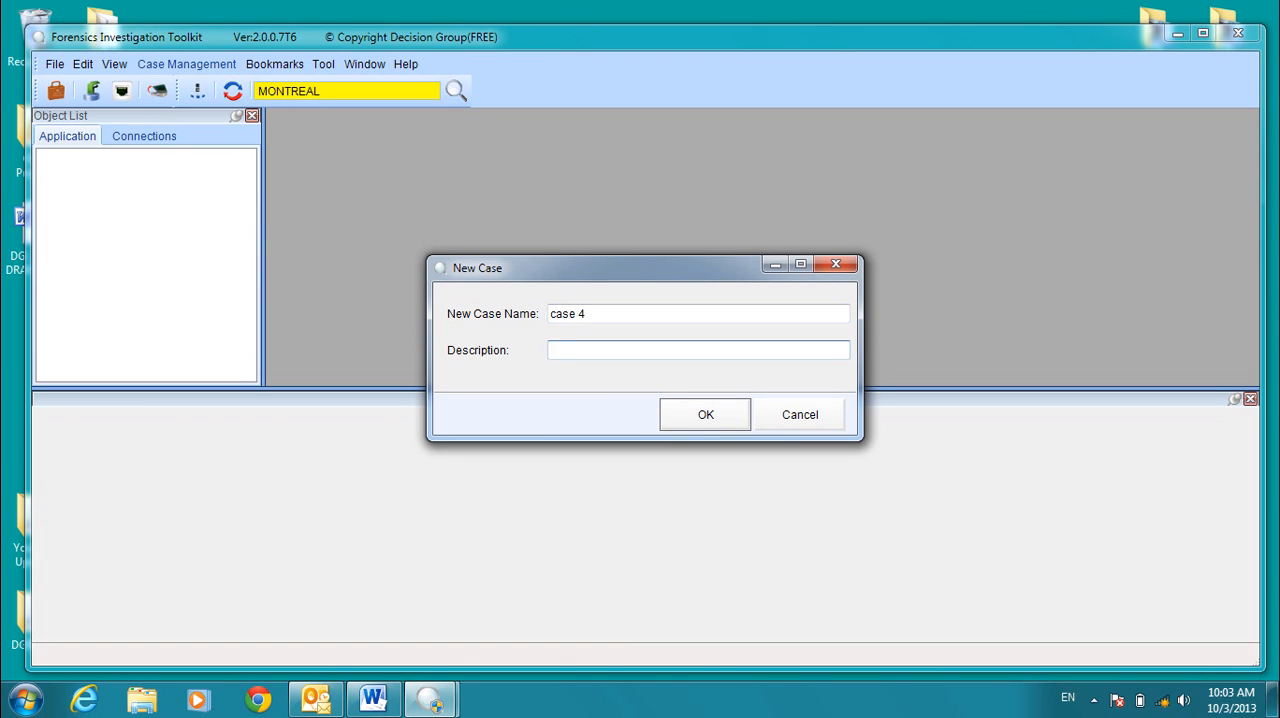
text(example case)
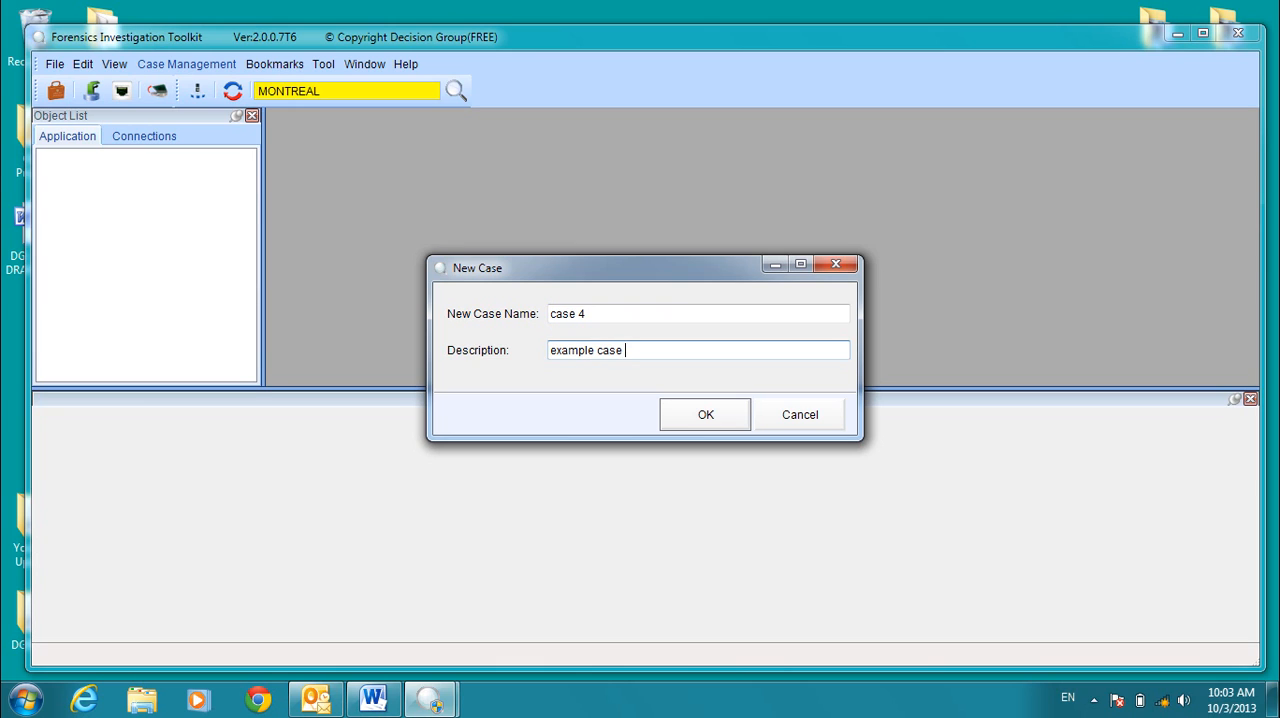
text(4)
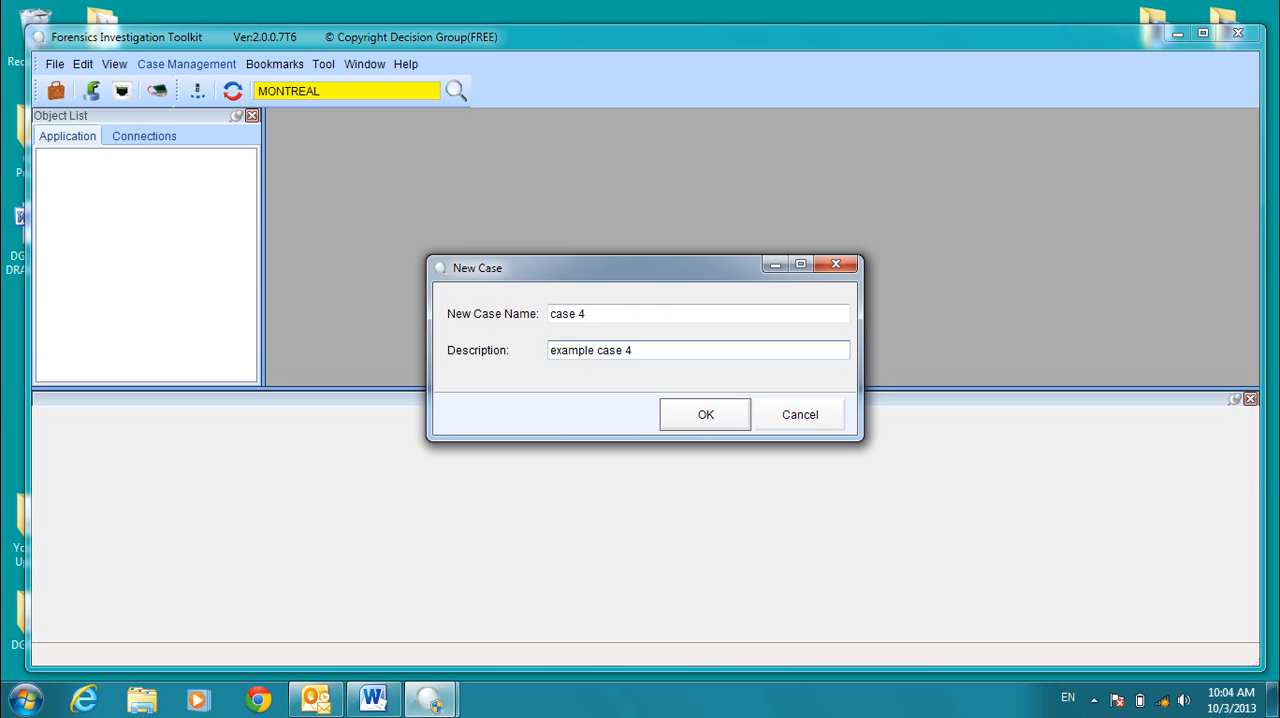
text(HTT)
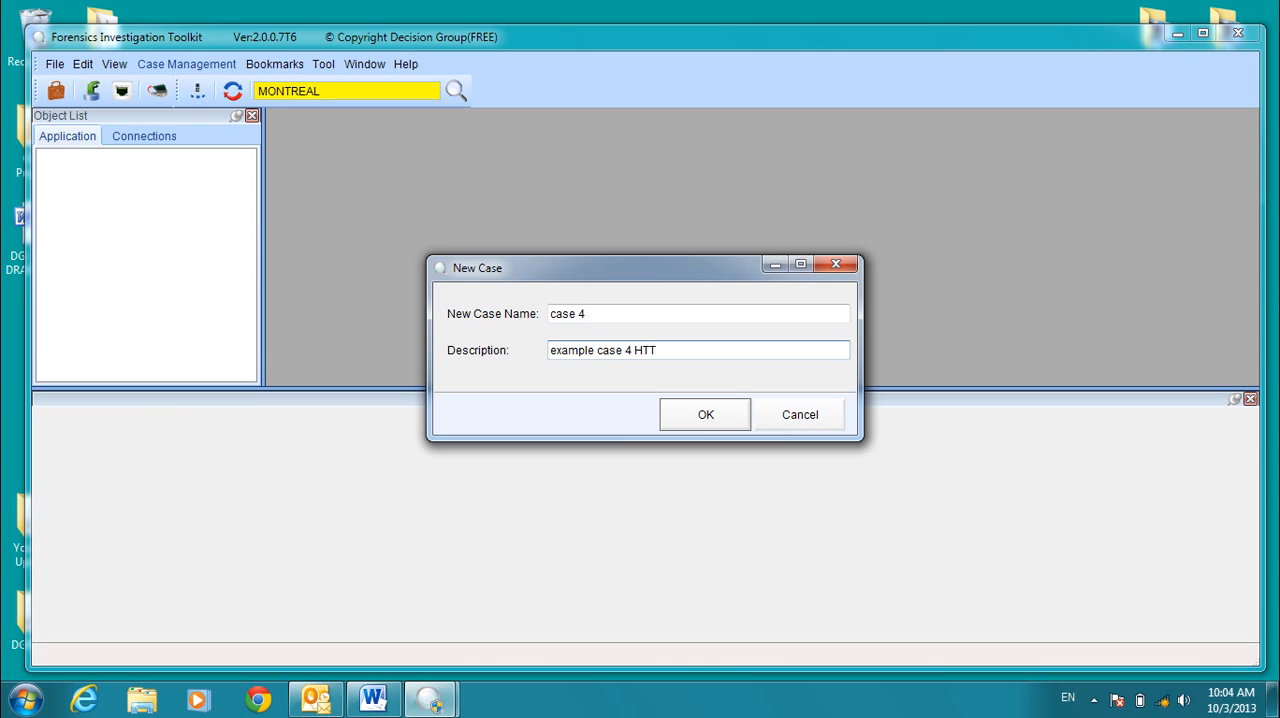
text(PS)
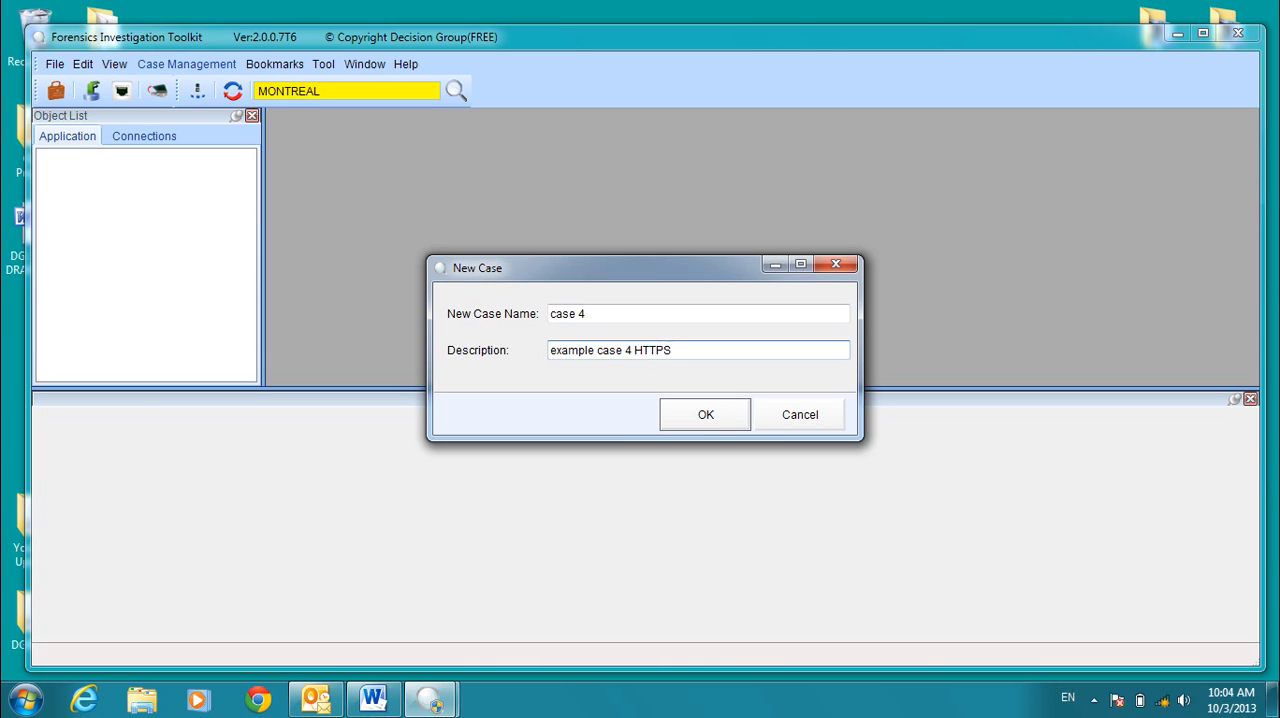
click(705, 414)
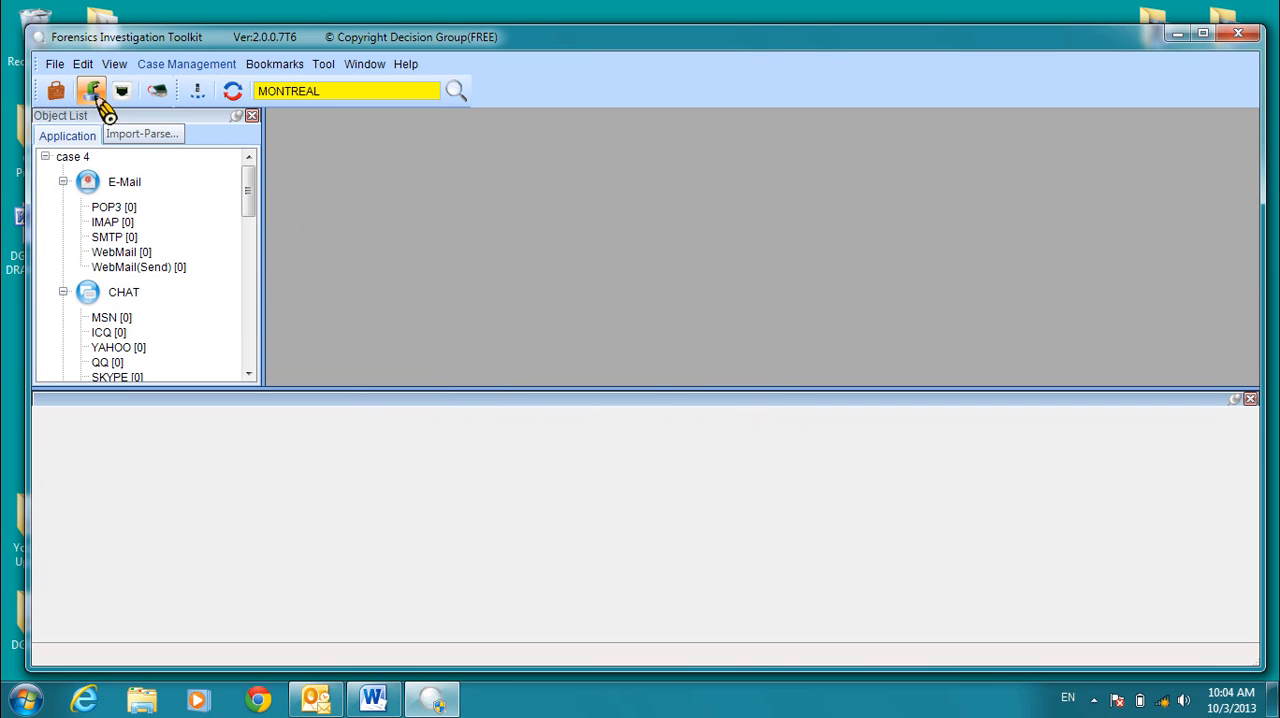
Import gmail, httplink, pop3 and yahoo captures into case 4 without full-text indexing.
click(91, 91)
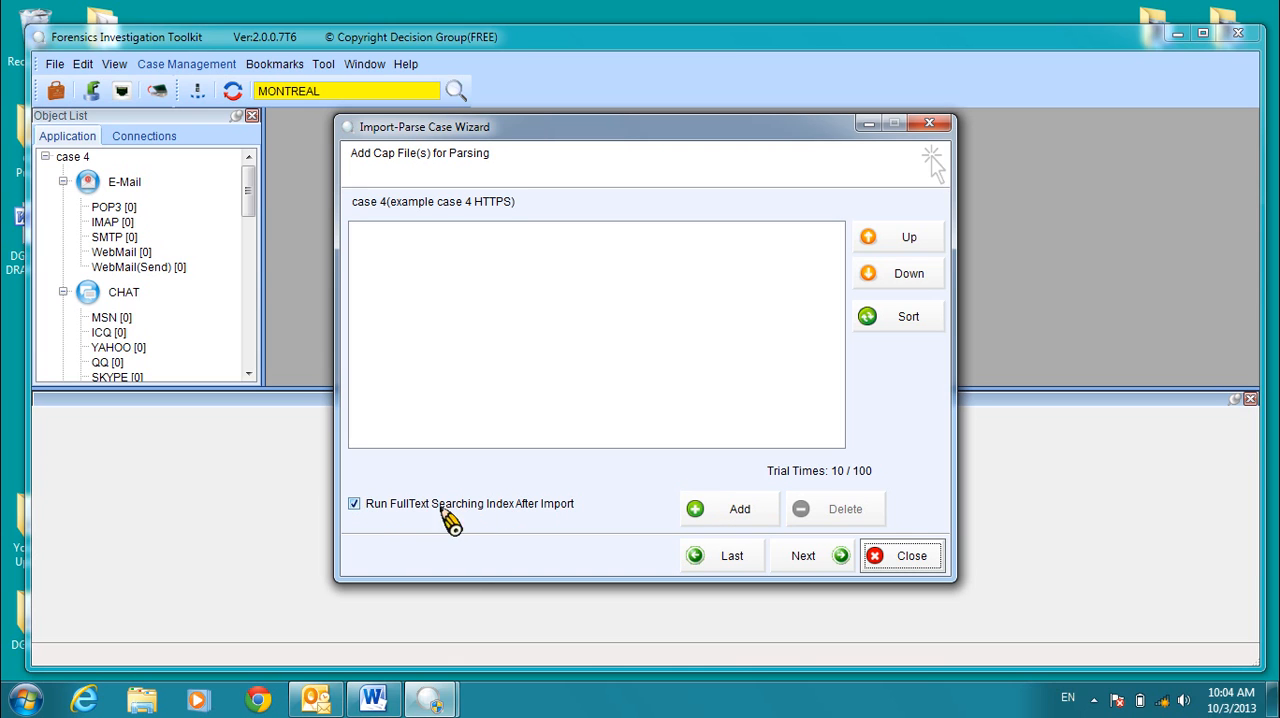
click(354, 503)
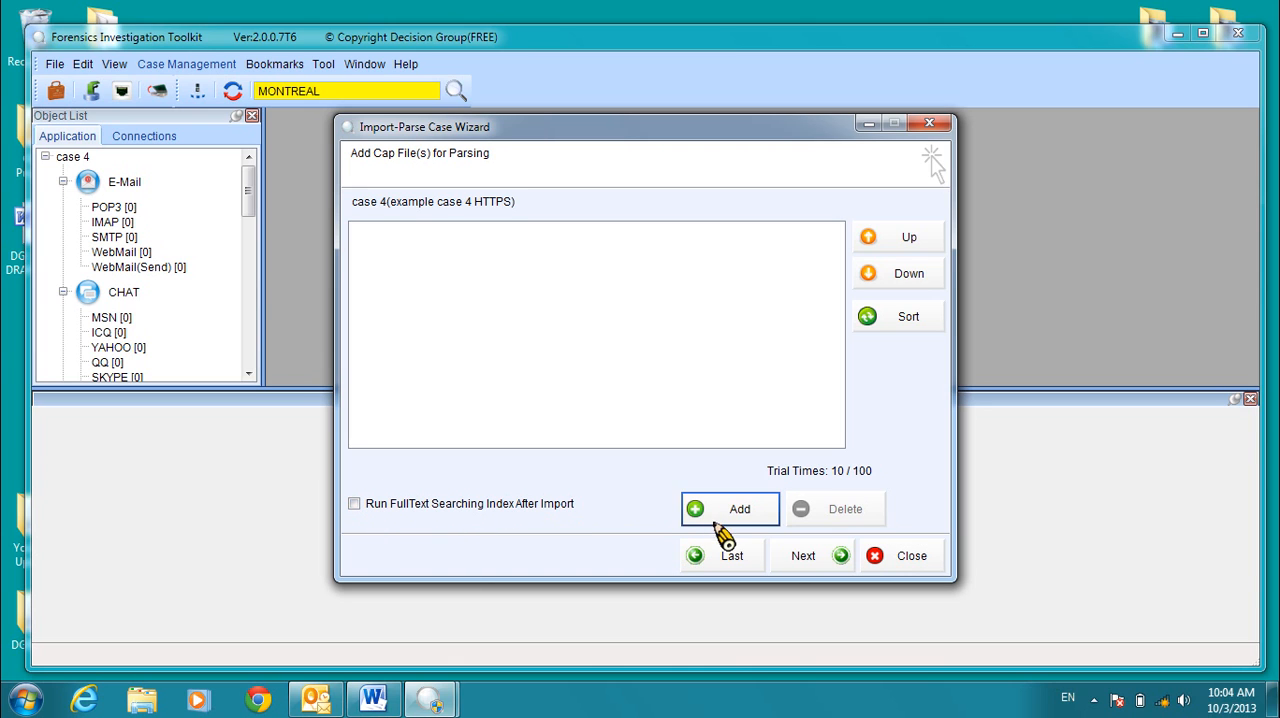
click(739, 509)
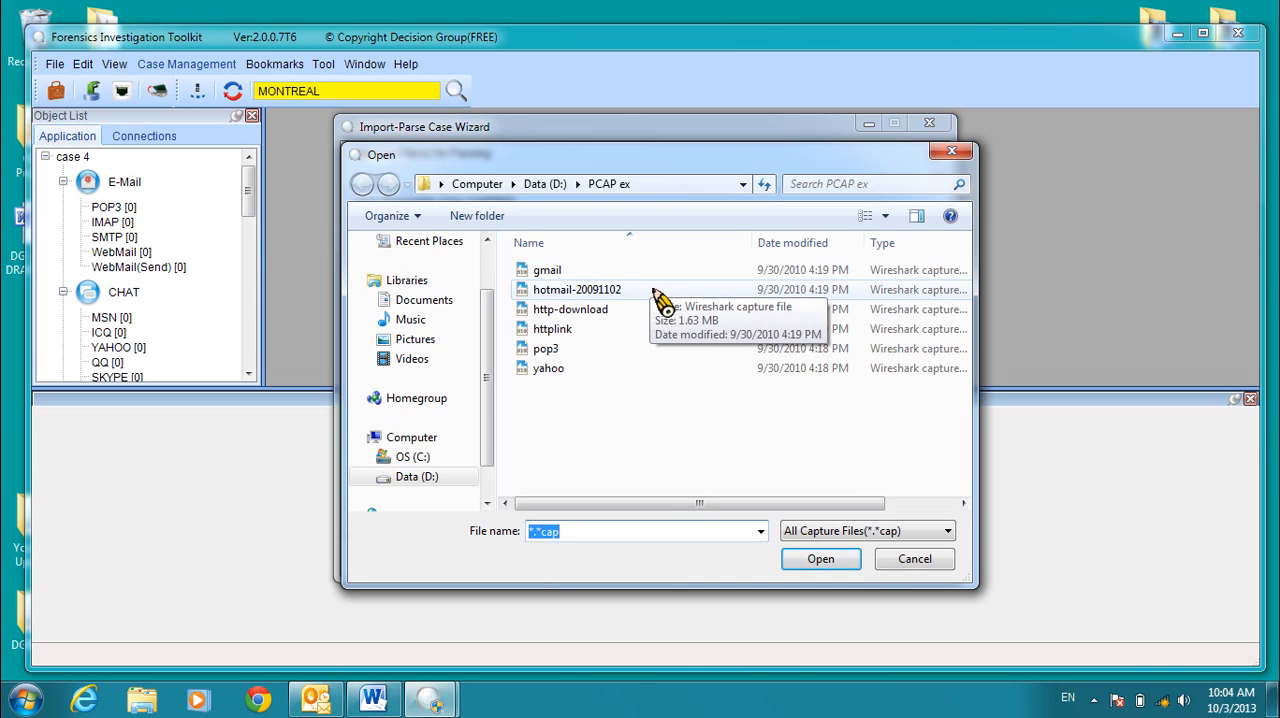
click(547, 269)
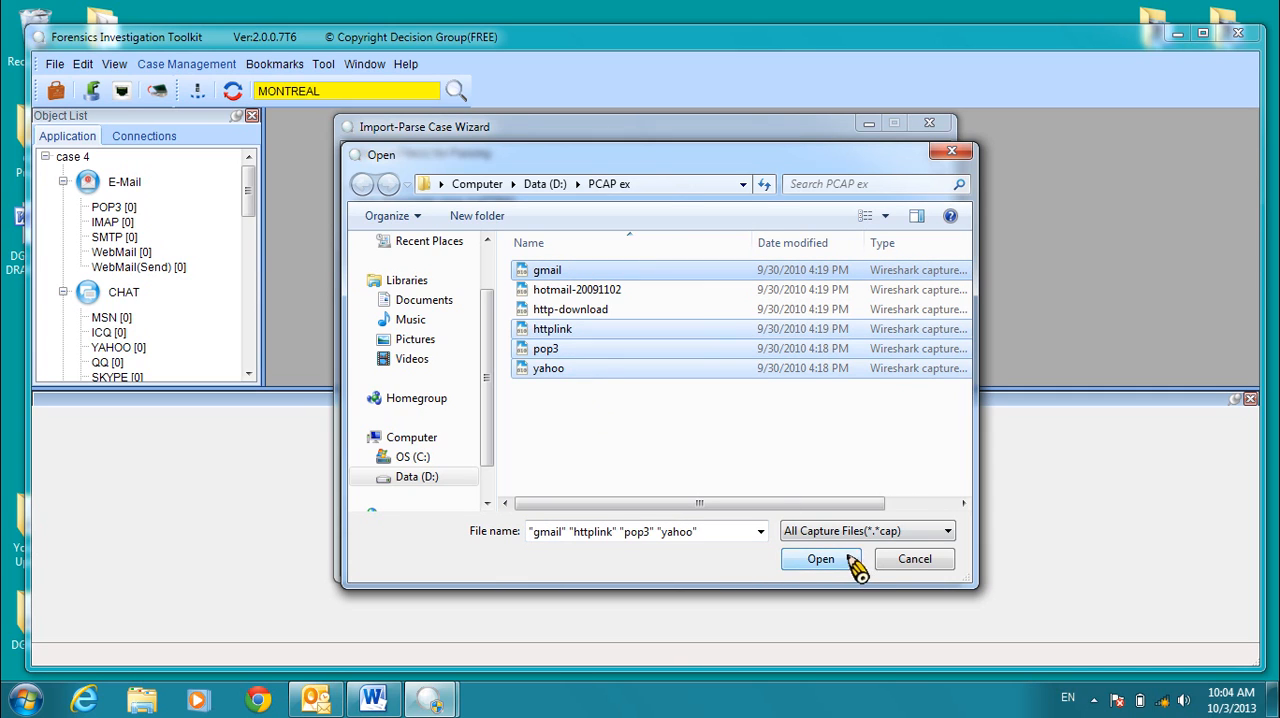
click(820, 558)
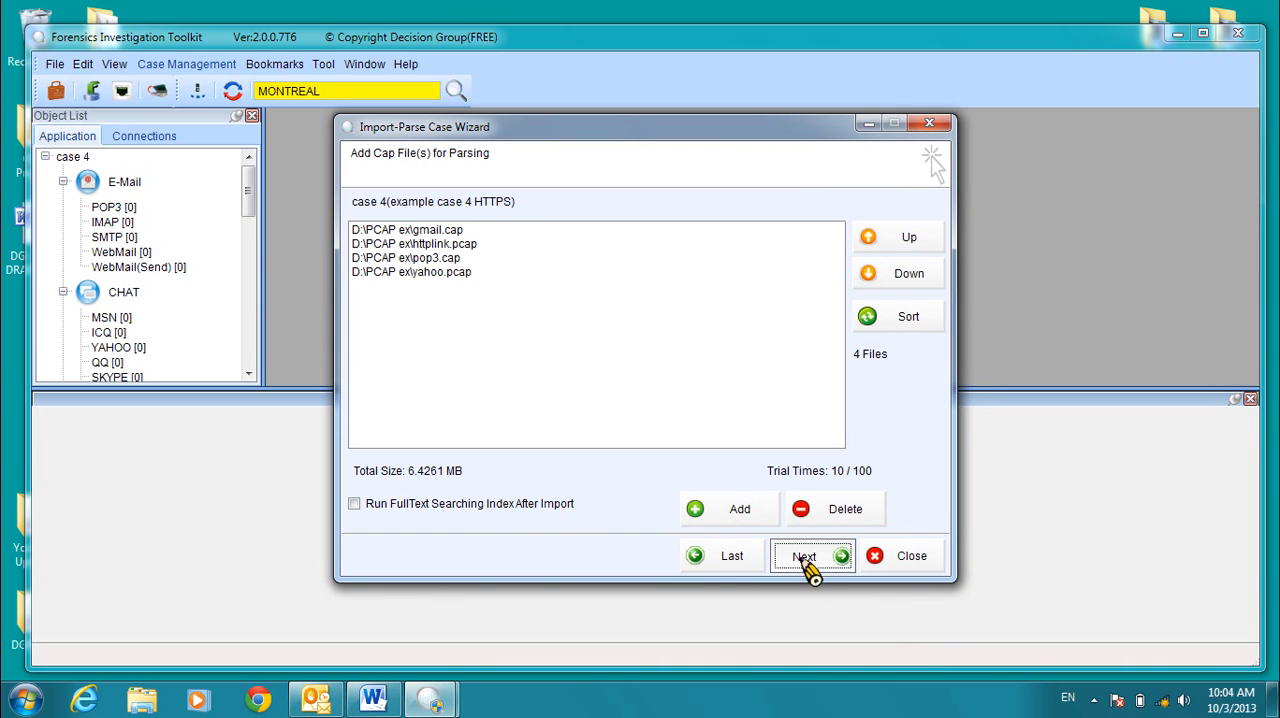
click(804, 555)
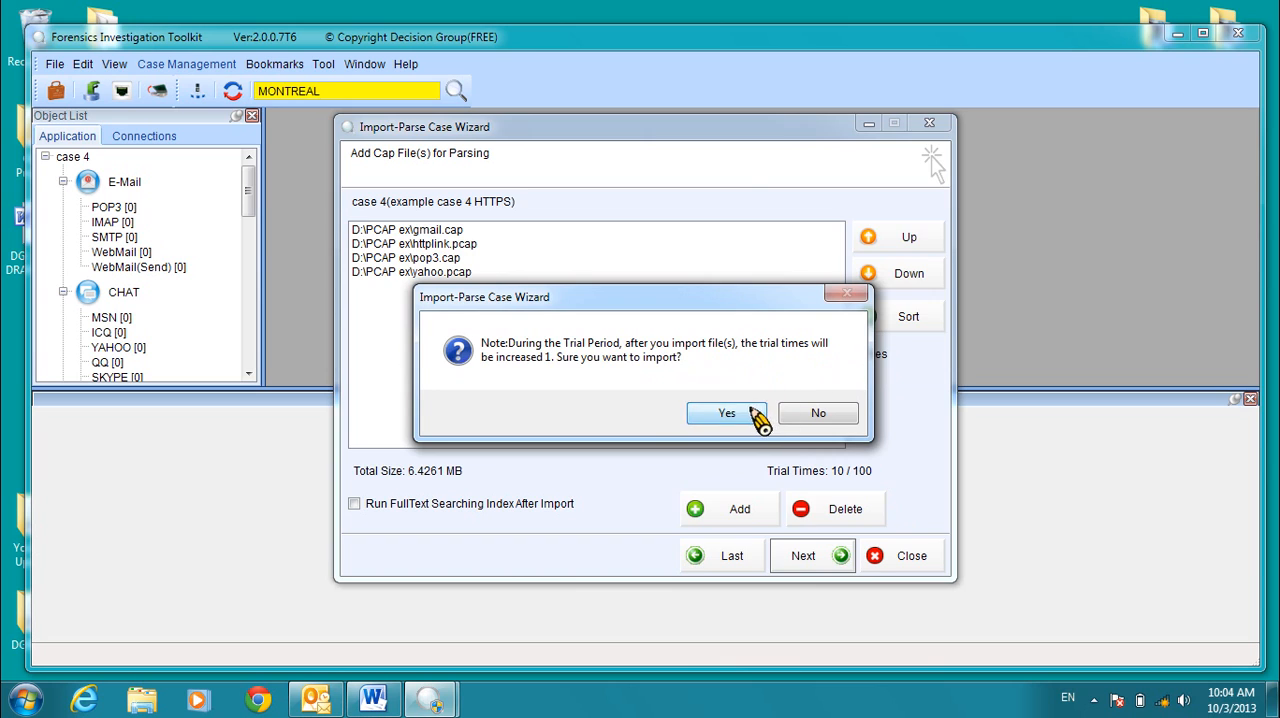
click(726, 413)
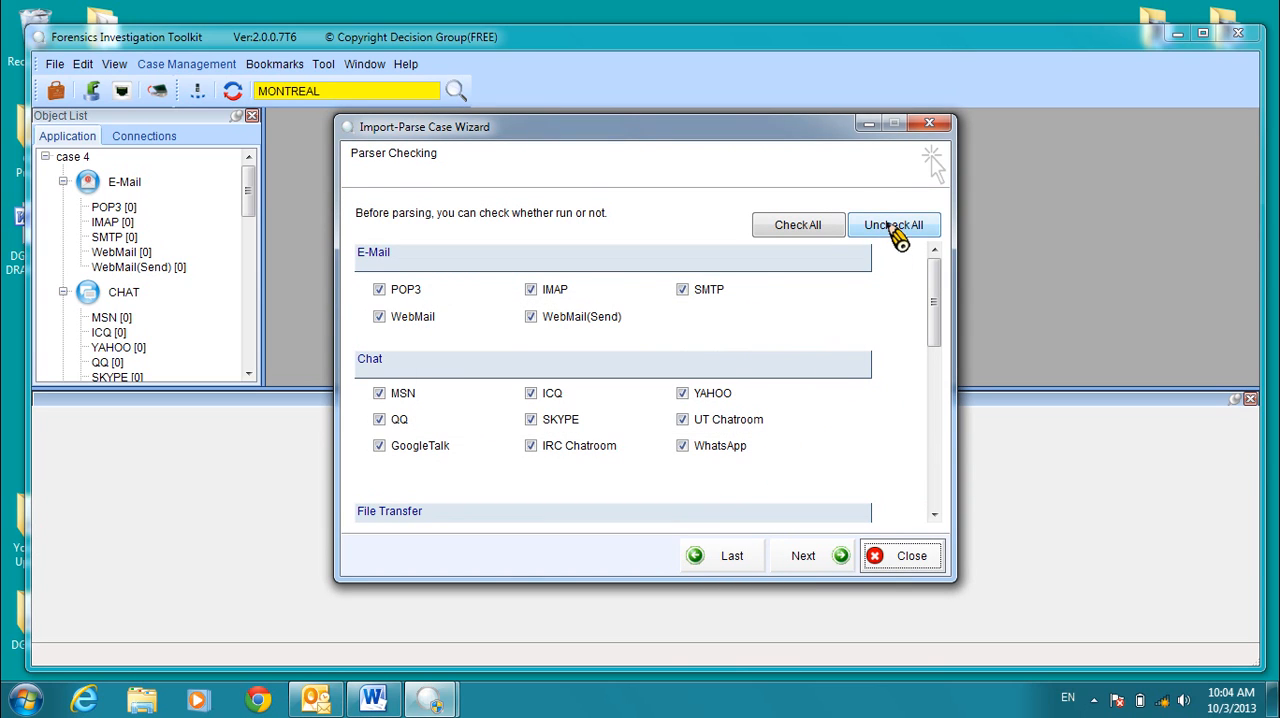
Enable only the POP3, HTTP Content, SSL and Connections parsers and proceed.
click(893, 224)
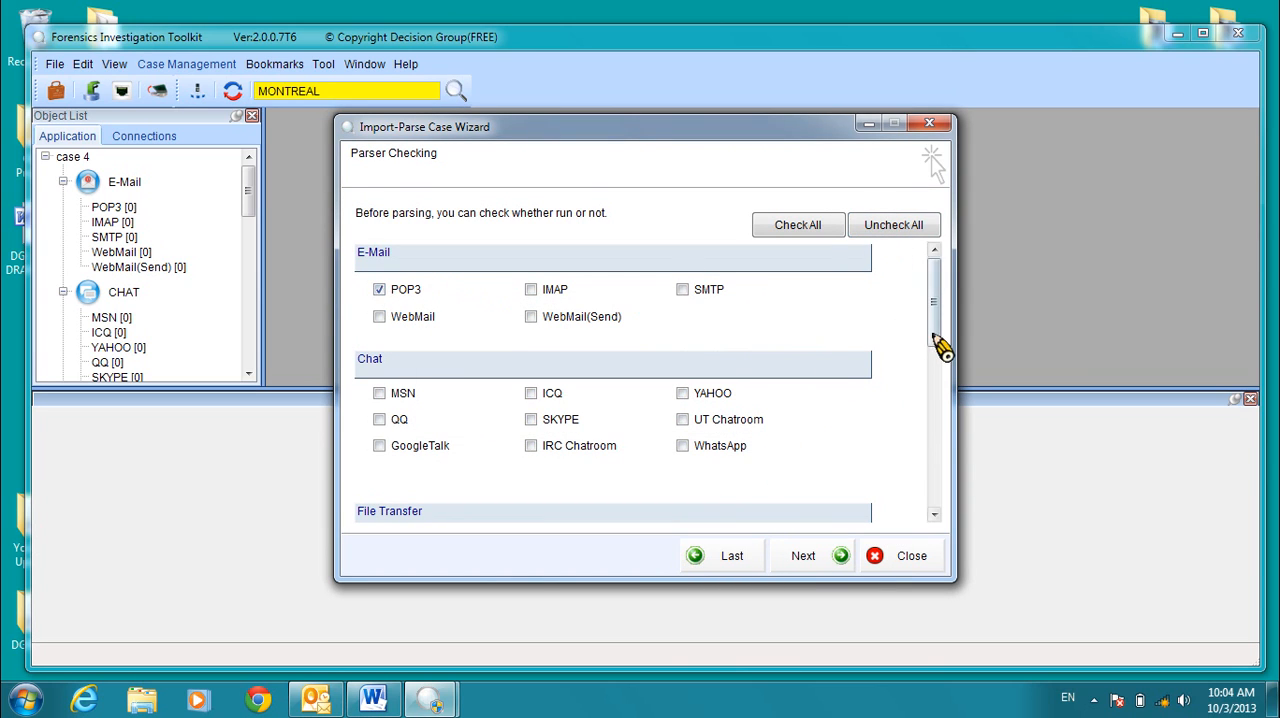
scroll(down, 3)
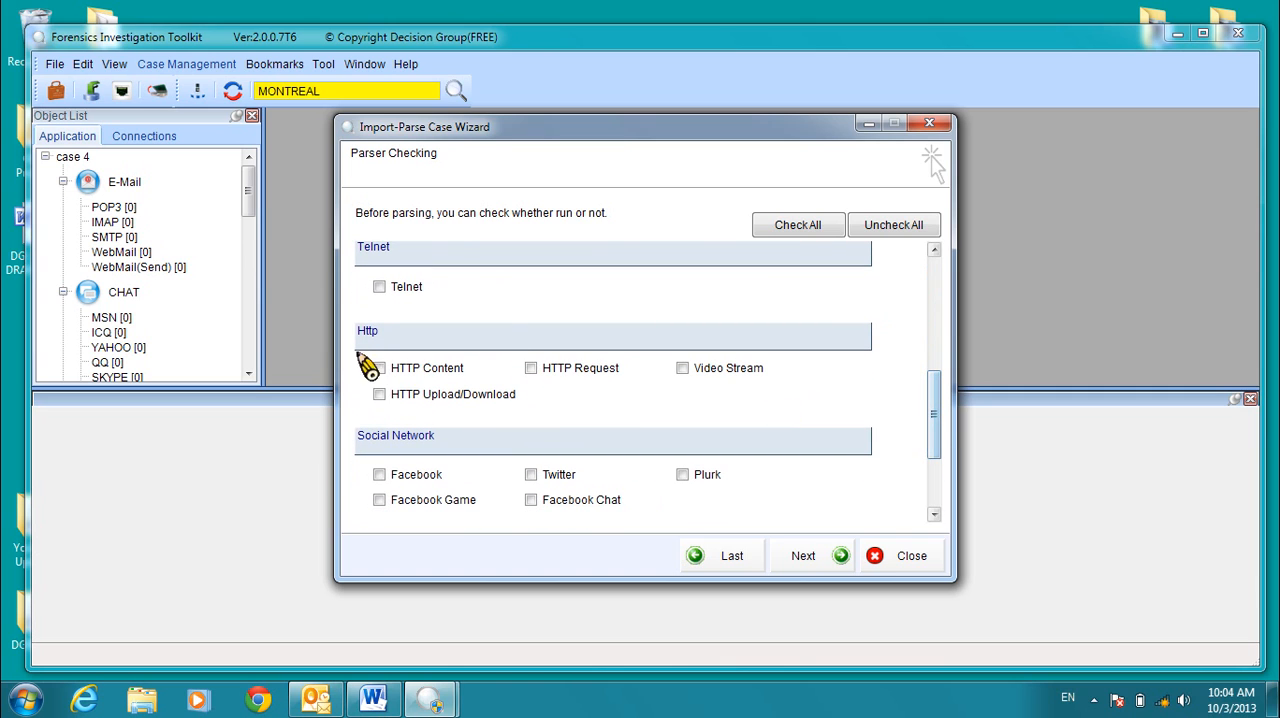
click(379, 368)
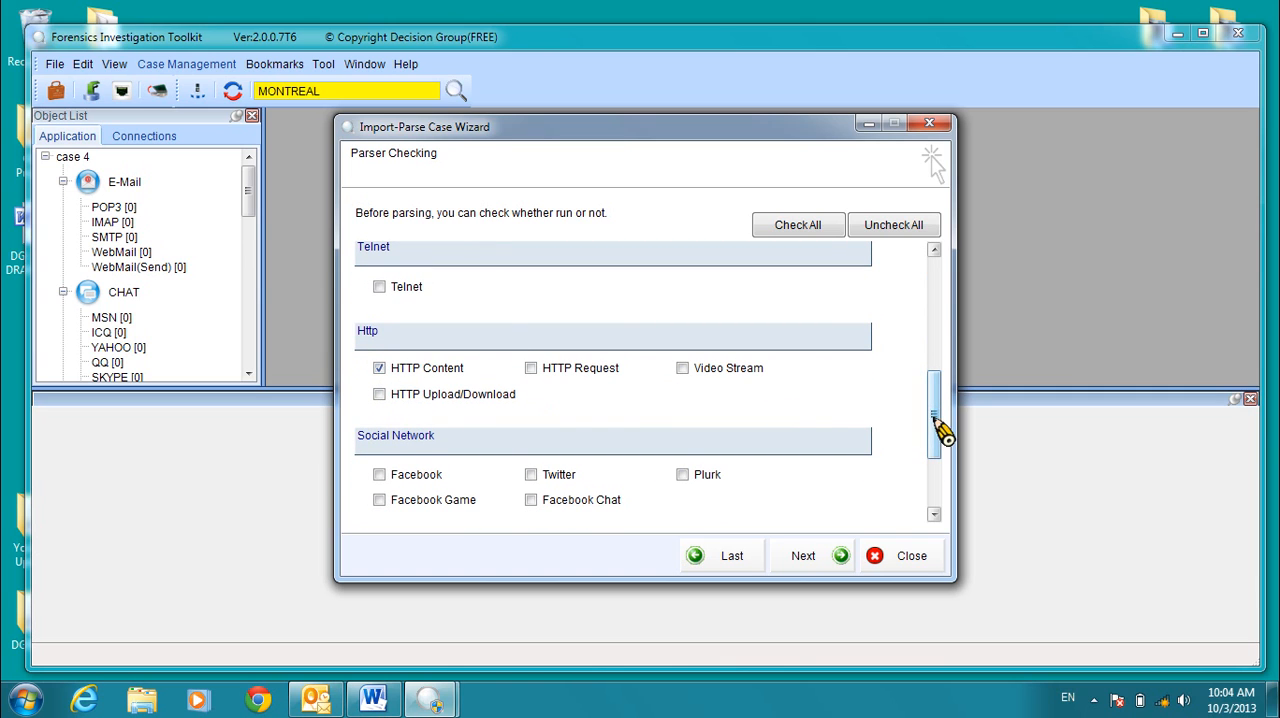
scroll(down, 3)
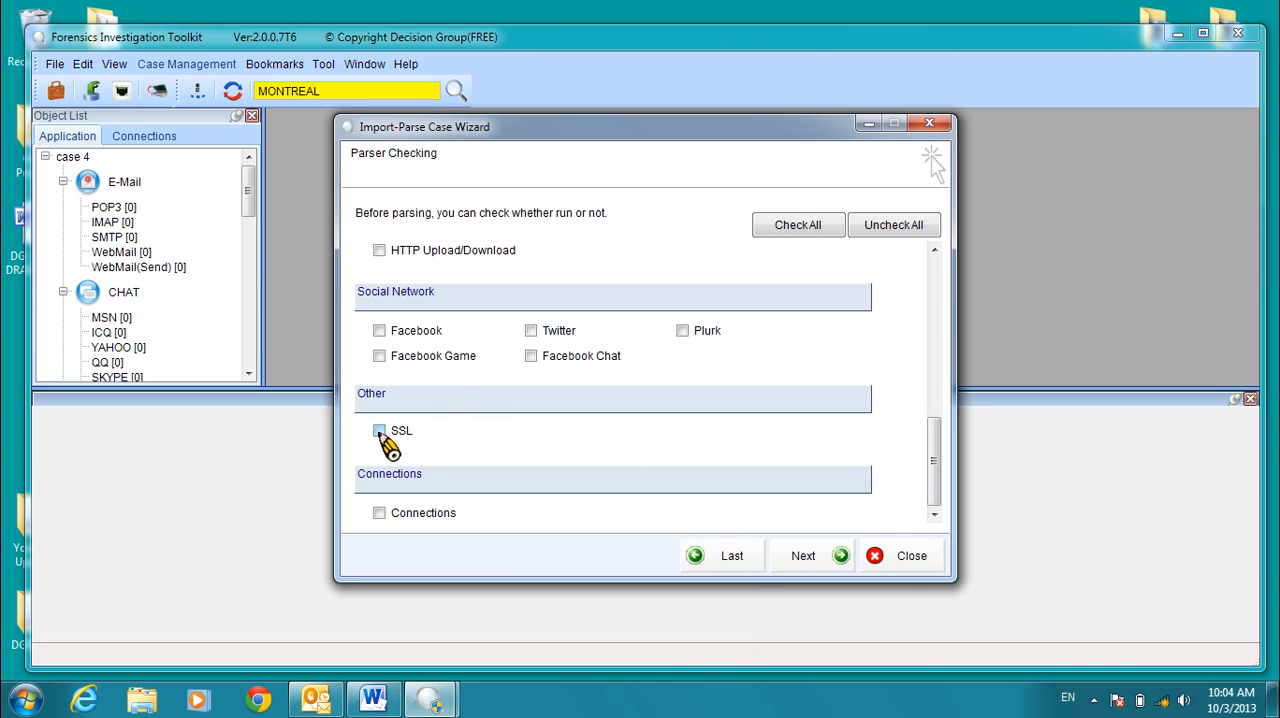
click(379, 430)
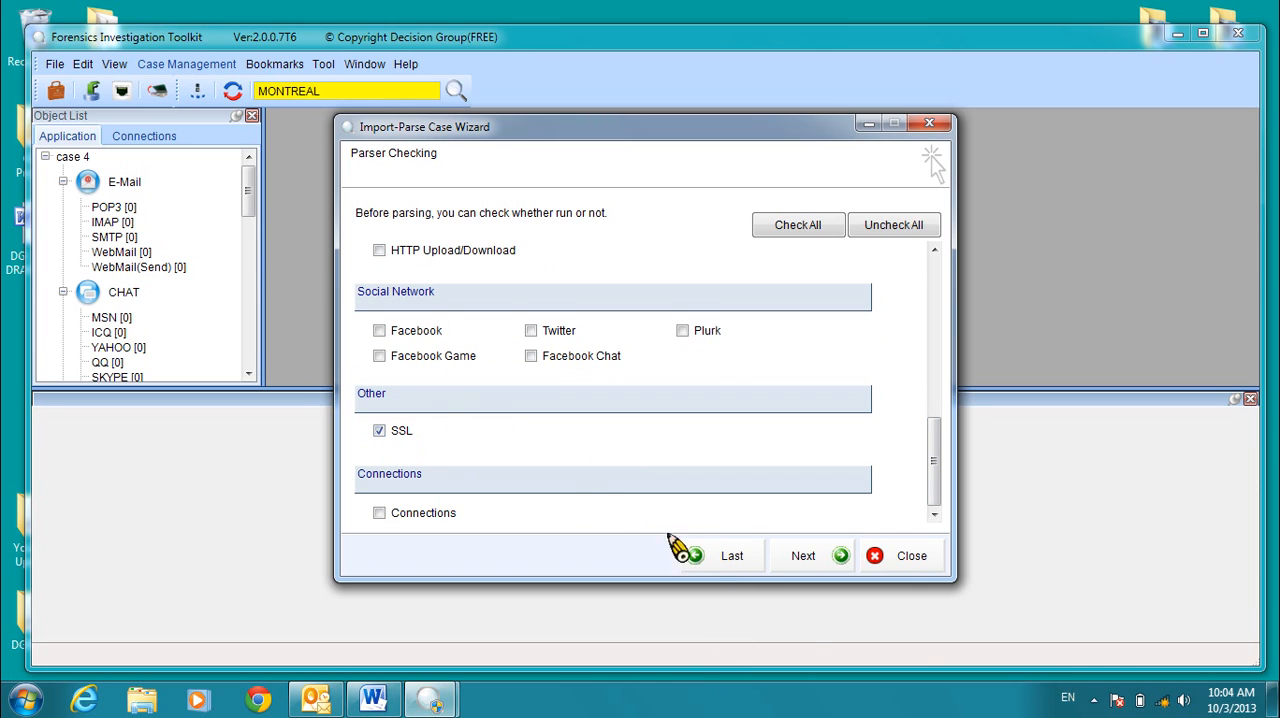
mouse_move(807, 459)
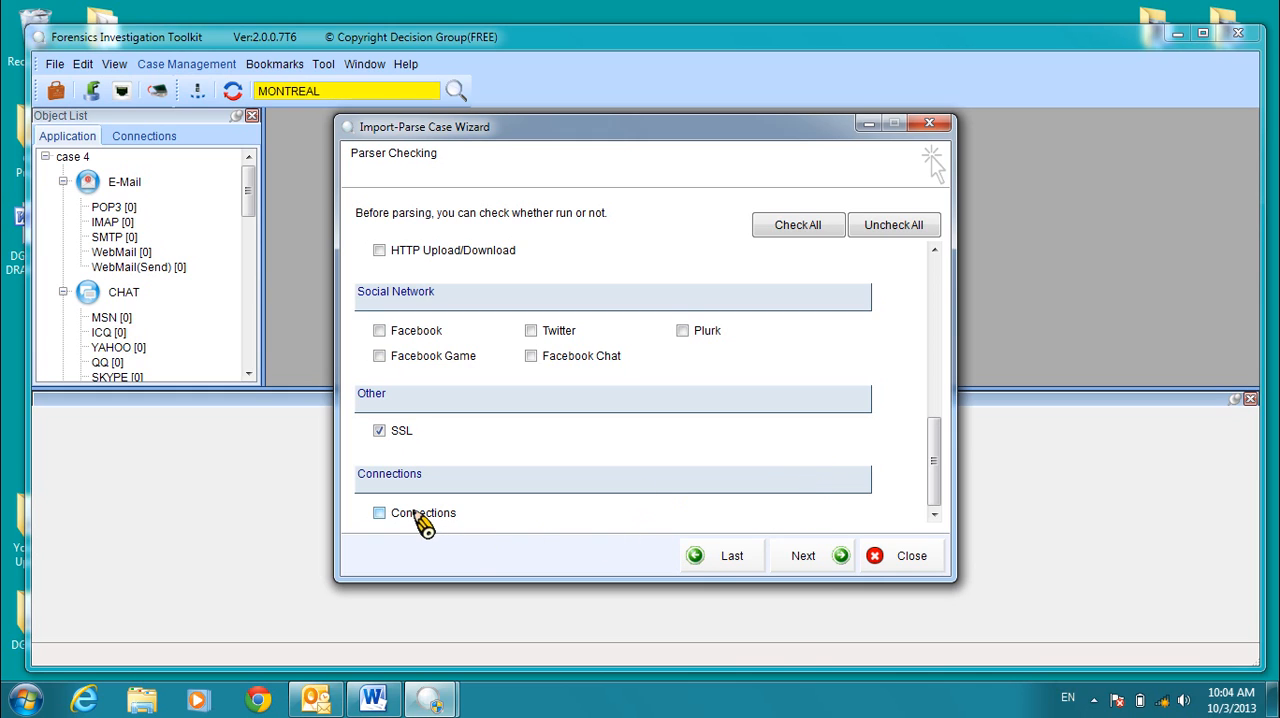
click(379, 512)
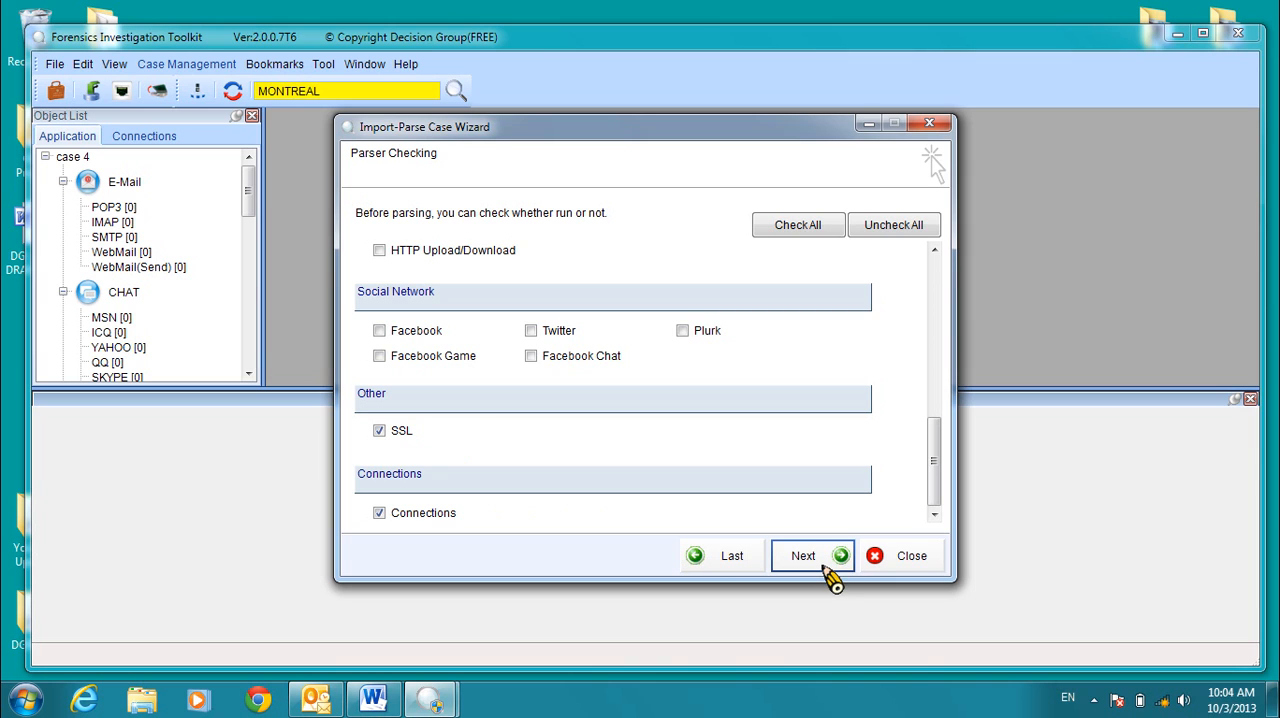
click(803, 555)
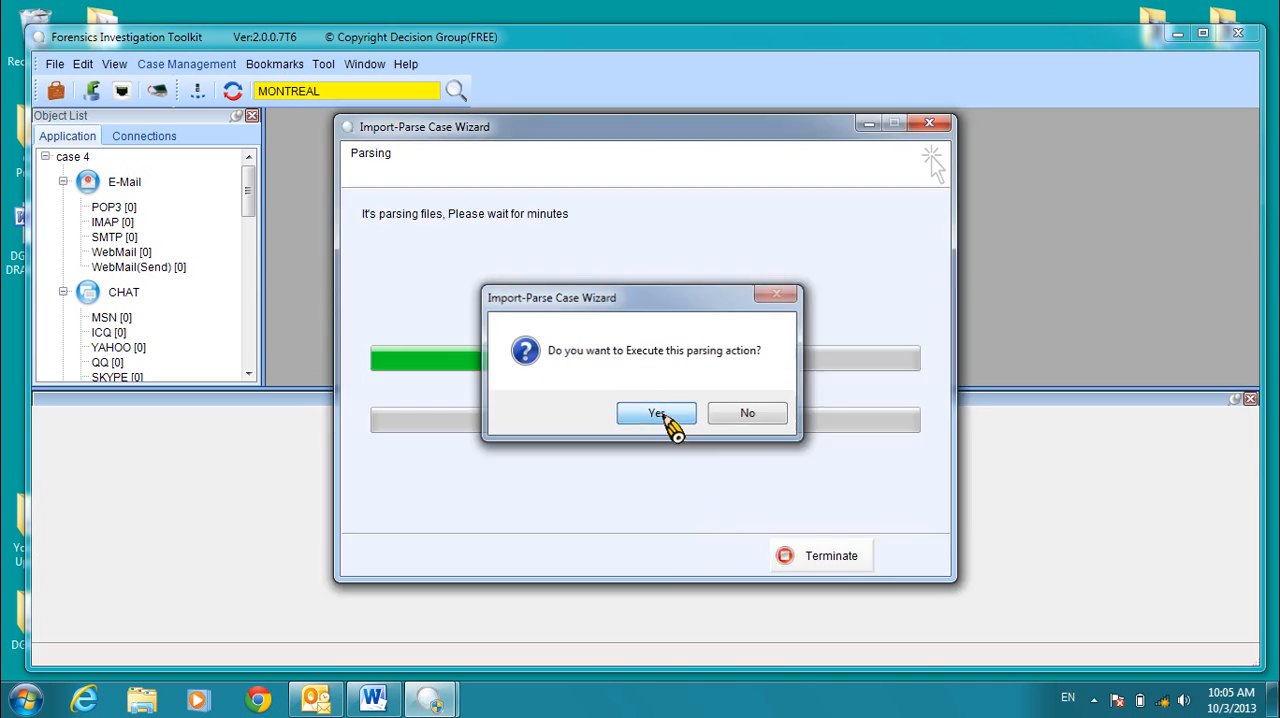
Confirm running the parsing action for case 4 and wait until it finishes.
click(656, 413)
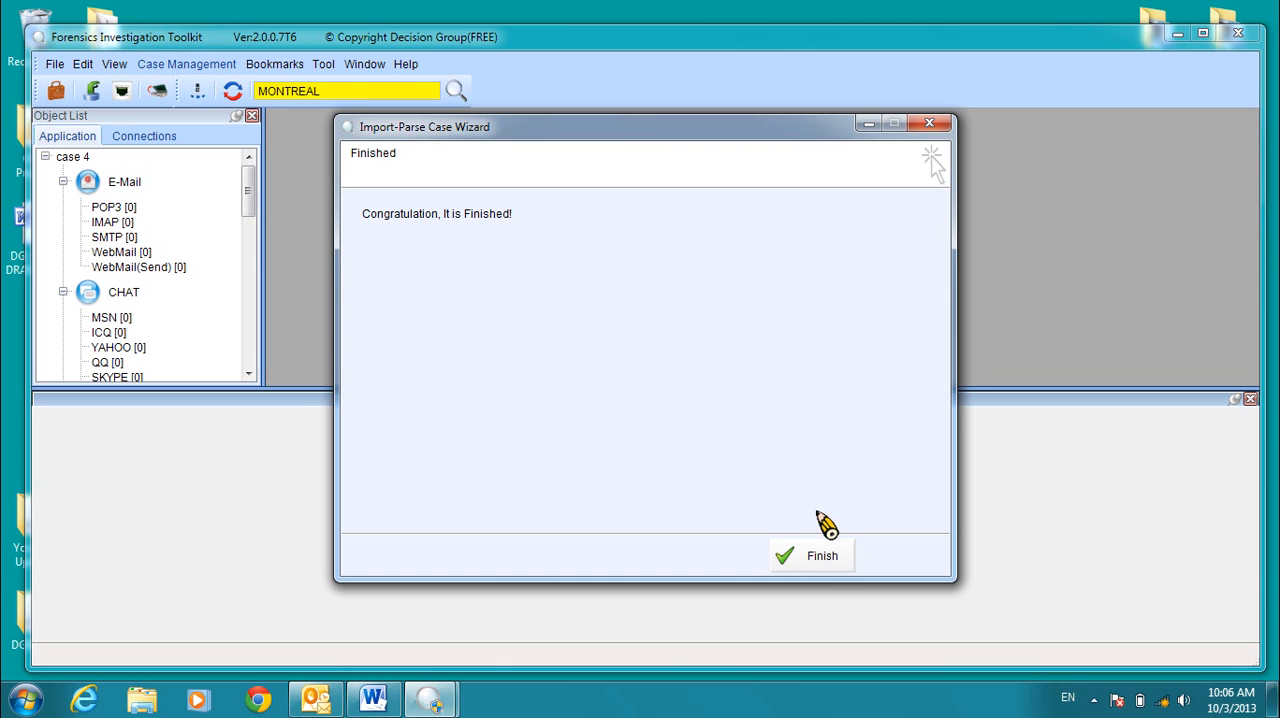
Close the wizard and inspect the SSL connection records to port 443 one by one.
click(810, 555)
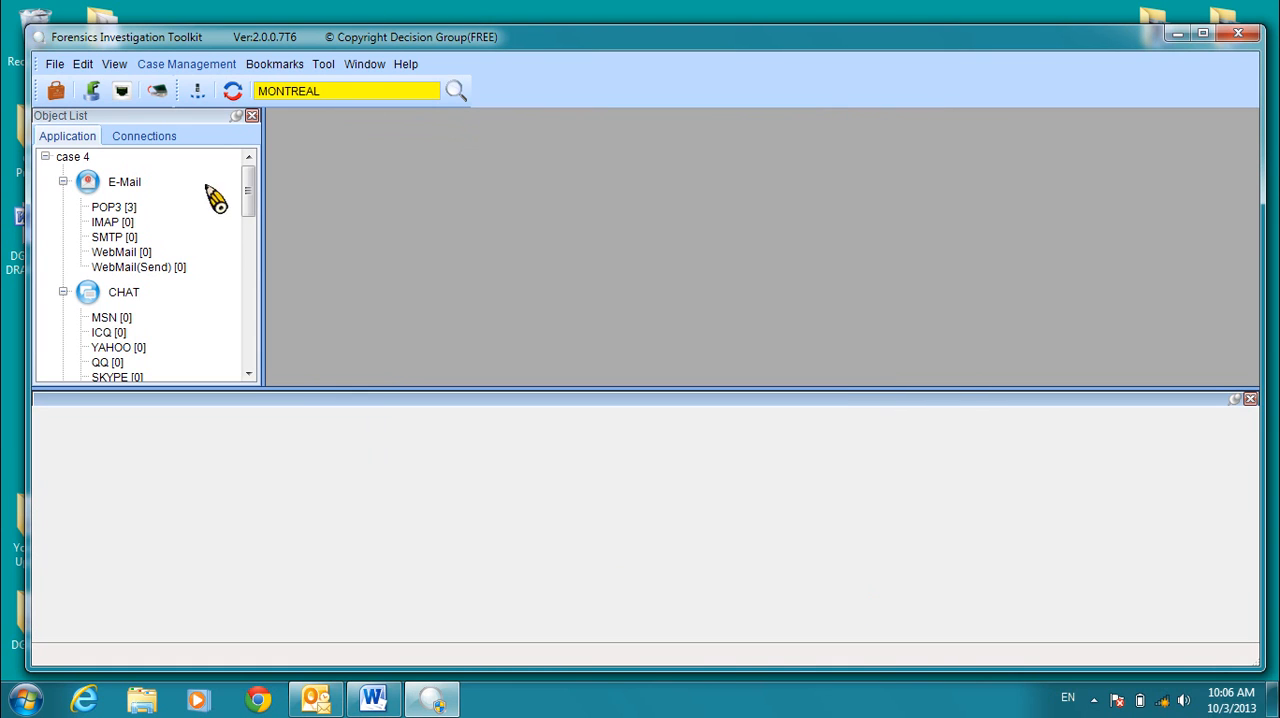
scroll(down, 3)
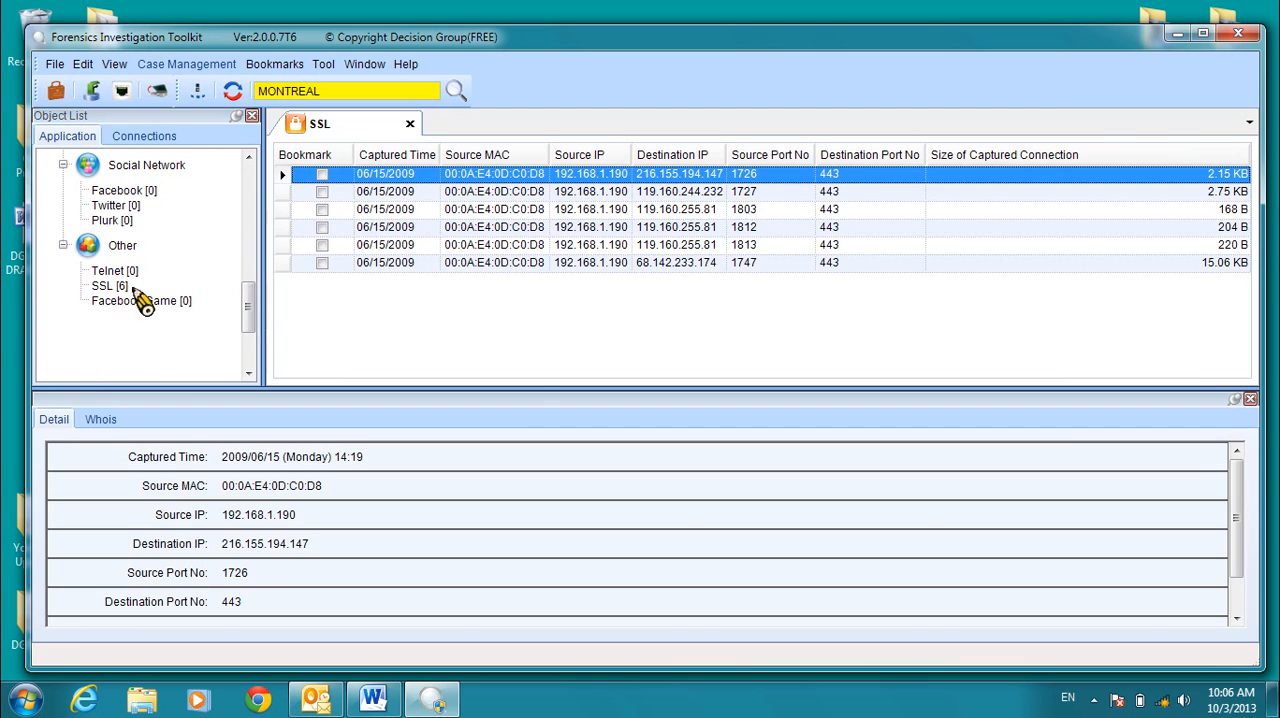
mouse_move(547, 362)
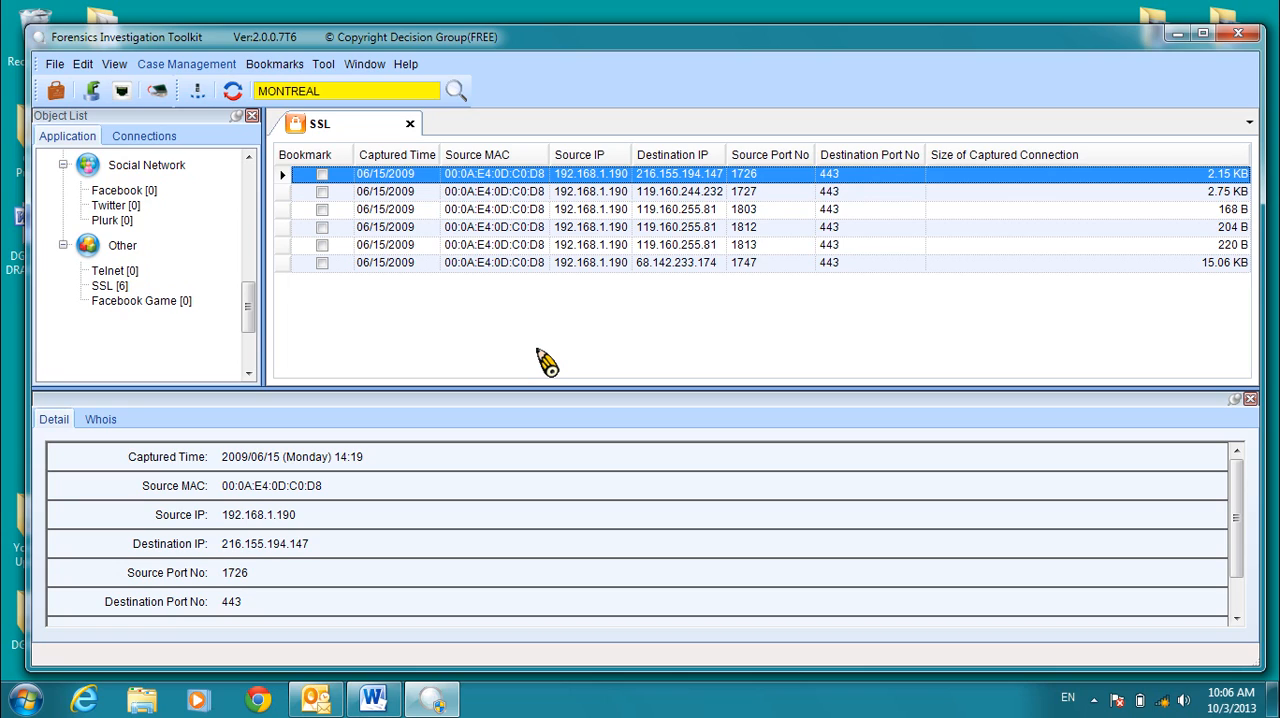
mouse_move(573, 363)
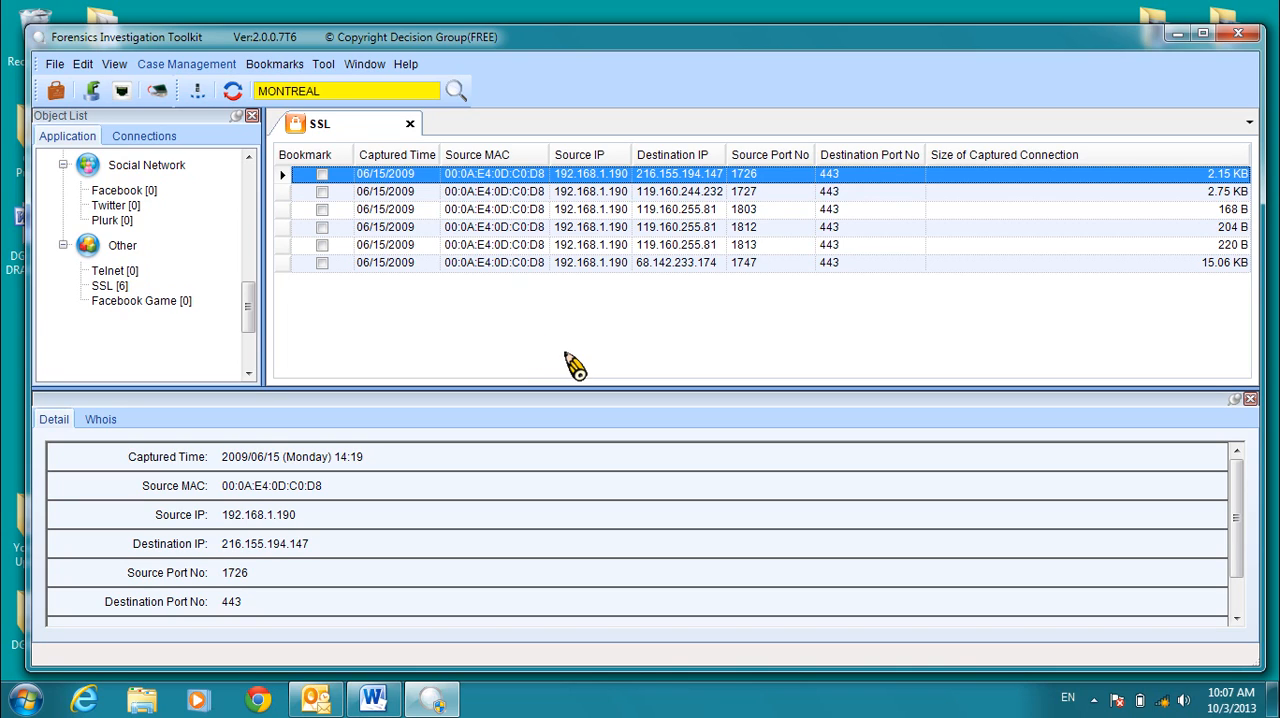
mouse_move(725, 190)
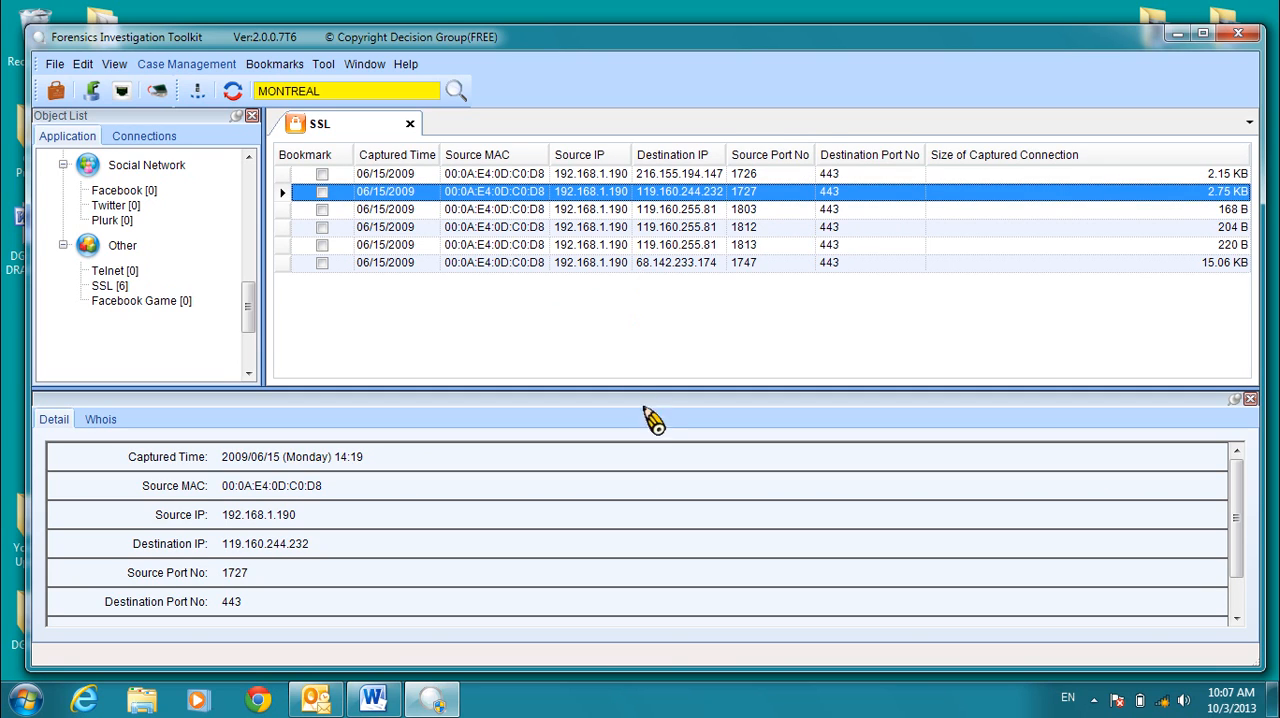
click(590, 209)
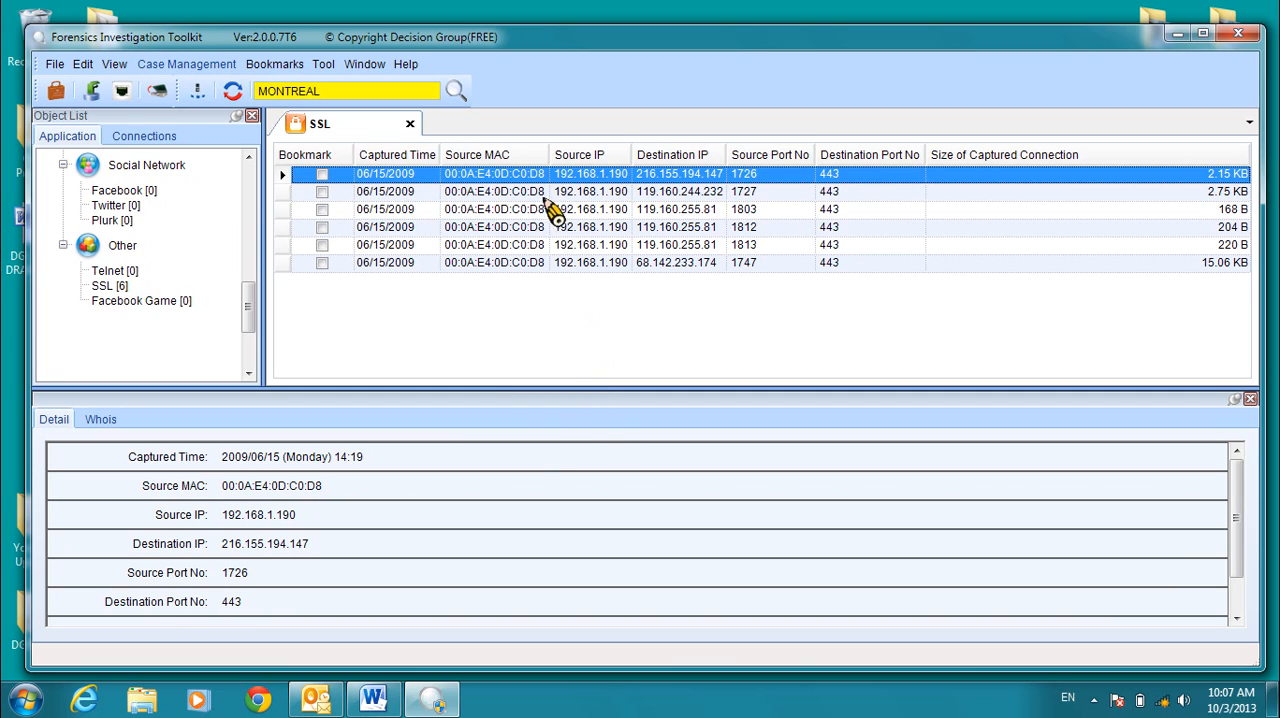
click(590, 226)
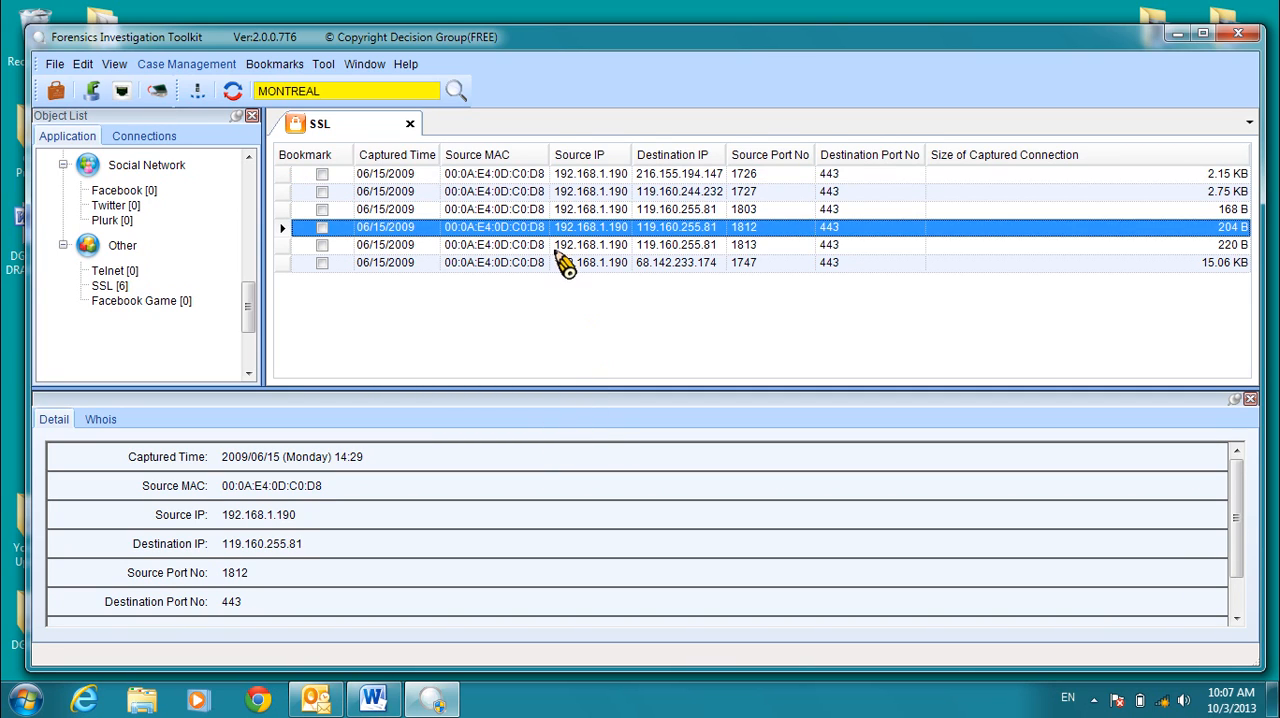
click(600, 262)
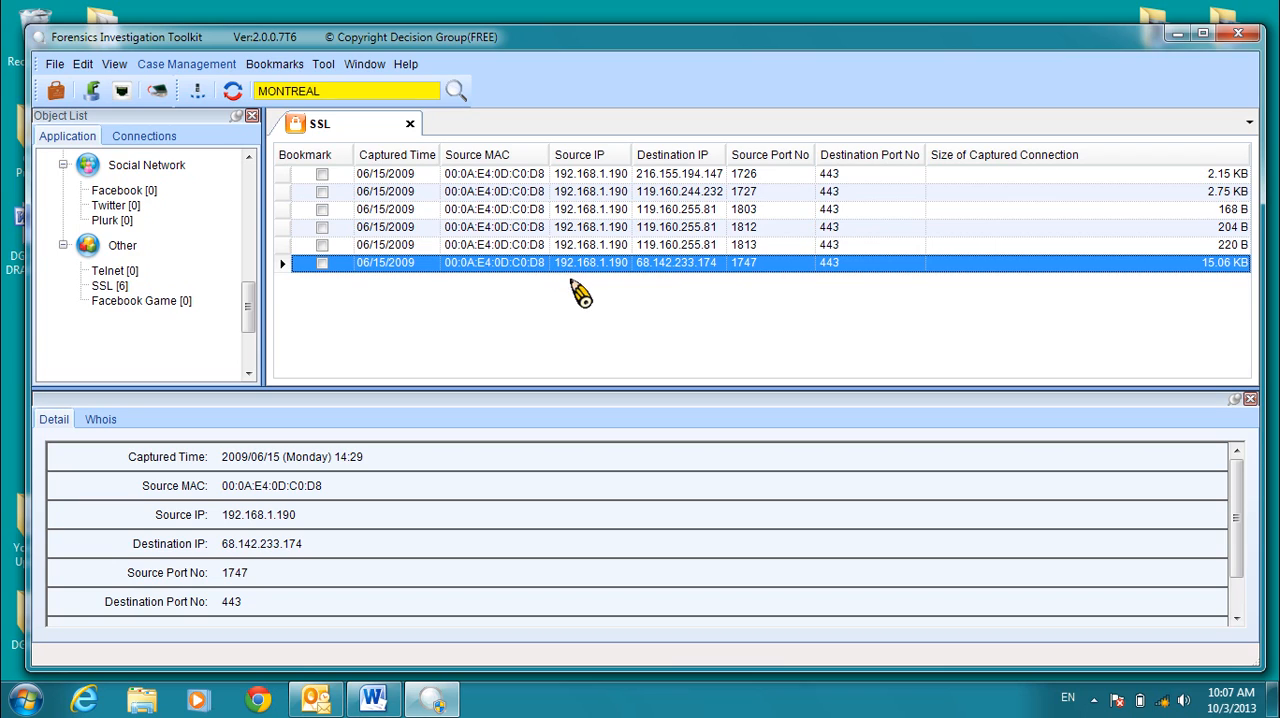
mouse_move(505, 368)
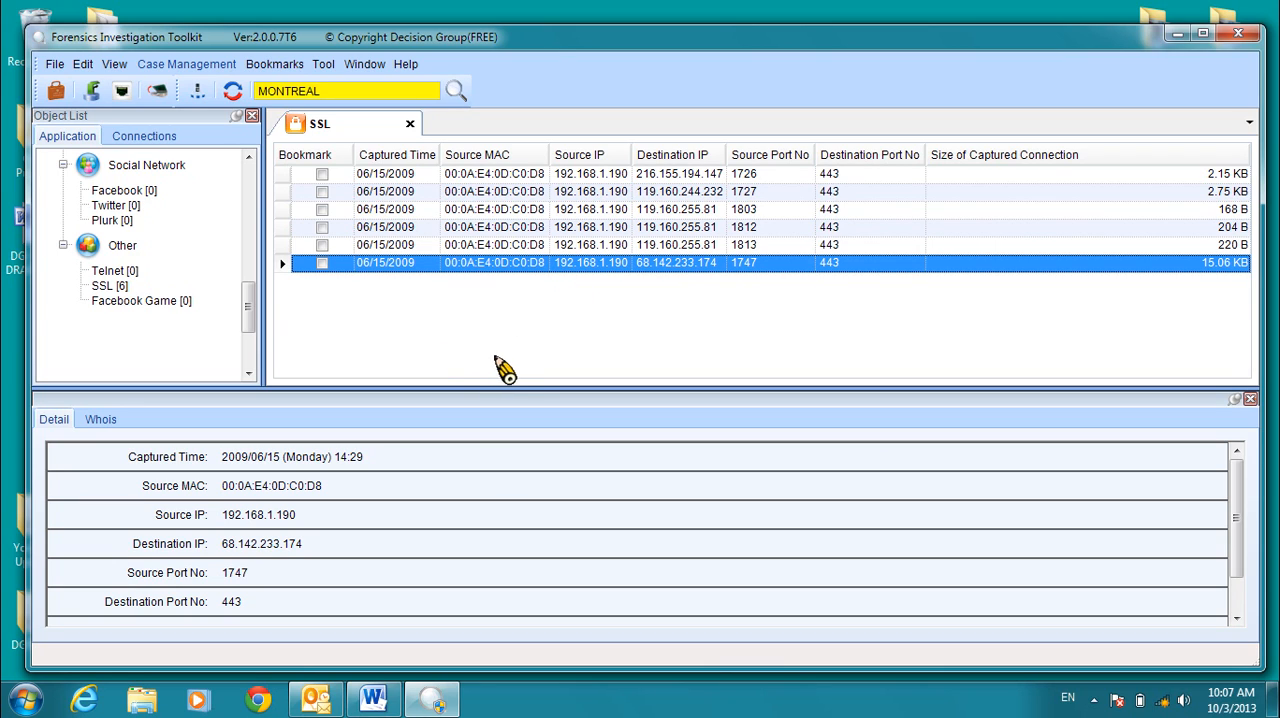
mouse_move(515, 265)
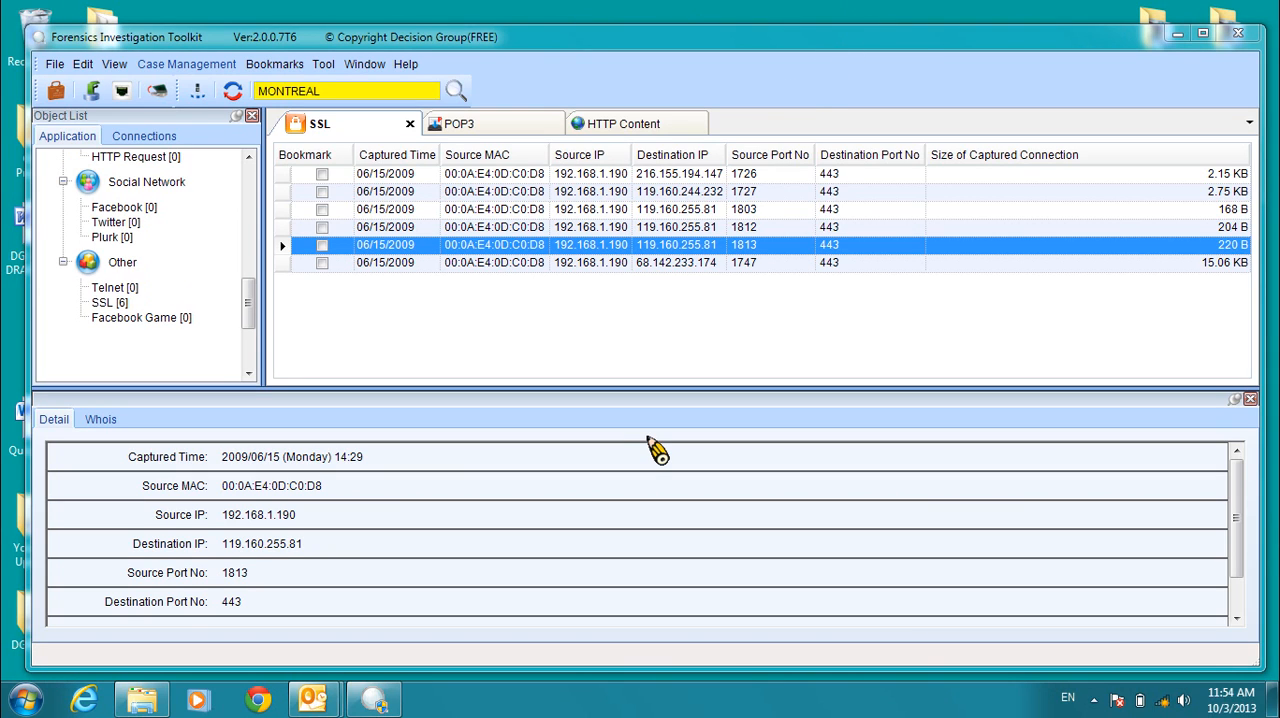
mouse_move(590, 315)
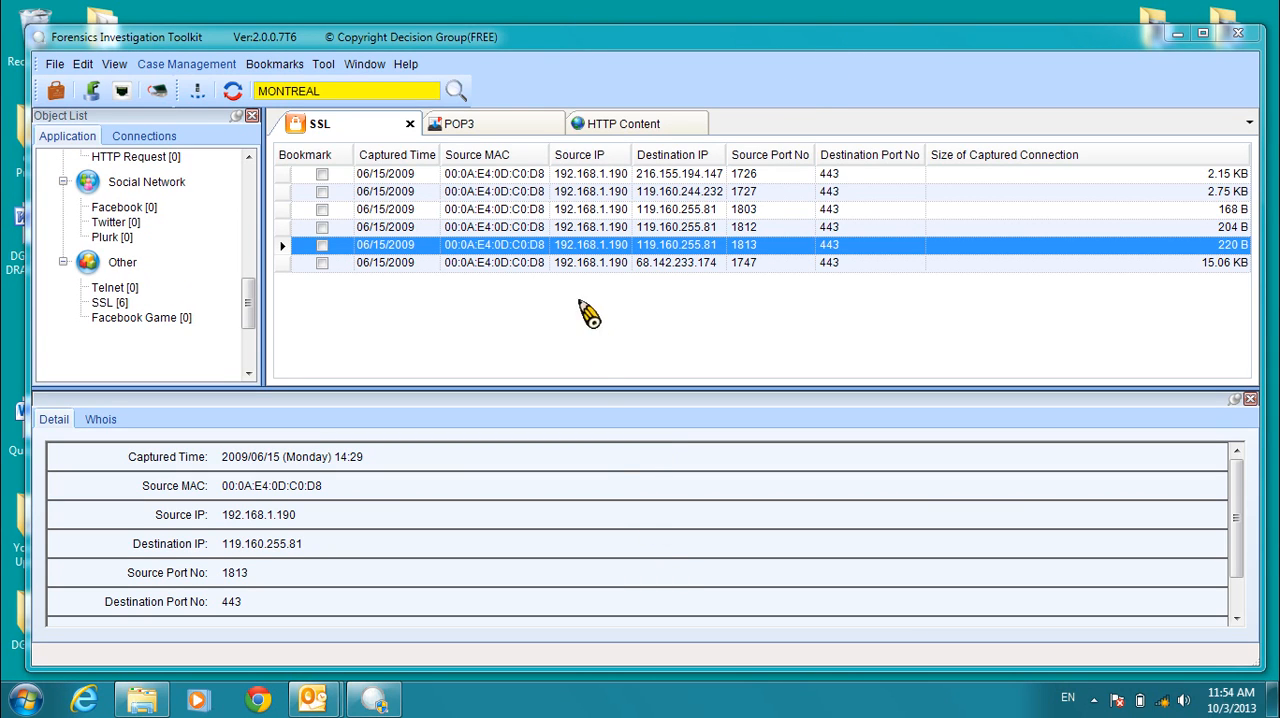
mouse_move(490, 362)
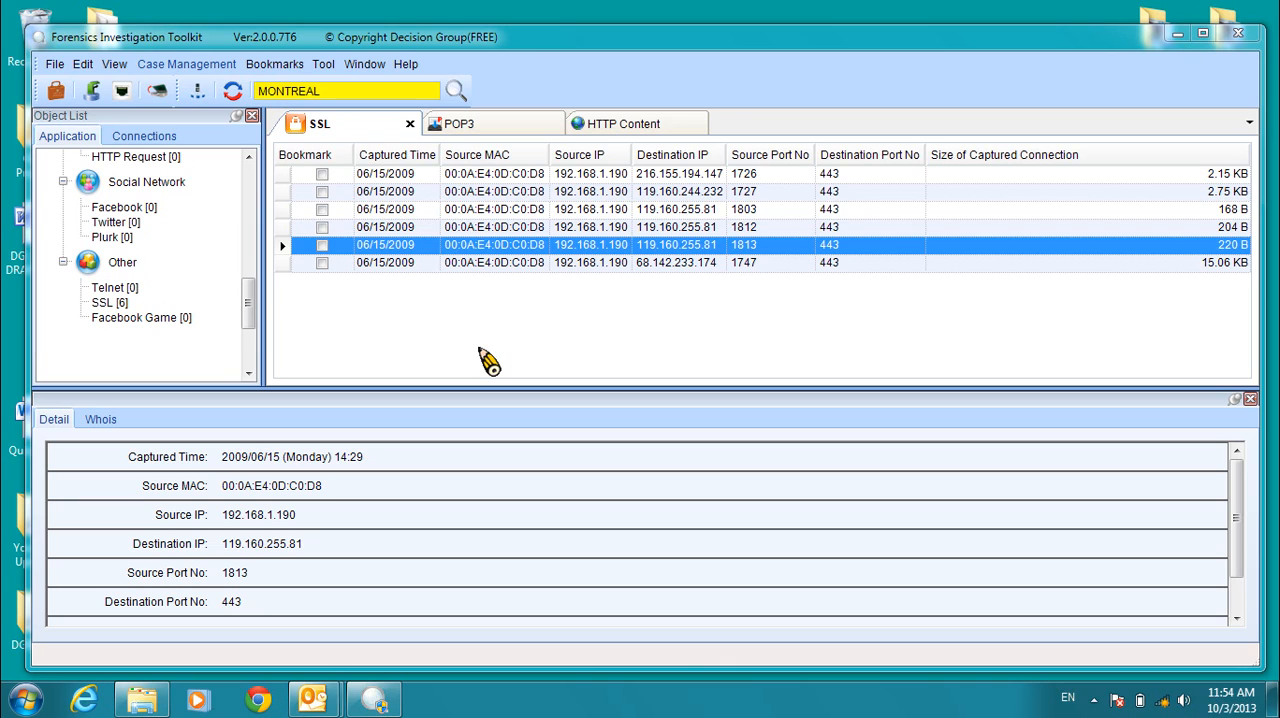
mouse_move(372, 498)
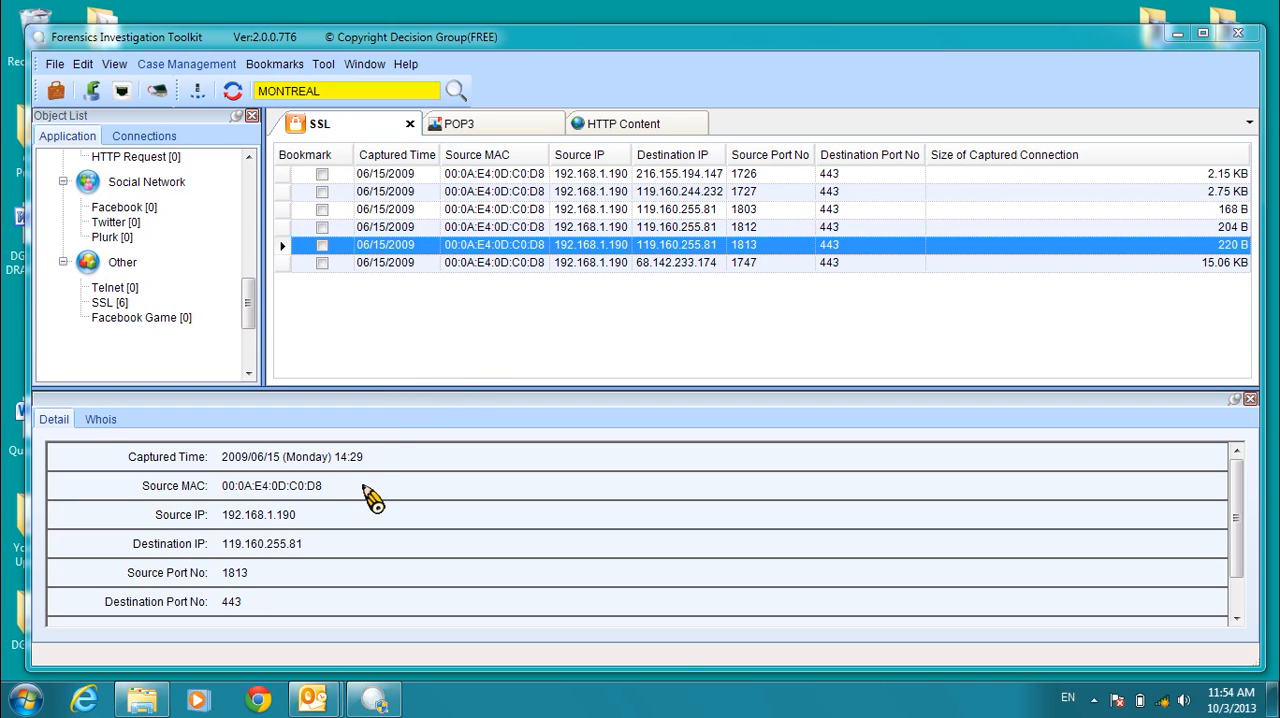
Open the Forensics Investigation Toolkit folder in the Start menu's All Programs list.
click(24, 697)
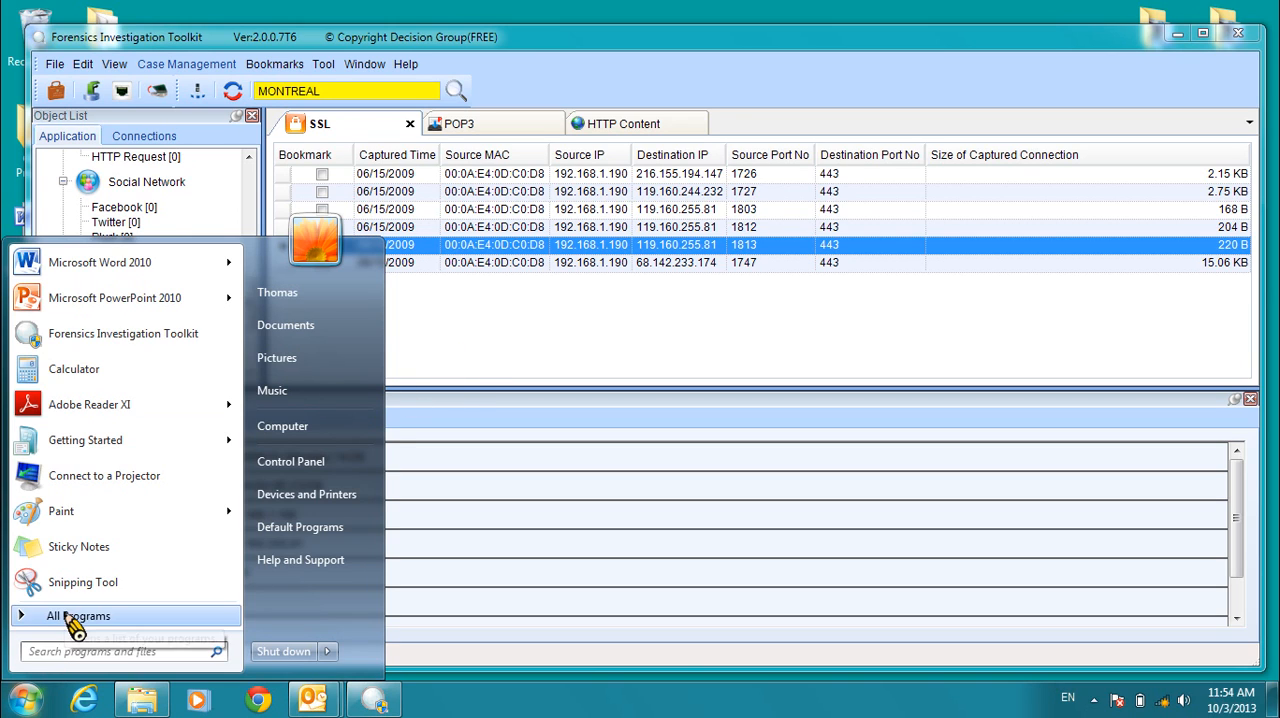
click(79, 615)
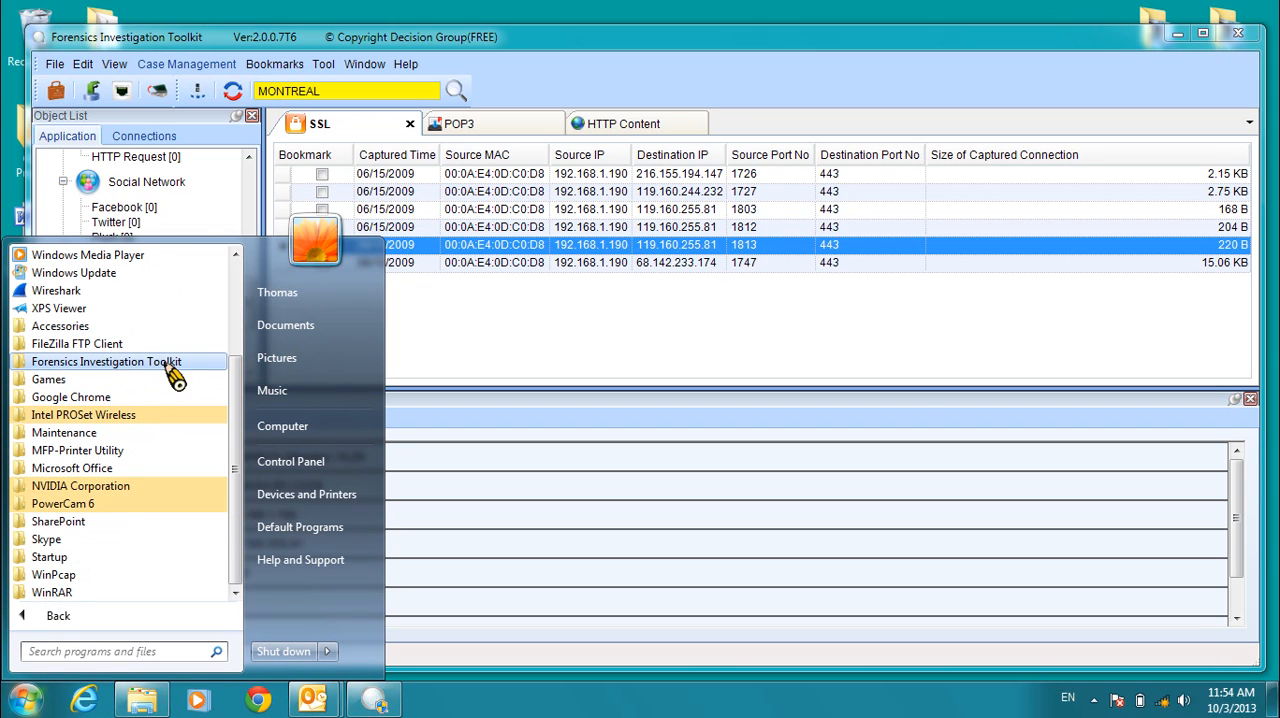
click(107, 361)
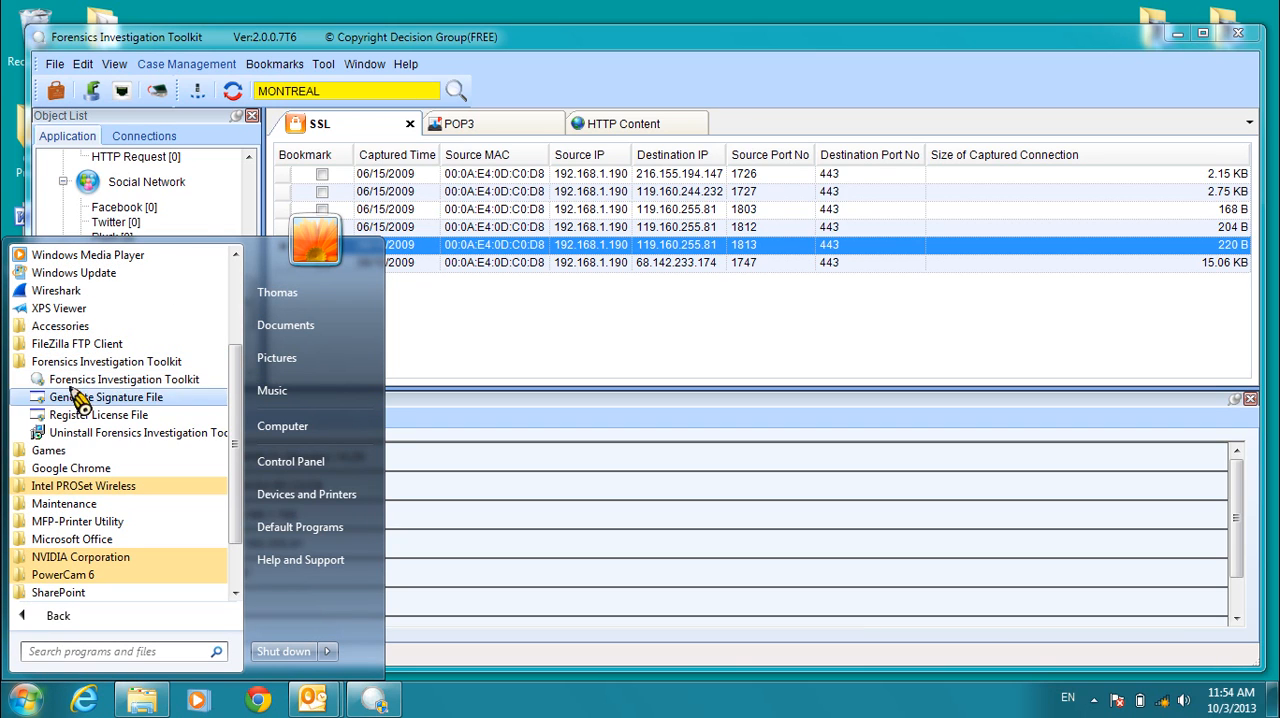
mouse_move(137, 410)
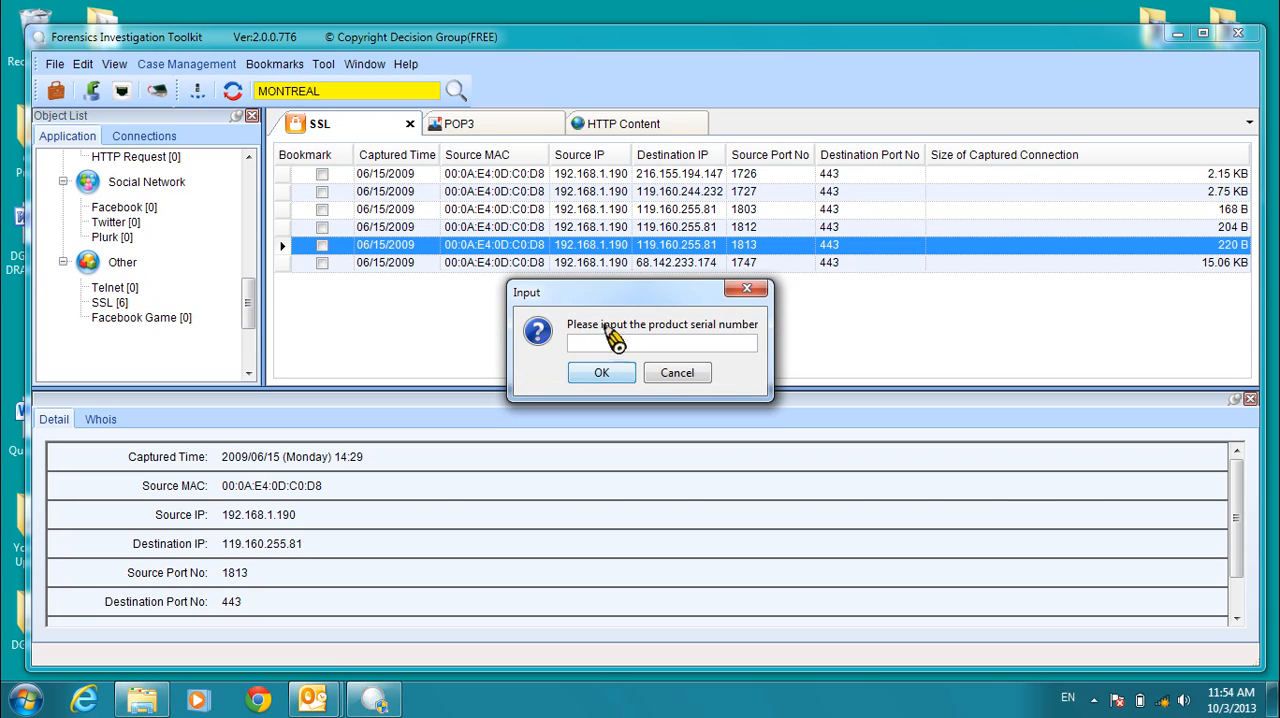
mouse_move(750, 398)
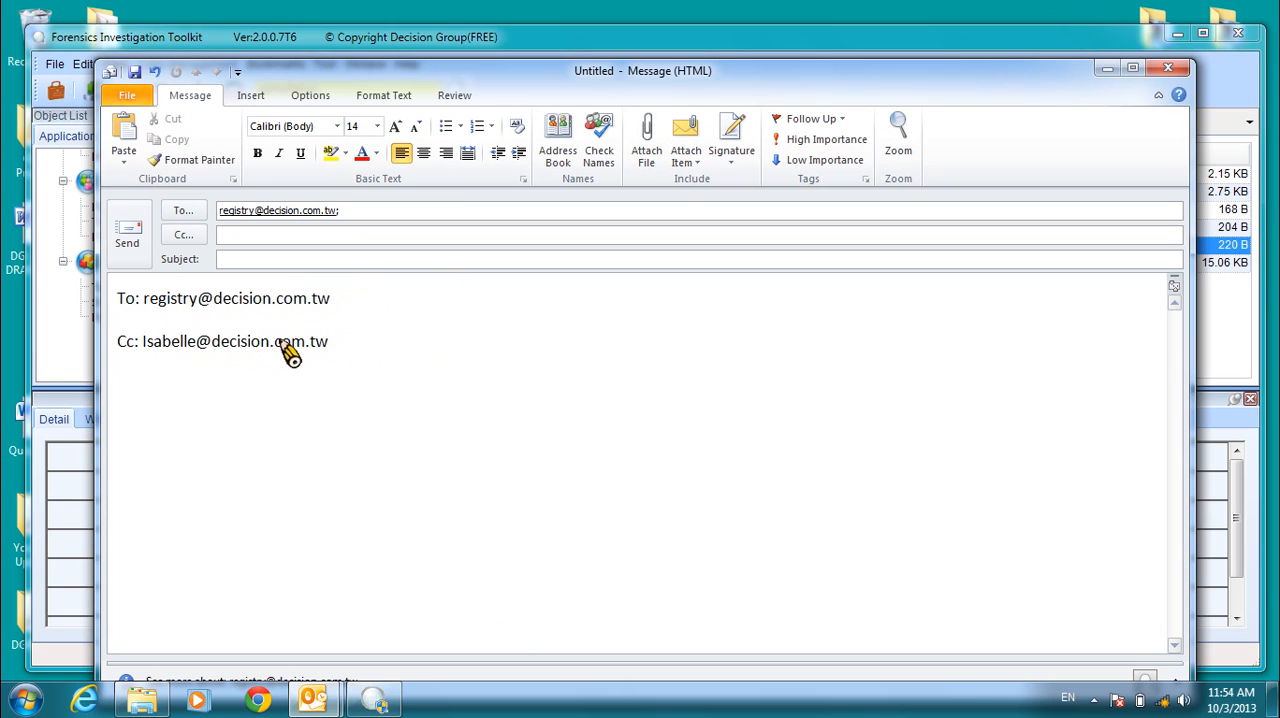
mouse_move(586, 610)
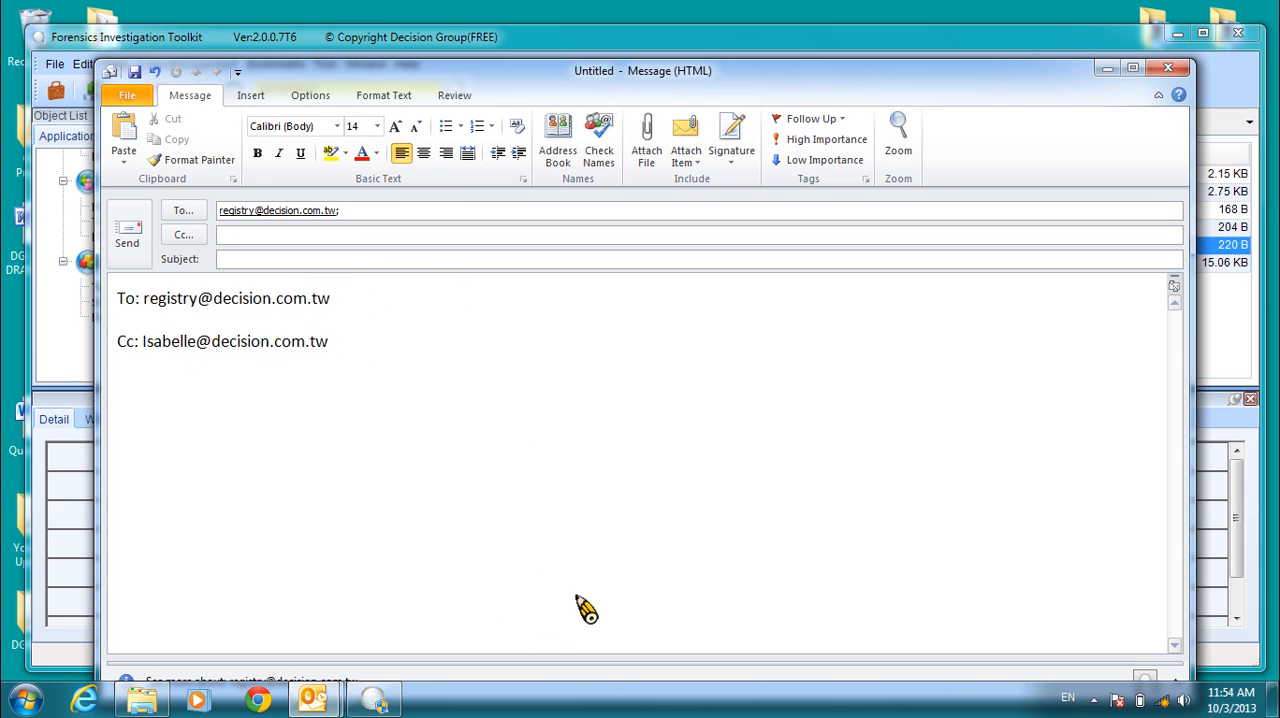
click(329, 341)
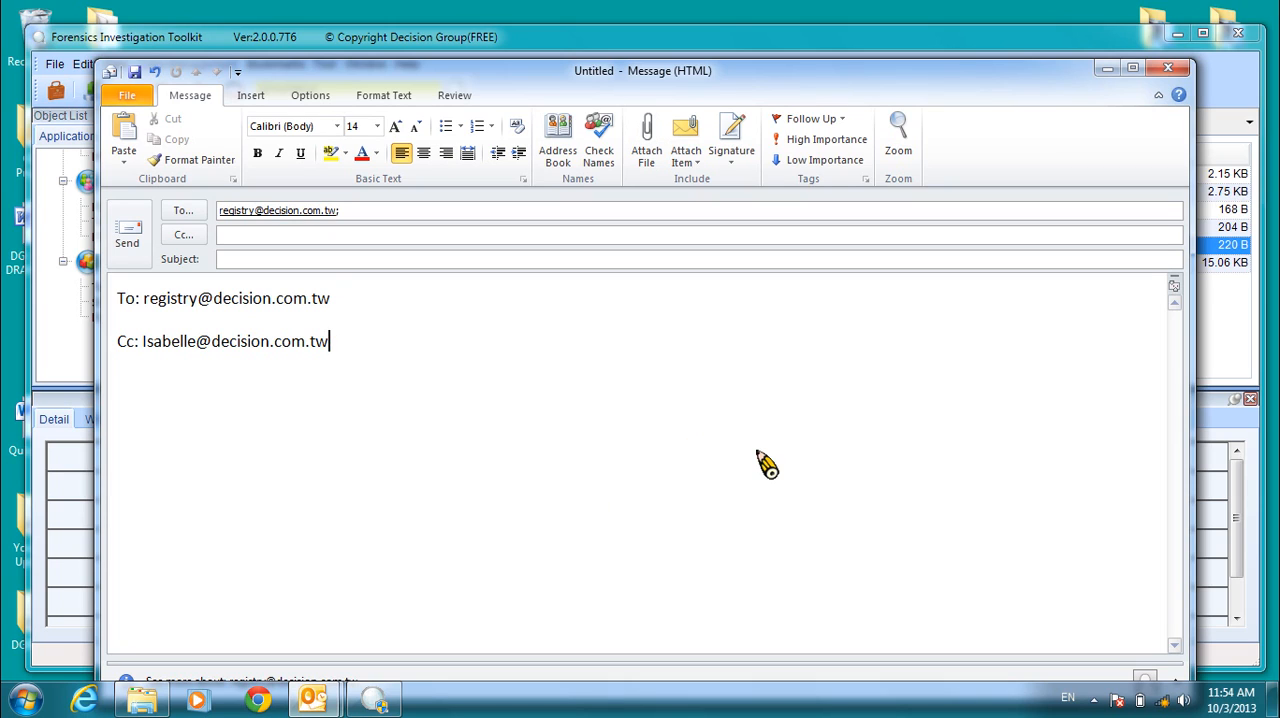
mouse_move(1055, 110)
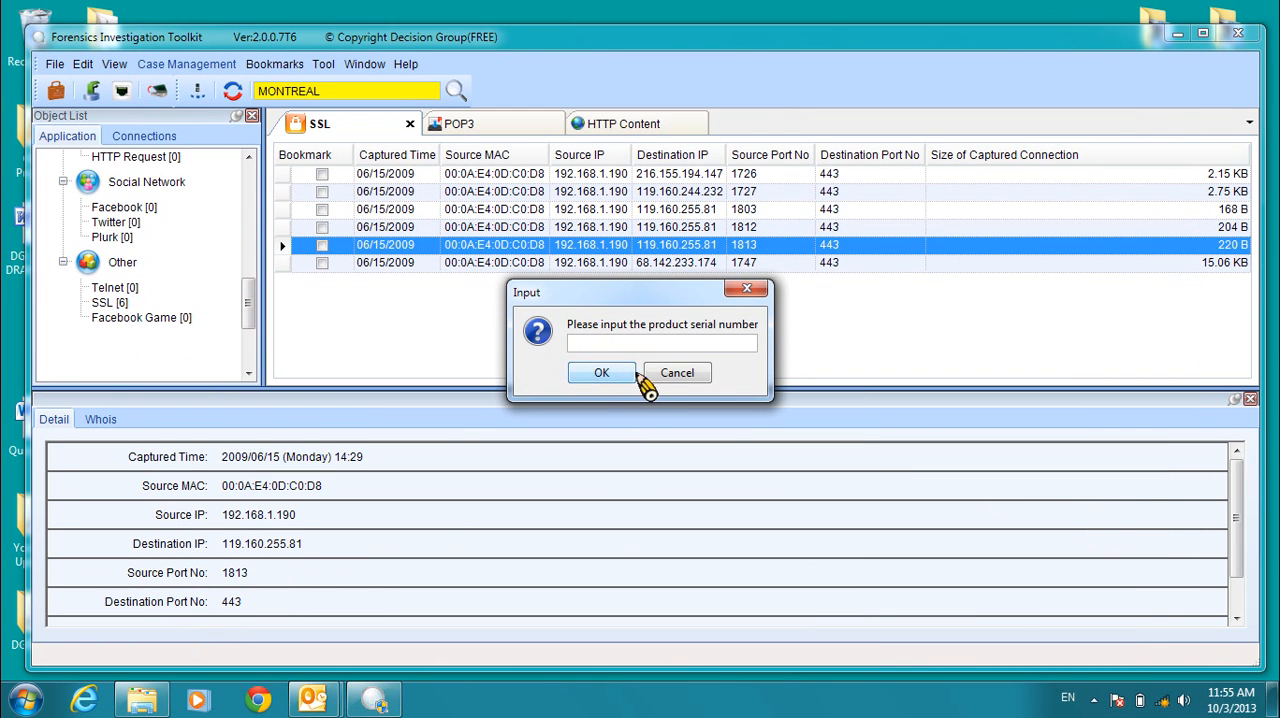
mouse_move(677, 372)
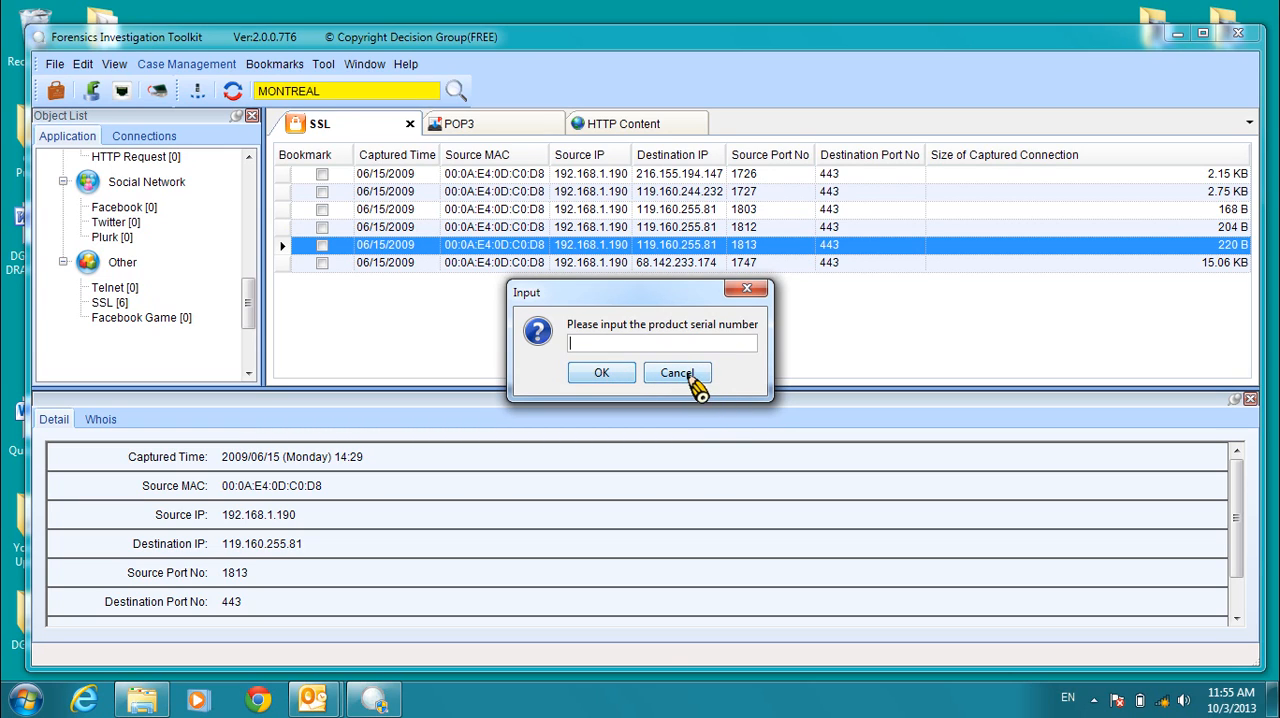
Cancel the serial number prompt and bring the Outlook draft back to the front.
click(677, 372)
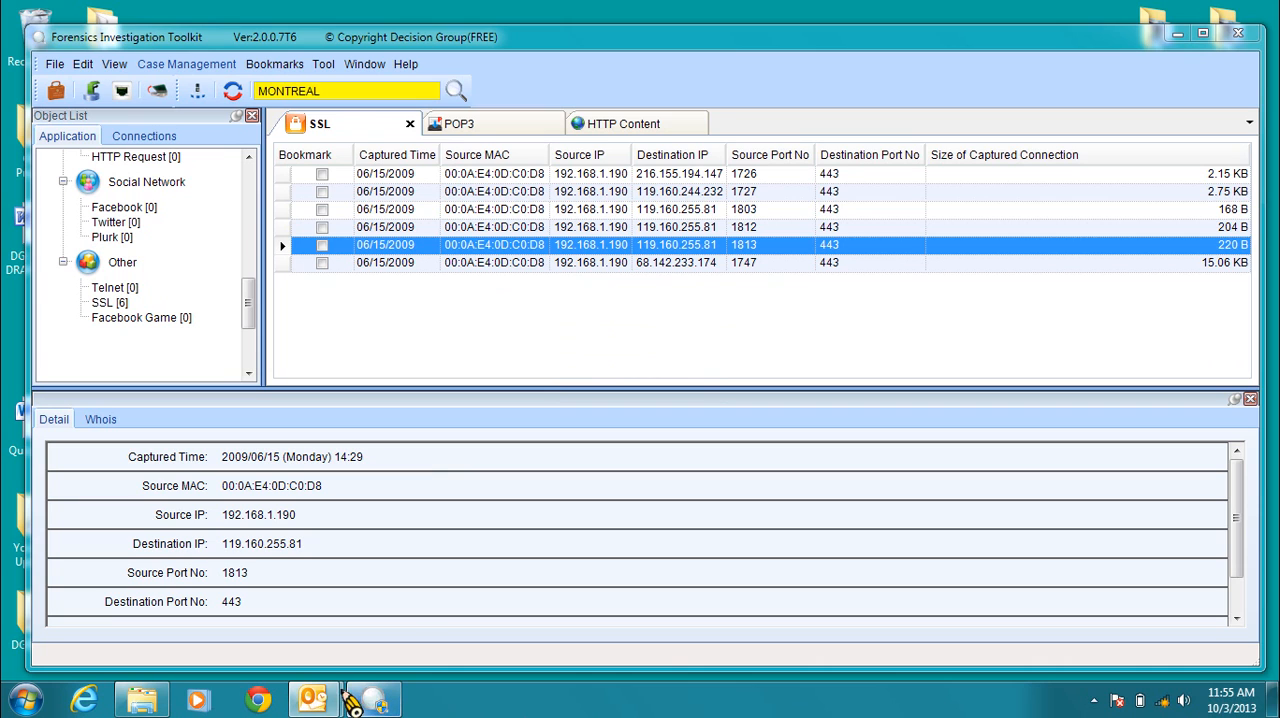
click(312, 698)
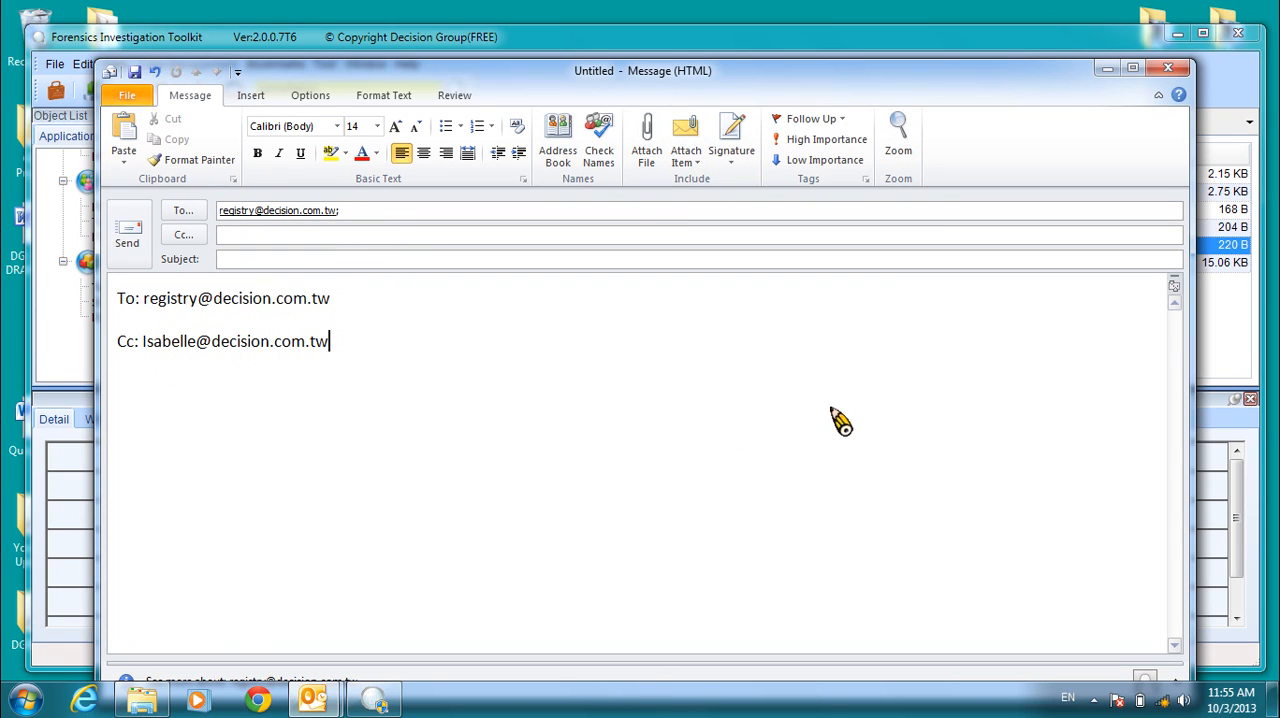
mouse_move(758, 220)
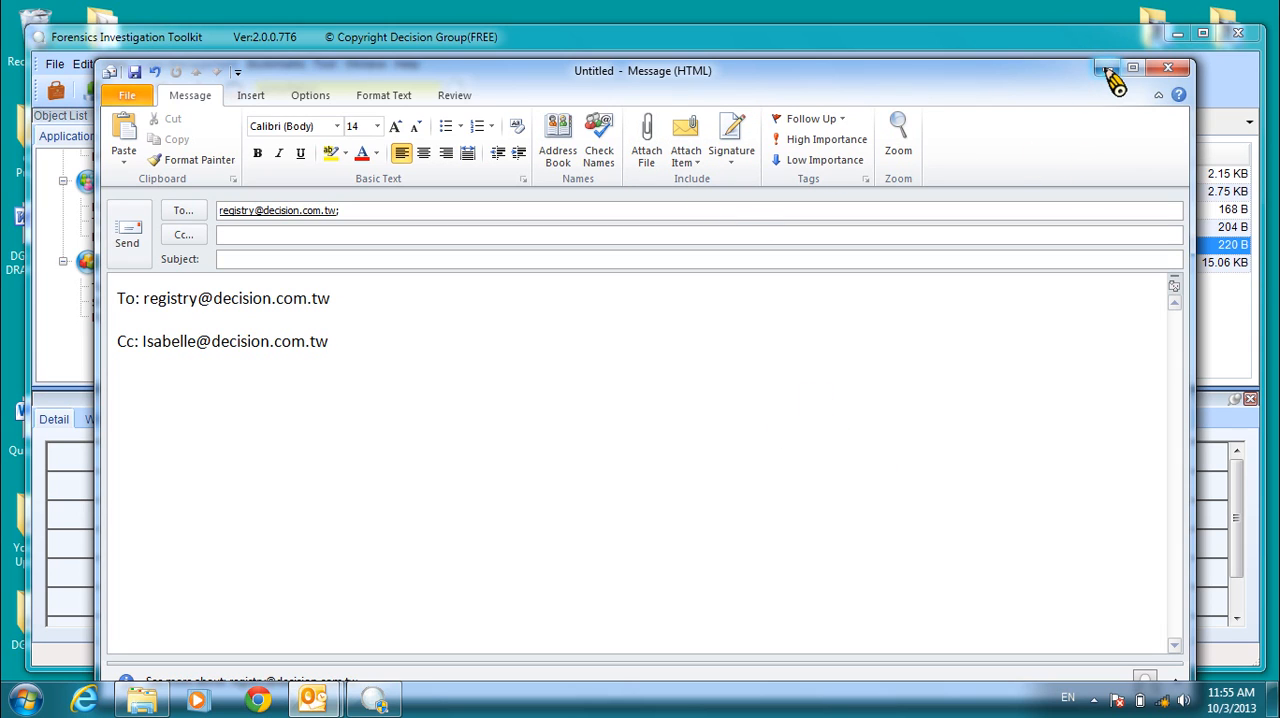
Minimize the Outlook draft to reveal the case 4 SSL records.
click(1168, 67)
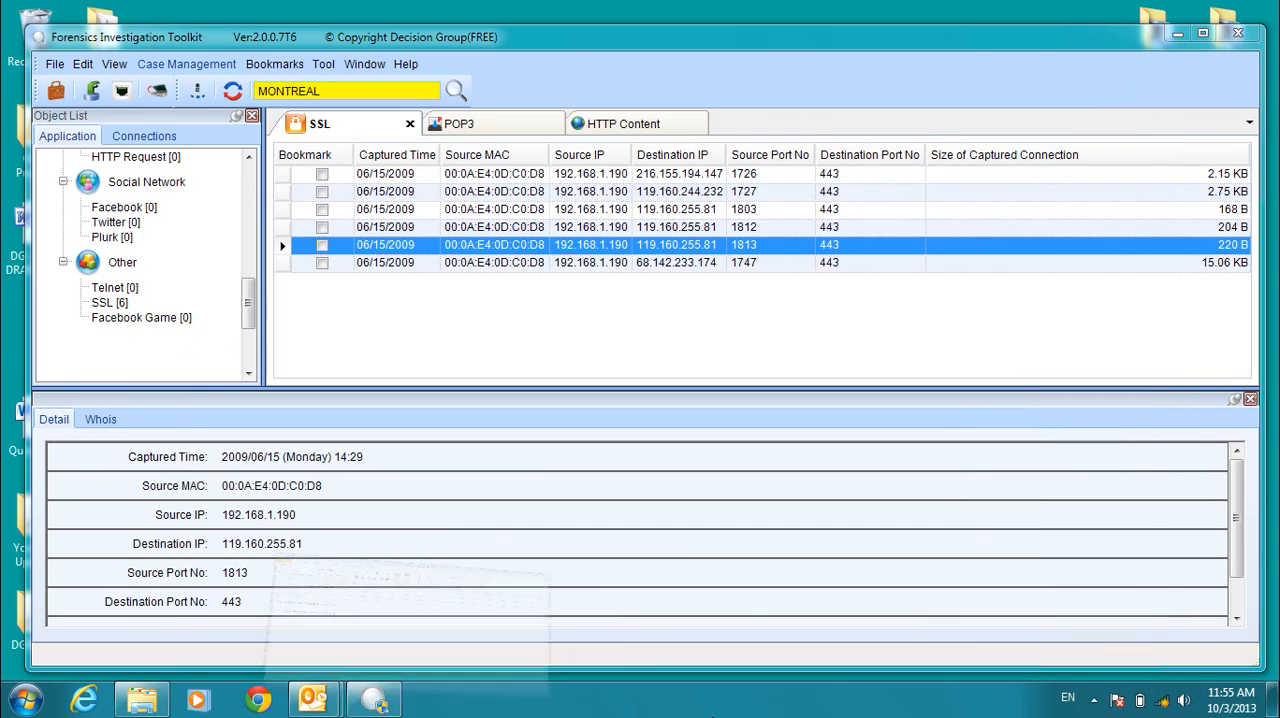
click(23, 698)
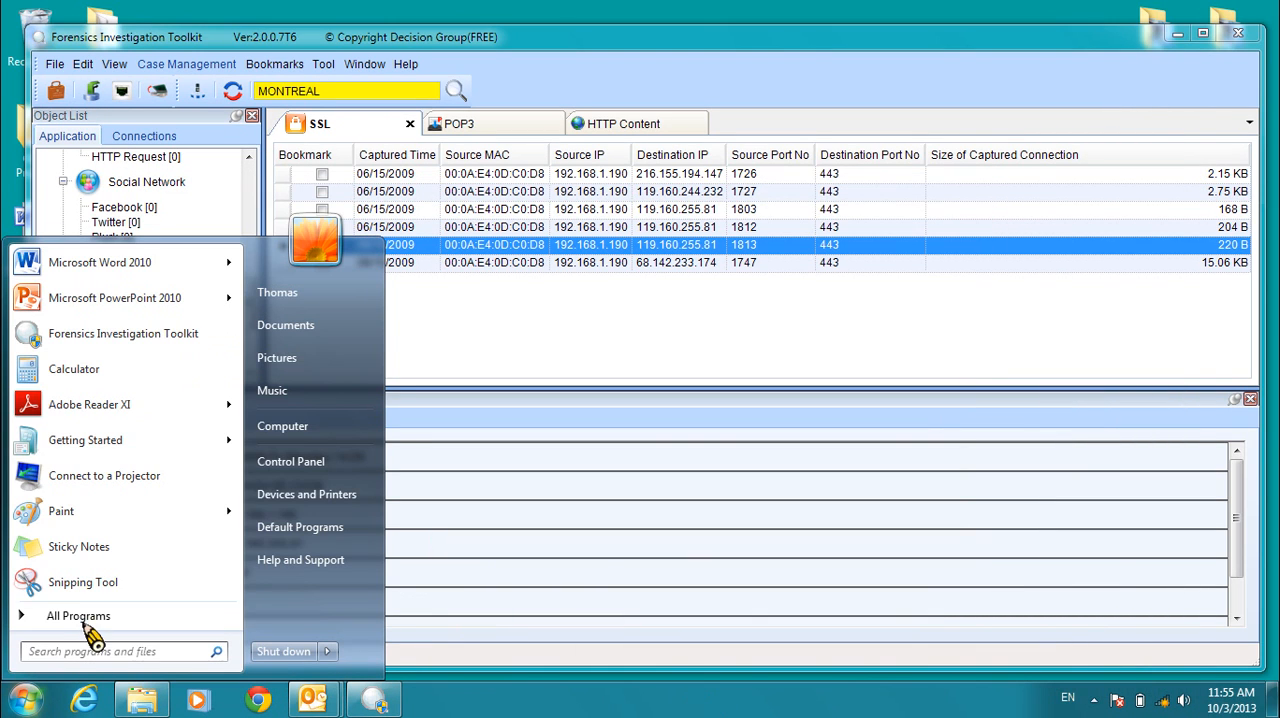
click(78, 615)
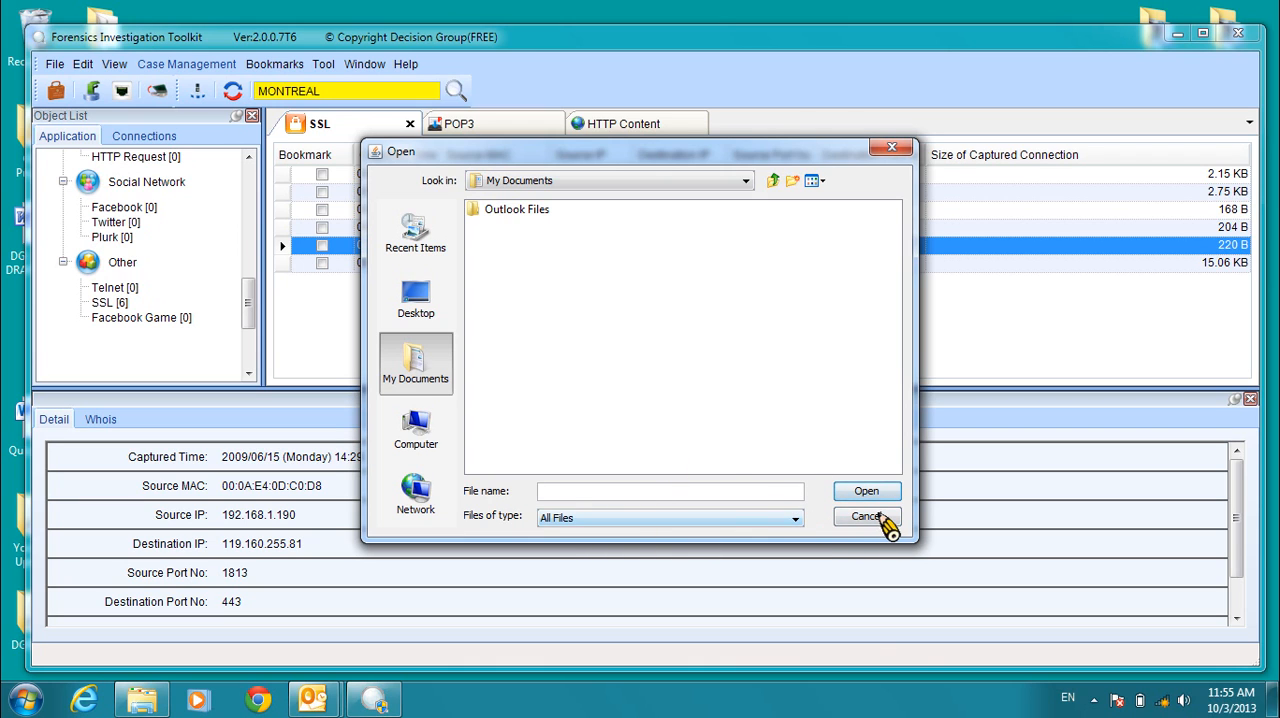
click(866, 517)
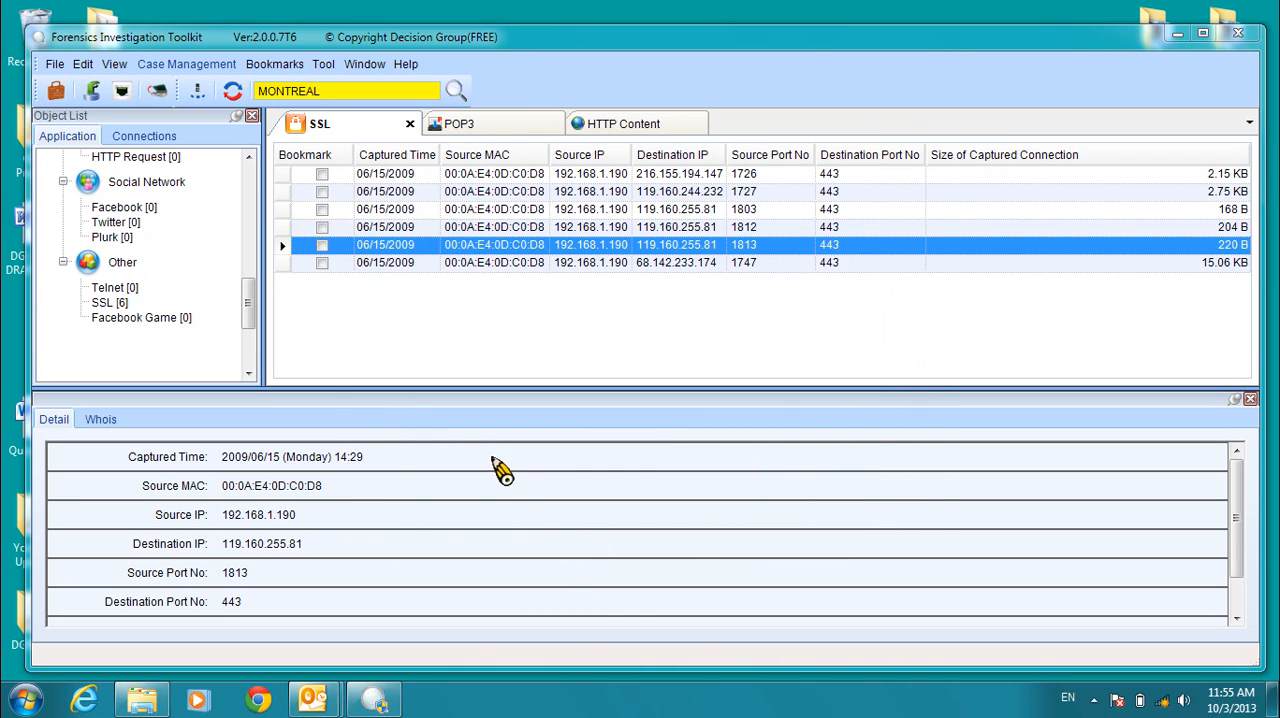
mouse_move(595, 645)
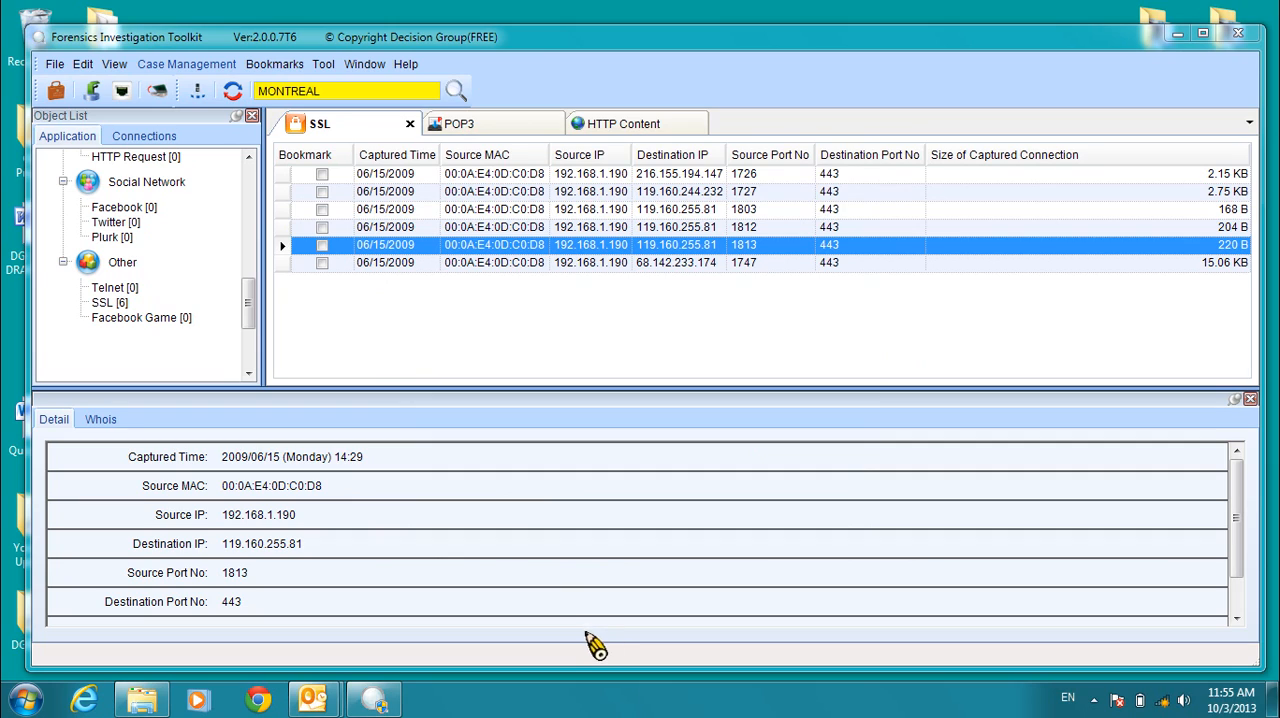
mouse_move(578, 656)
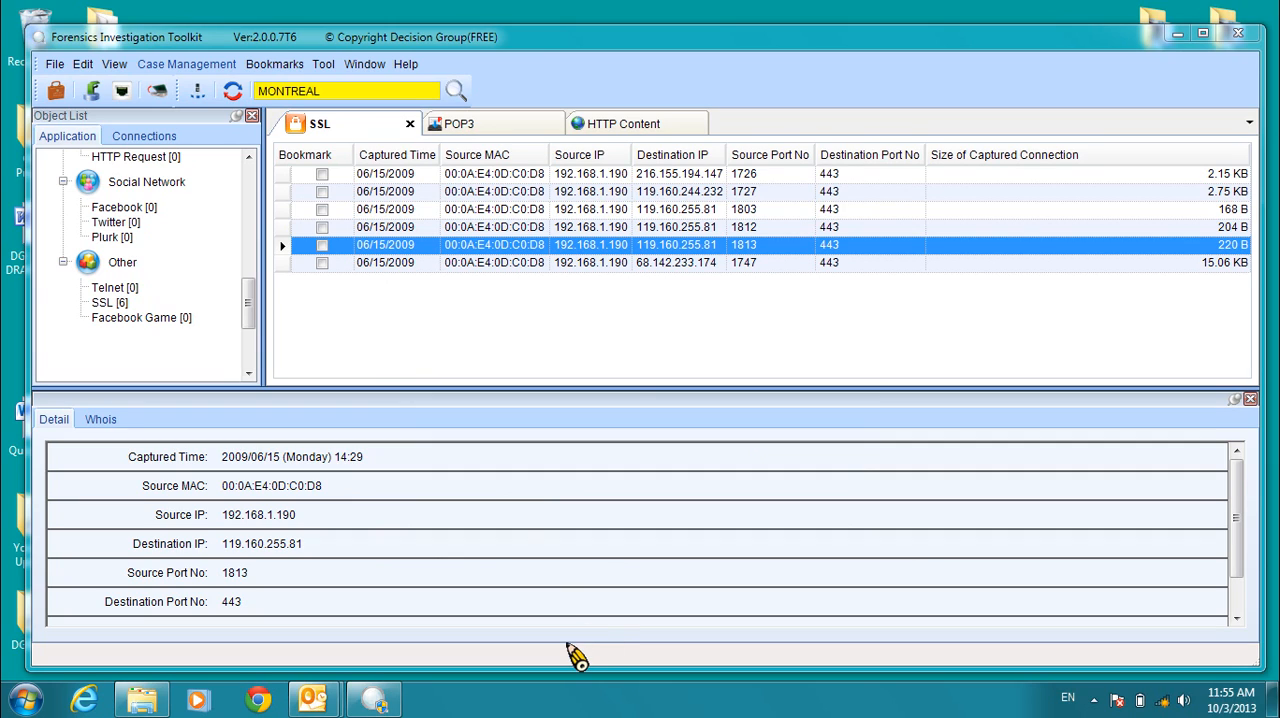
mouse_move(615, 375)
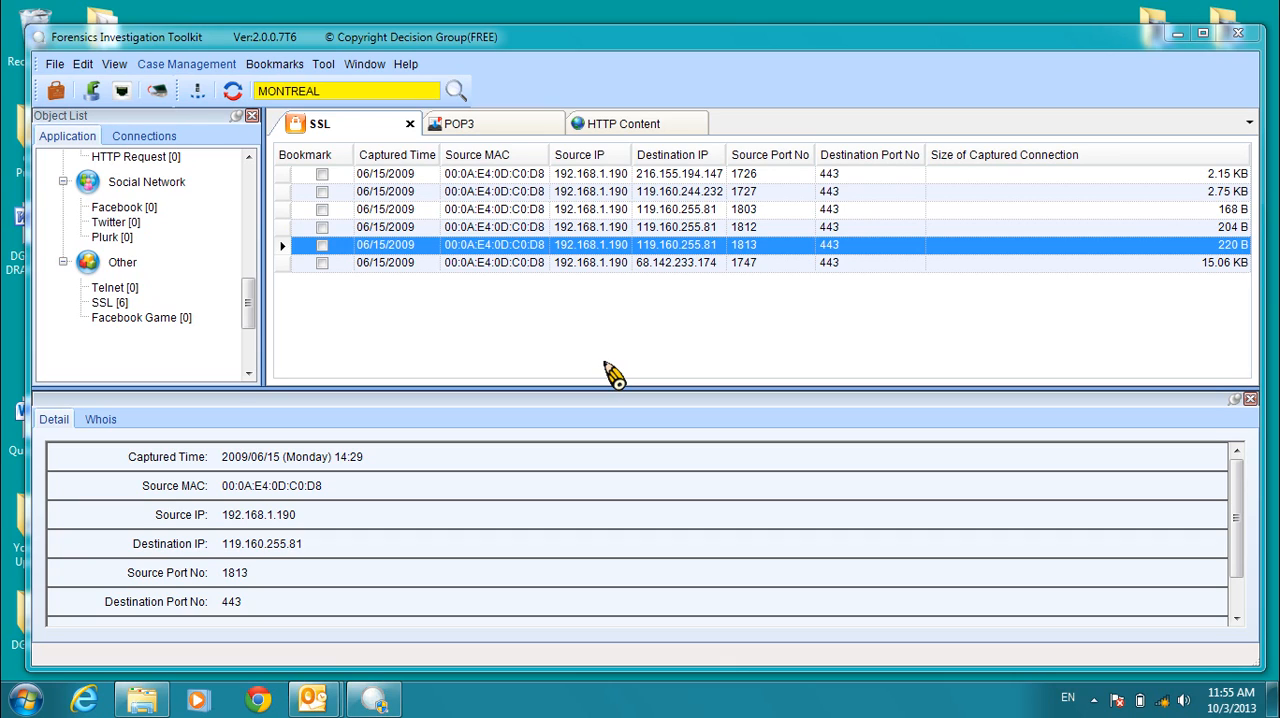
mouse_move(679, 365)
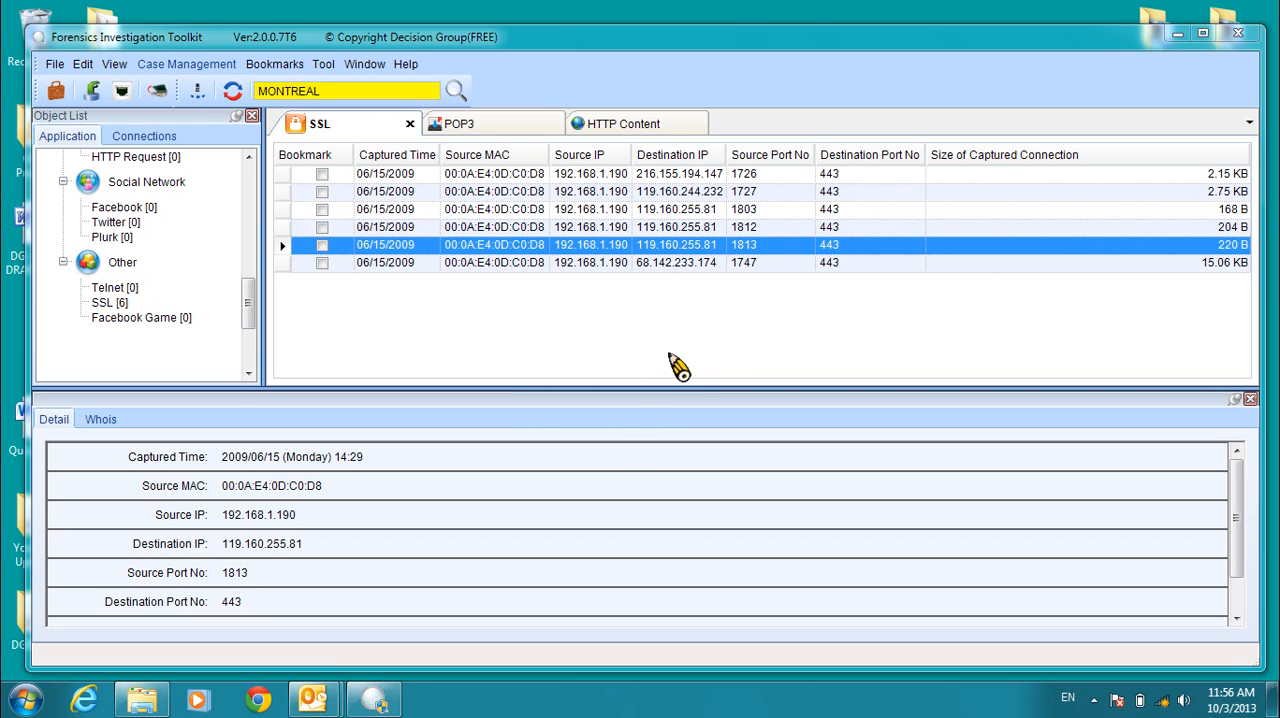